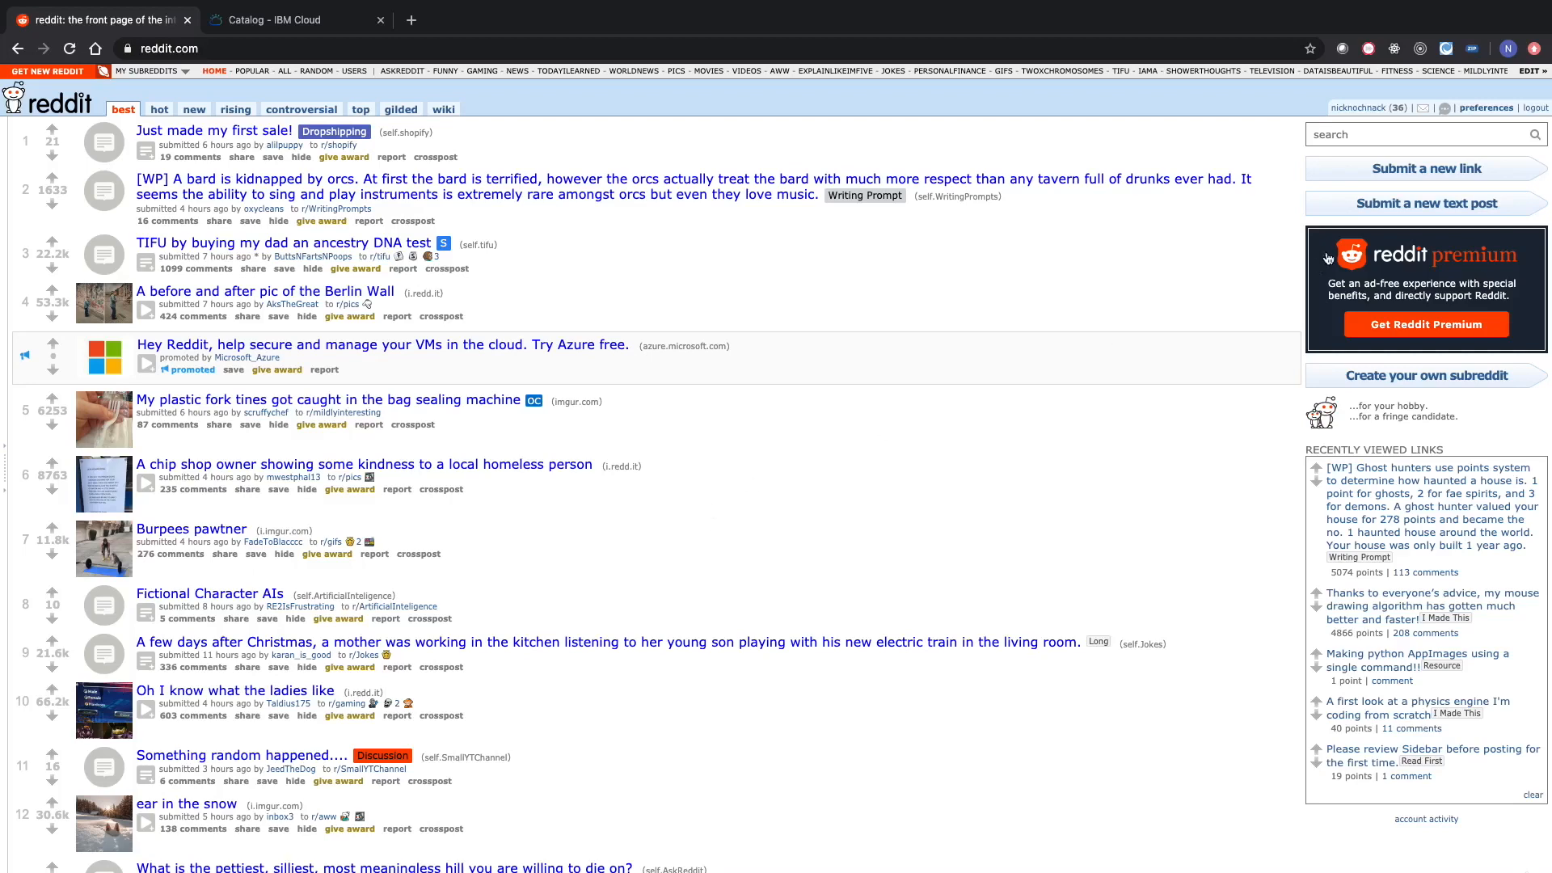
Search Reddit for 'python', open r/Python, and switch to the IBM Cloud catalog tab.
type("python")
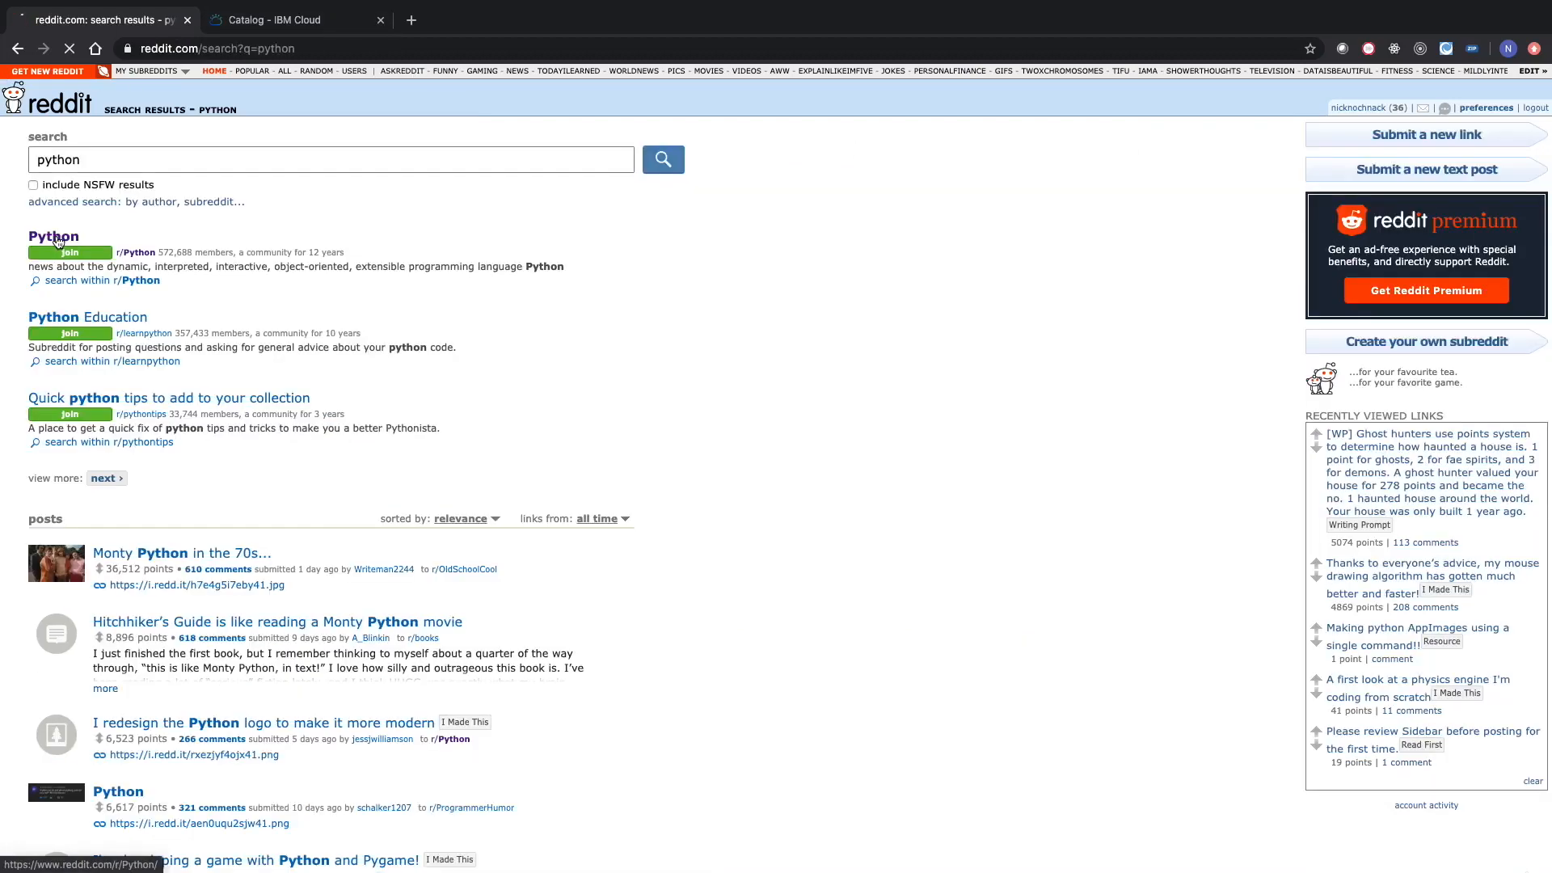
left_click(52, 235)
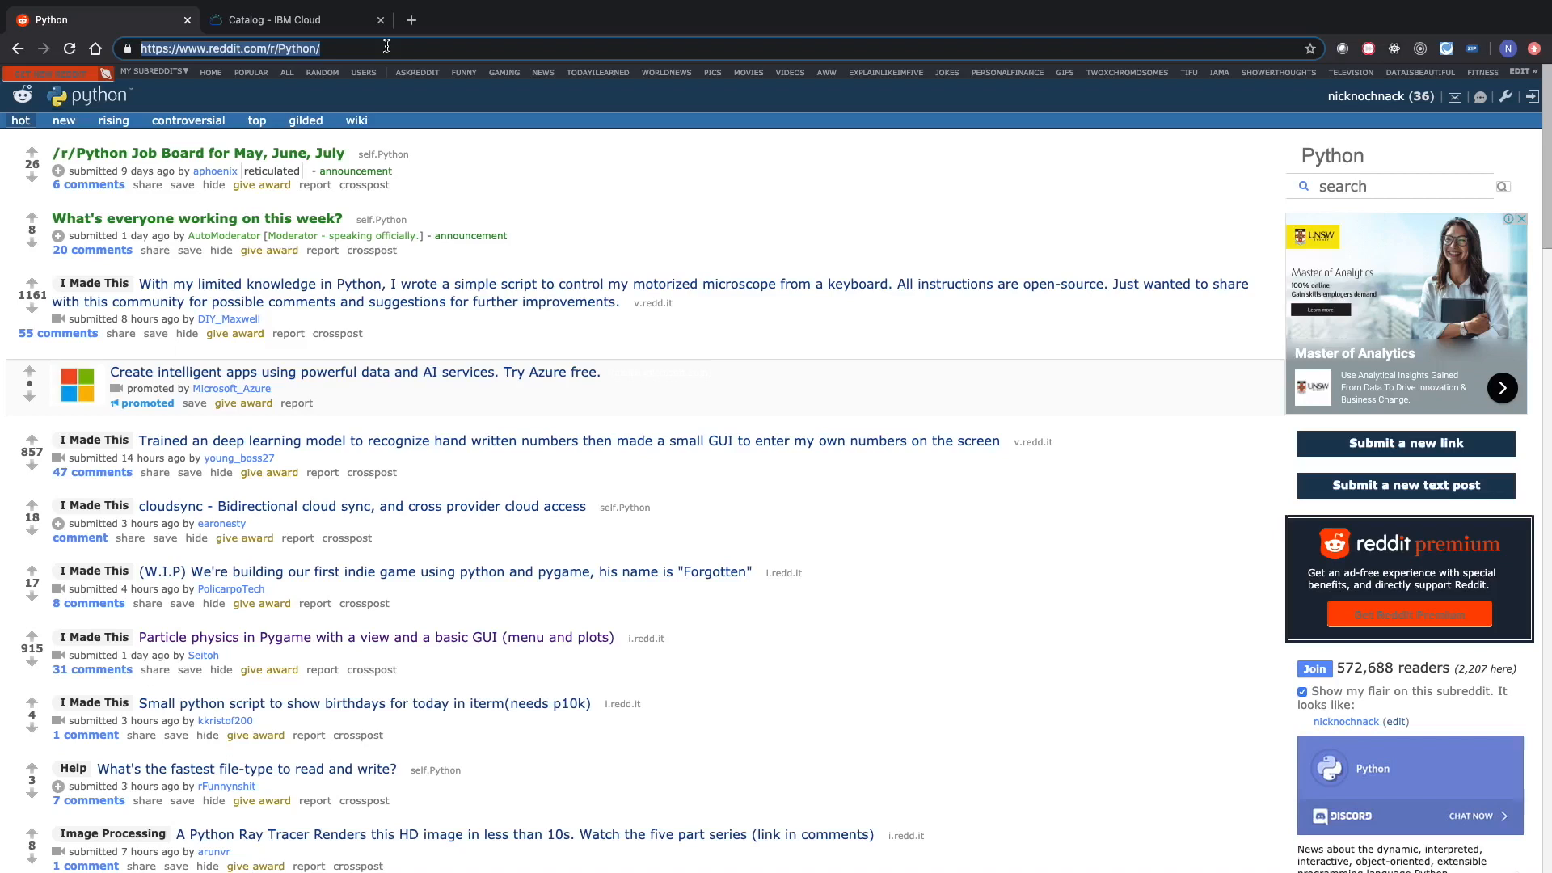
mouse_move(368, 93)
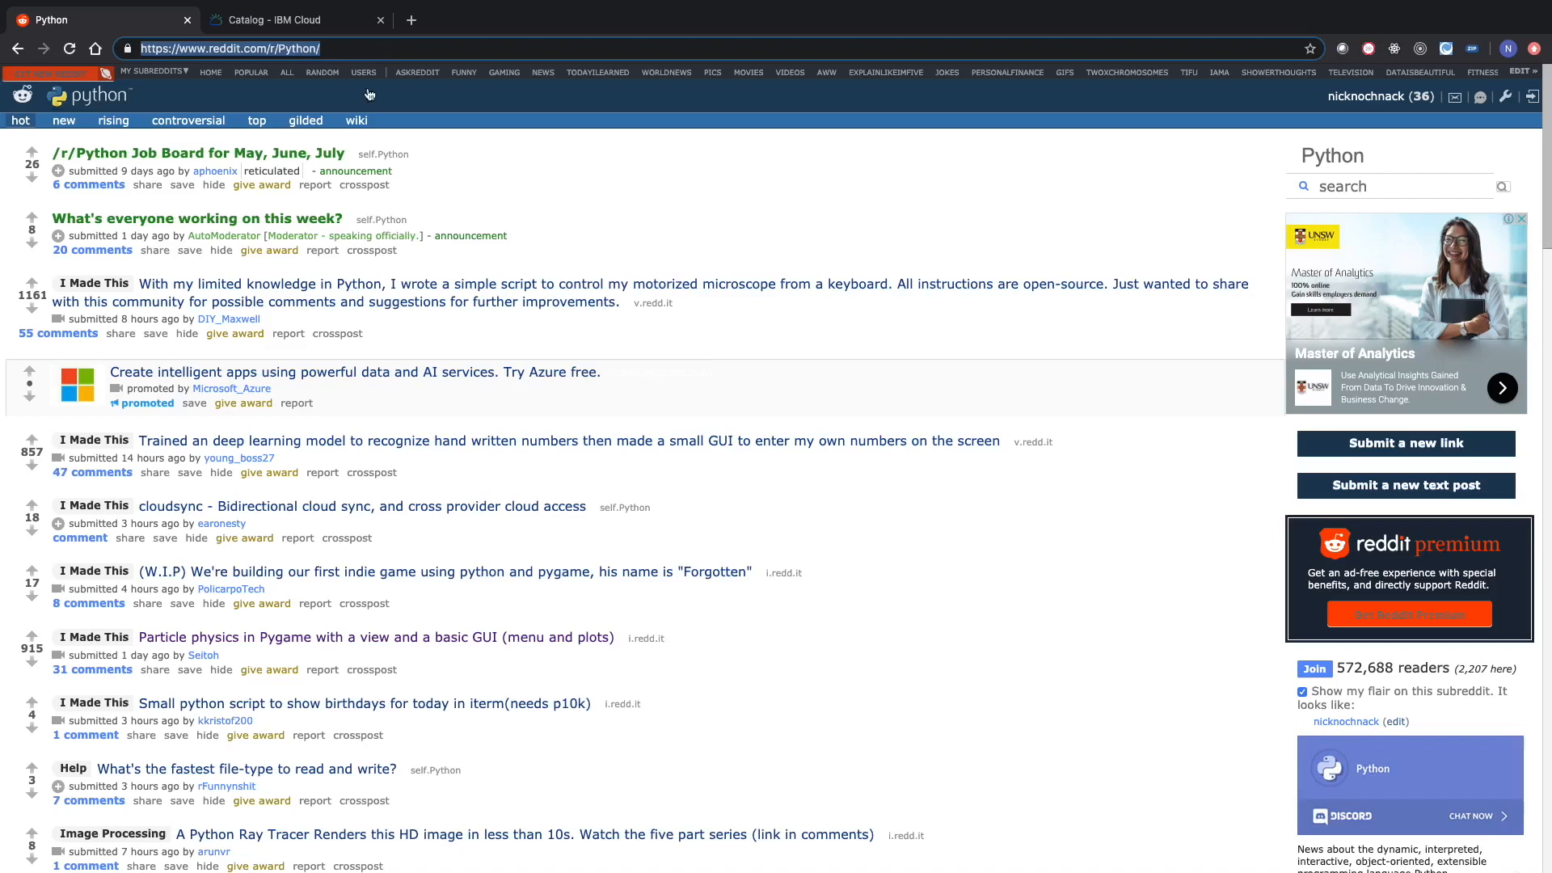
mouse_move(767, 208)
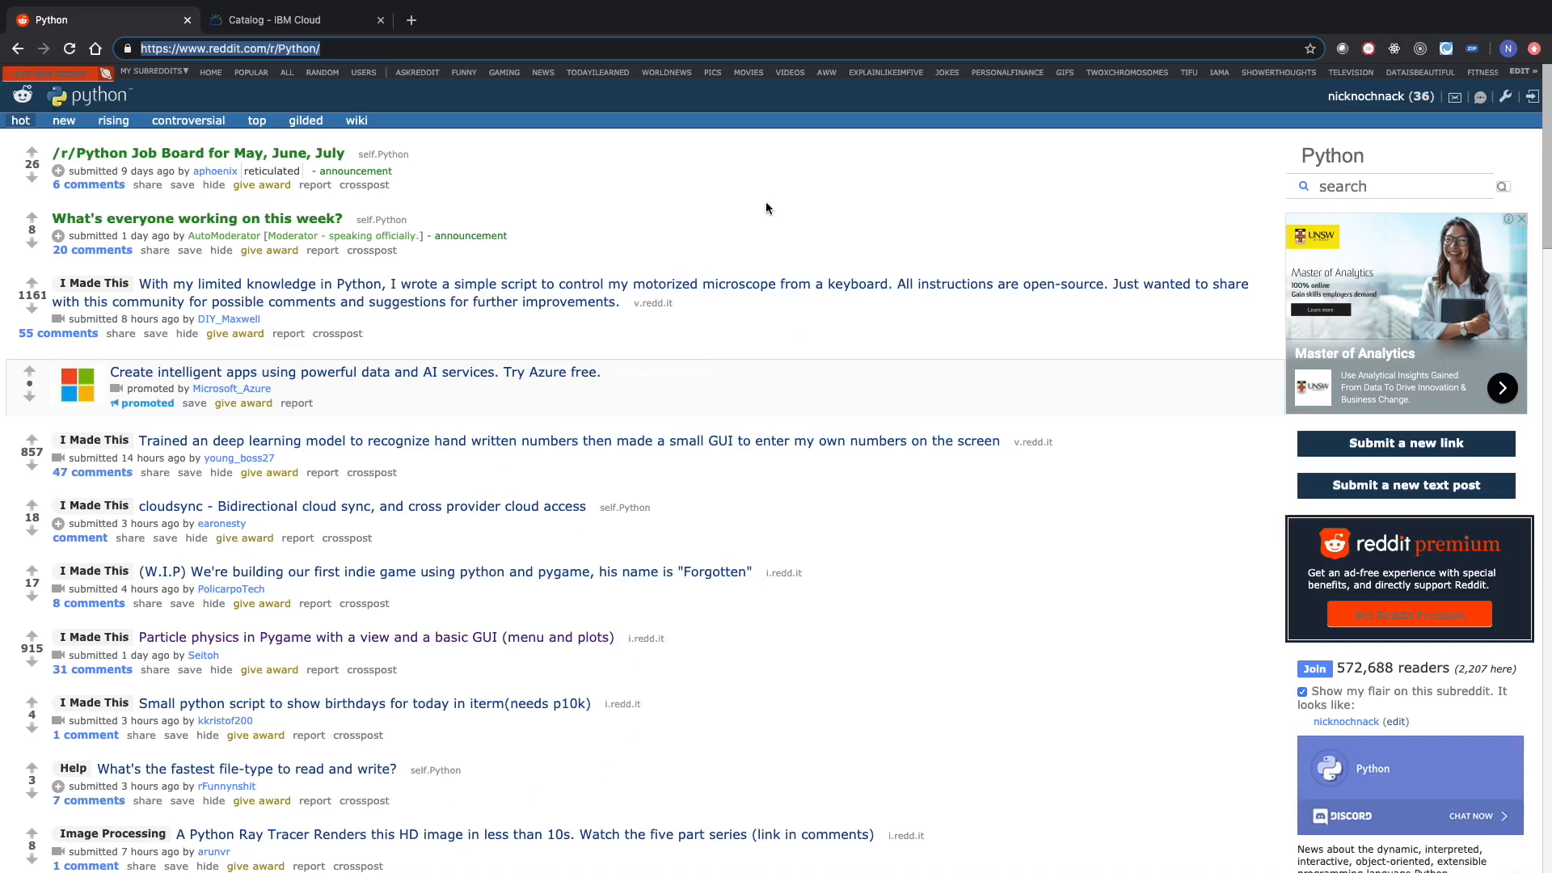
left_click(287, 19)
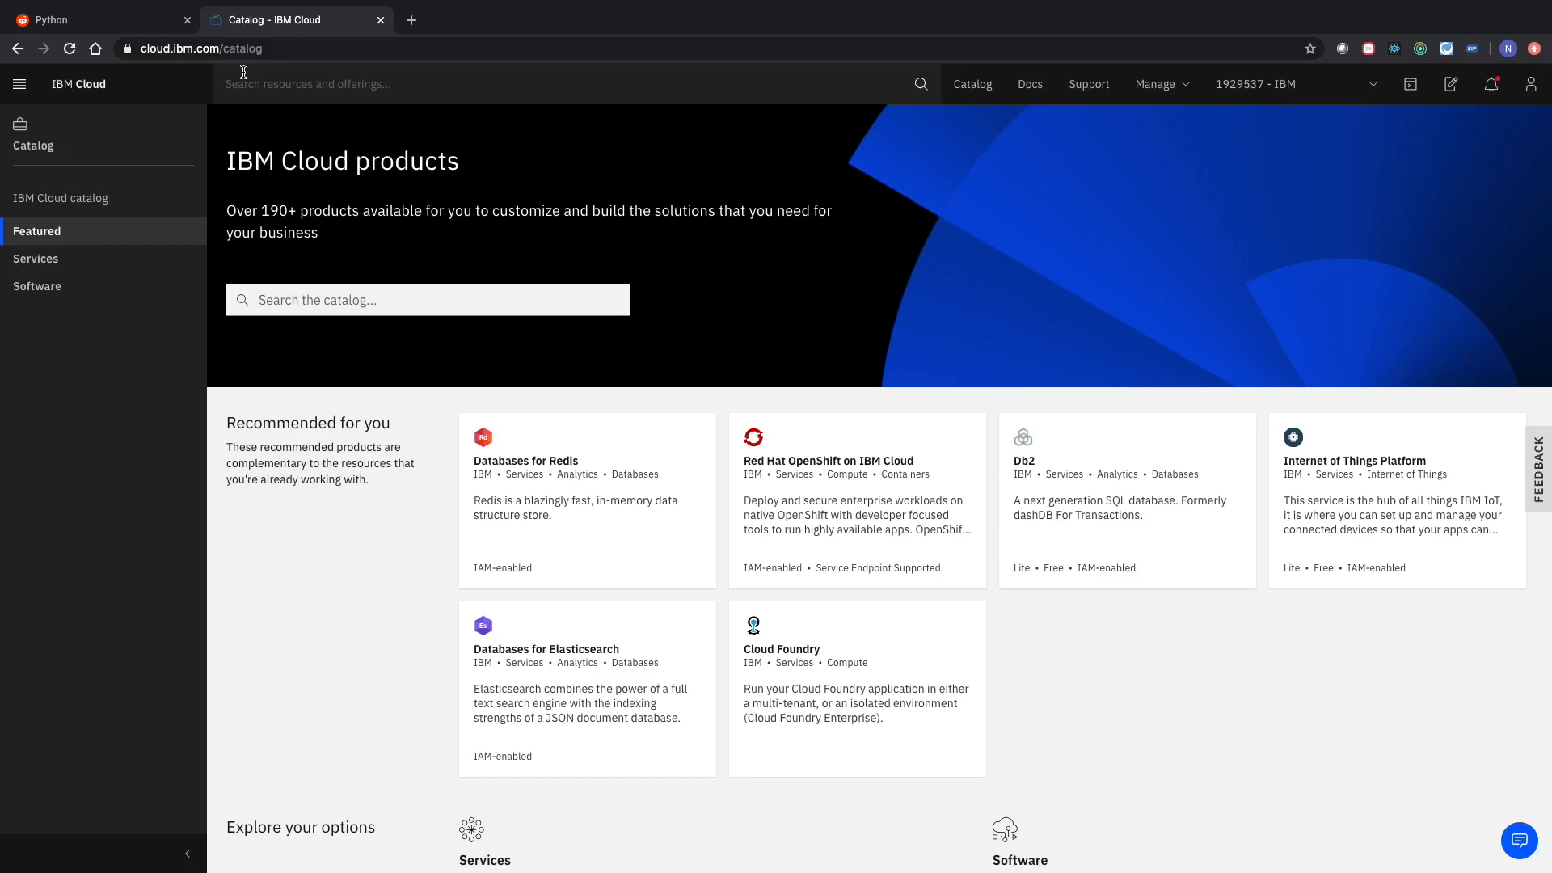
Show all IBM Cloud catalog services and filter them to the AI category.
left_click(970, 84)
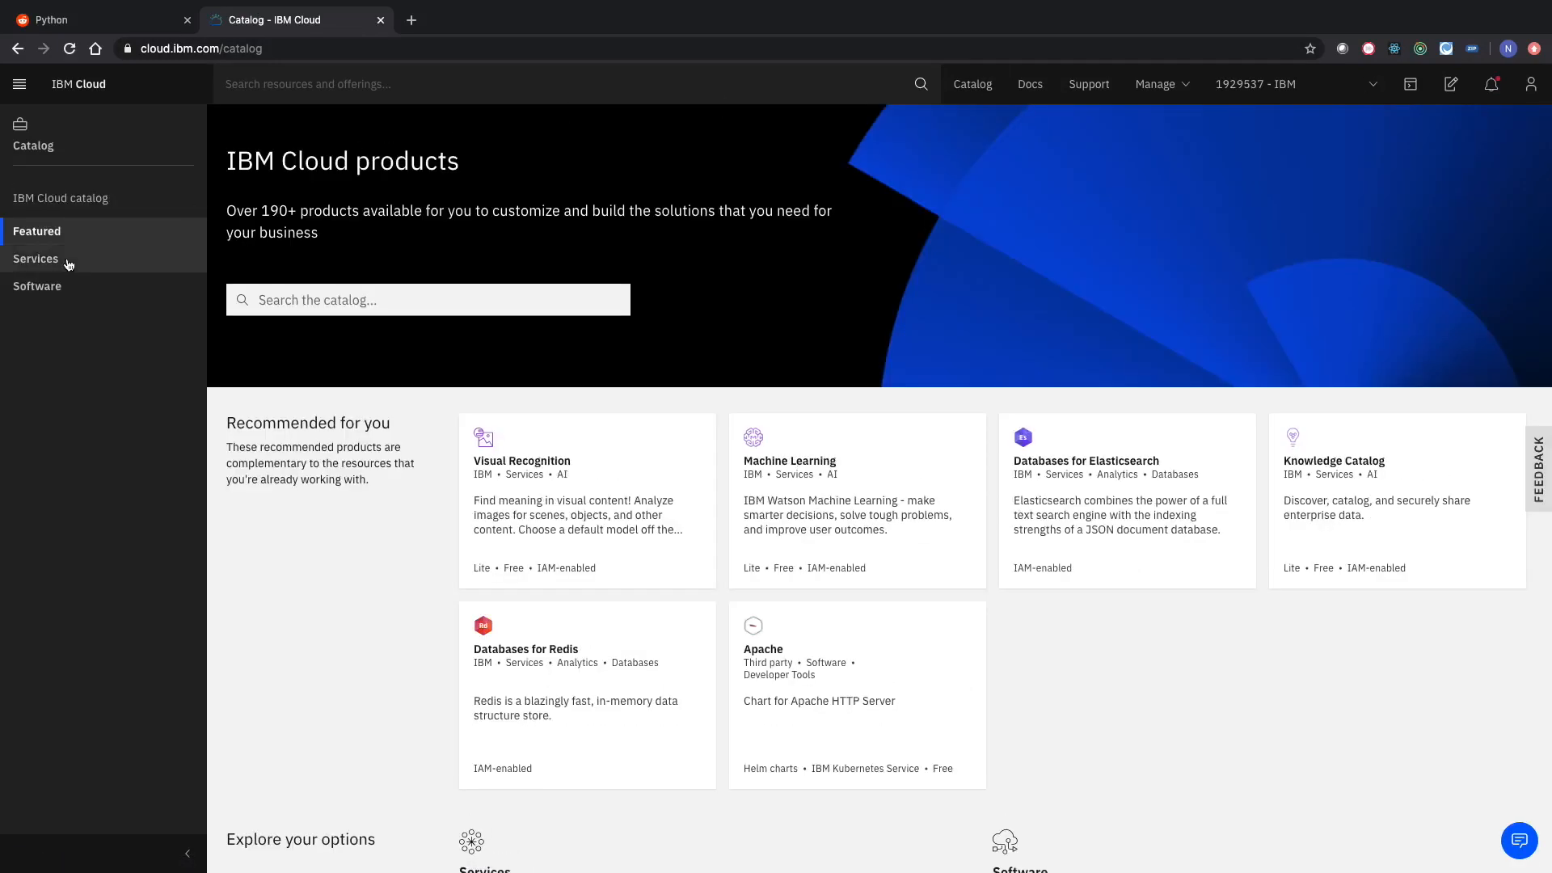
left_click(35, 259)
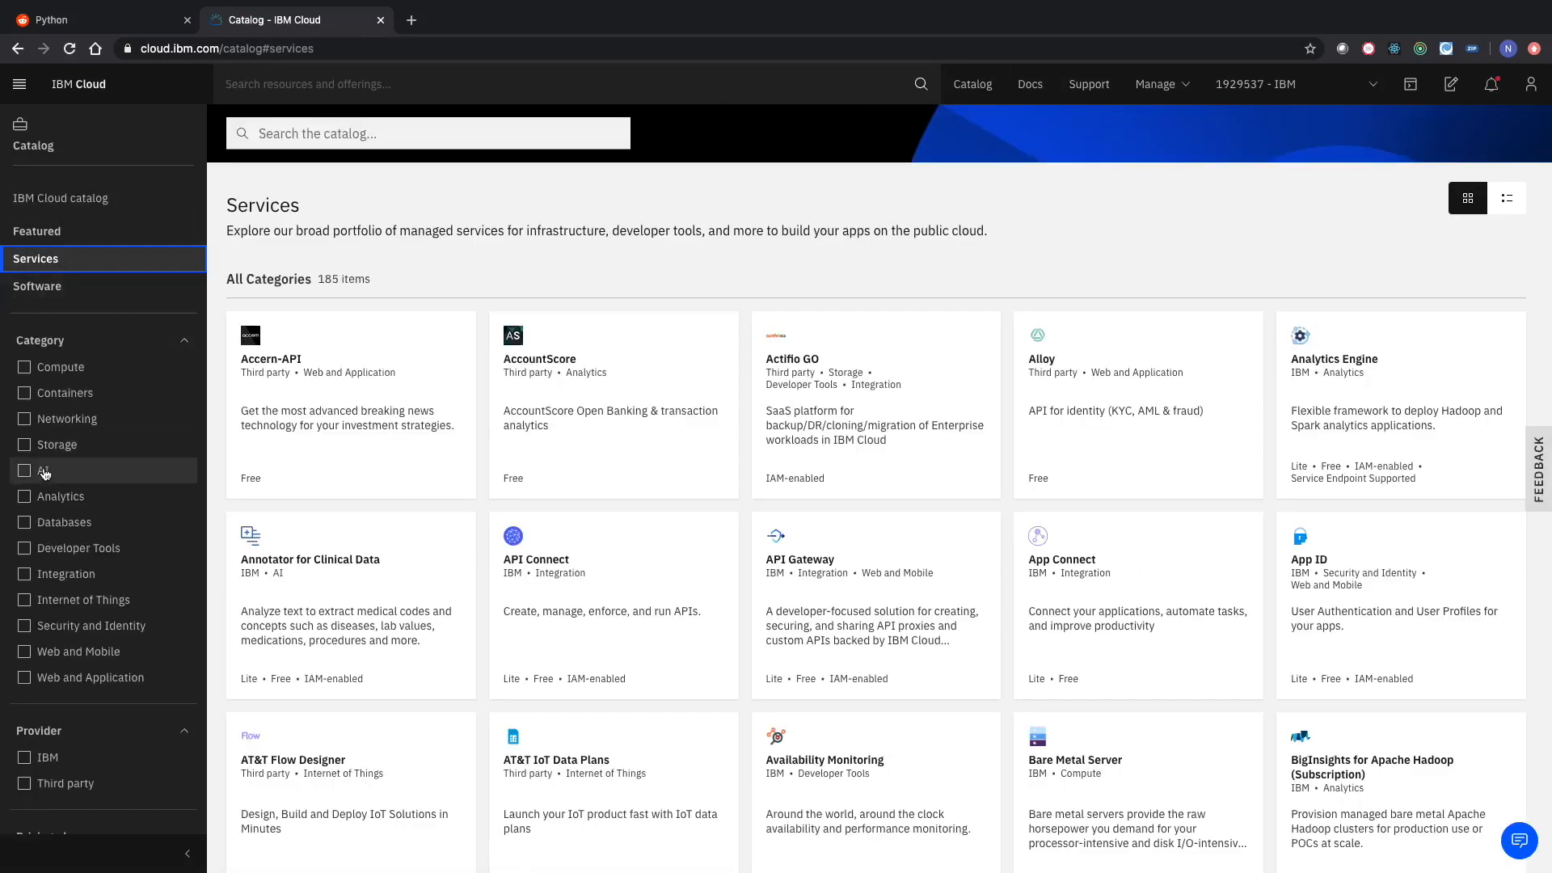
left_click(25, 471)
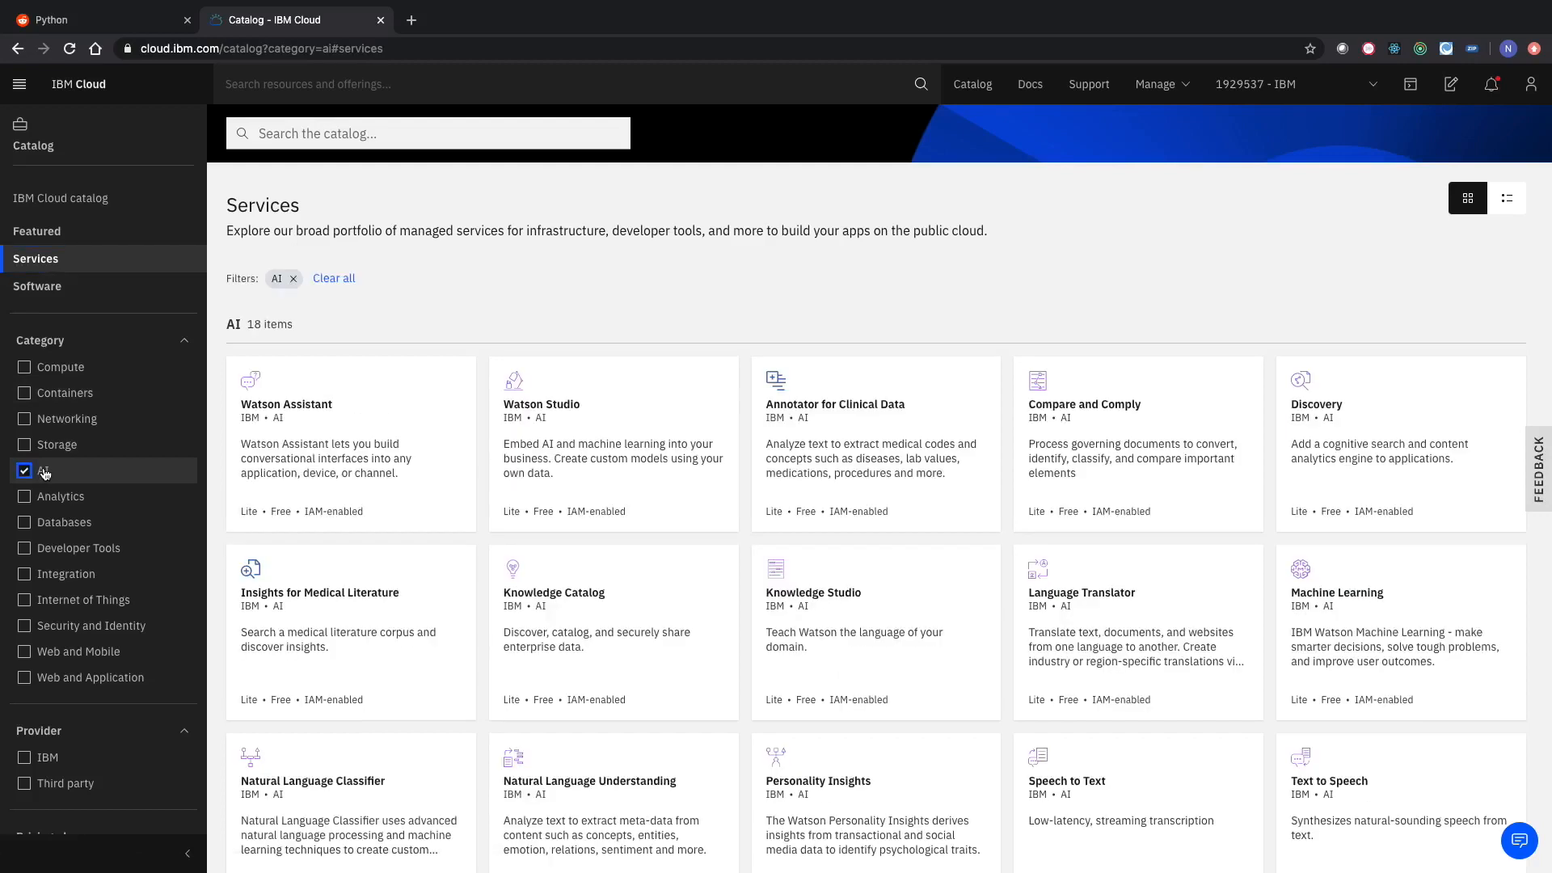
mouse_move(1359, 421)
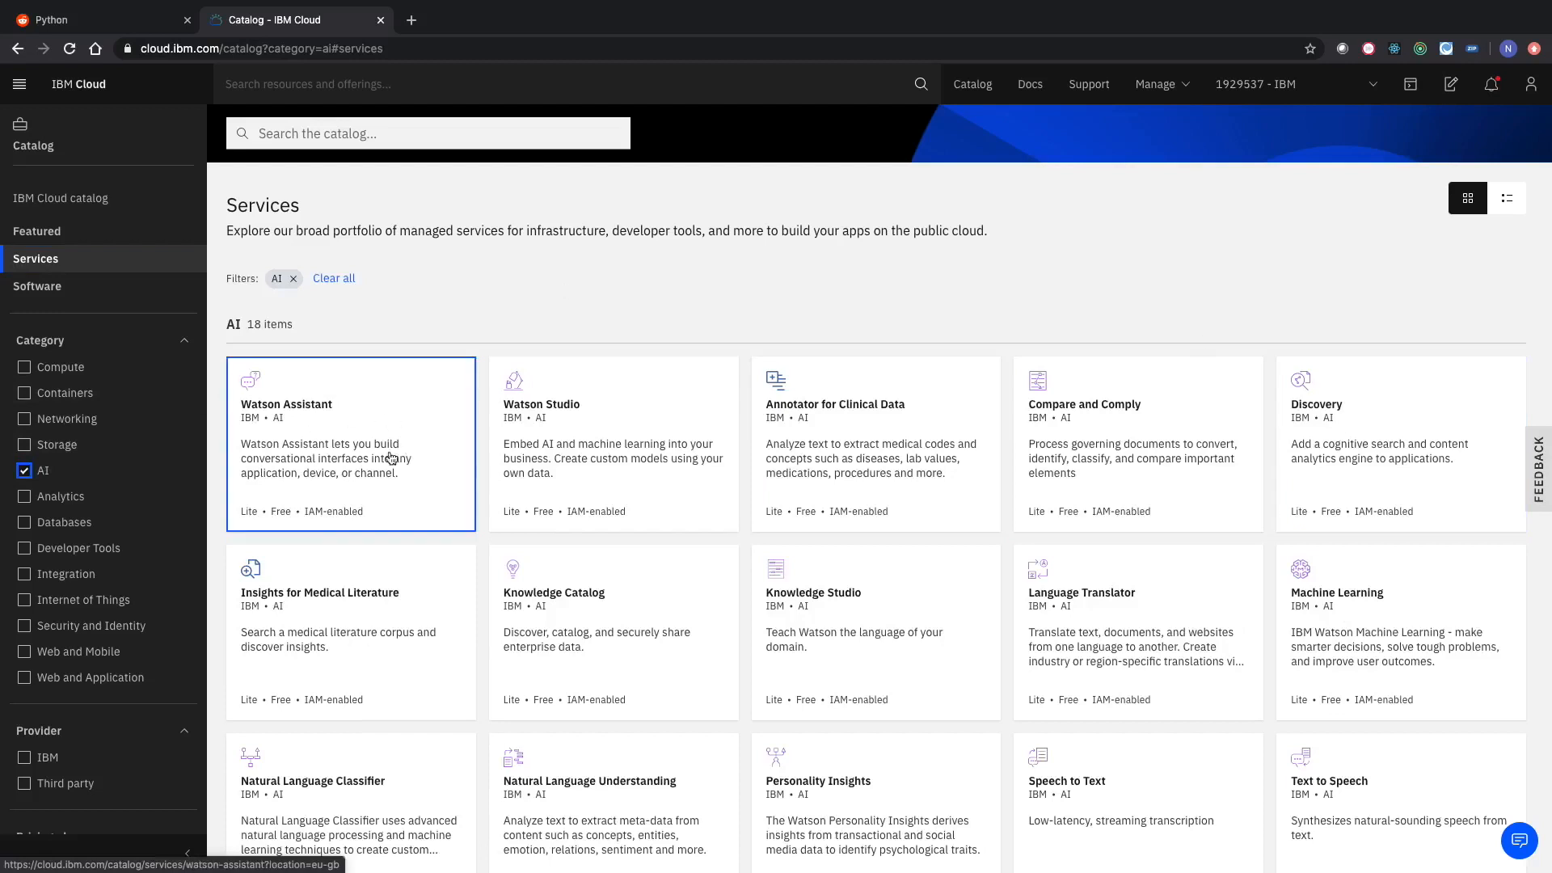
mouse_move(436, 468)
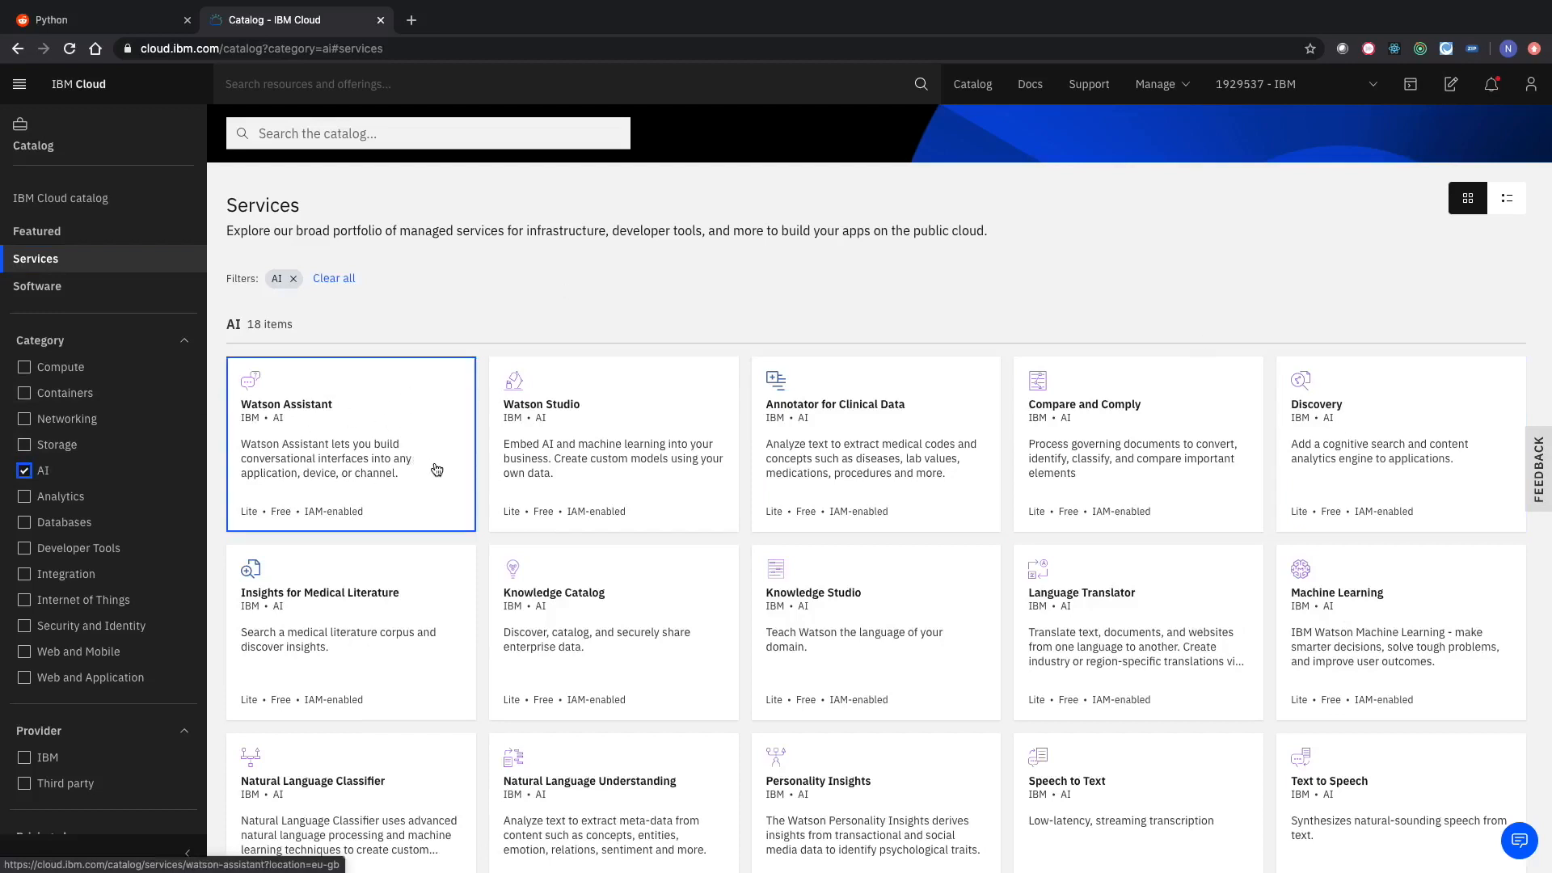
mouse_move(1374, 437)
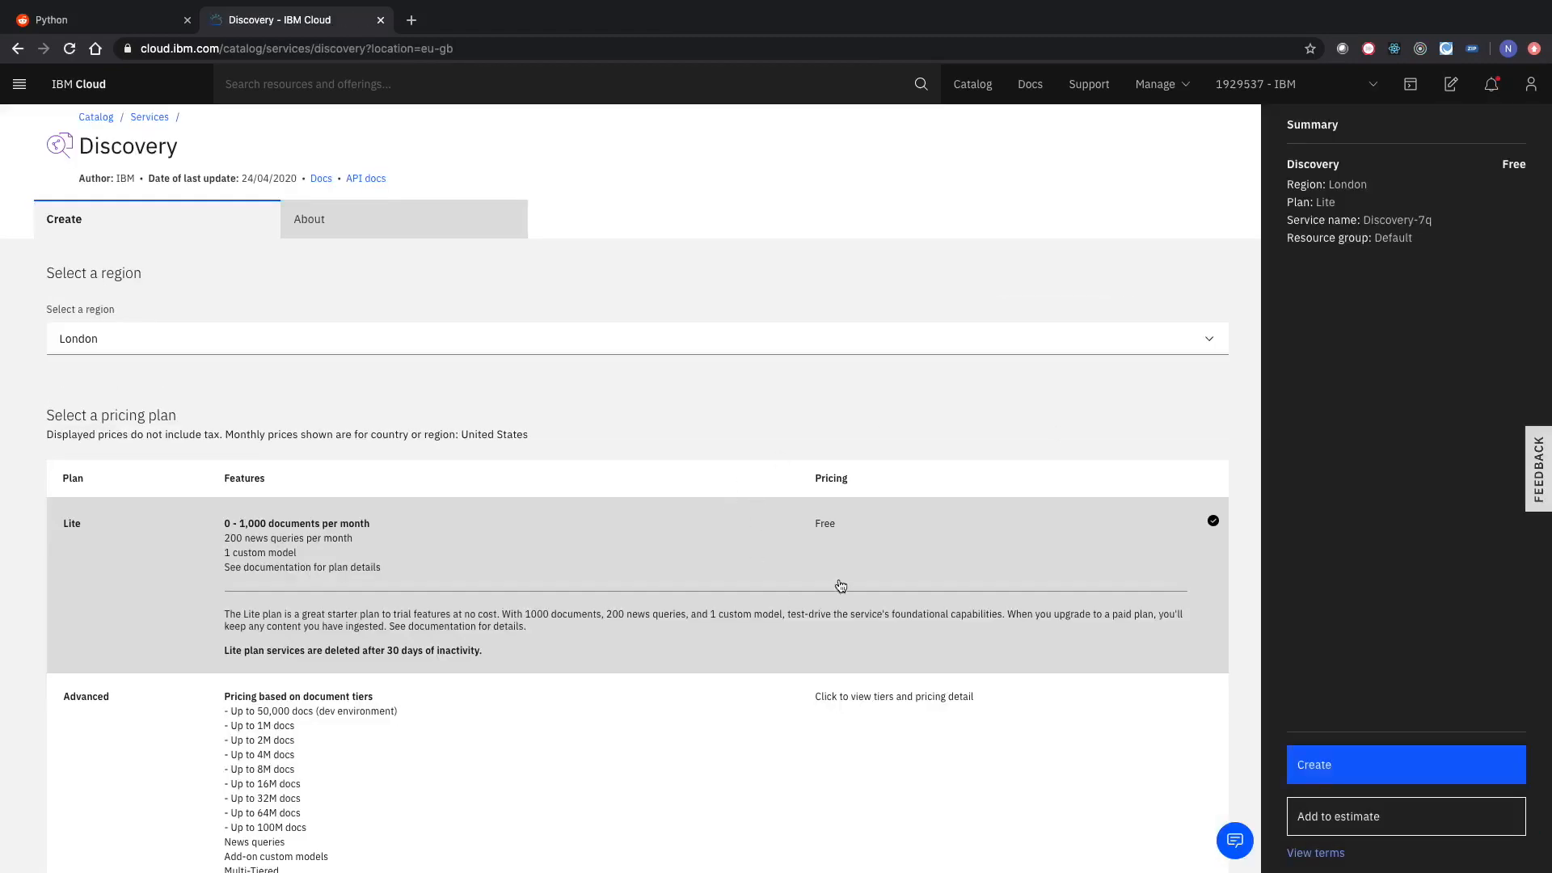
mouse_move(750, 556)
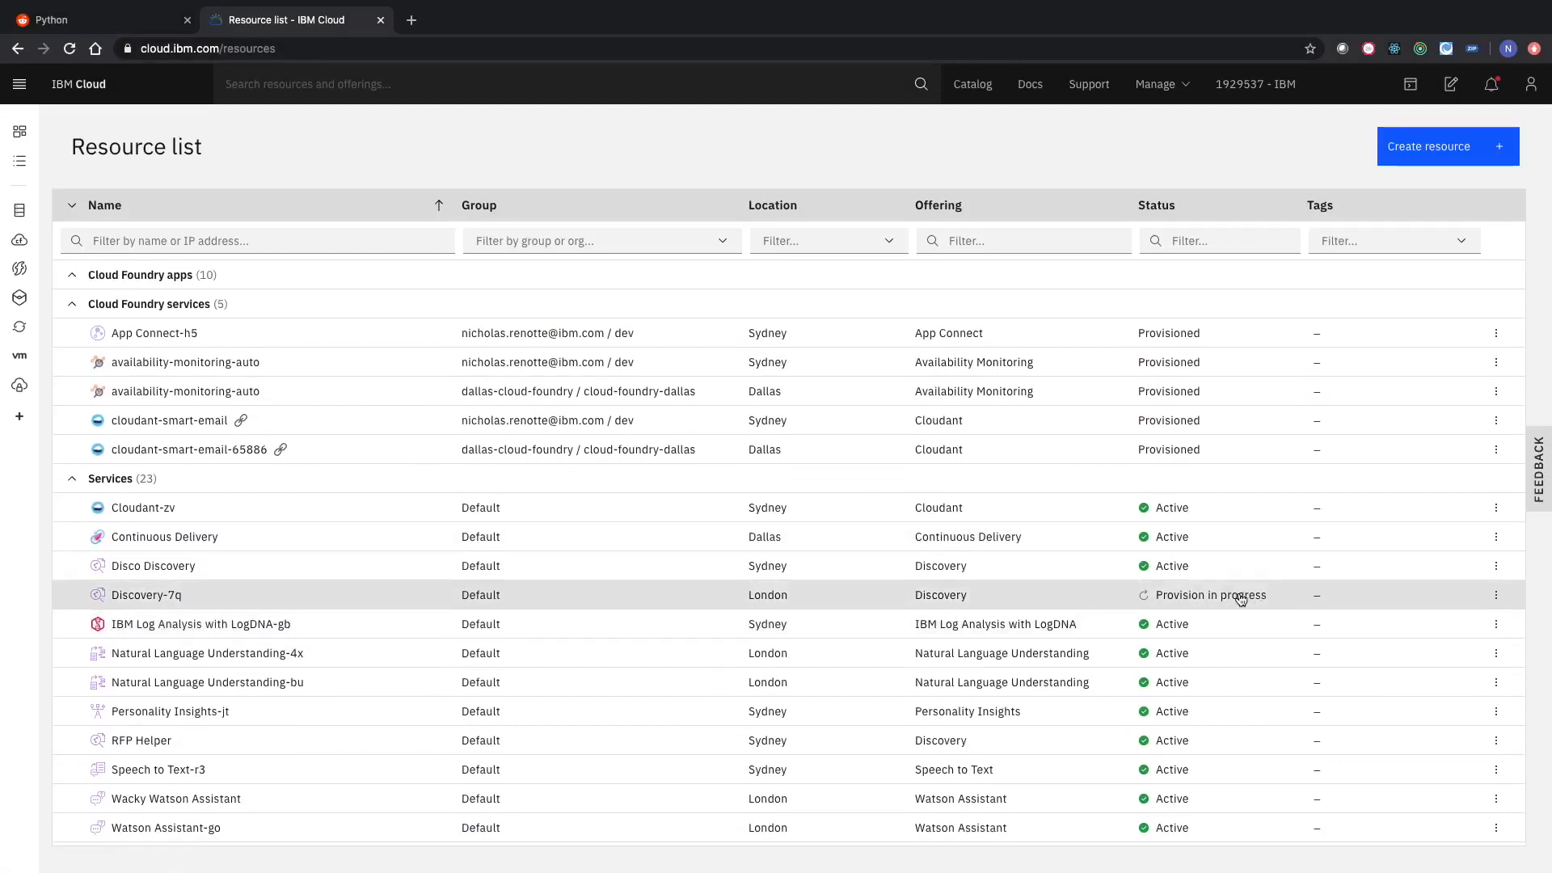
Open the Discovery-7q service page from the Resource list once it shows Active.
left_click(146, 595)
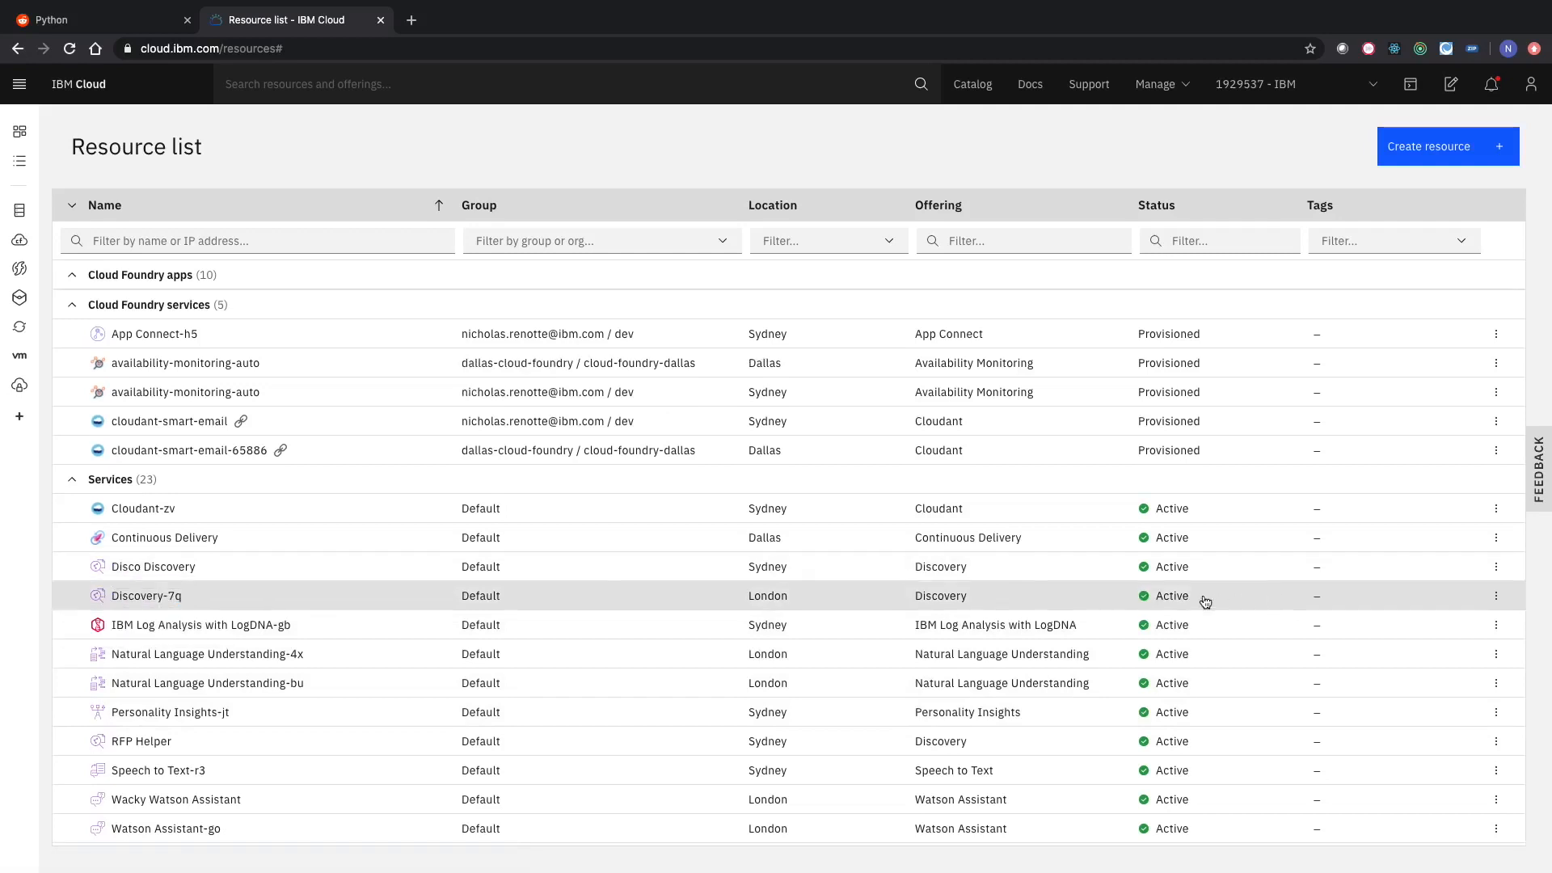
mouse_move(527, 583)
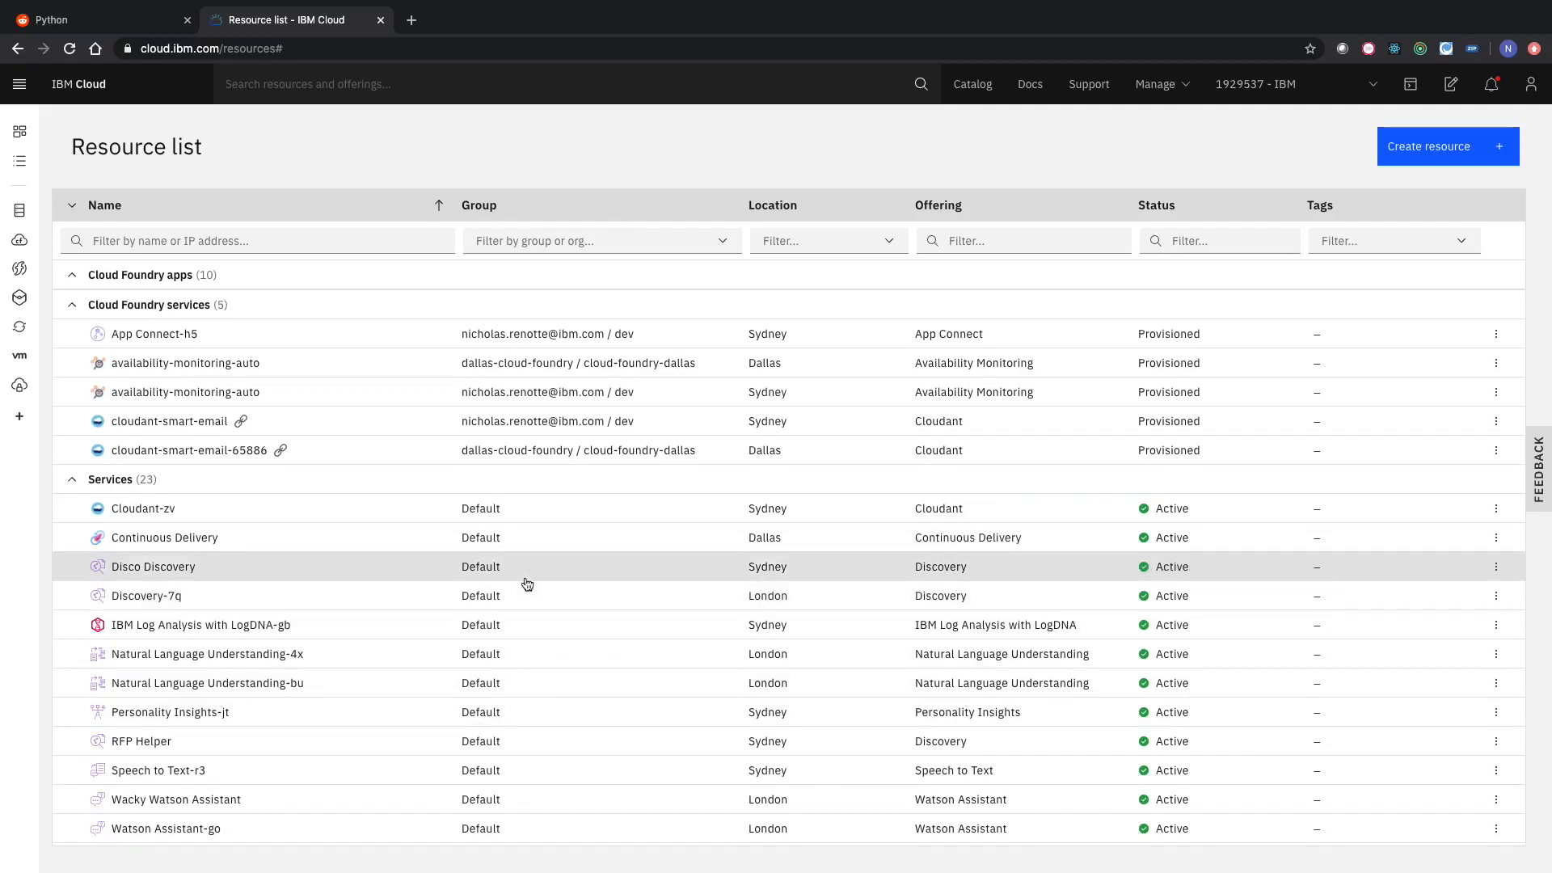
left_click(146, 594)
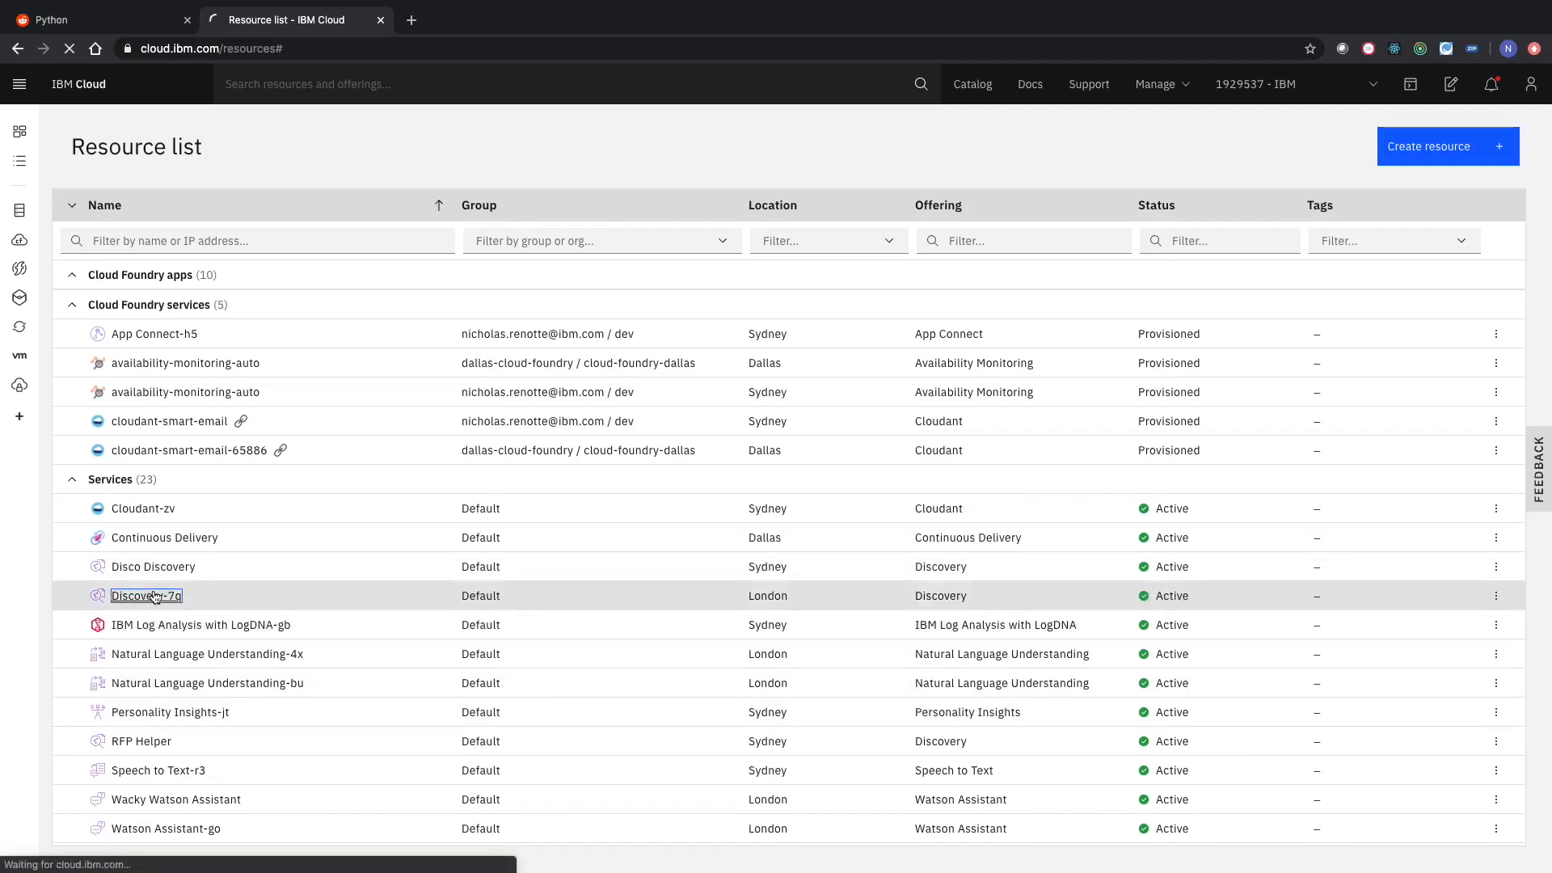
left_click(145, 594)
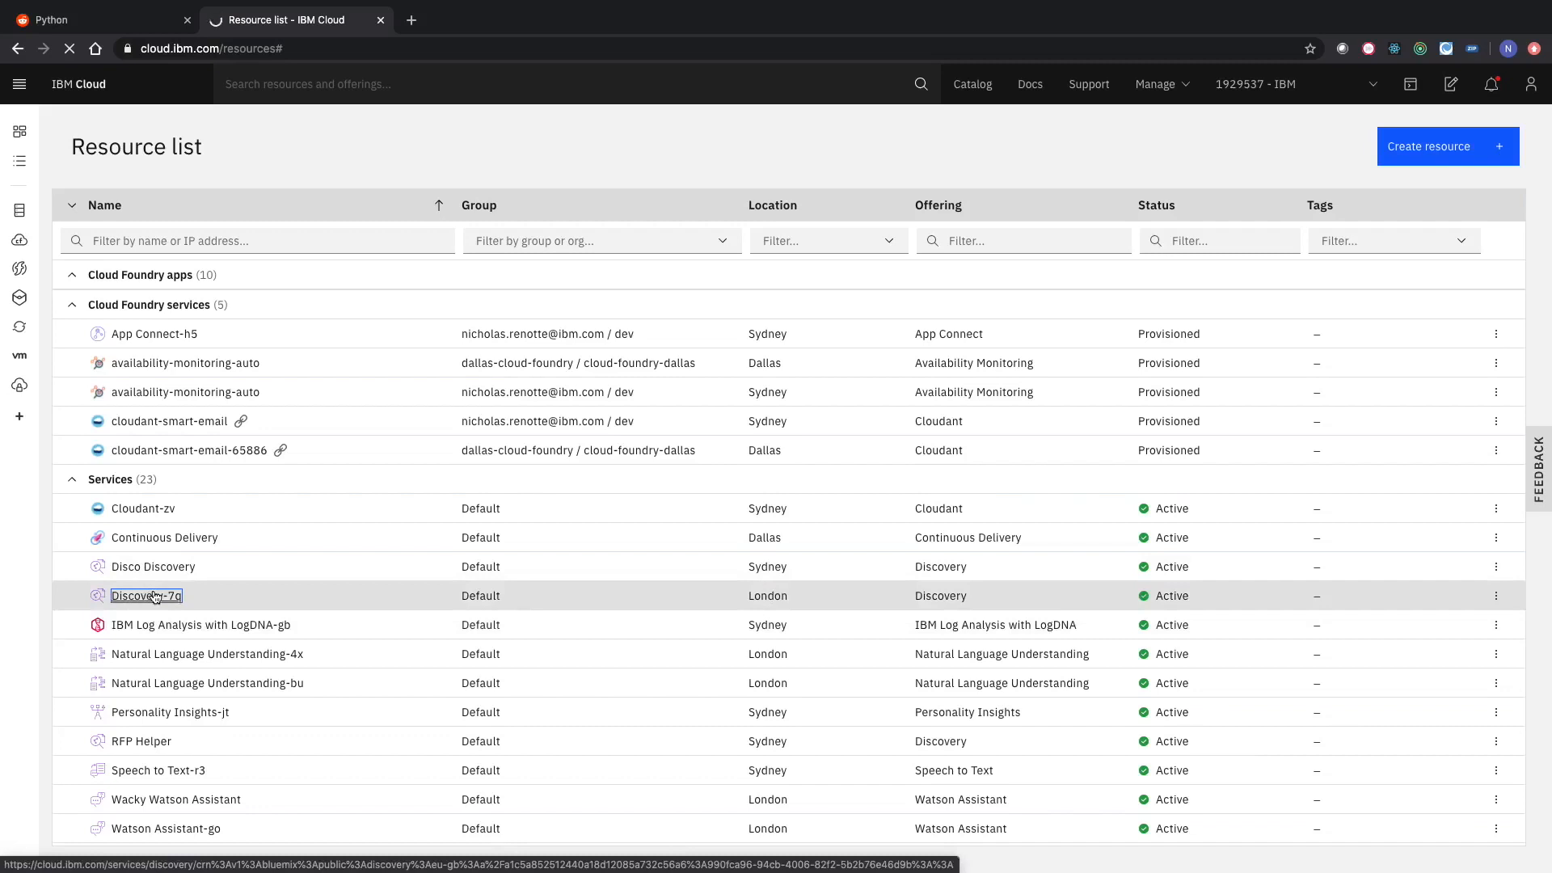
left_click(146, 594)
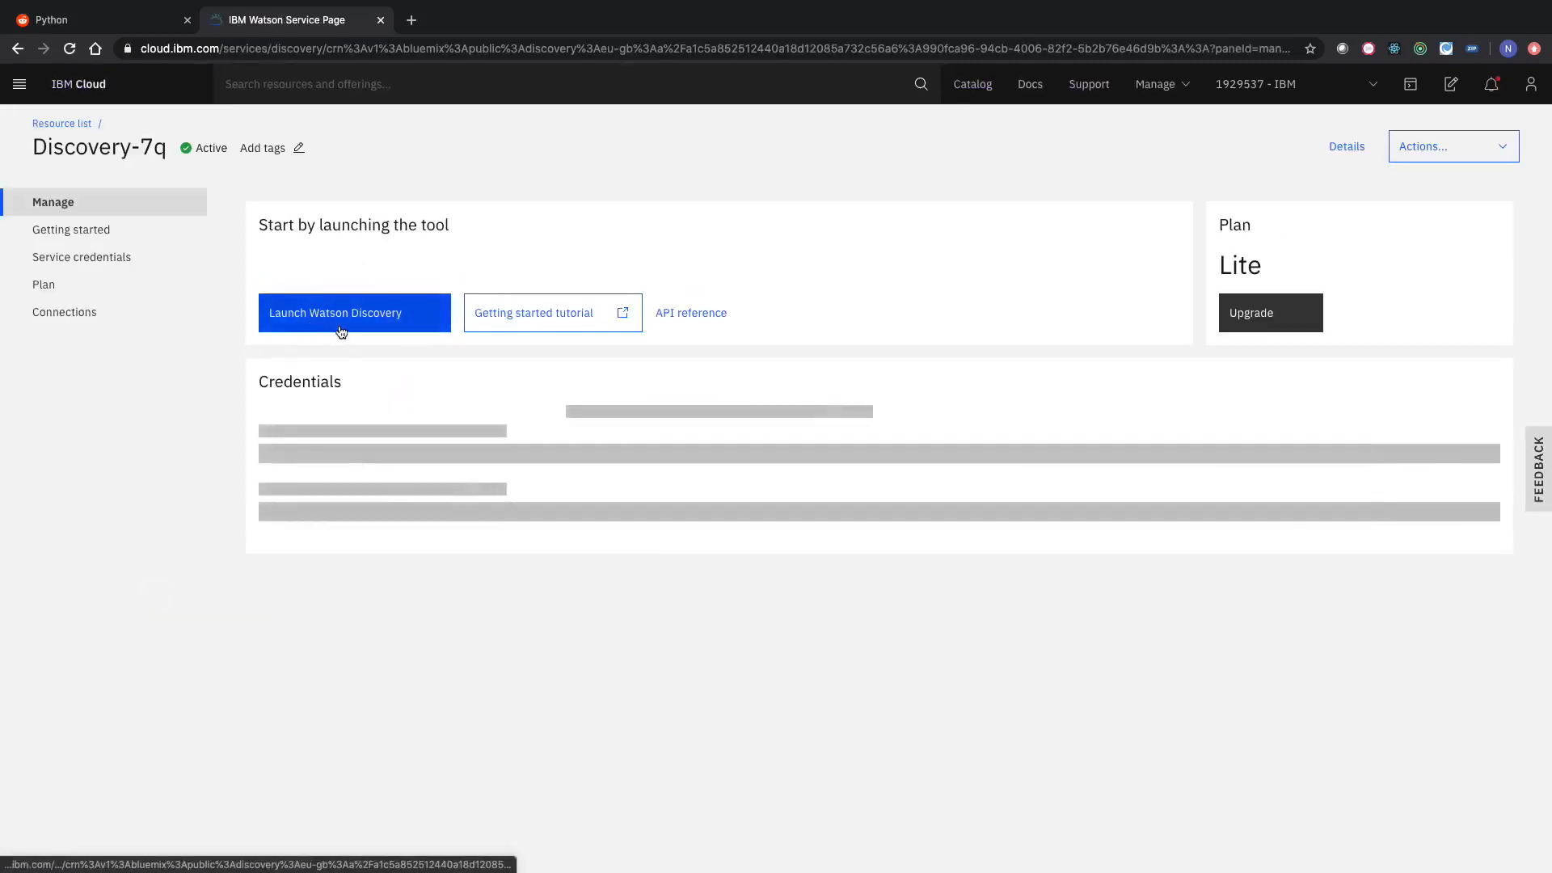
Launch Watson Discovery, set it up on the current Lite plan, and continue.
left_click(353, 313)
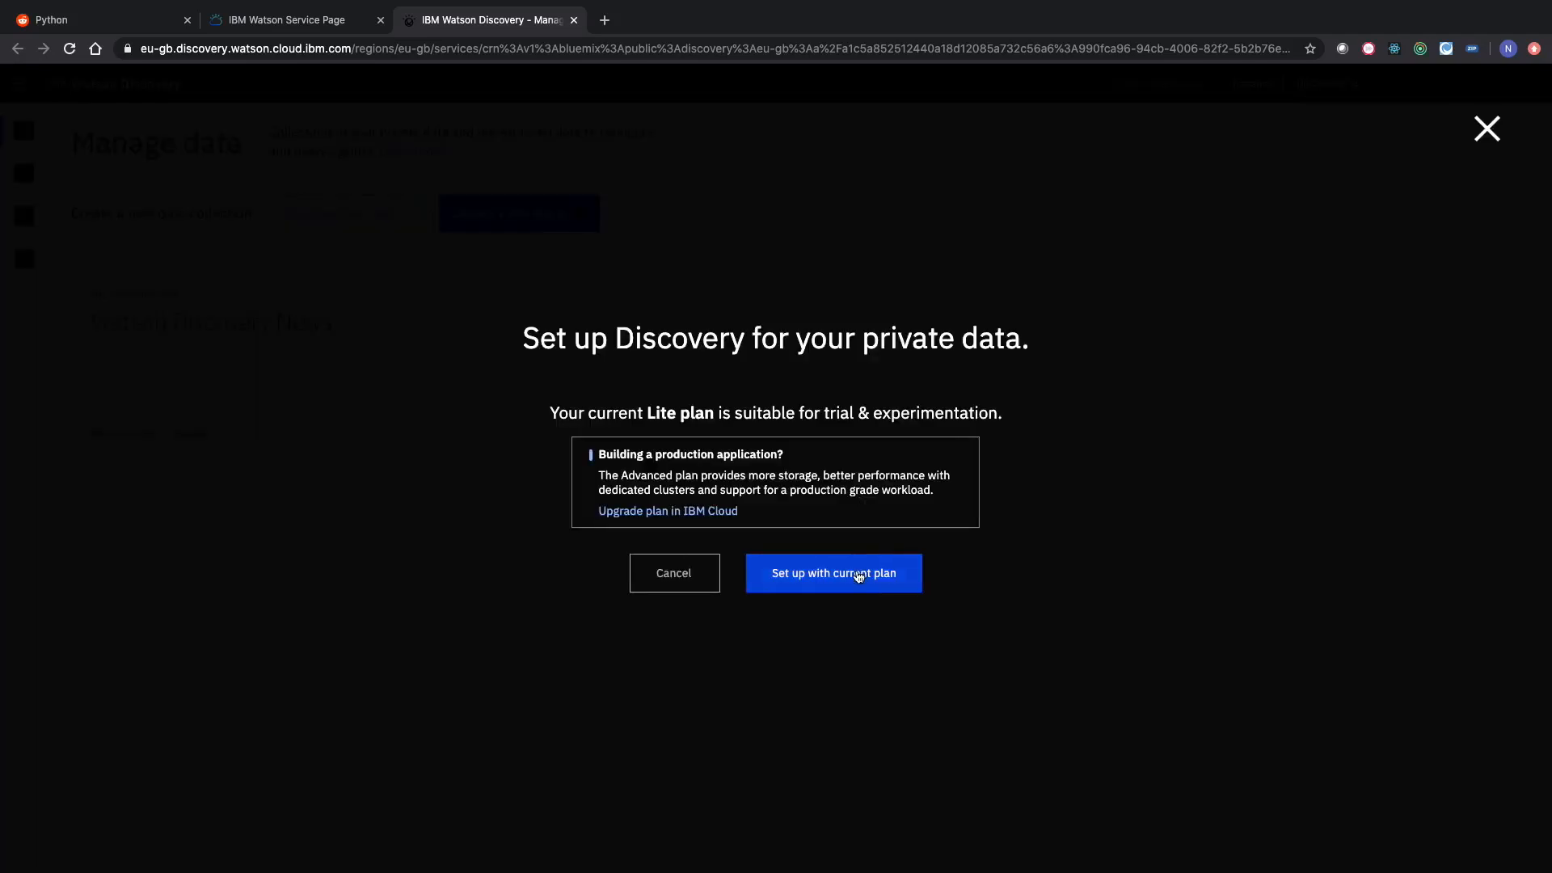
left_click(832, 572)
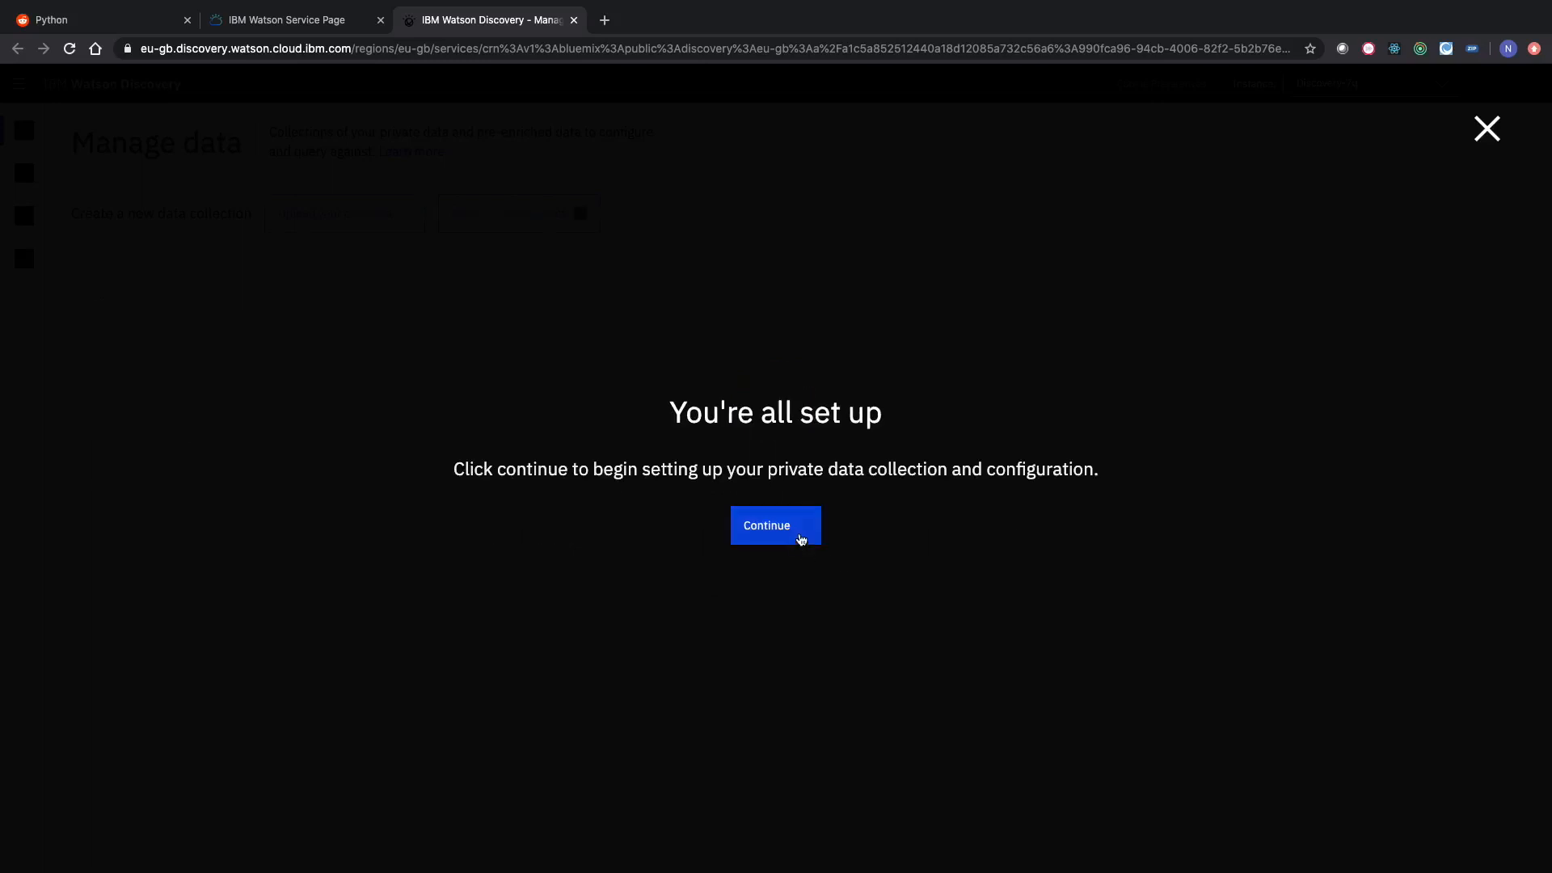
left_click(775, 526)
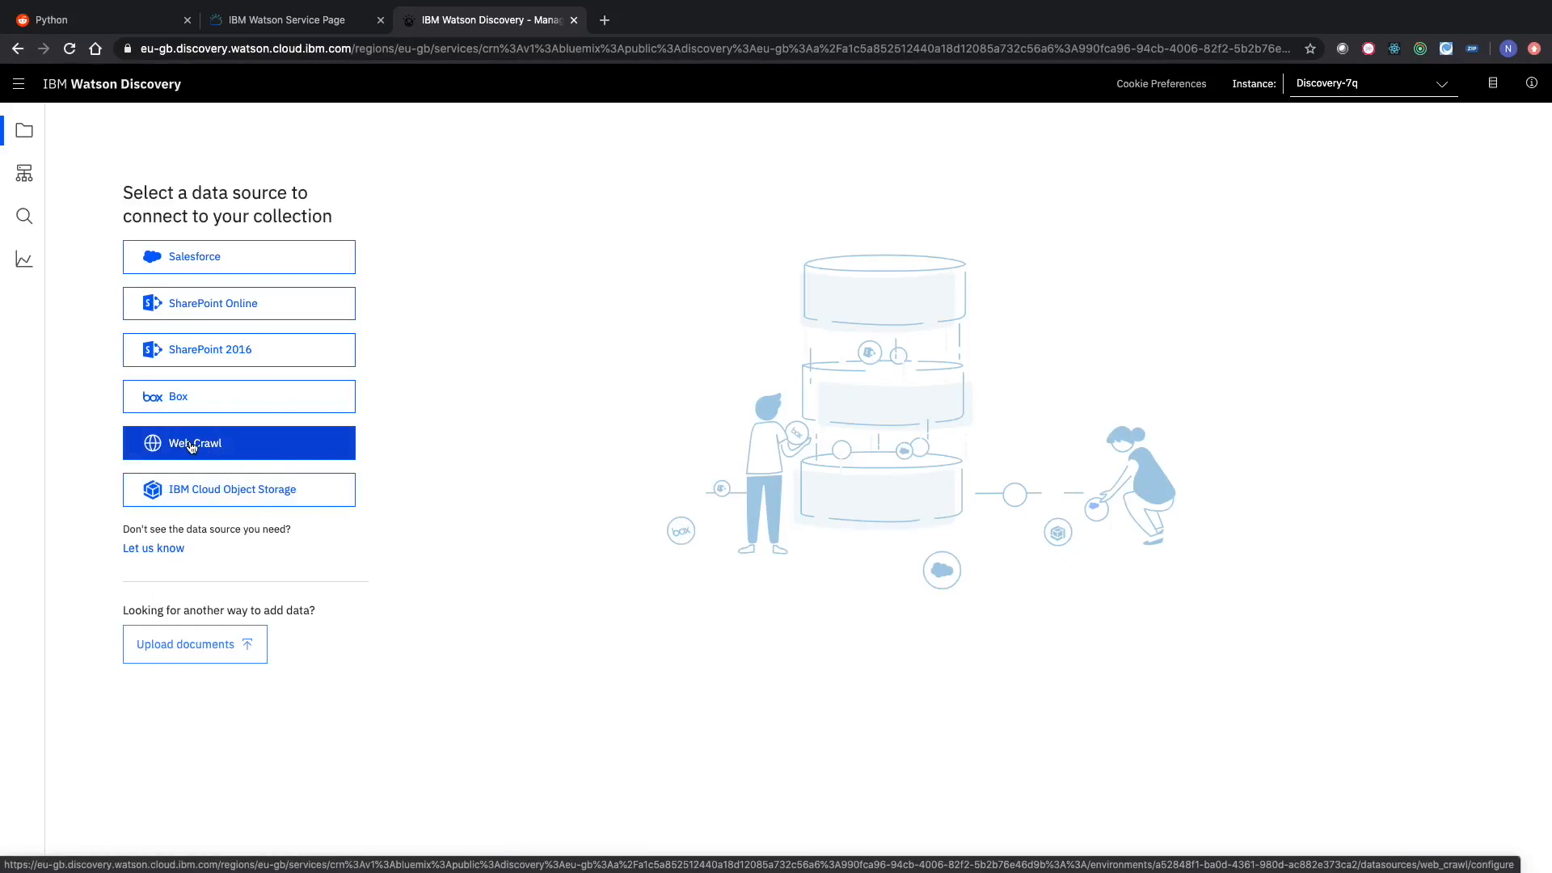
left_click(238, 442)
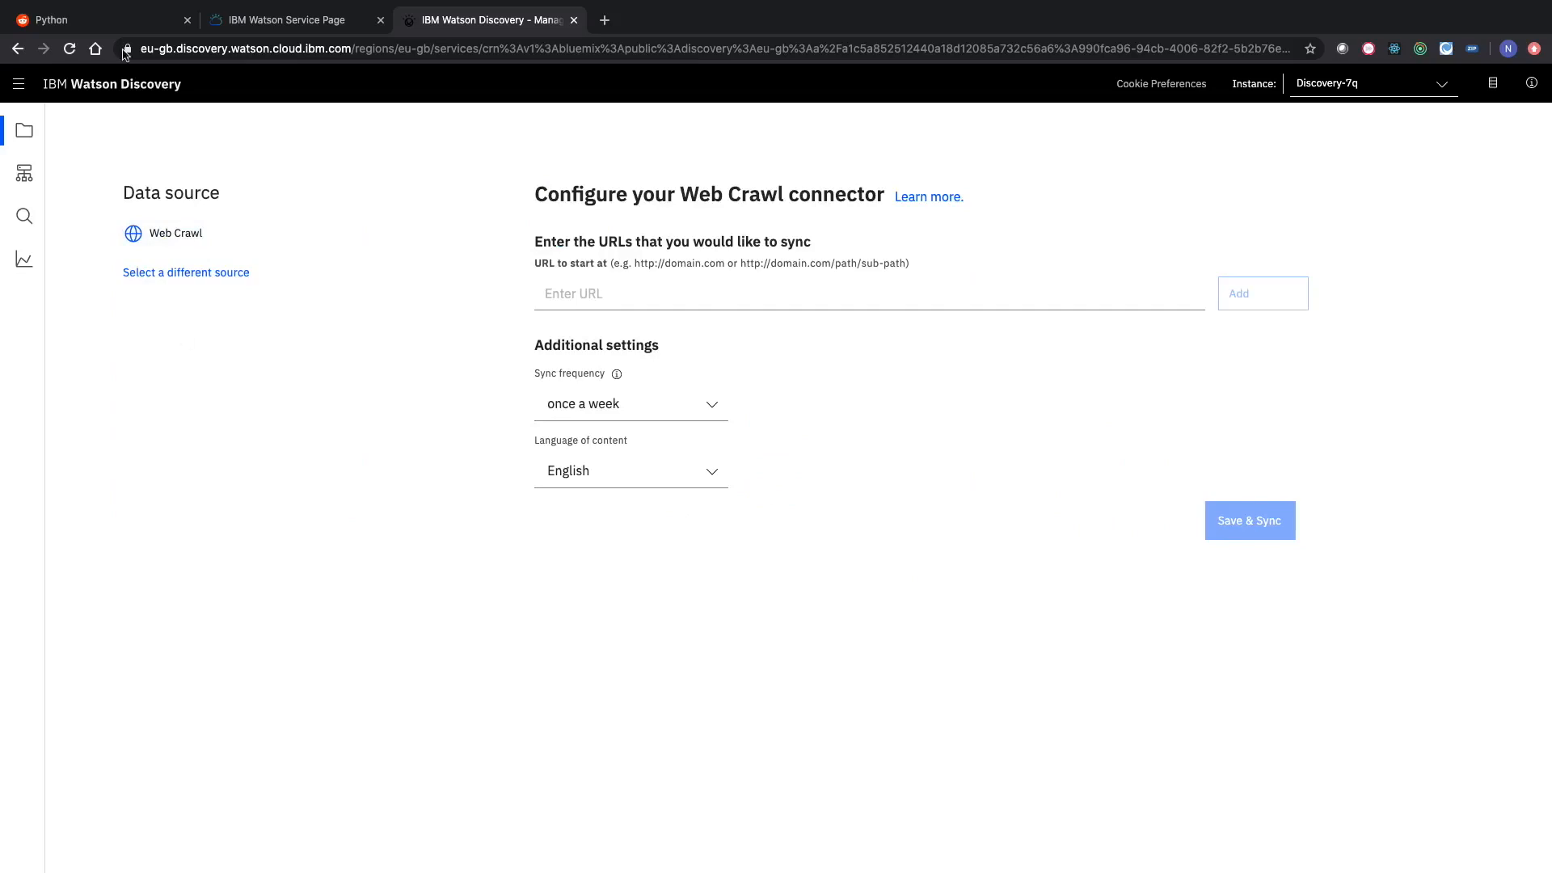
left_click(99, 54)
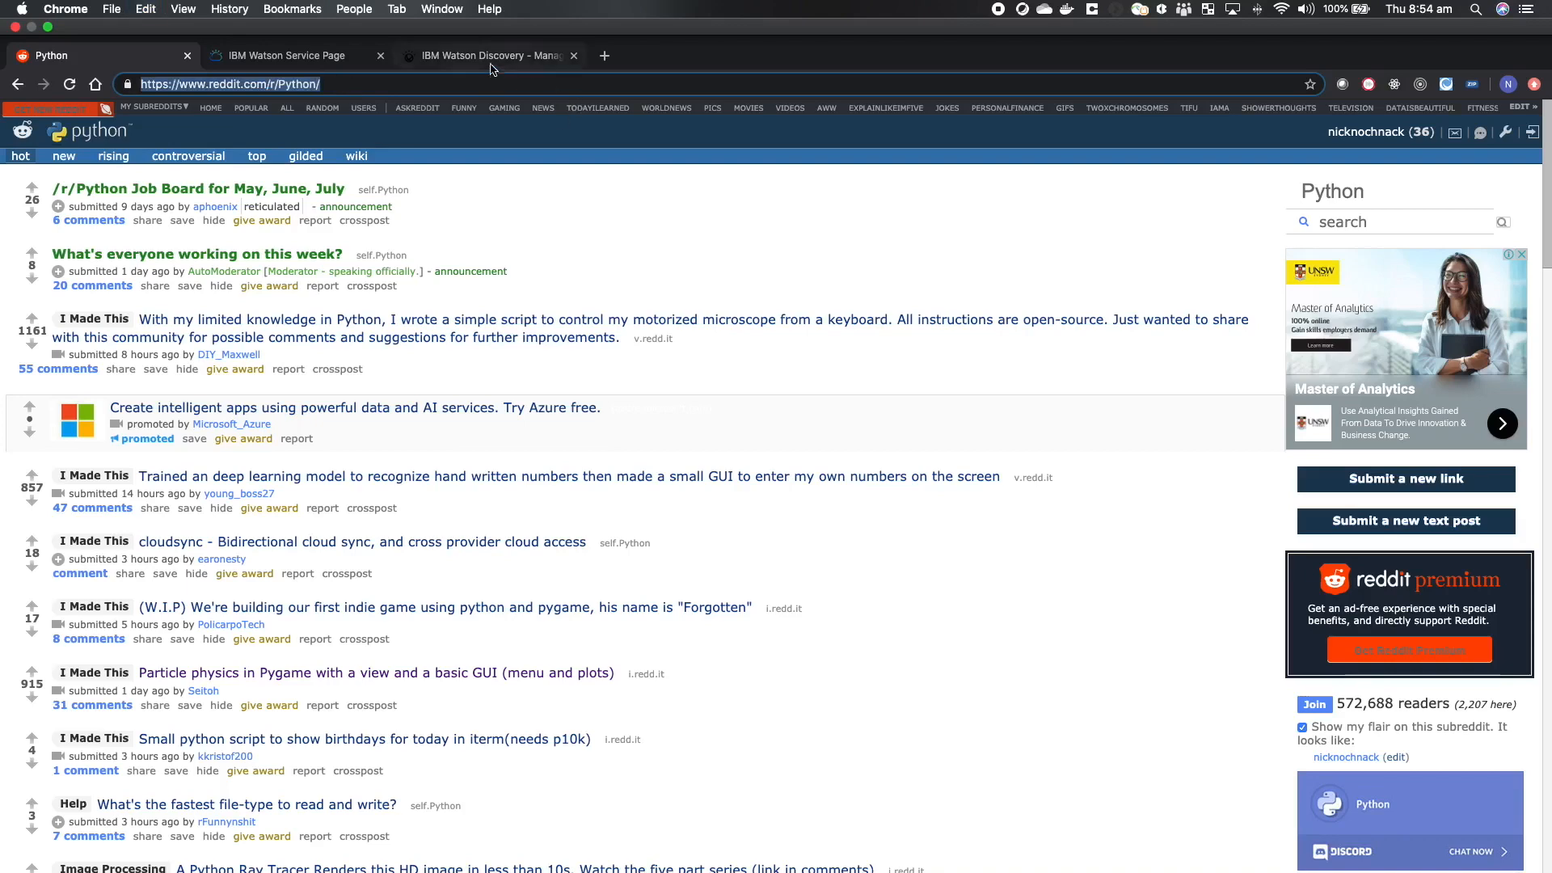
left_click(489, 54)
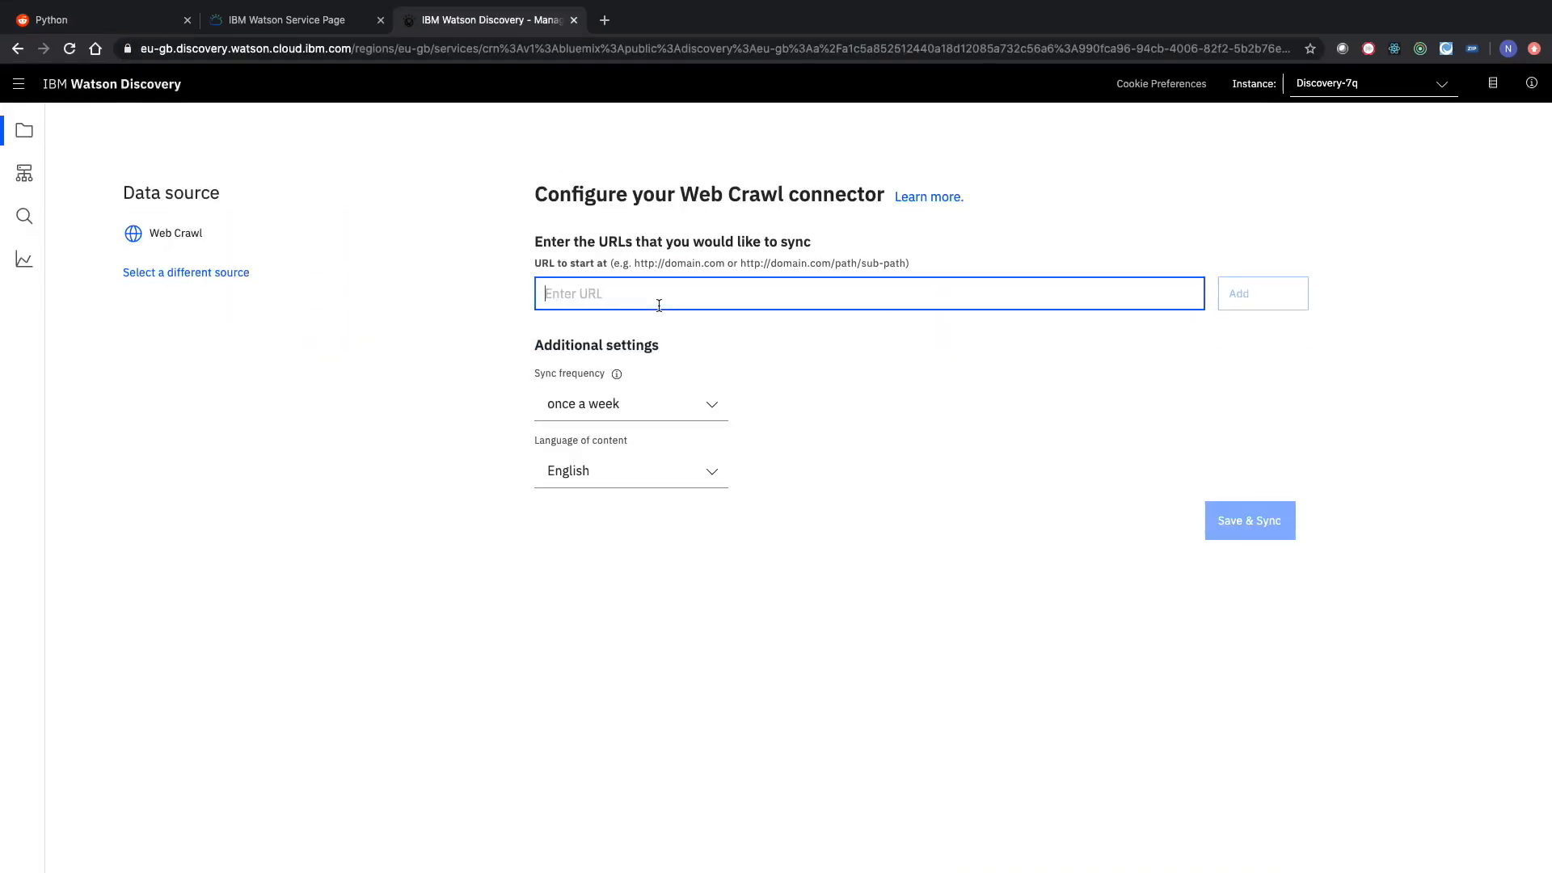
type("https://www.reddit.com/r/Python/")
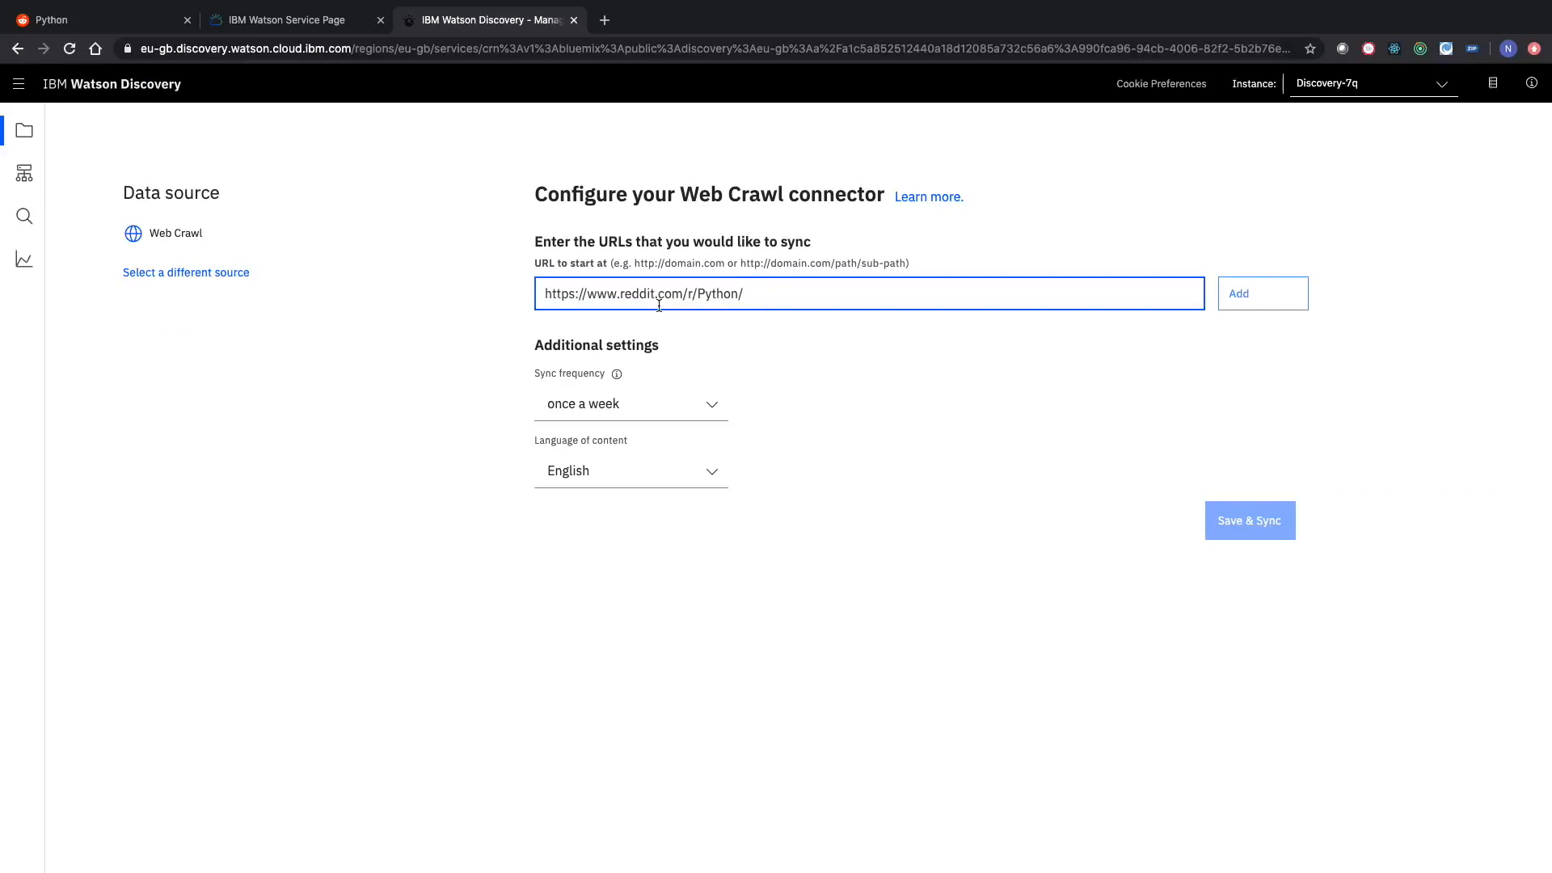
left_click(1237, 293)
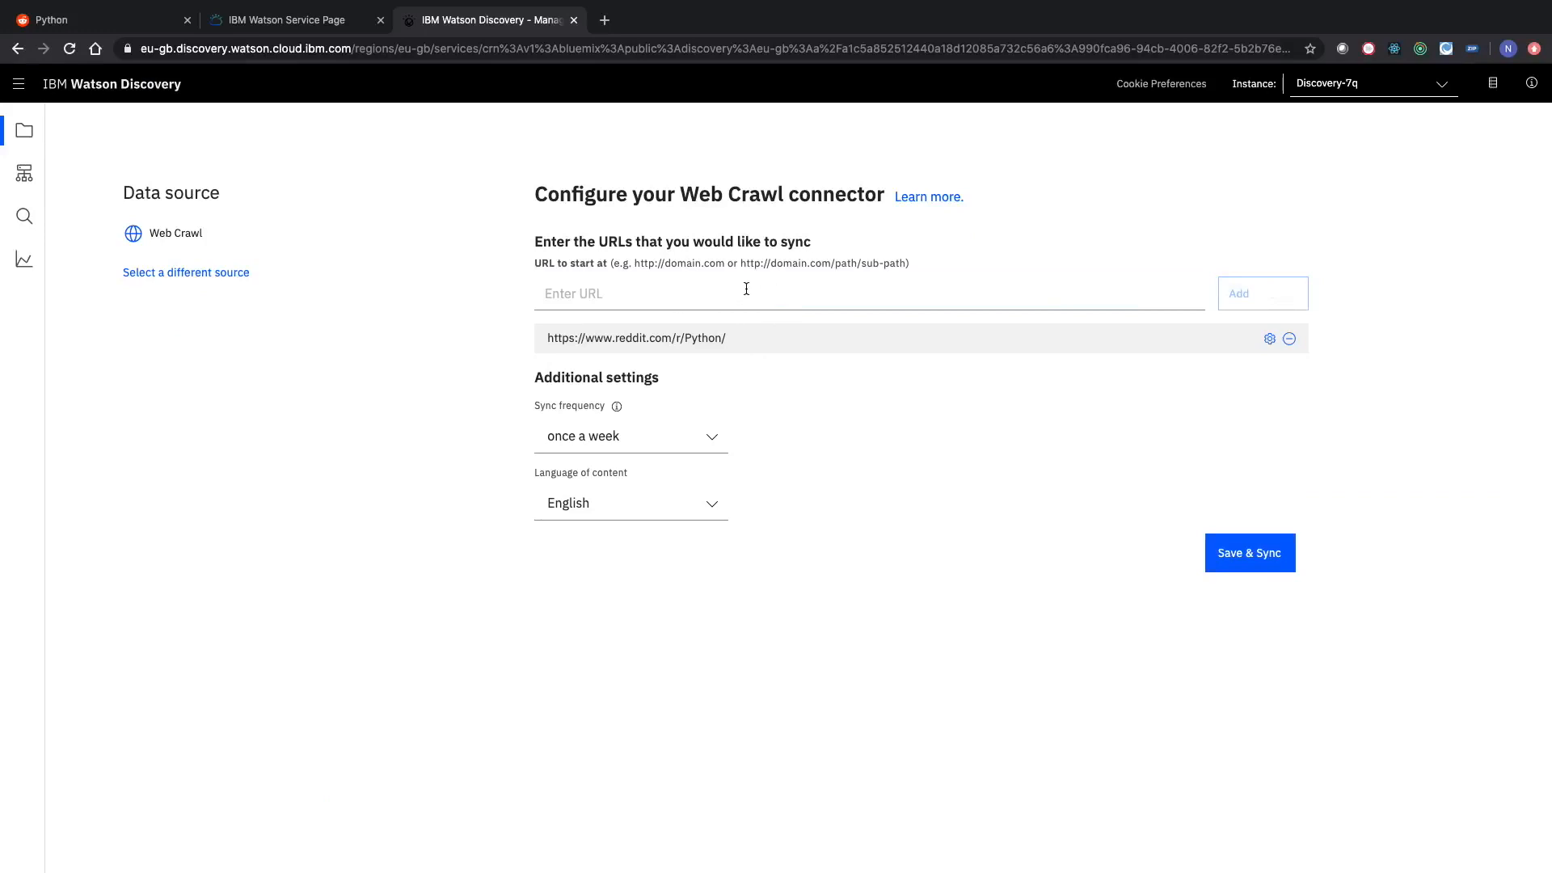
mouse_move(745, 288)
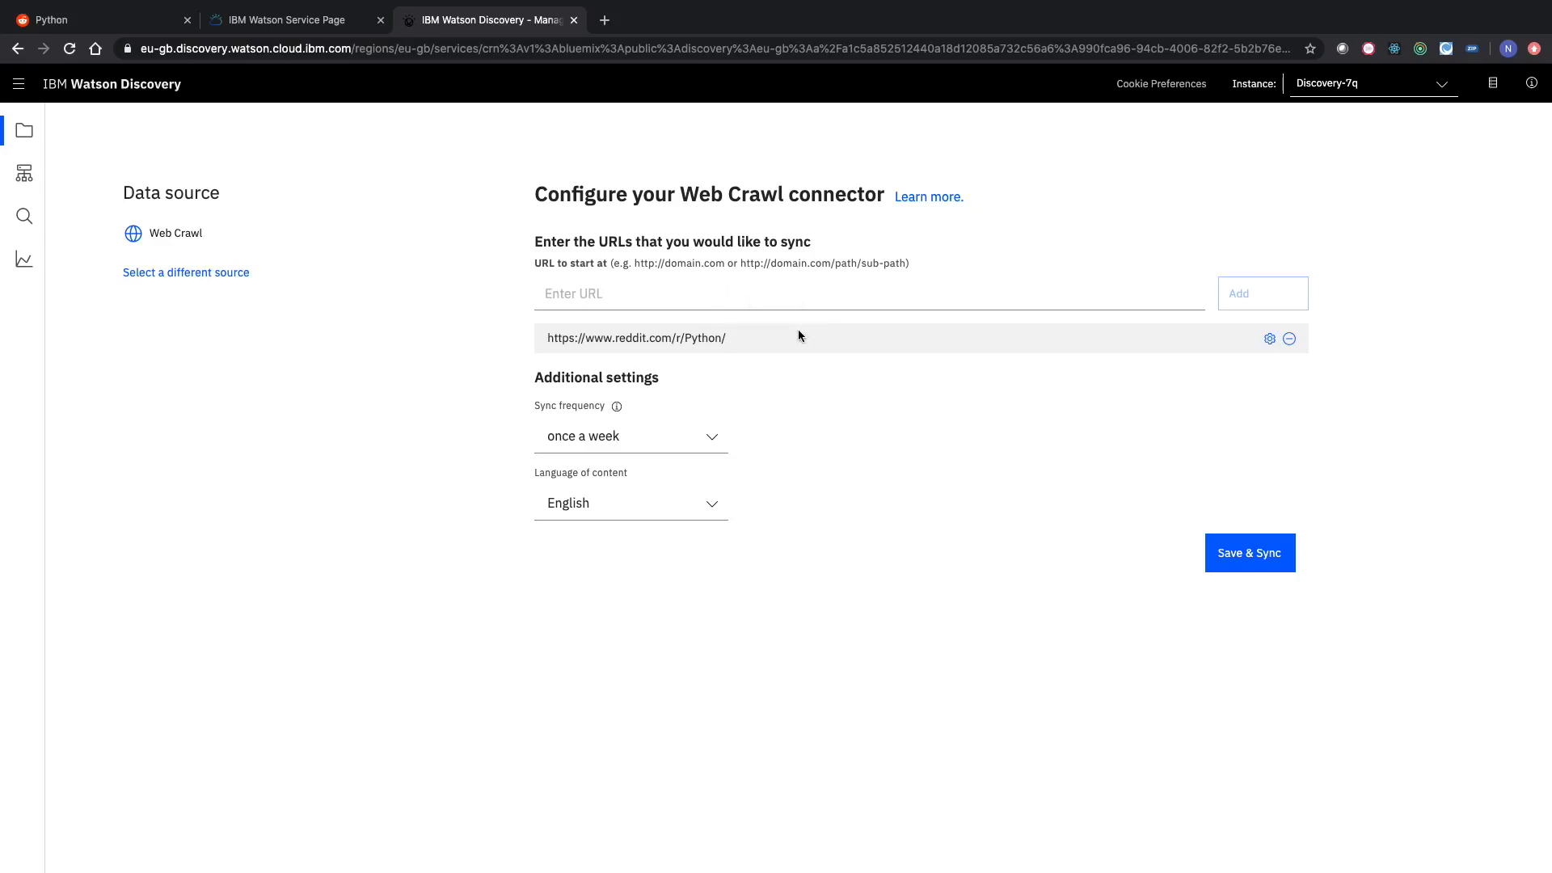
mouse_move(612, 442)
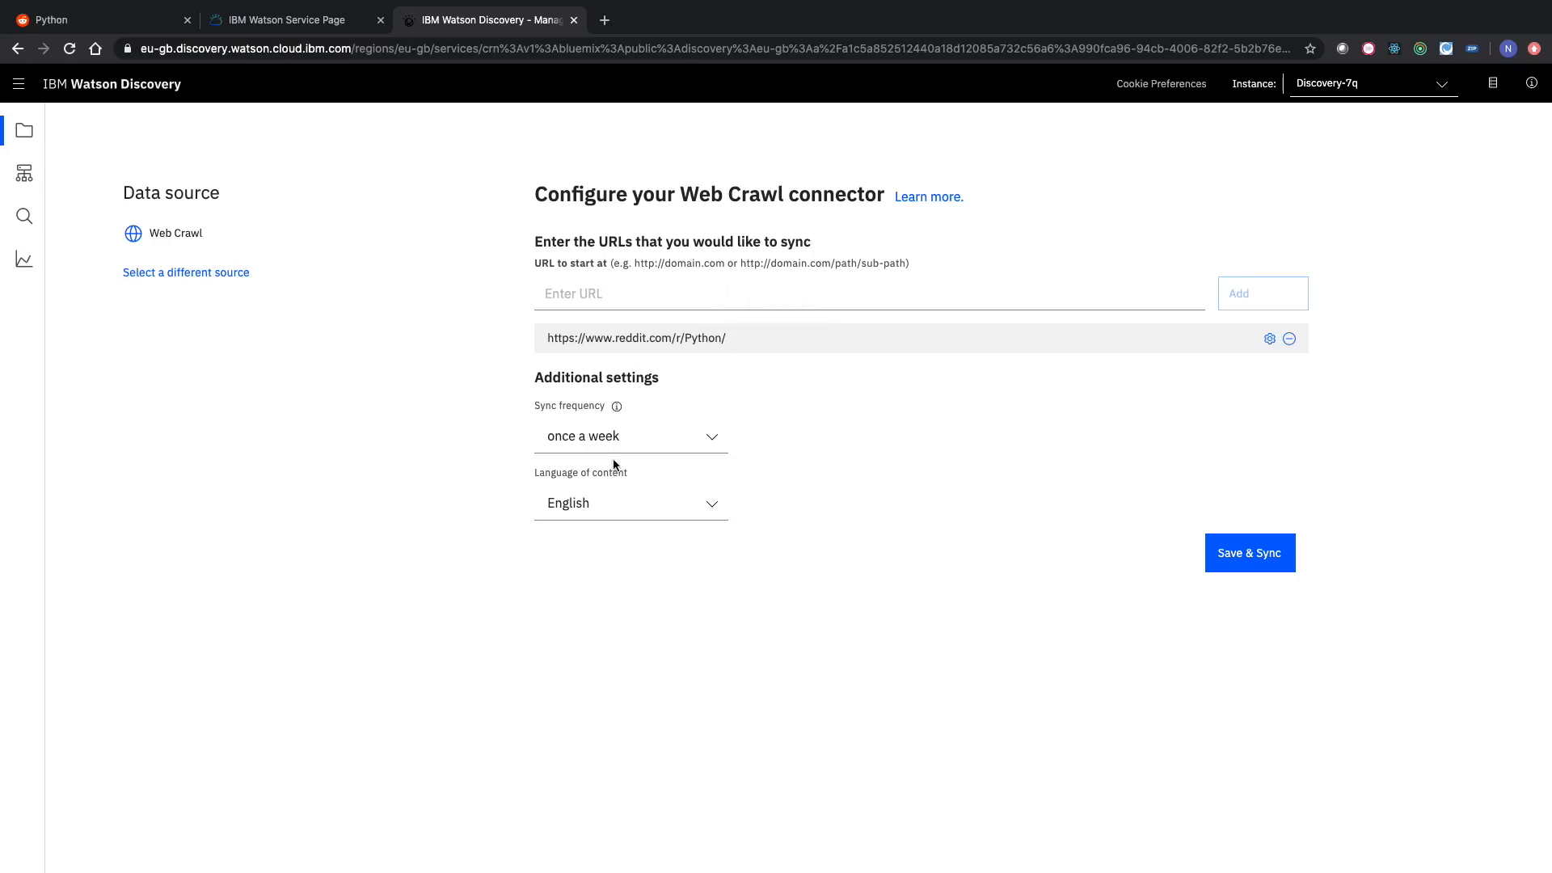
mouse_move(638, 458)
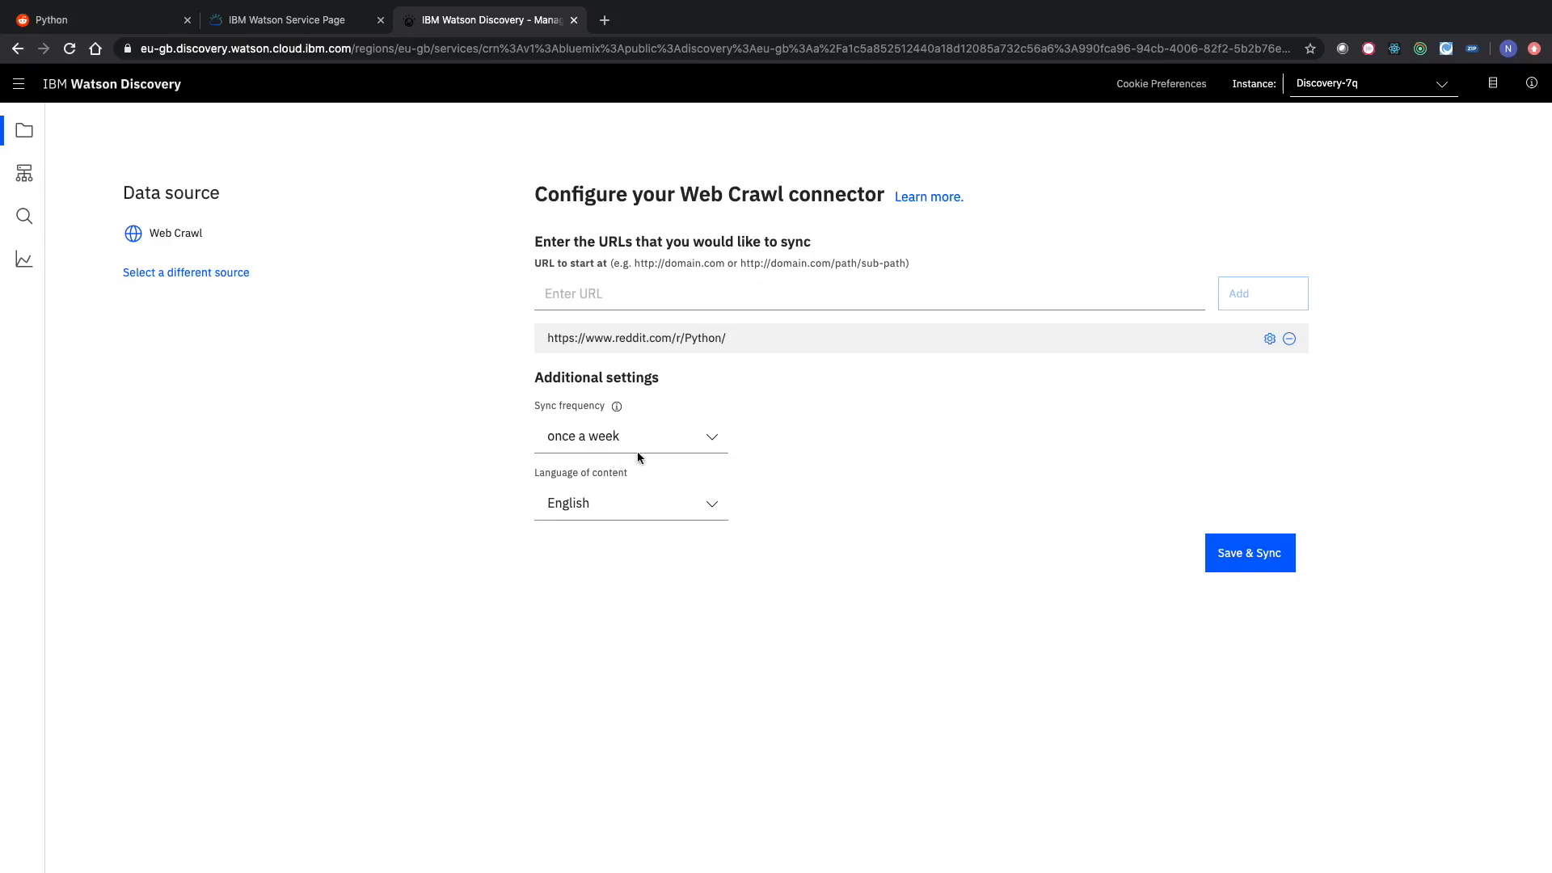
left_click(629, 437)
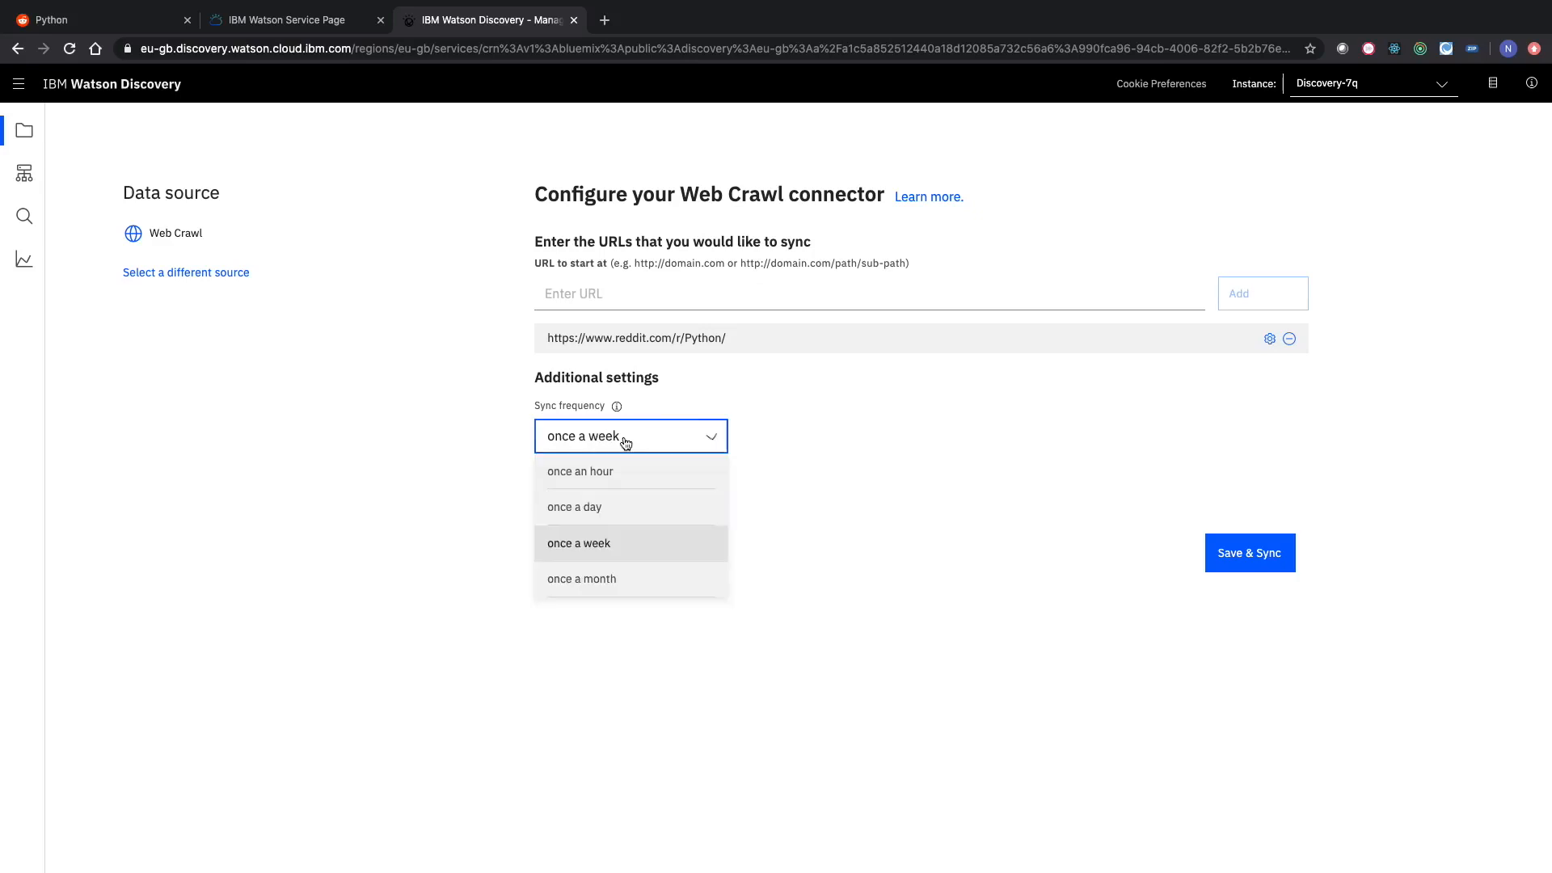
mouse_move(631, 518)
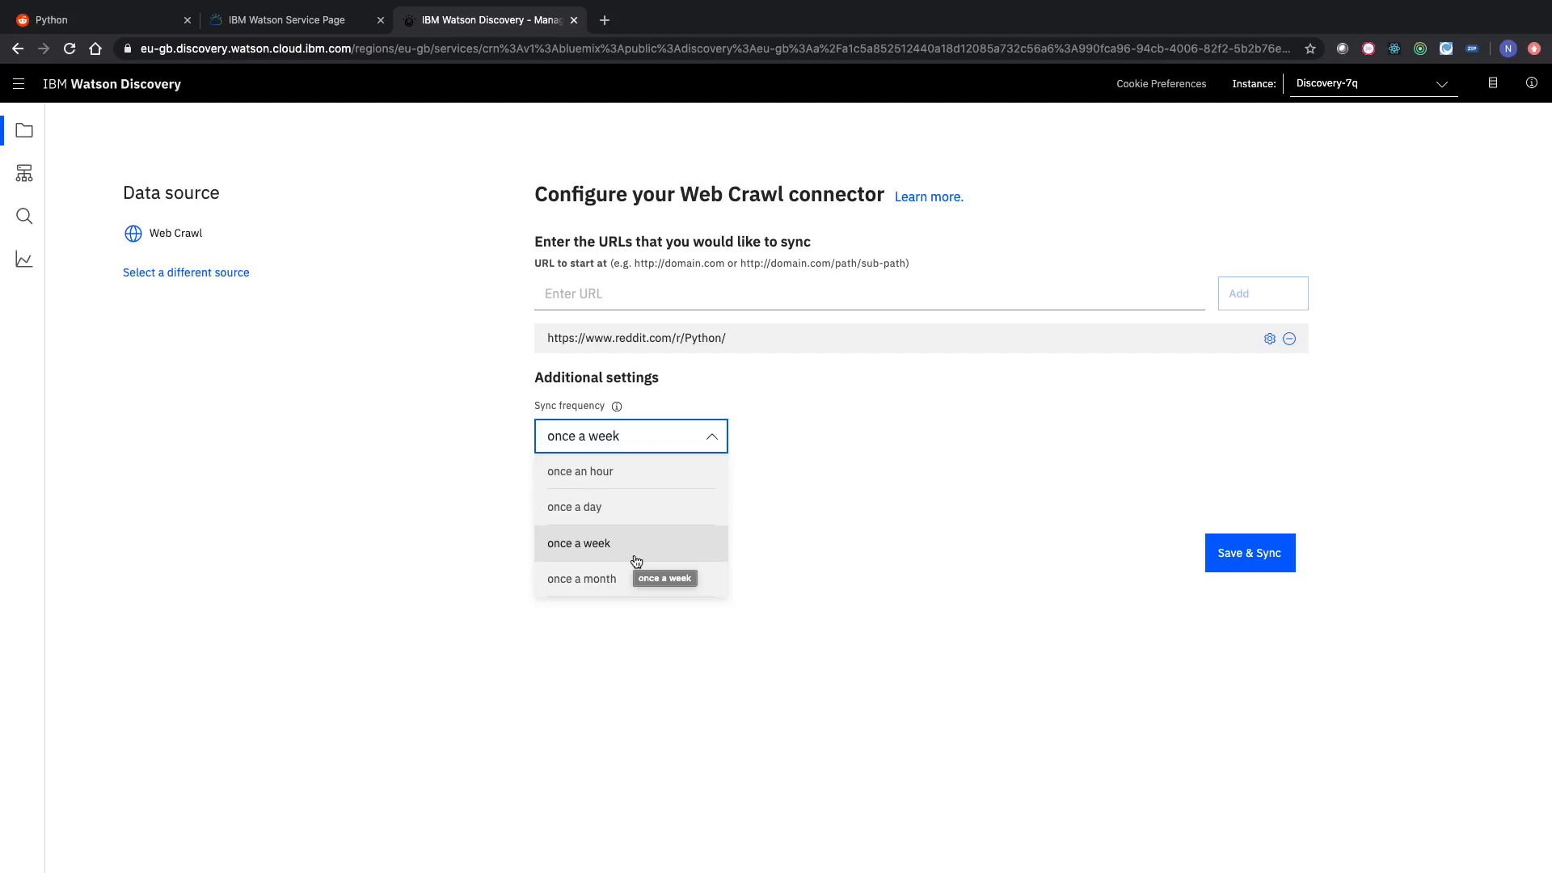
left_click(579, 542)
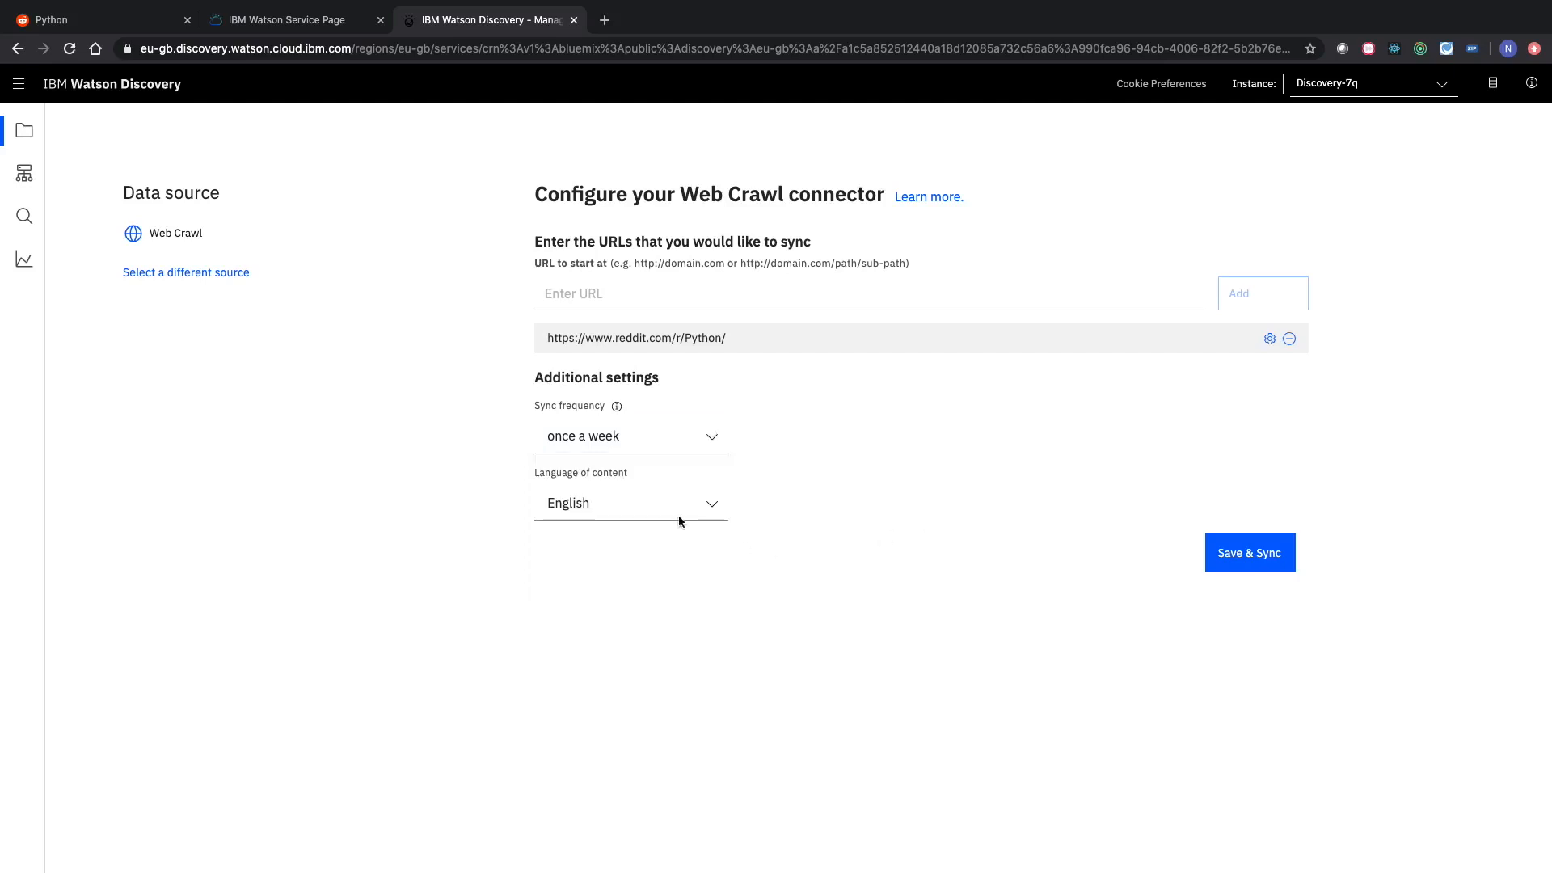
mouse_move(820, 485)
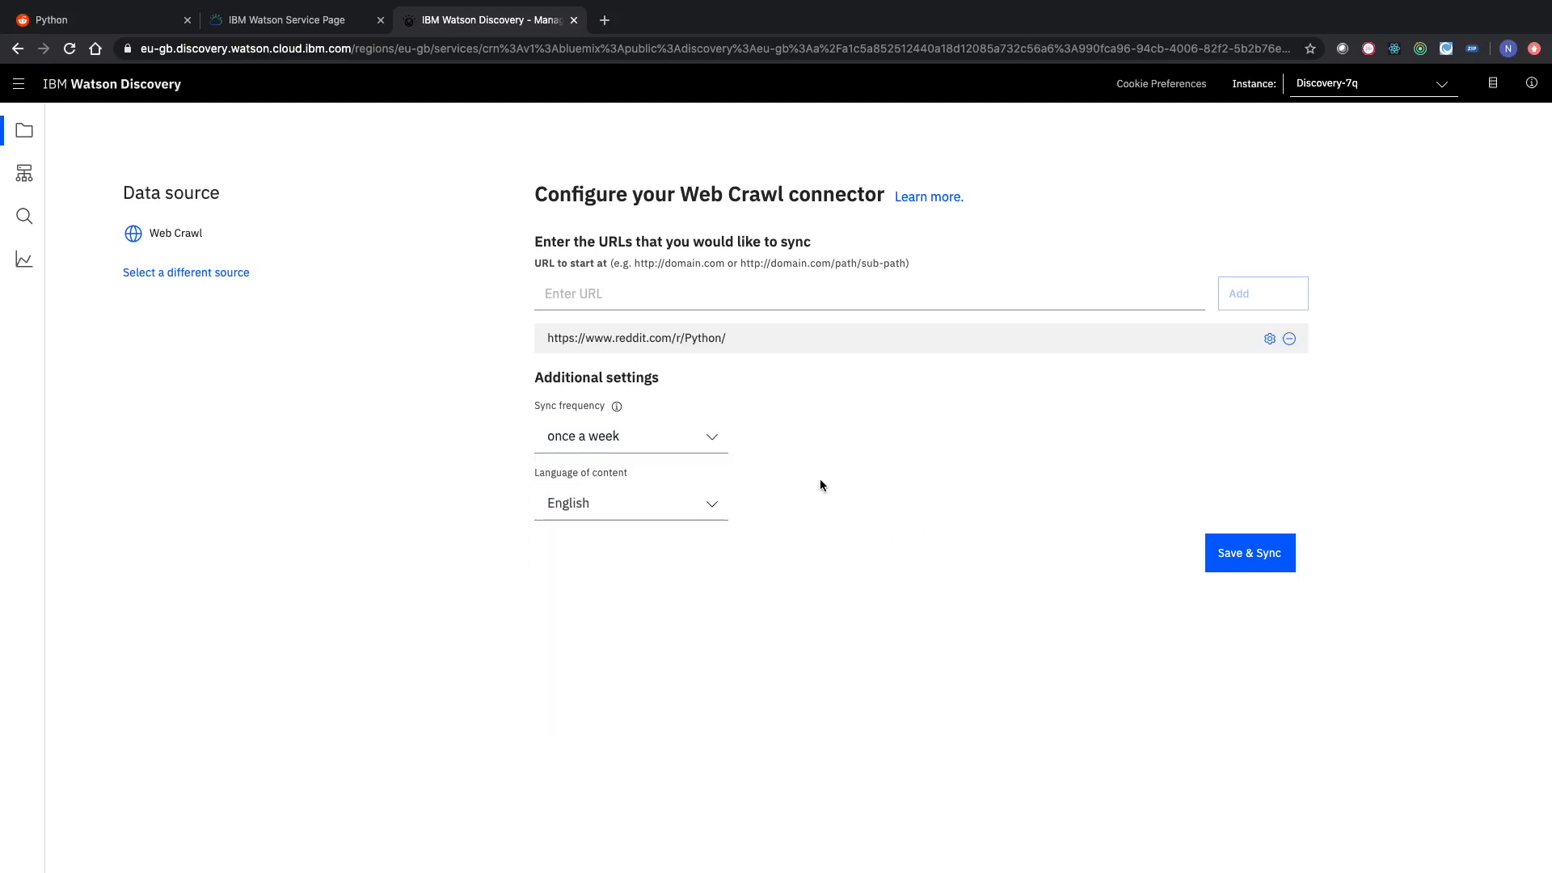
mouse_move(1013, 506)
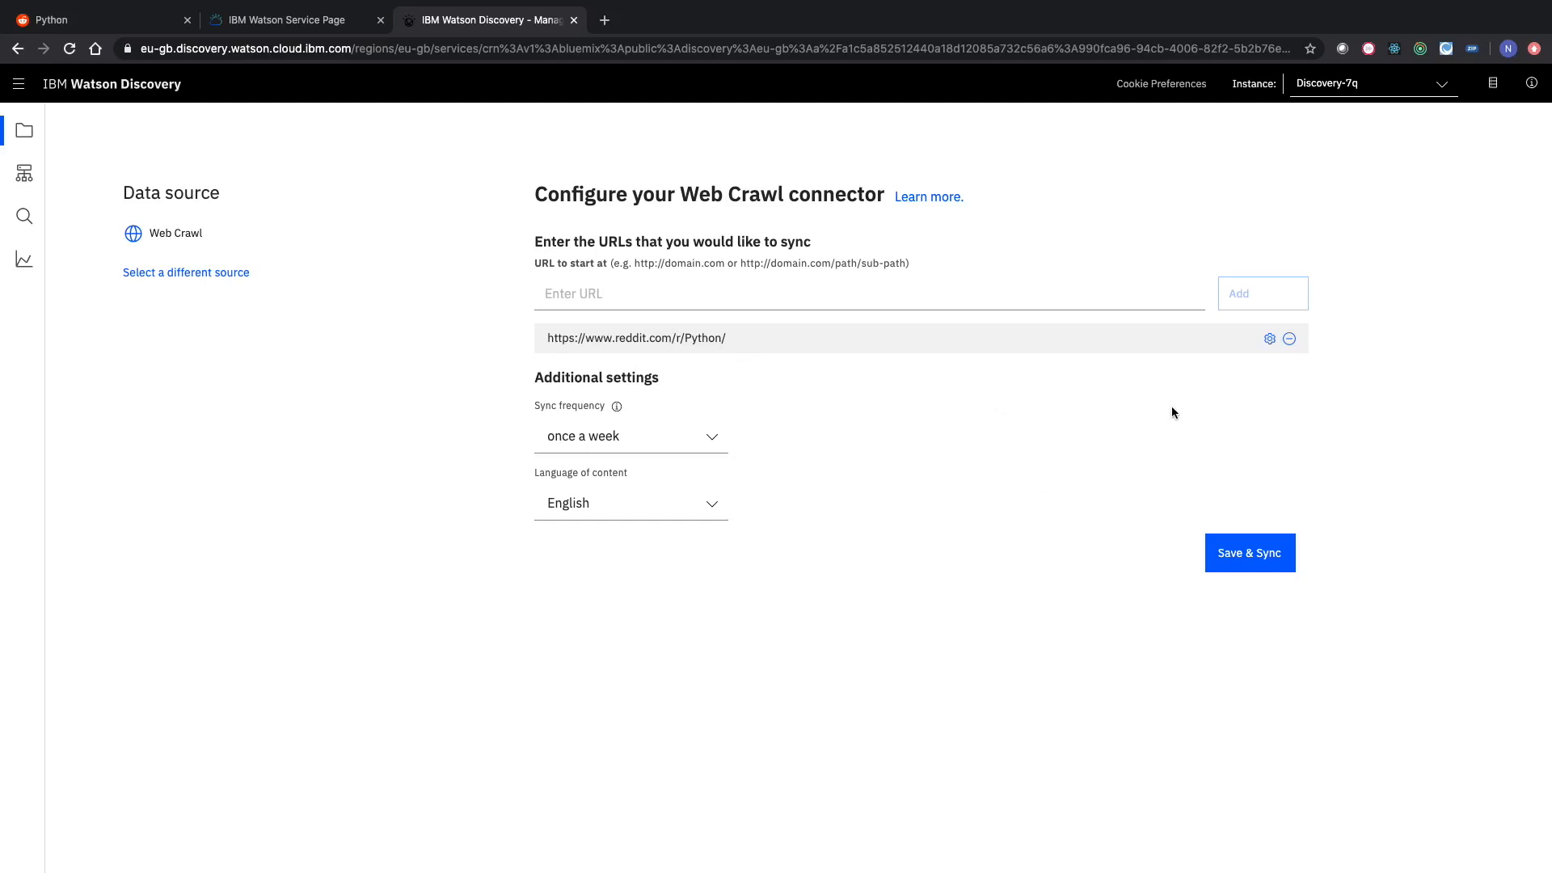
Submit r/Python crawl settings: hops 1, excluding /search, /flair, /top, /hot, /new, /rising.
left_click(1269, 338)
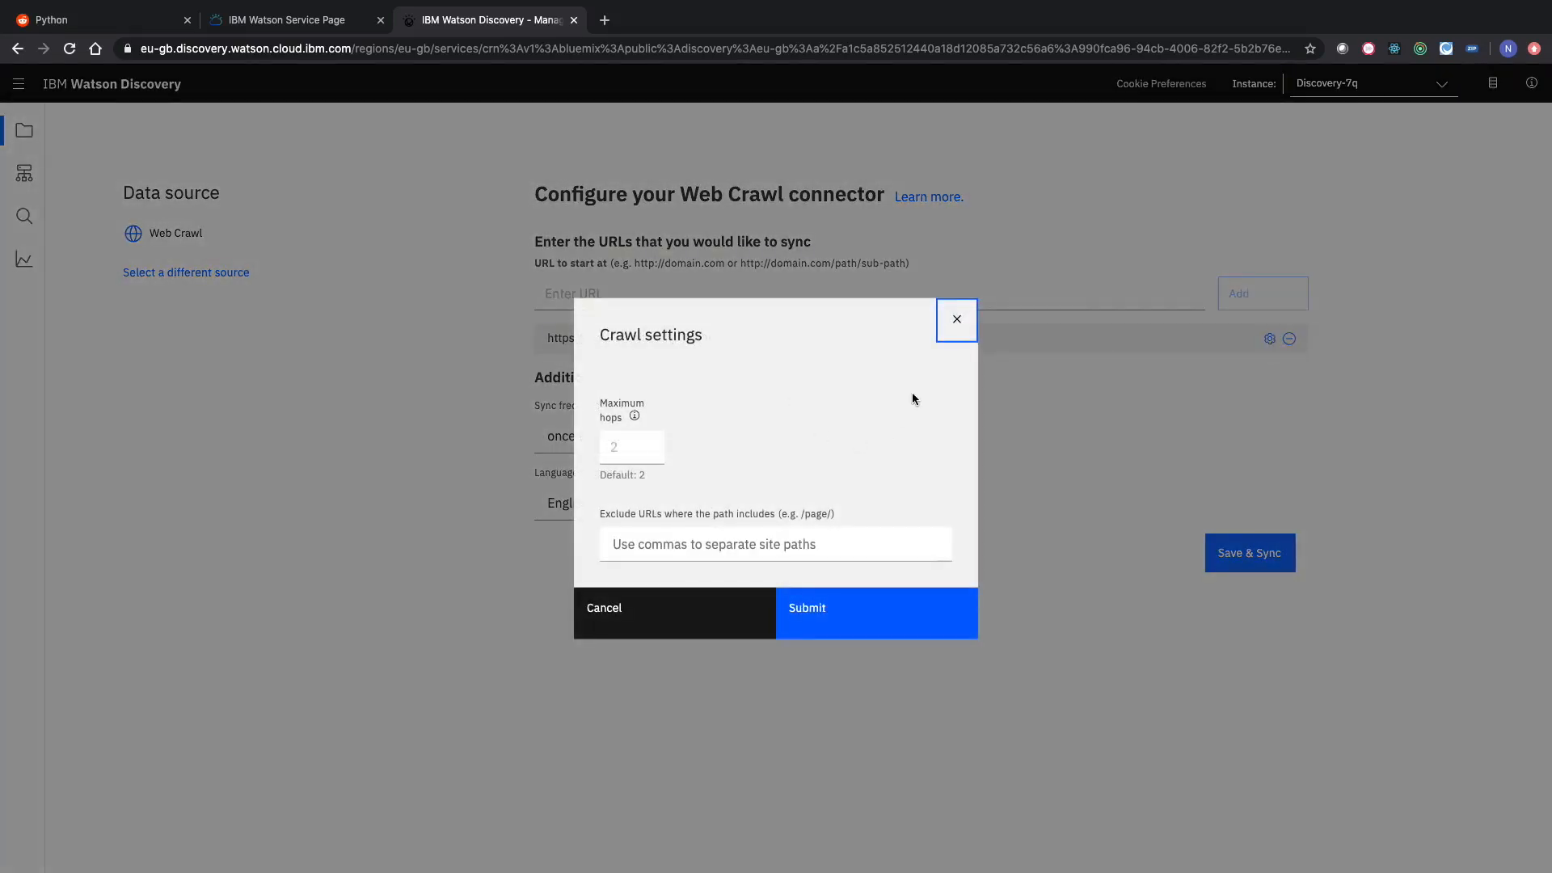
mouse_move(758, 431)
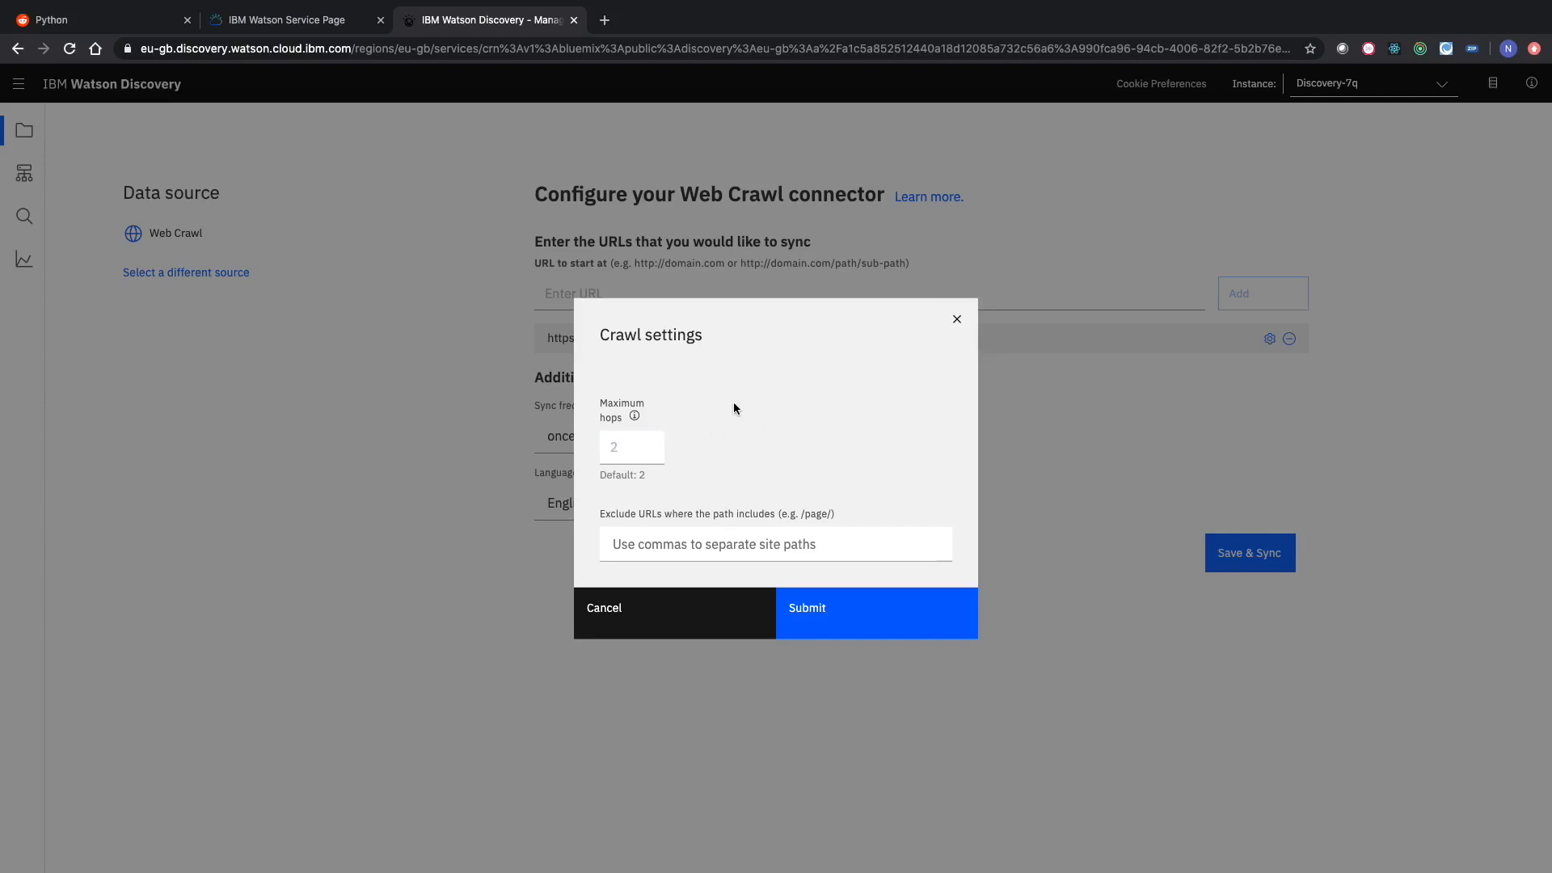
mouse_move(634, 416)
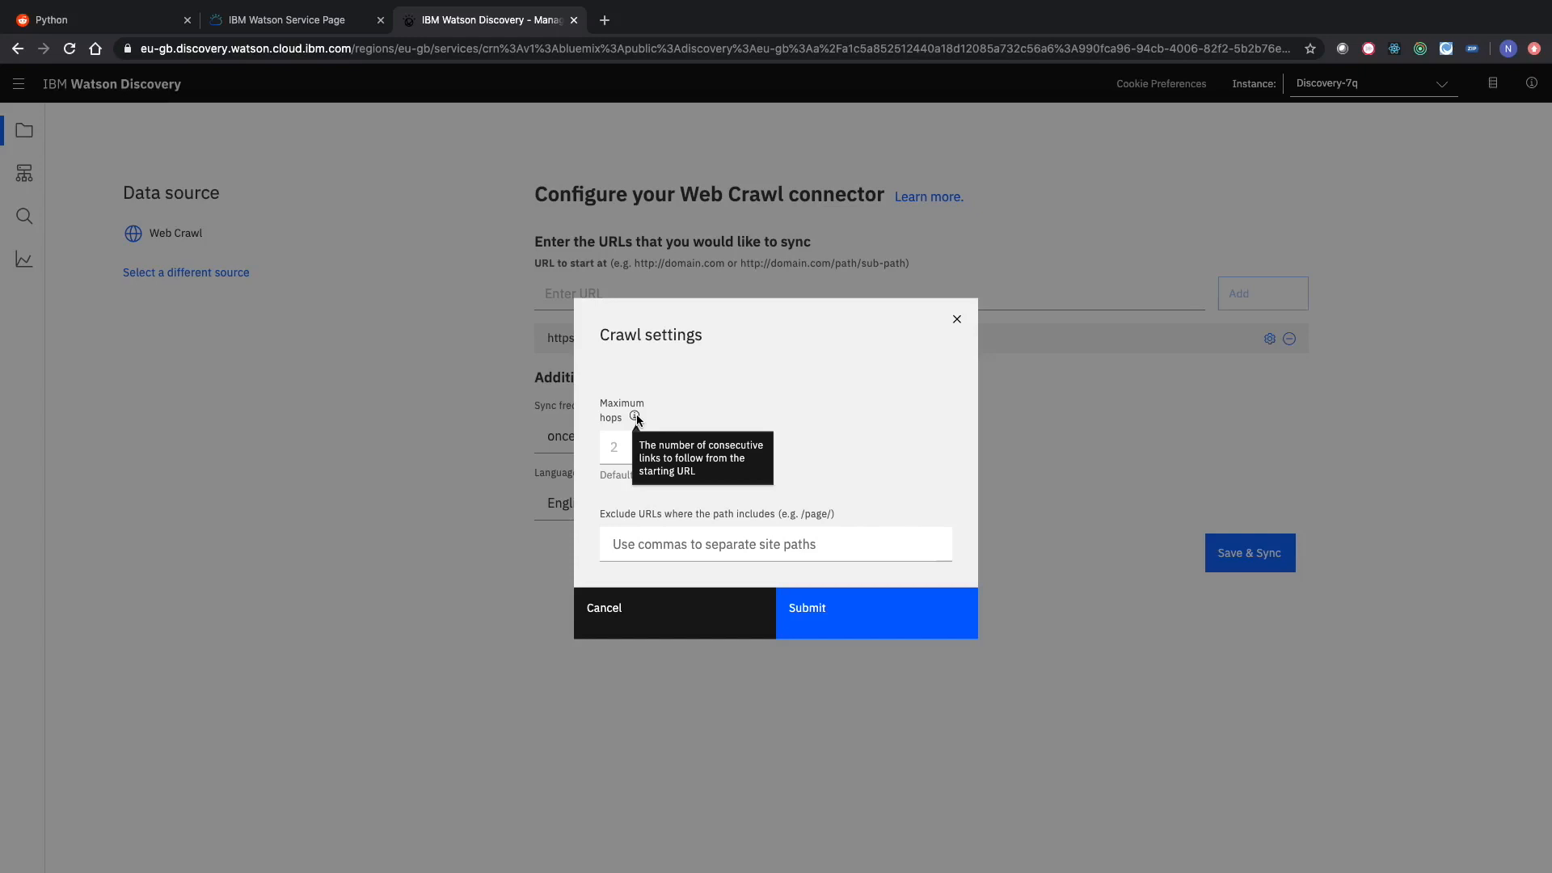
left_click(631, 446)
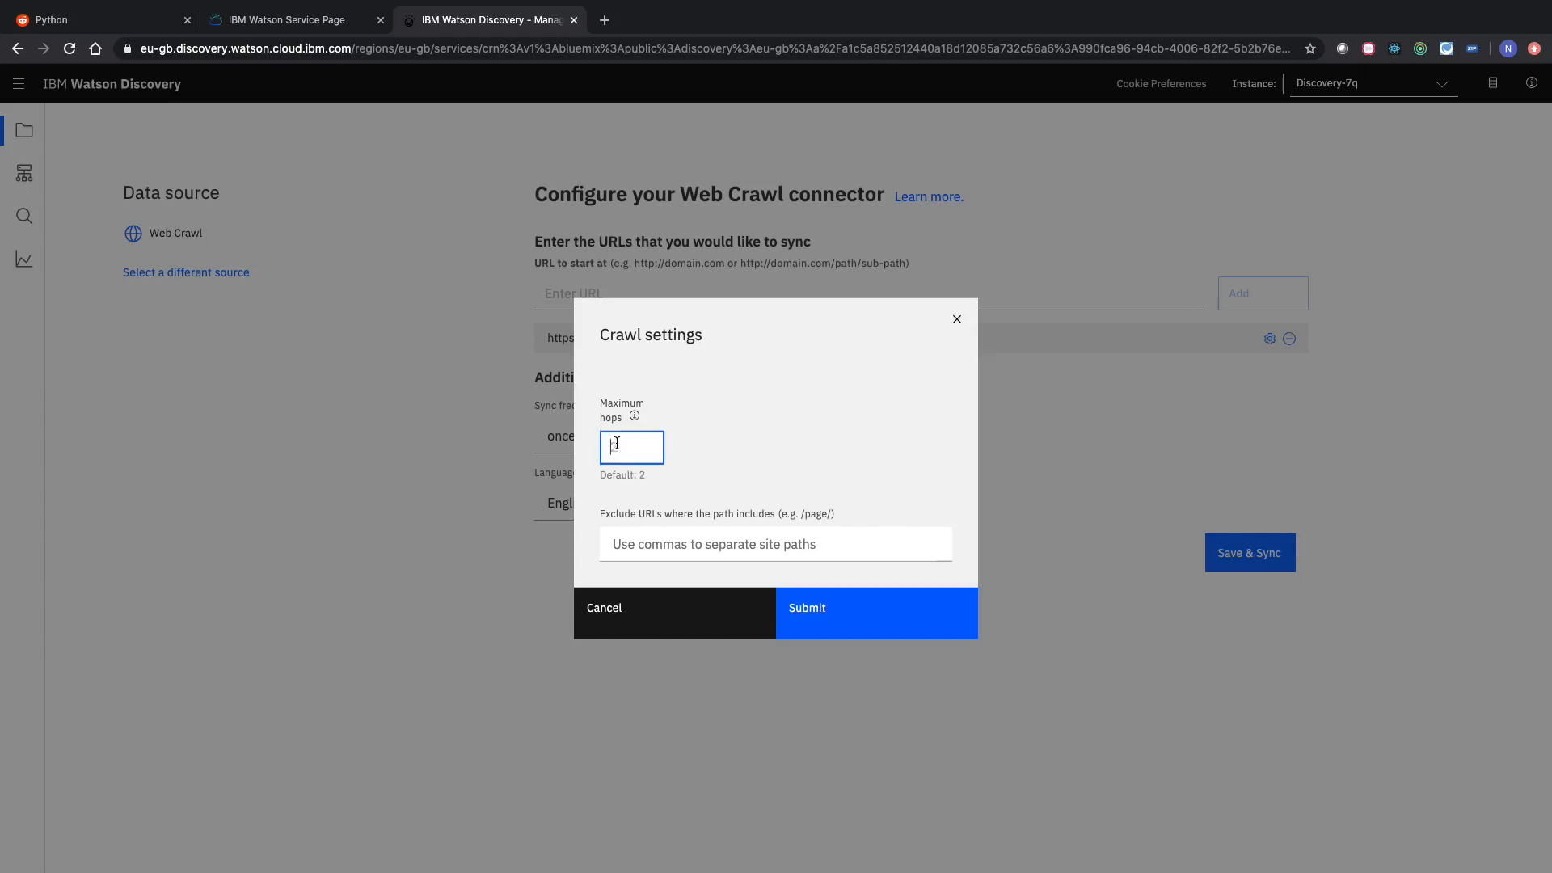
type("1")
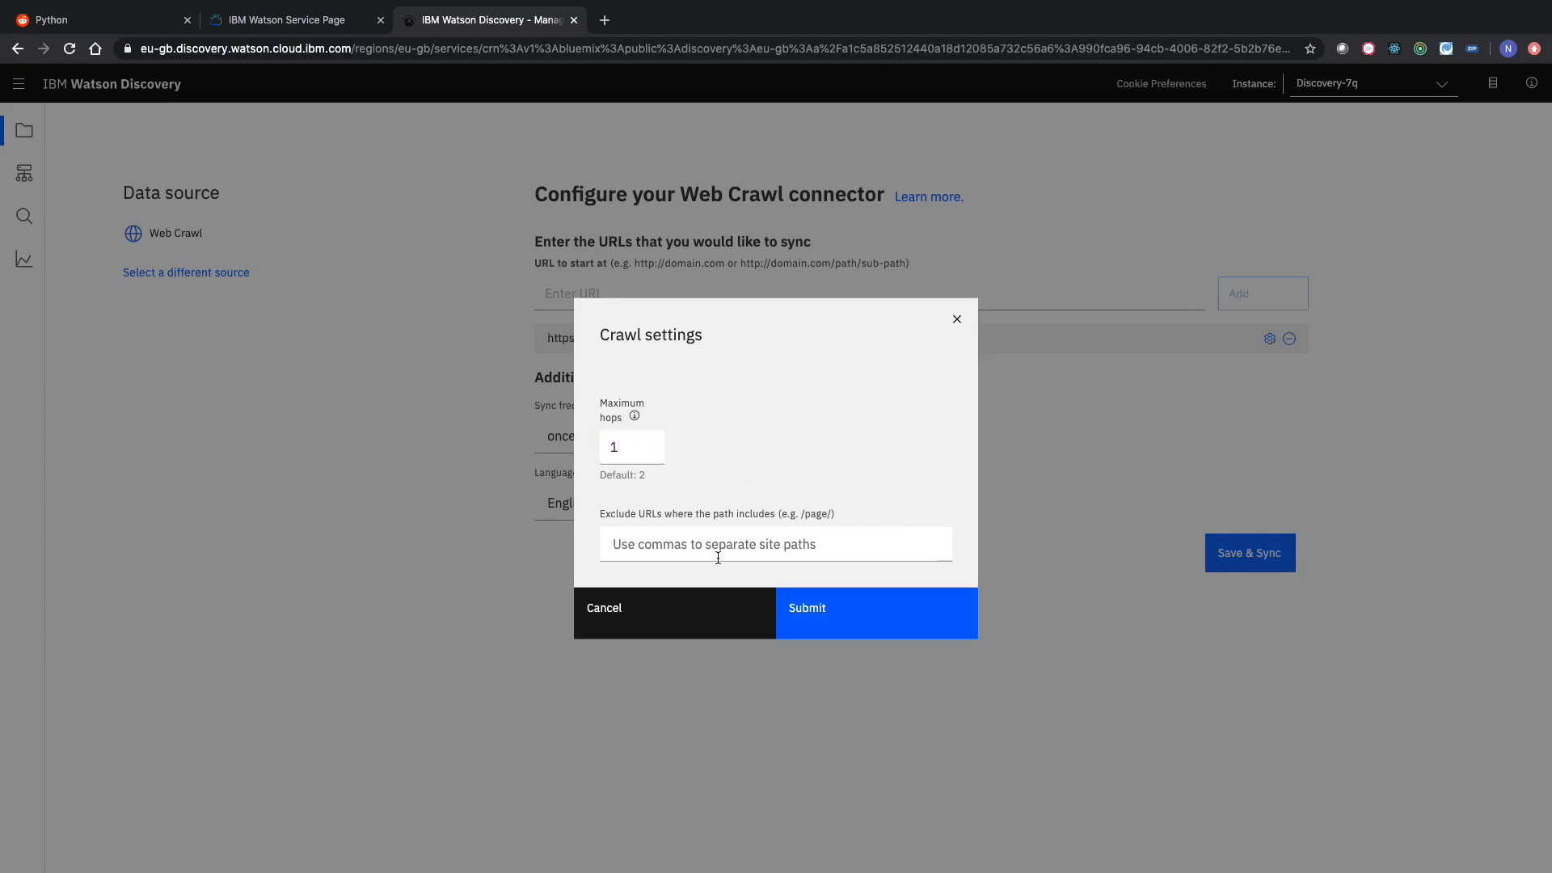
type("/se")
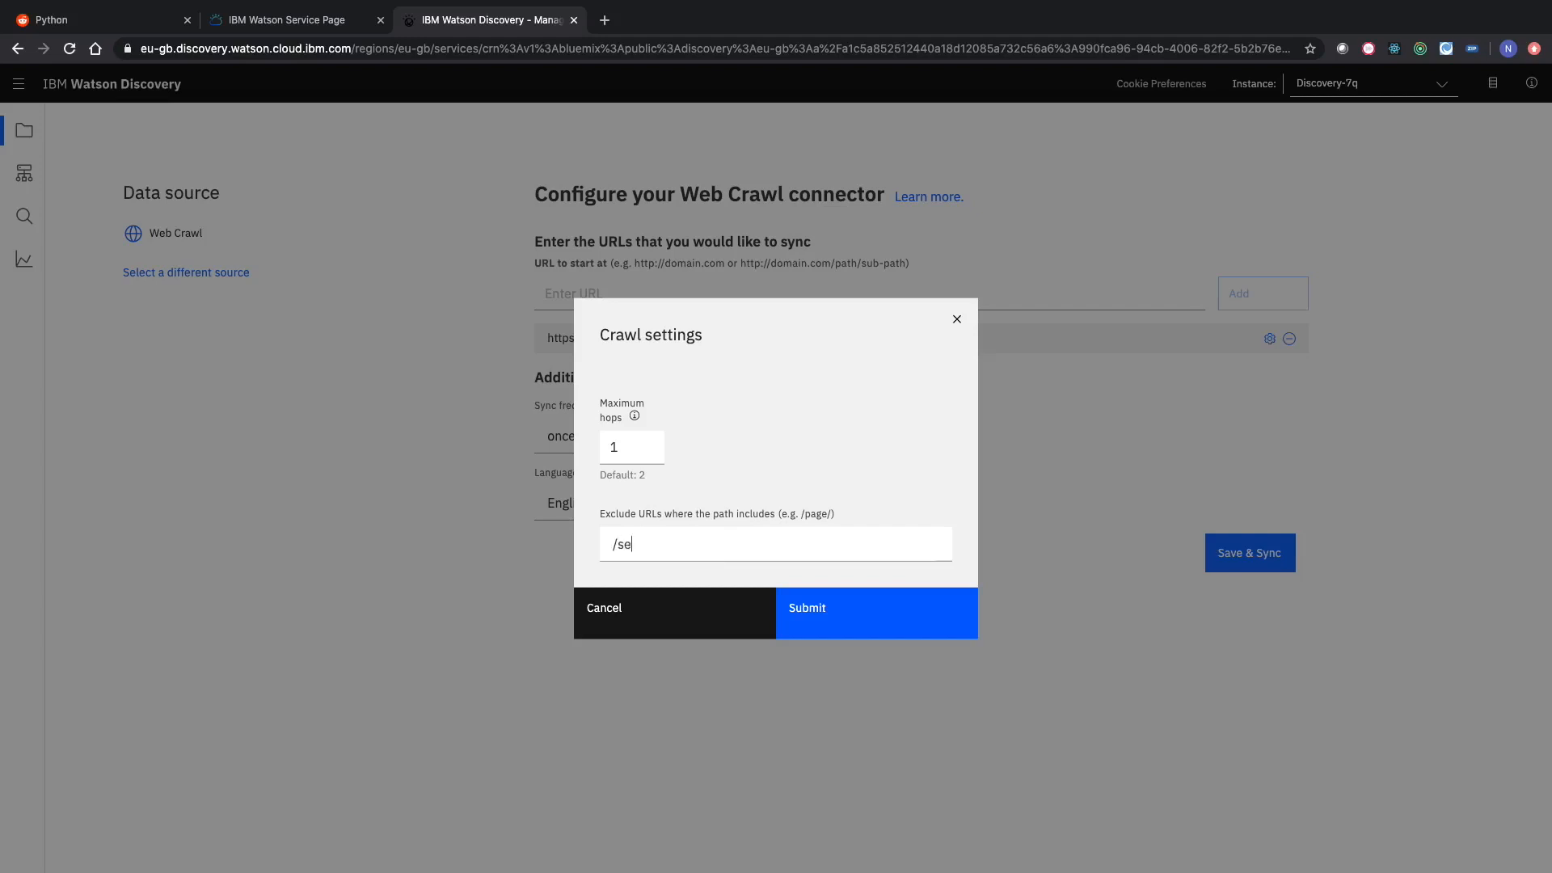
key("Enter")
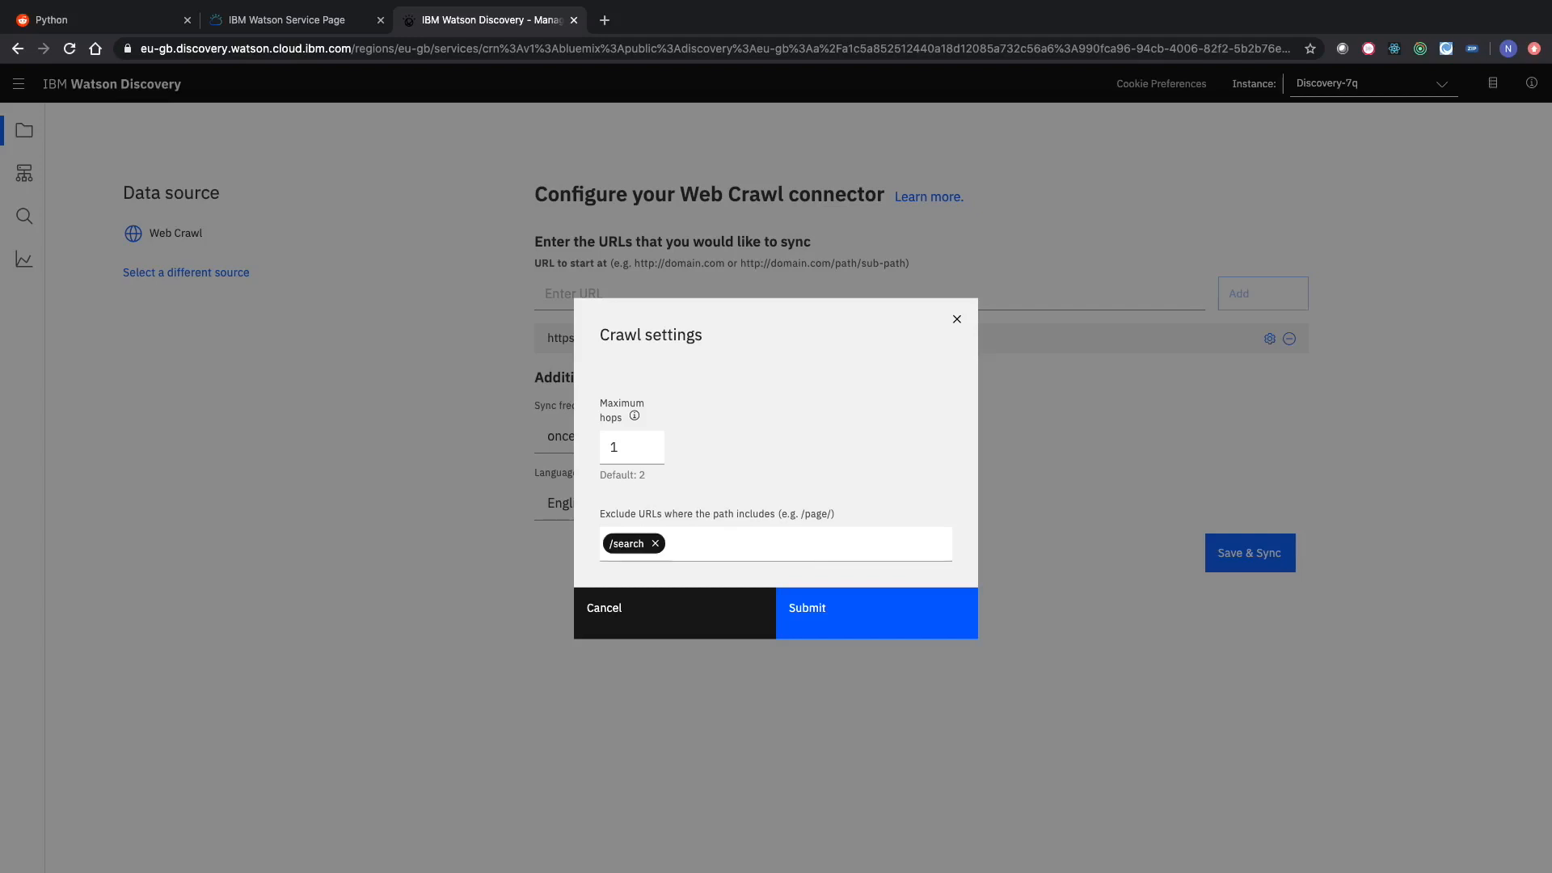
type("/flair")
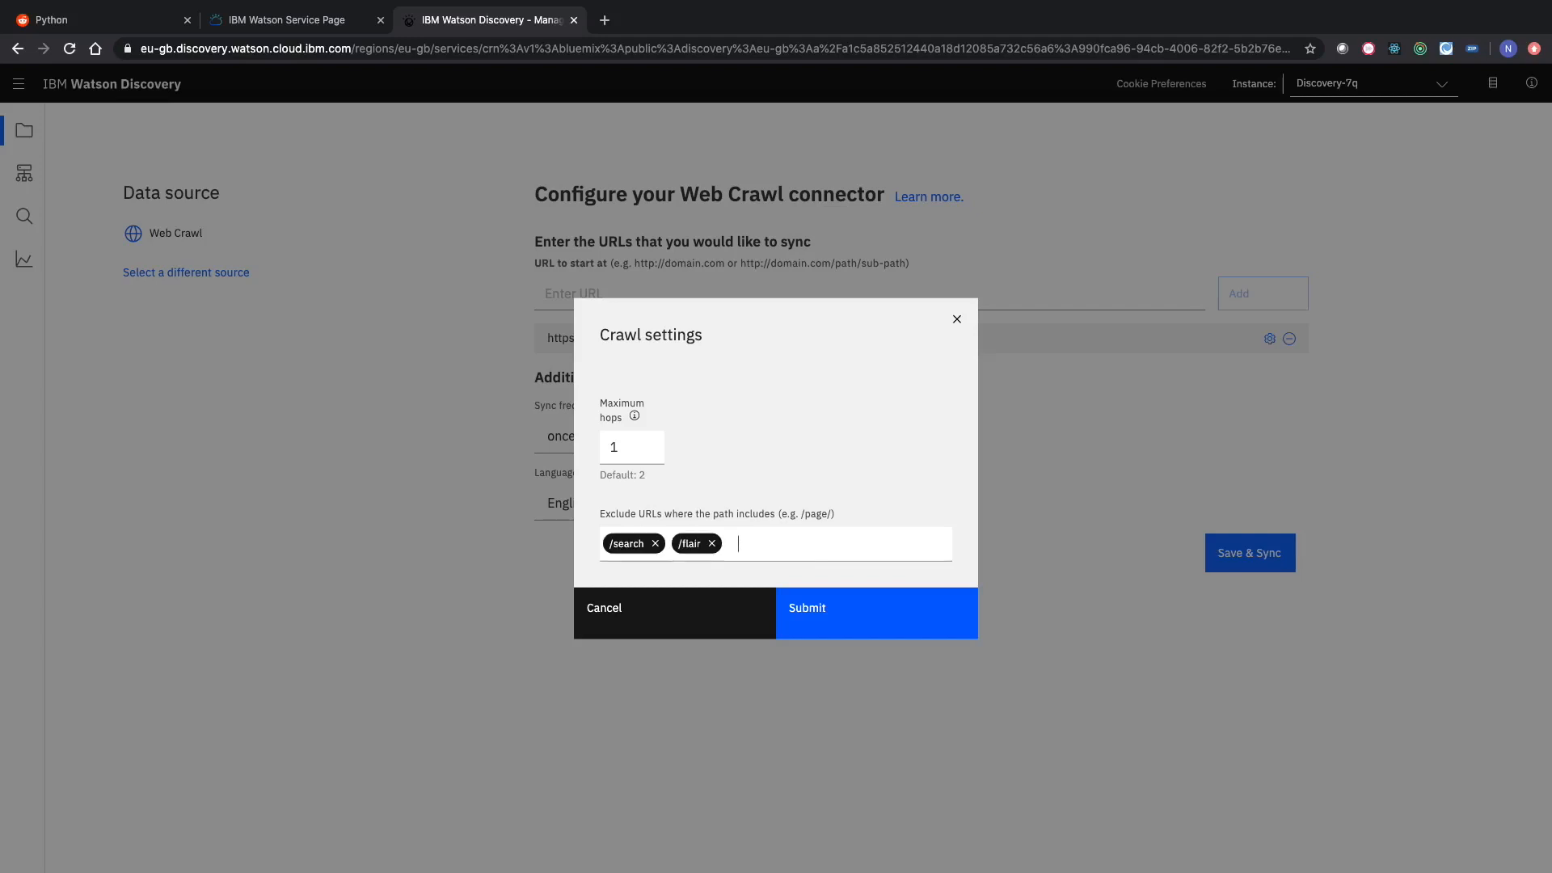
type("/top")
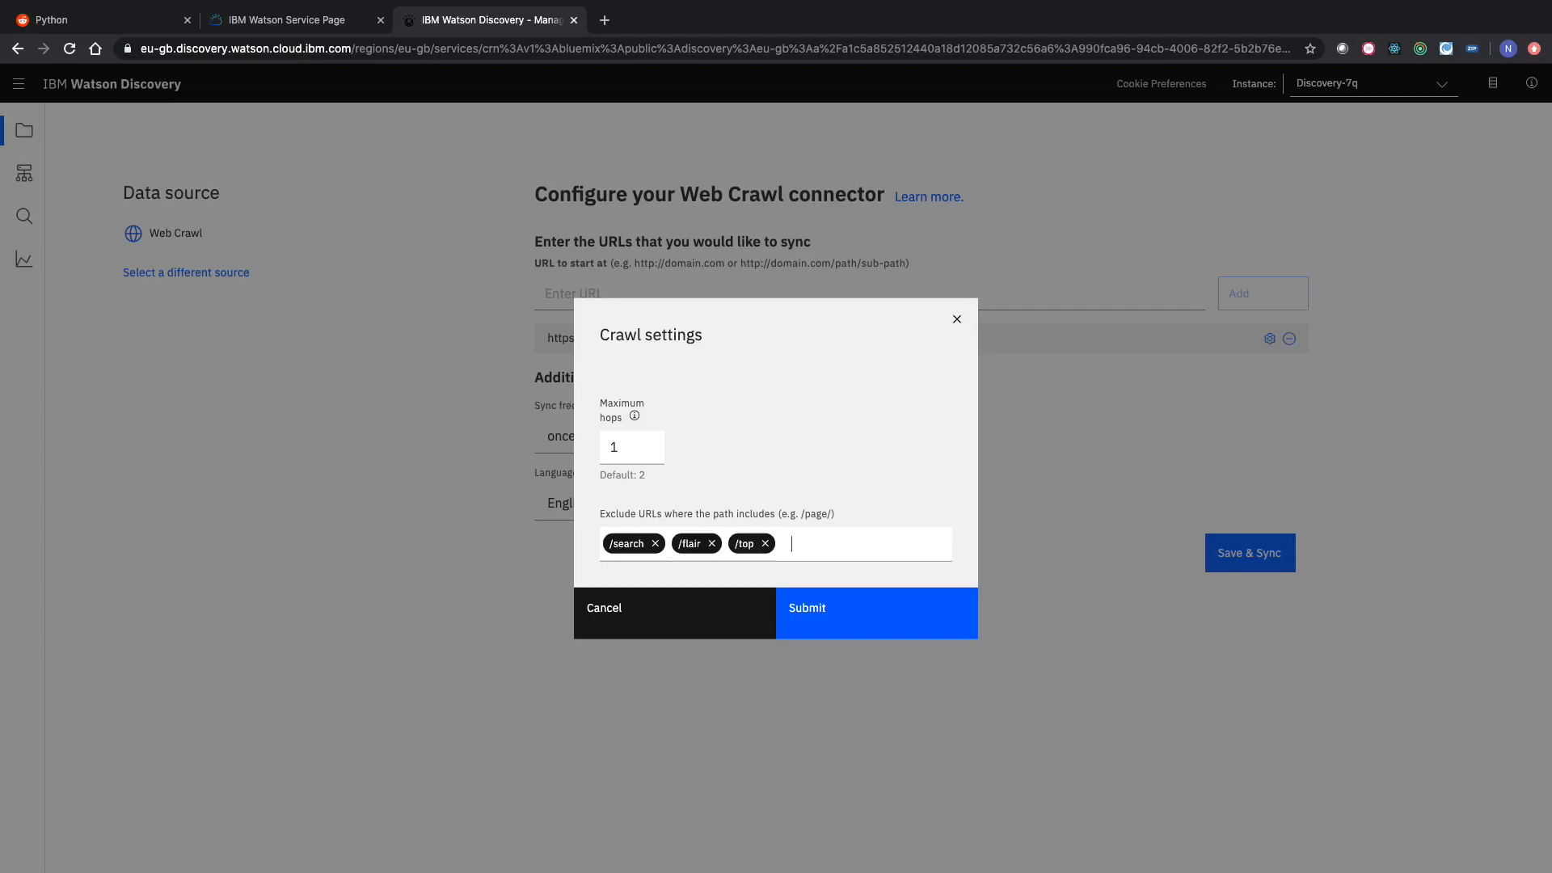
type("/hot")
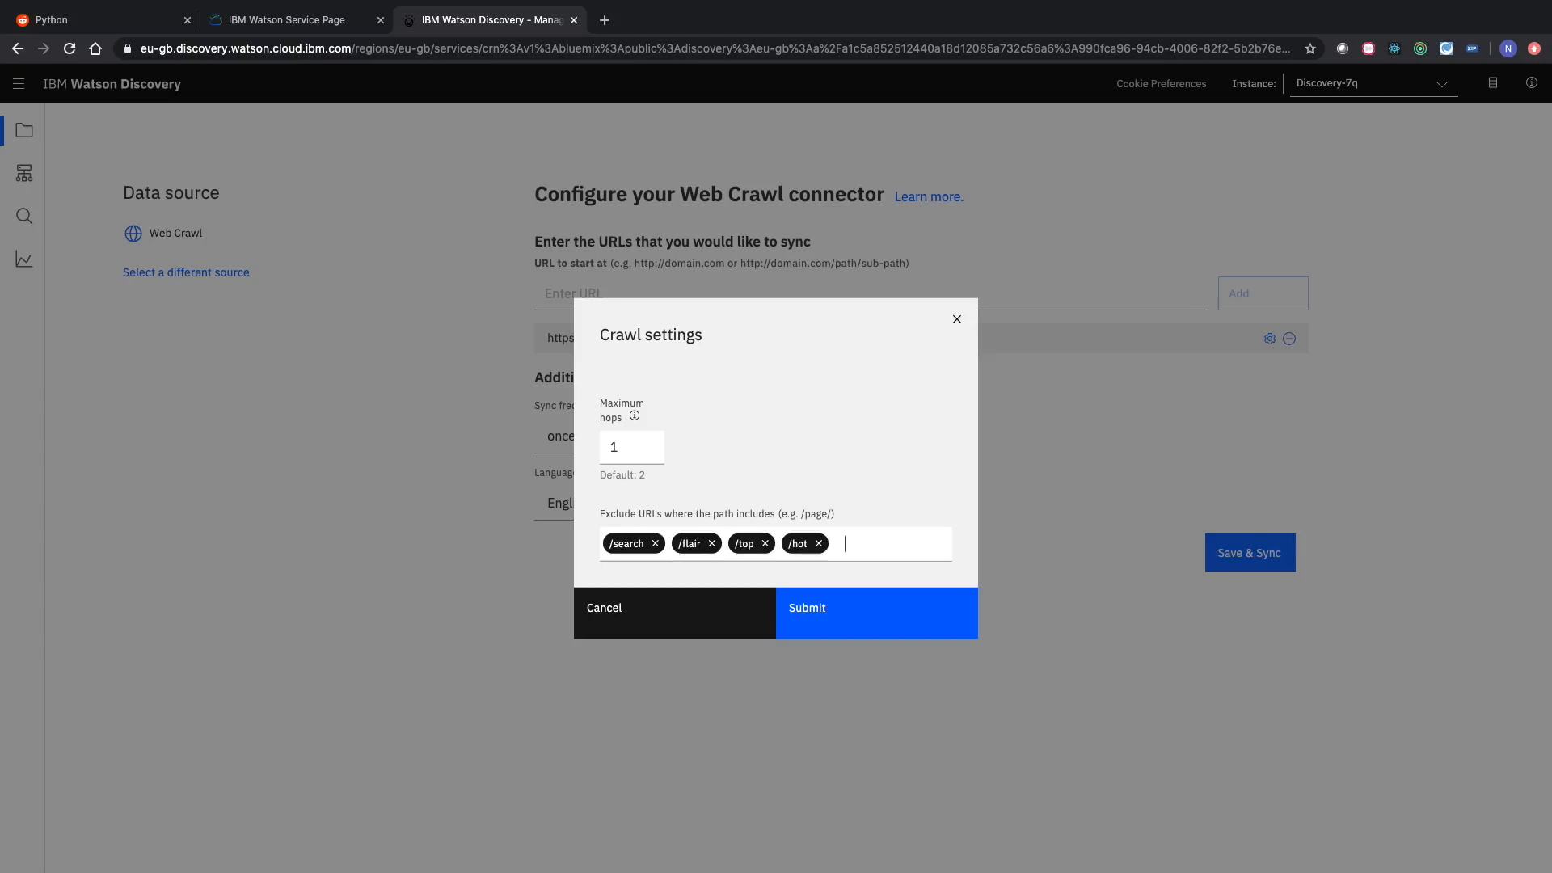
type("/new /rising")
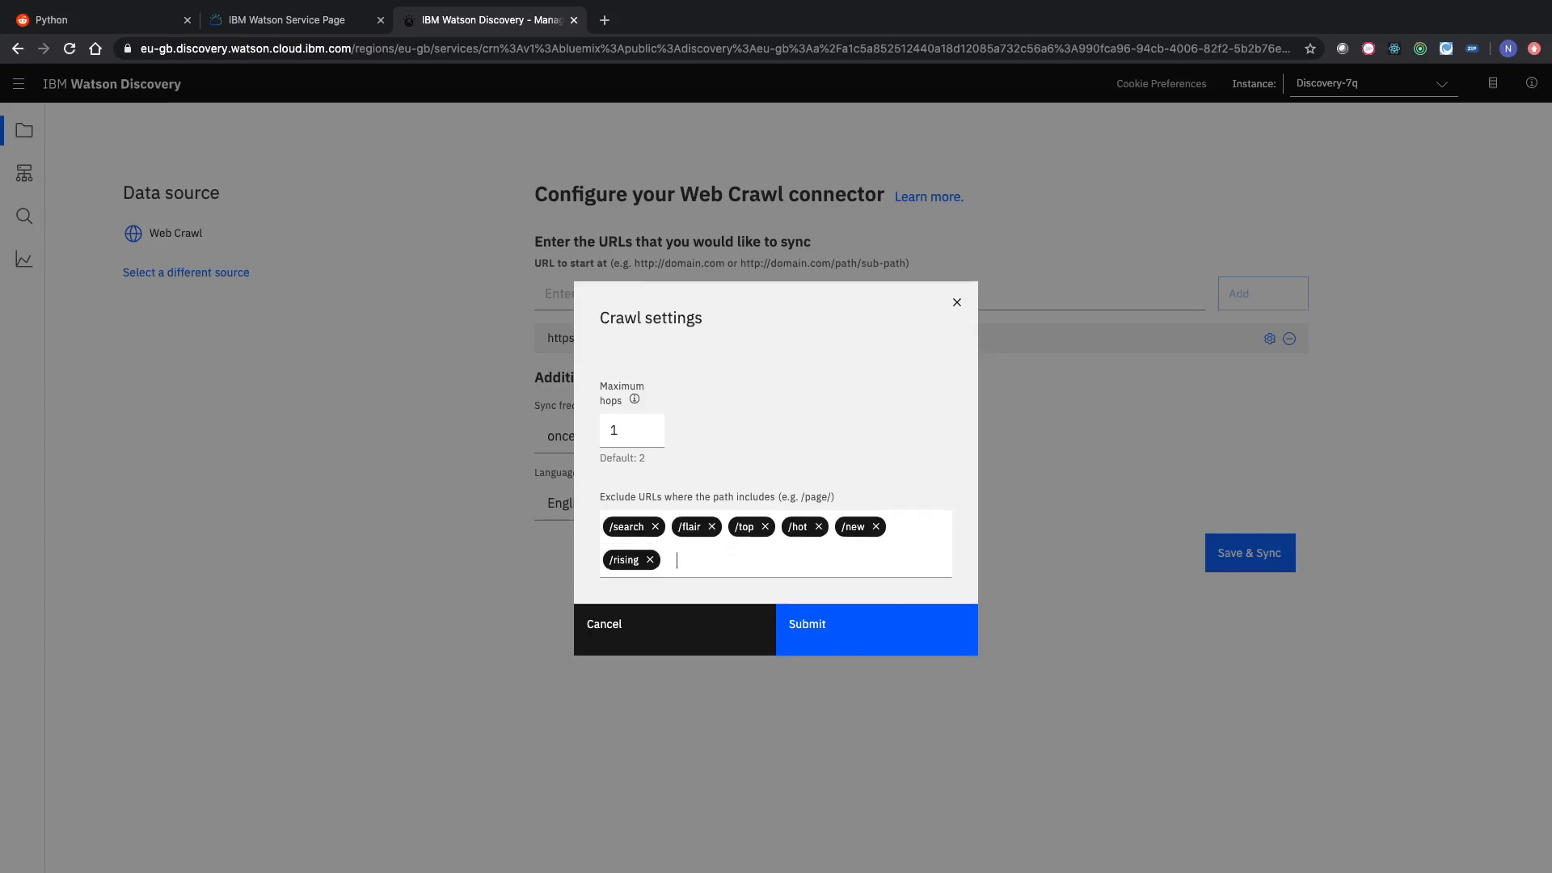
mouse_move(676, 495)
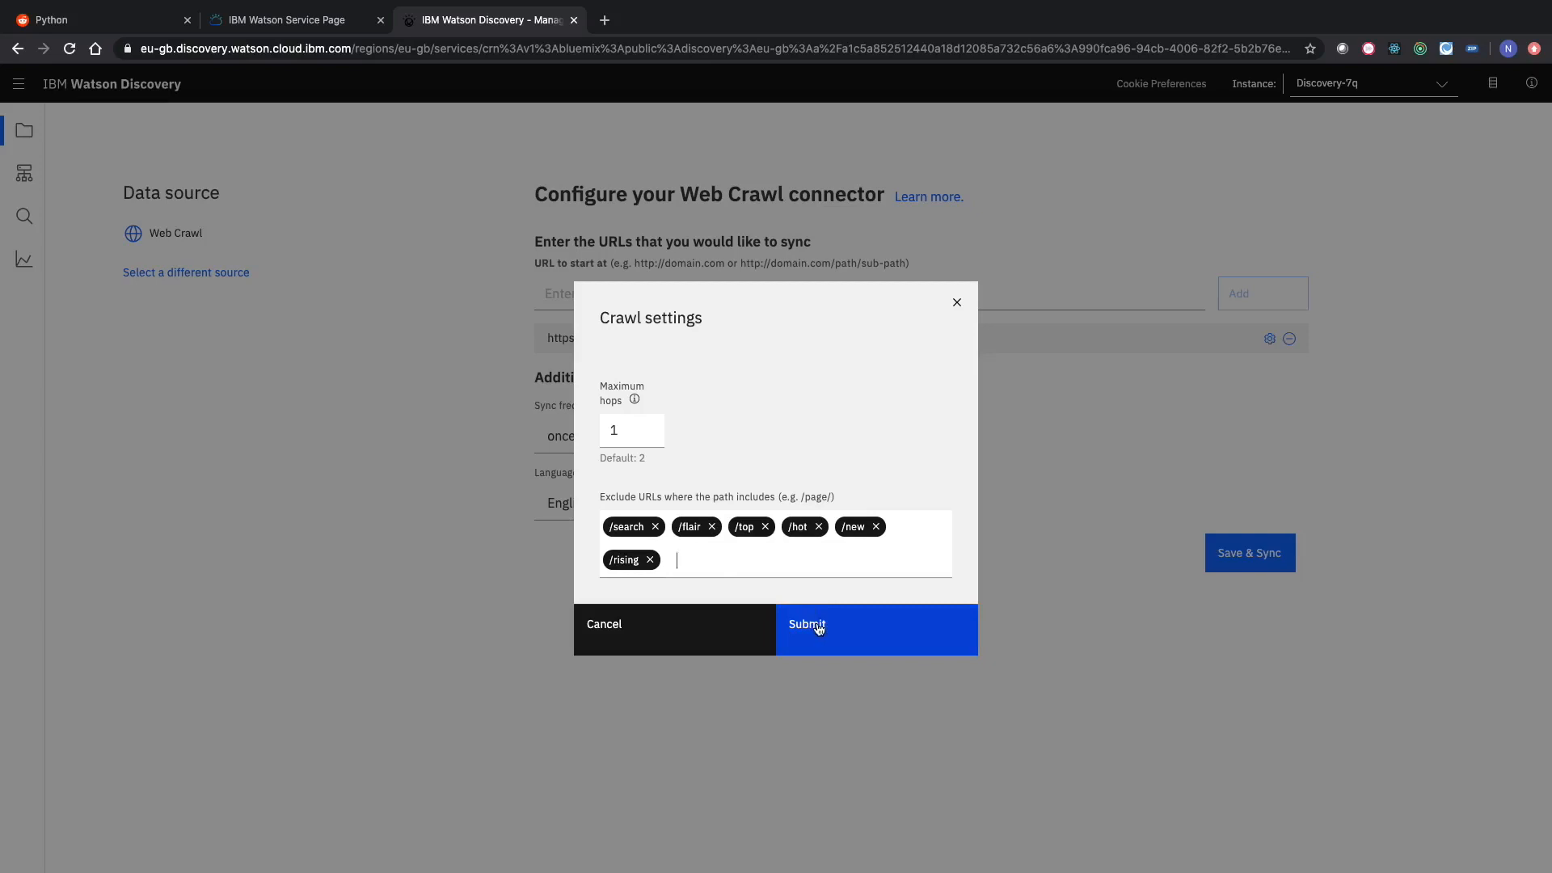
left_click(806, 625)
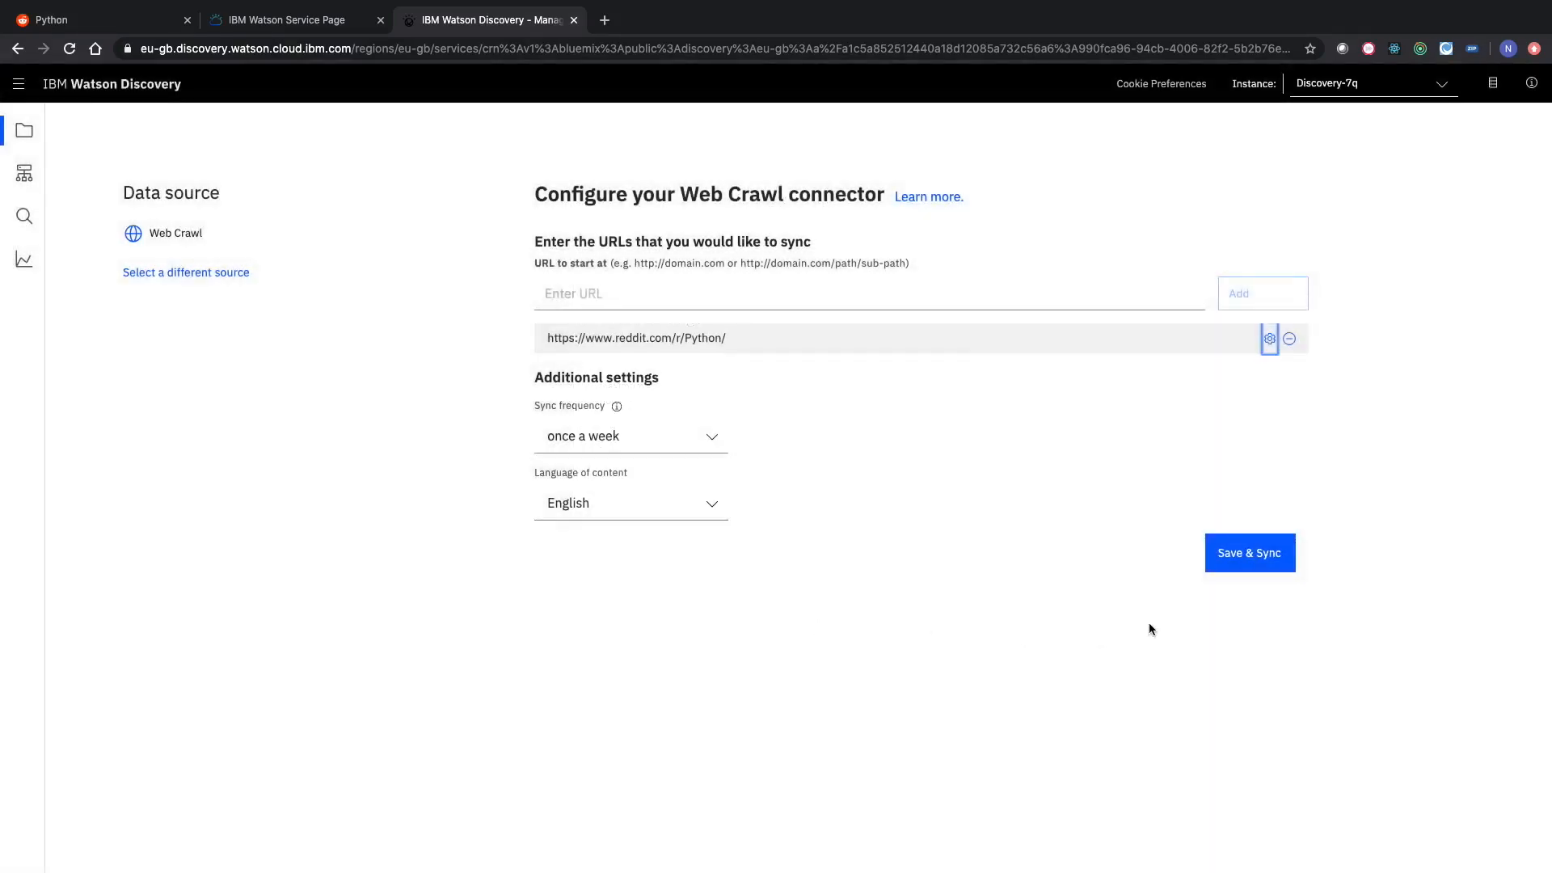
Save and sync the crawl, and rename the collection 'Discovery Web Crawl - Reddit - Python'.
left_click(1248, 552)
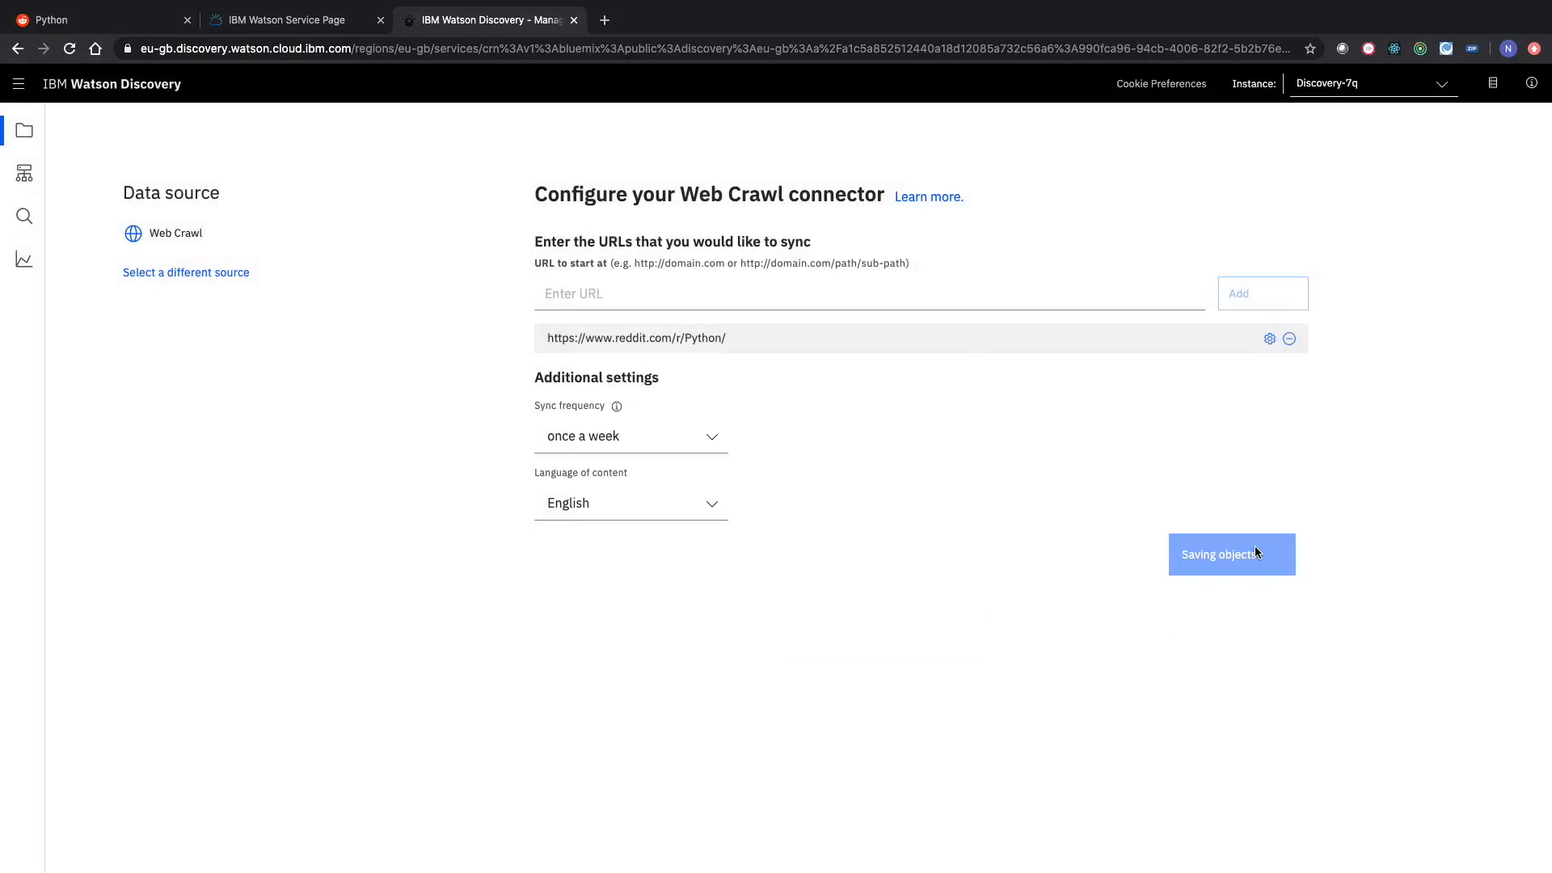
left_click(1230, 555)
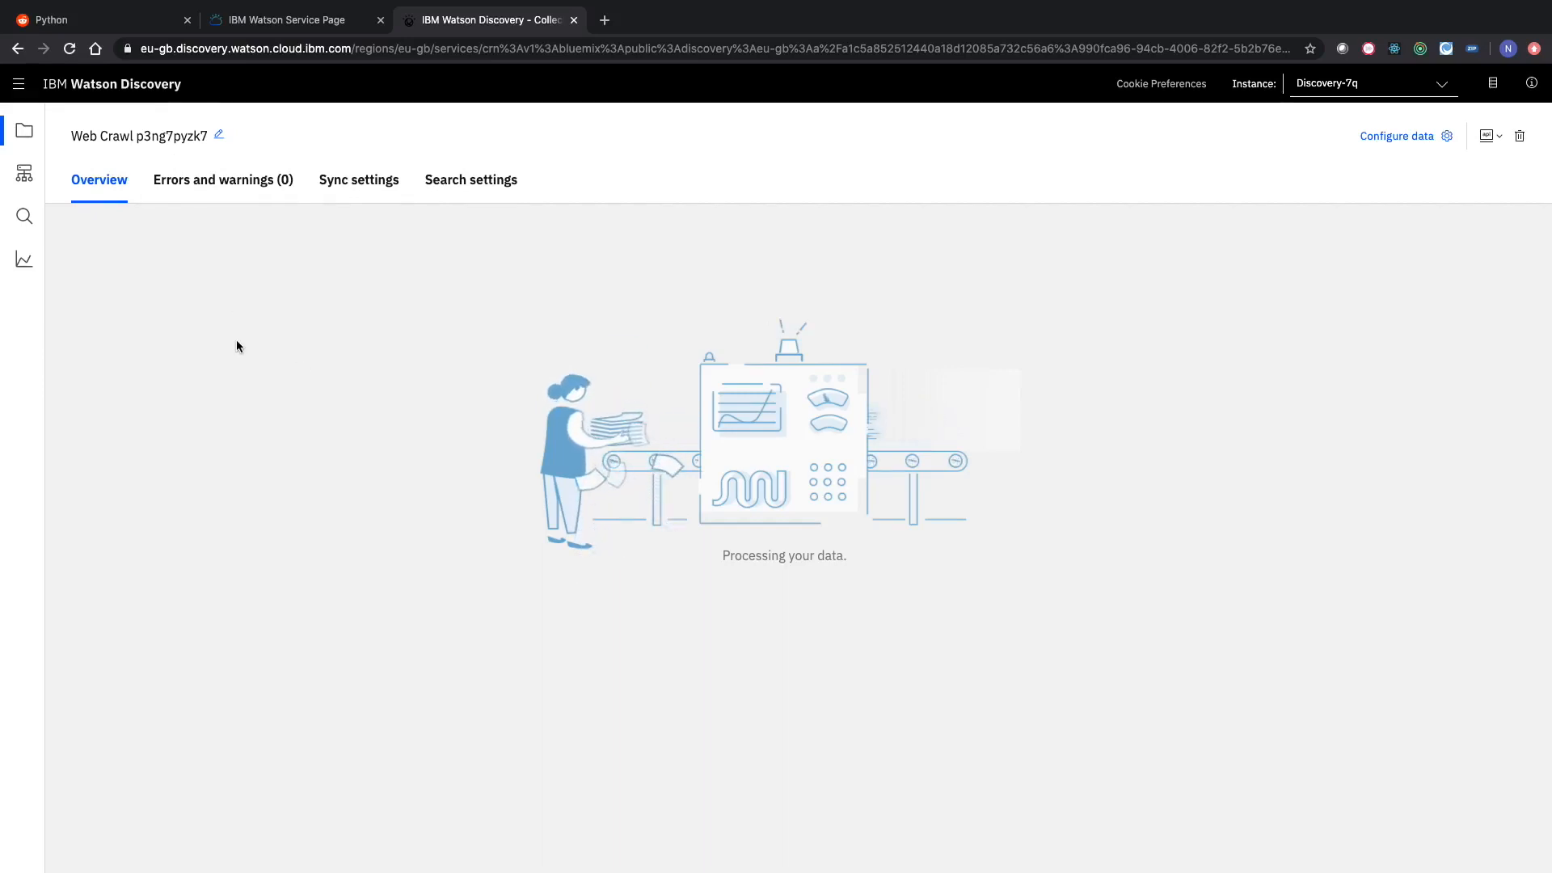
left_click(217, 135)
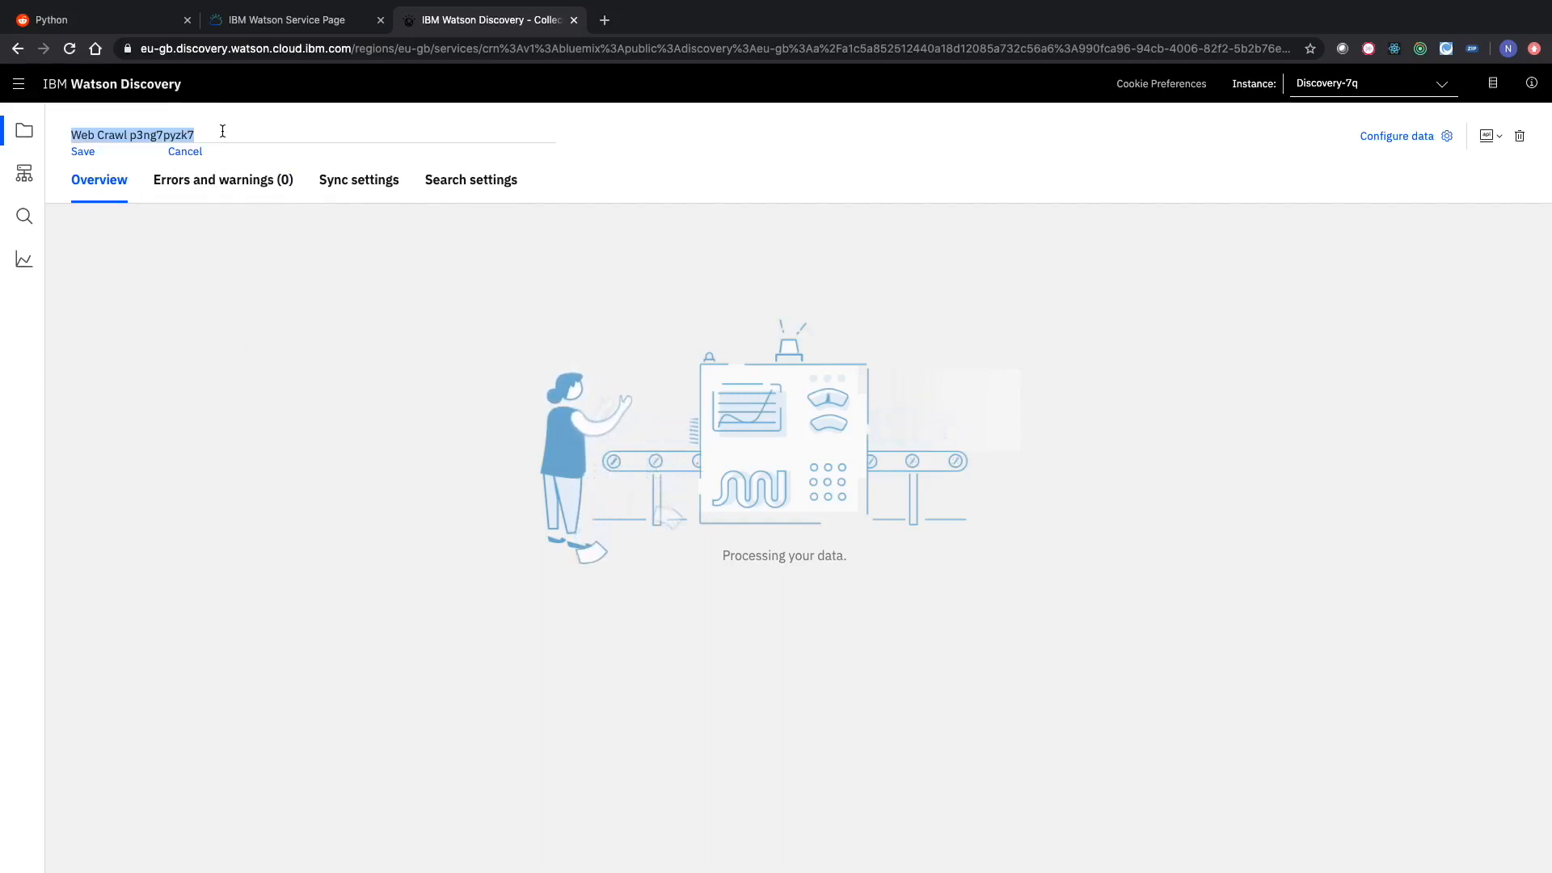
type("P")
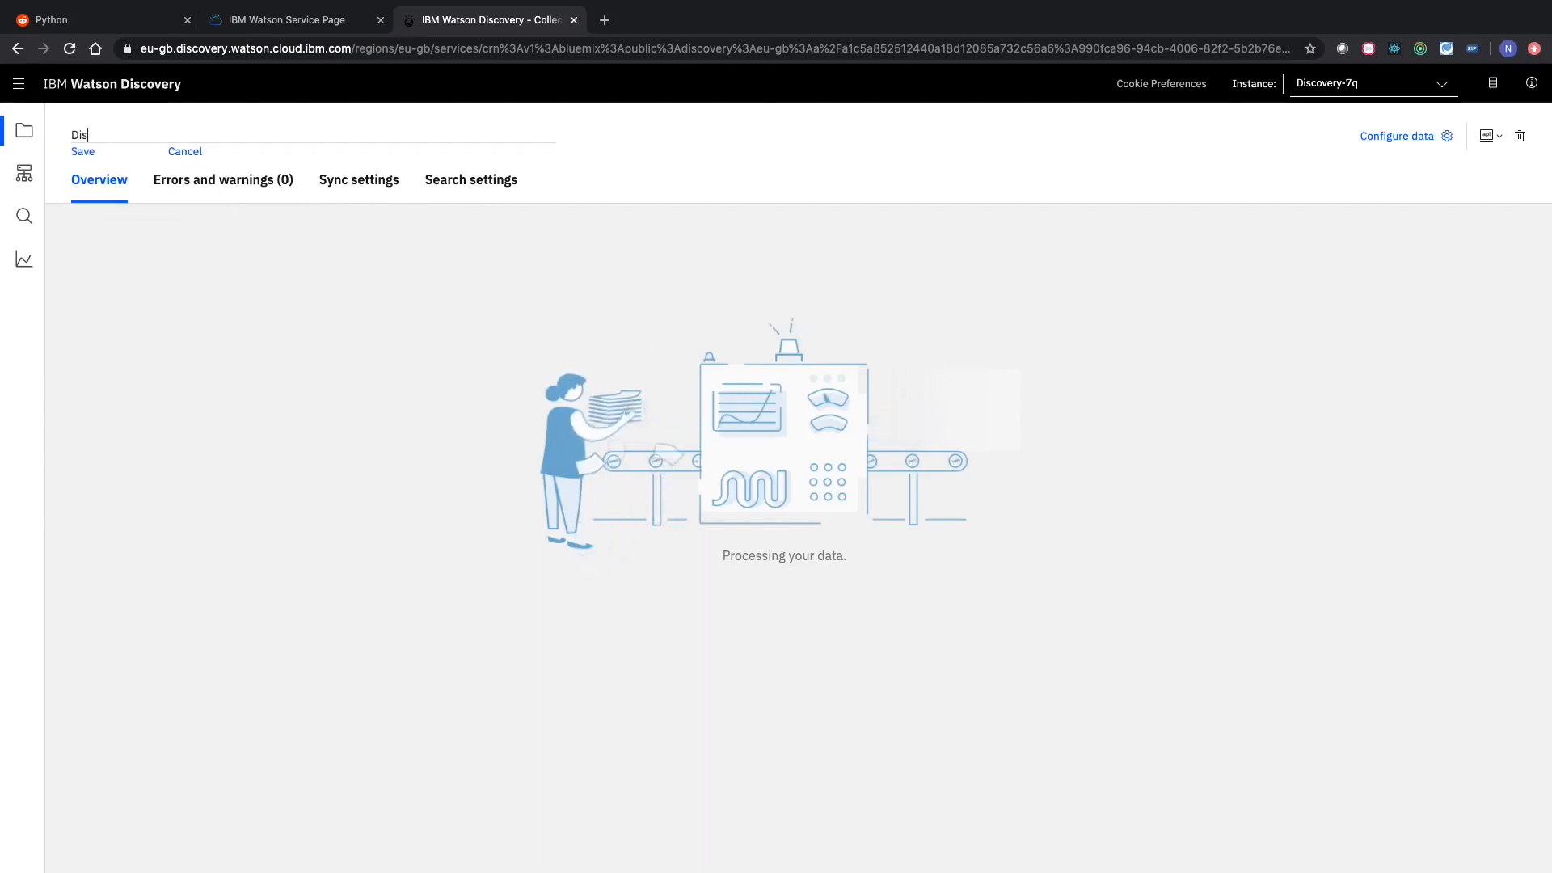
type("Discovery Web C")
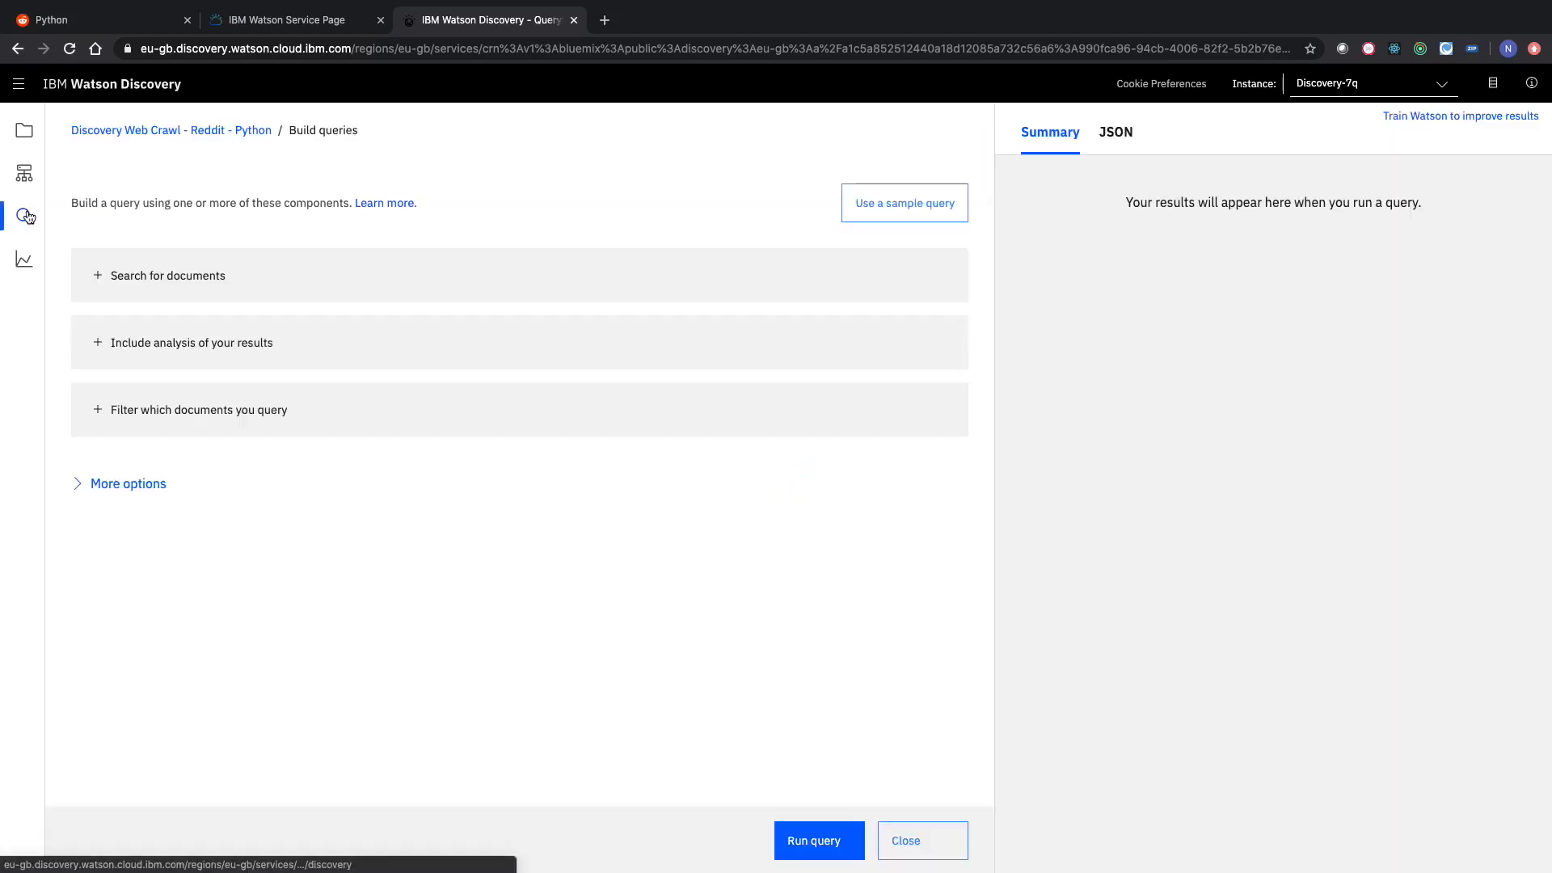
Add a document search with the natural-language query 'python'.
left_click(168, 275)
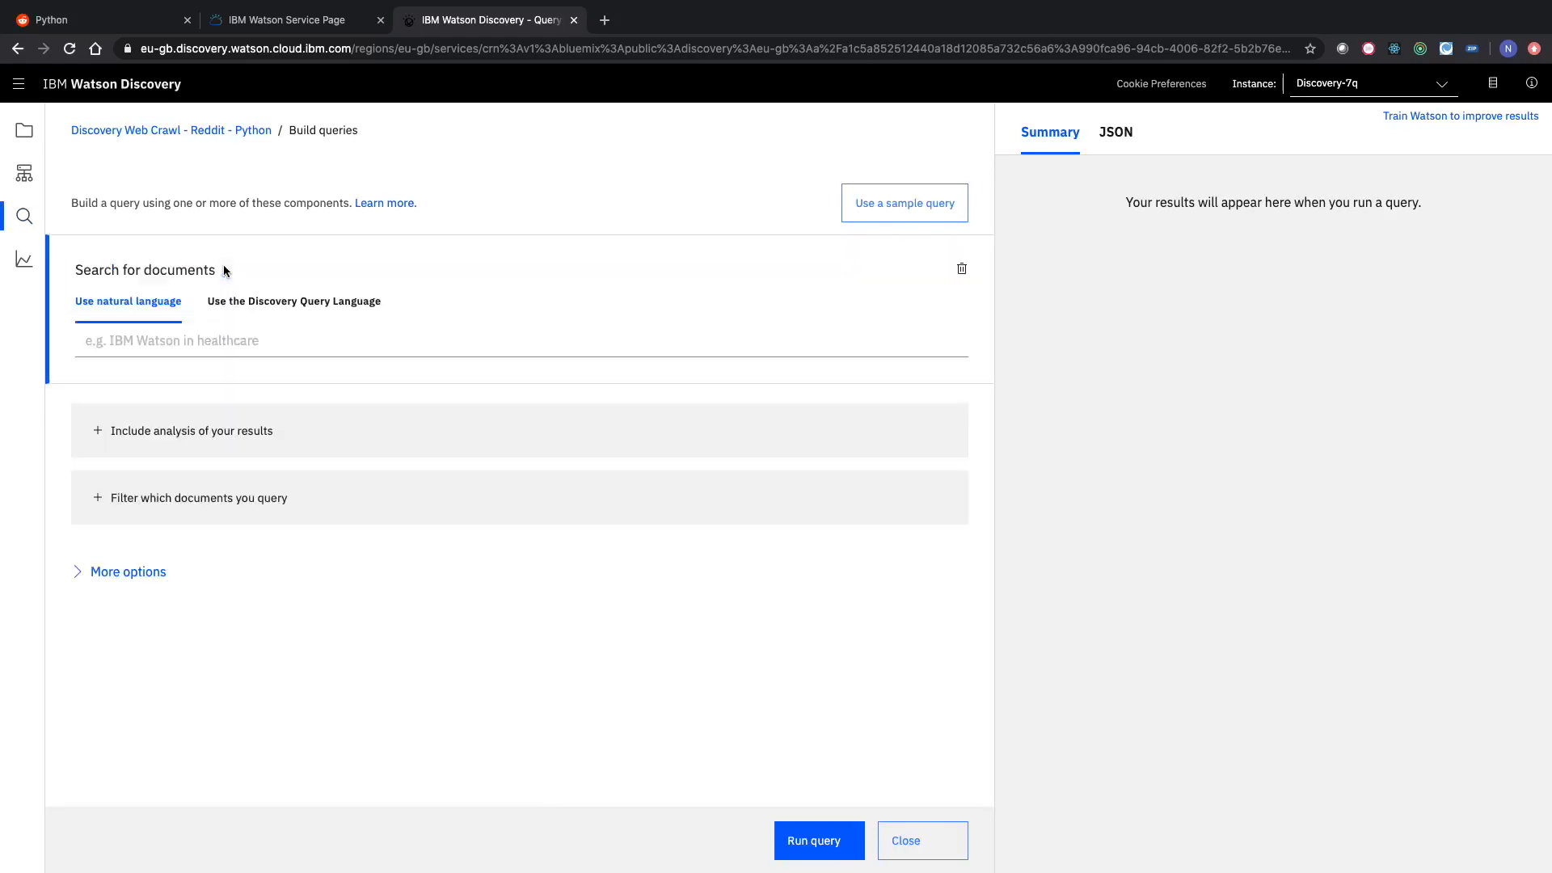
left_click(519, 339)
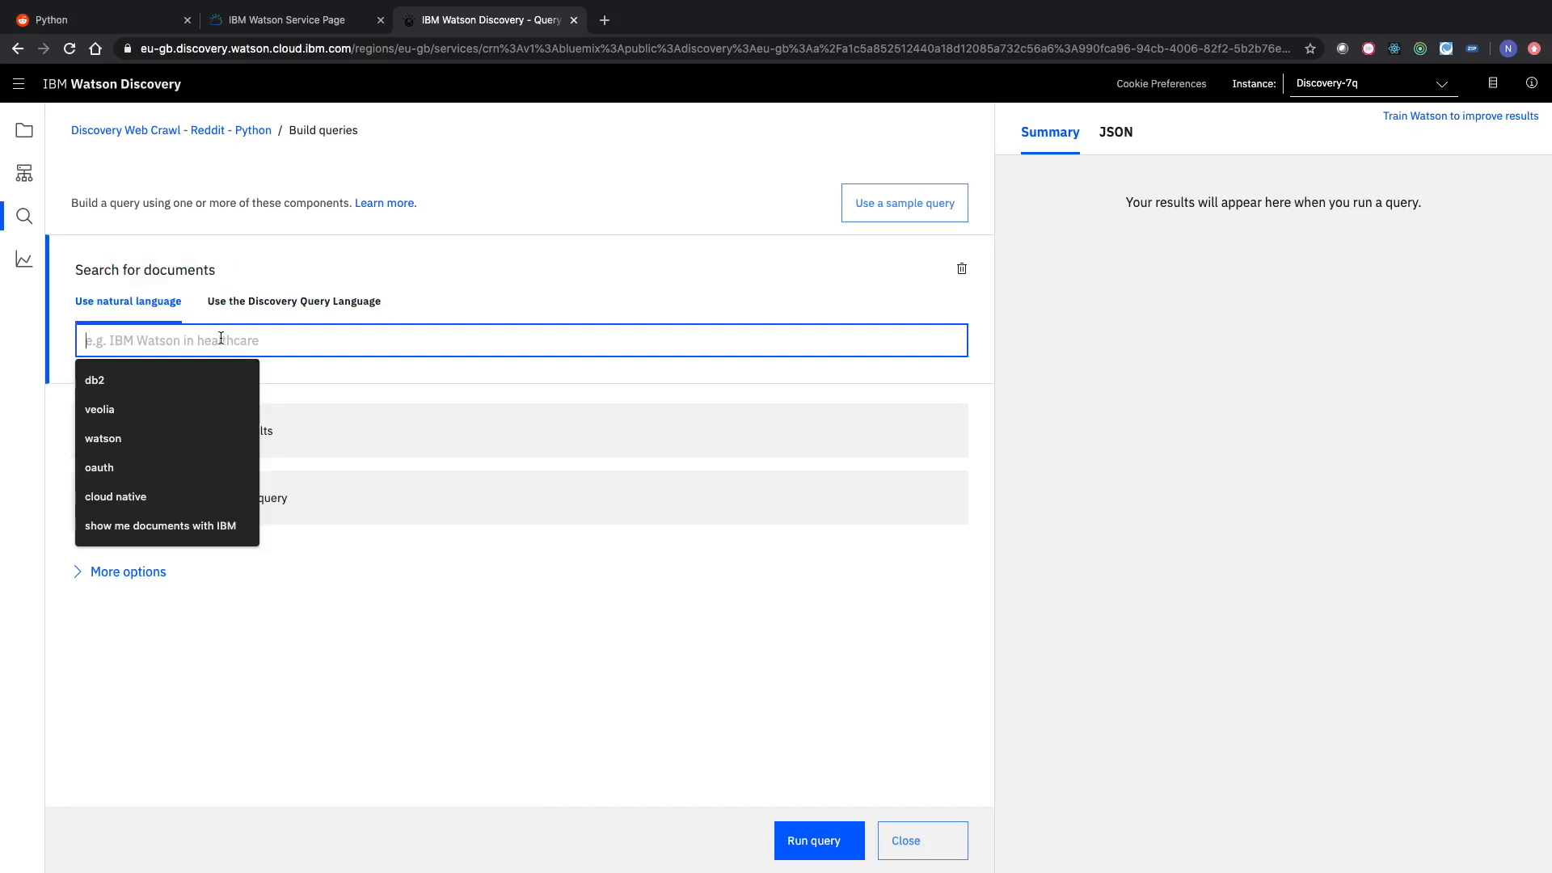
type("python")
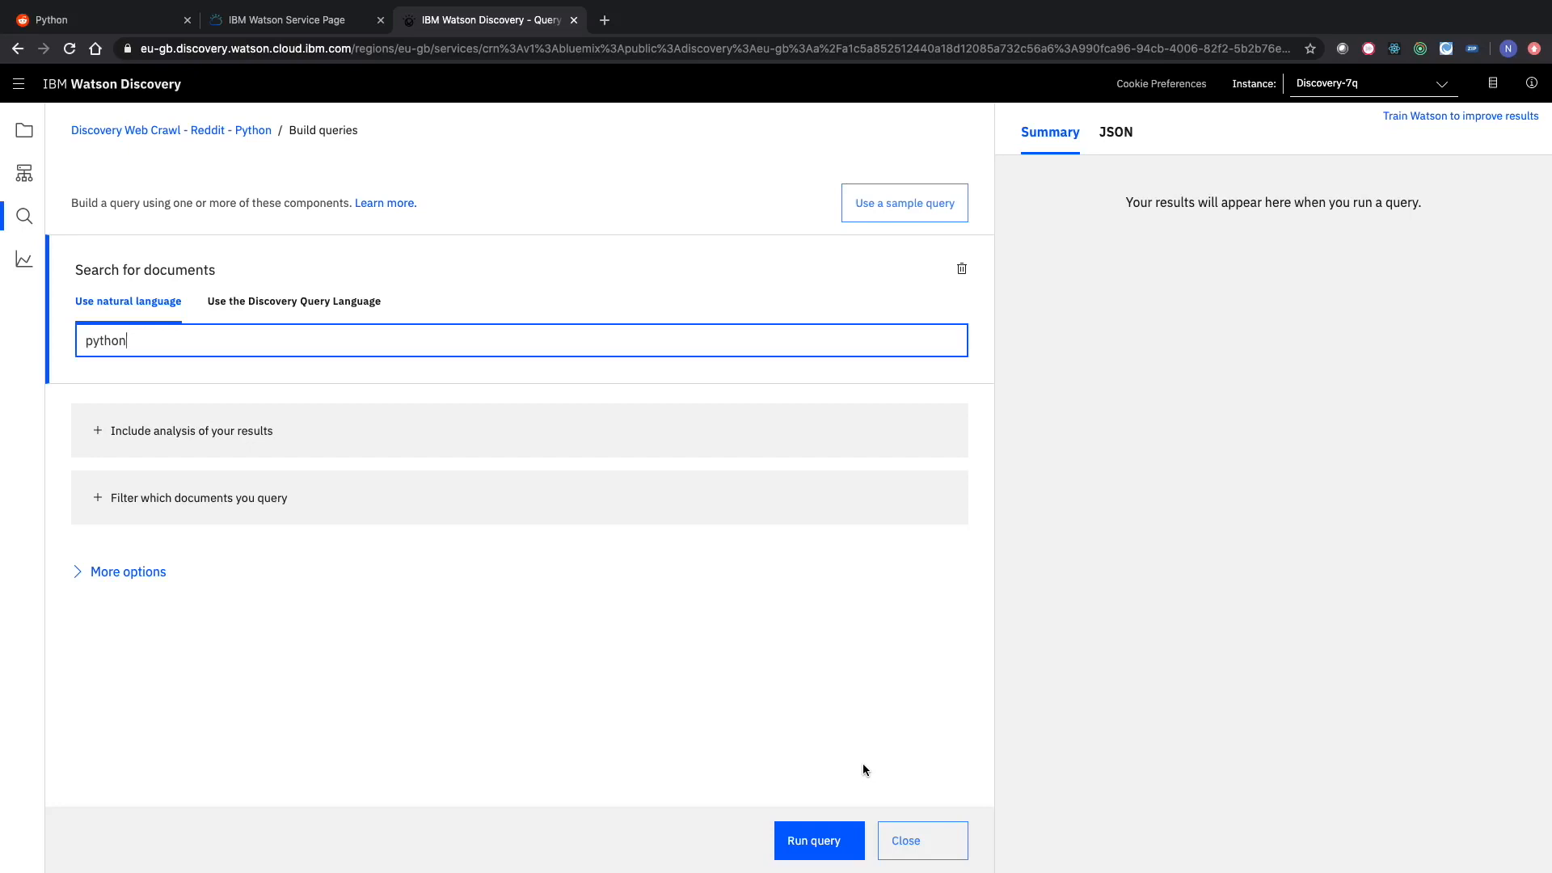
Run the python query and expand the 'With my limited knowledge in Python…' result.
left_click(817, 841)
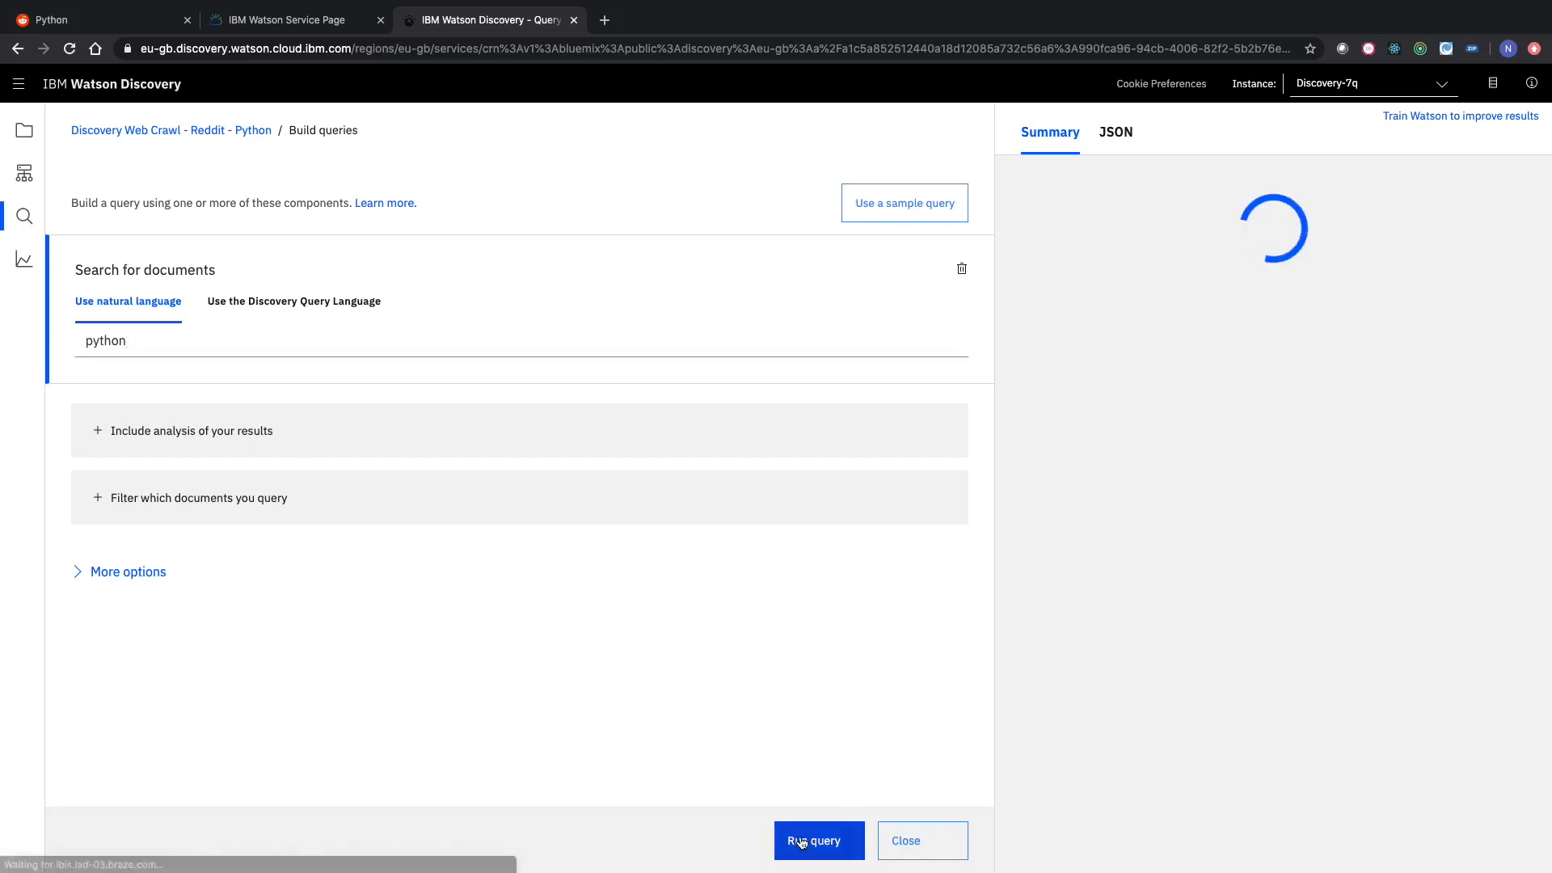
left_click(817, 840)
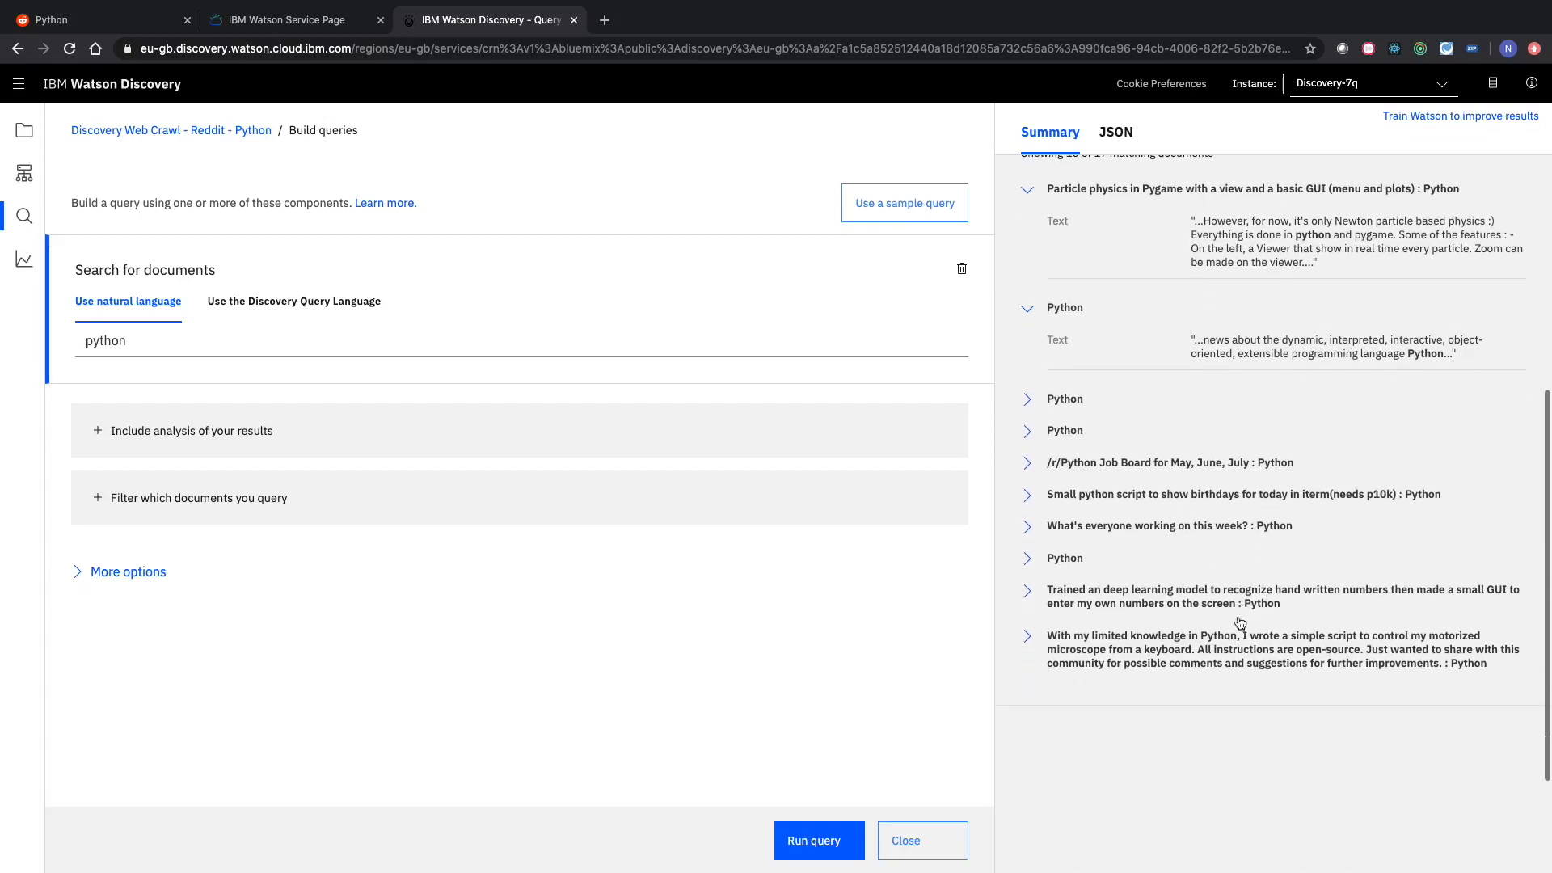
left_click(1027, 636)
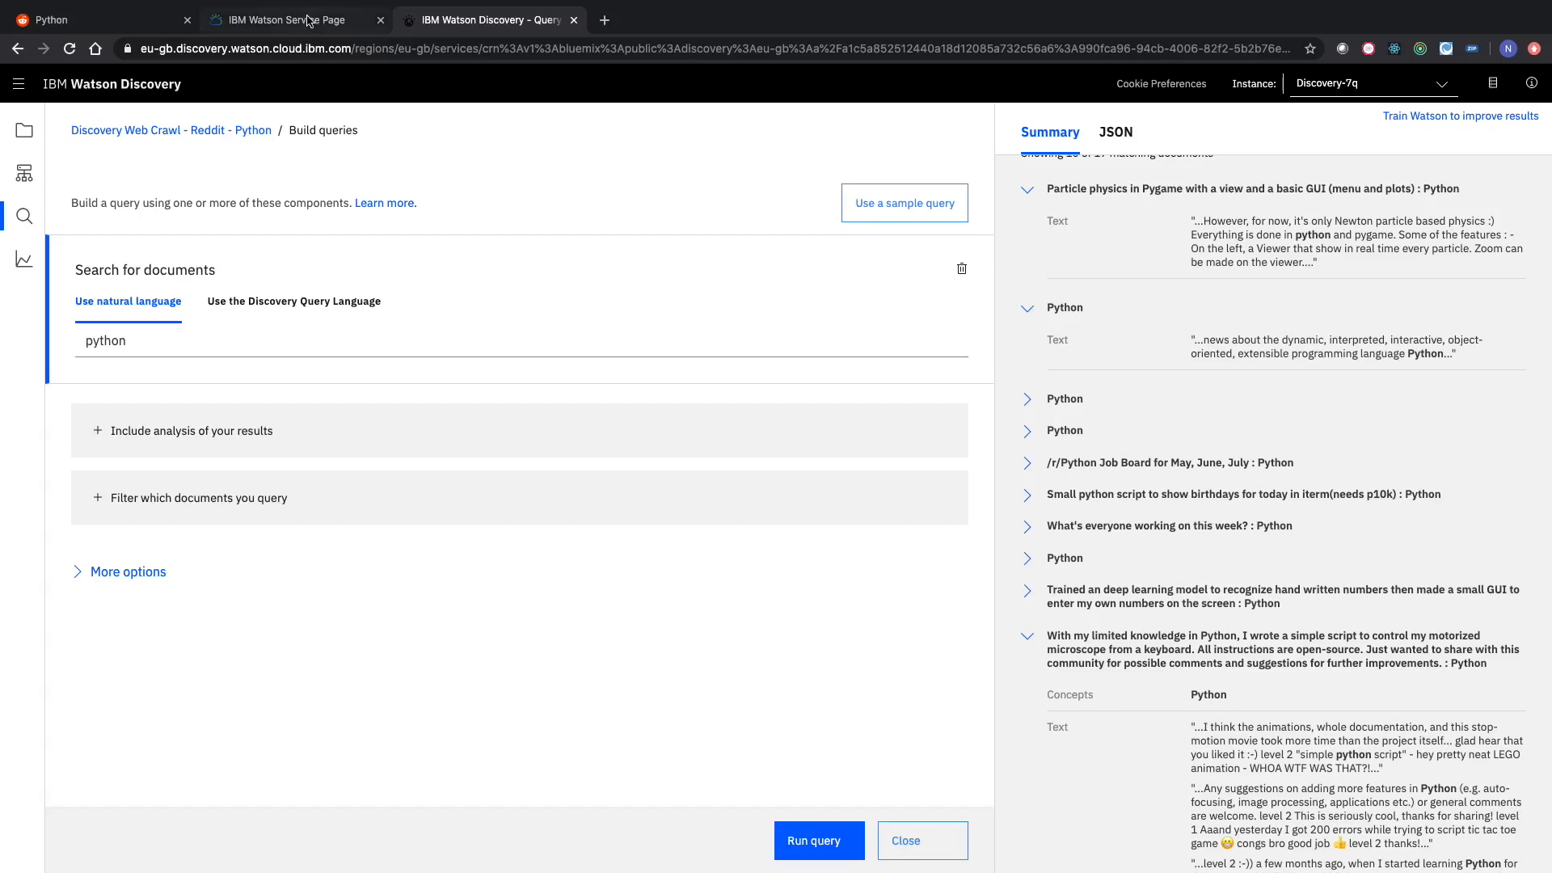
Return to the IBM Cloud catalog and filter its services list to AI.
left_click(283, 19)
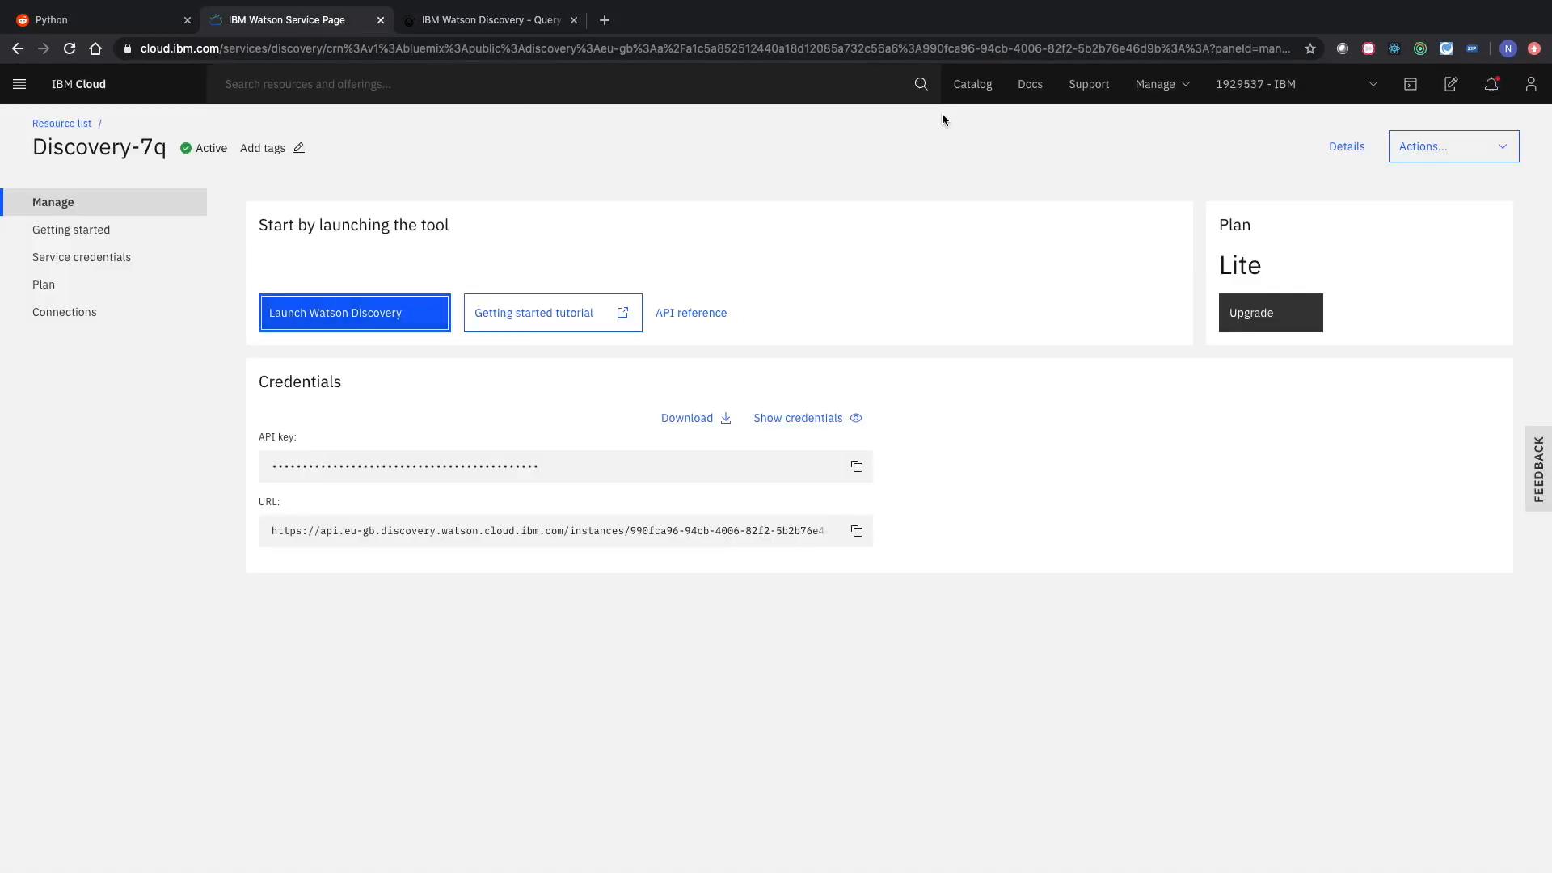
left_click(971, 84)
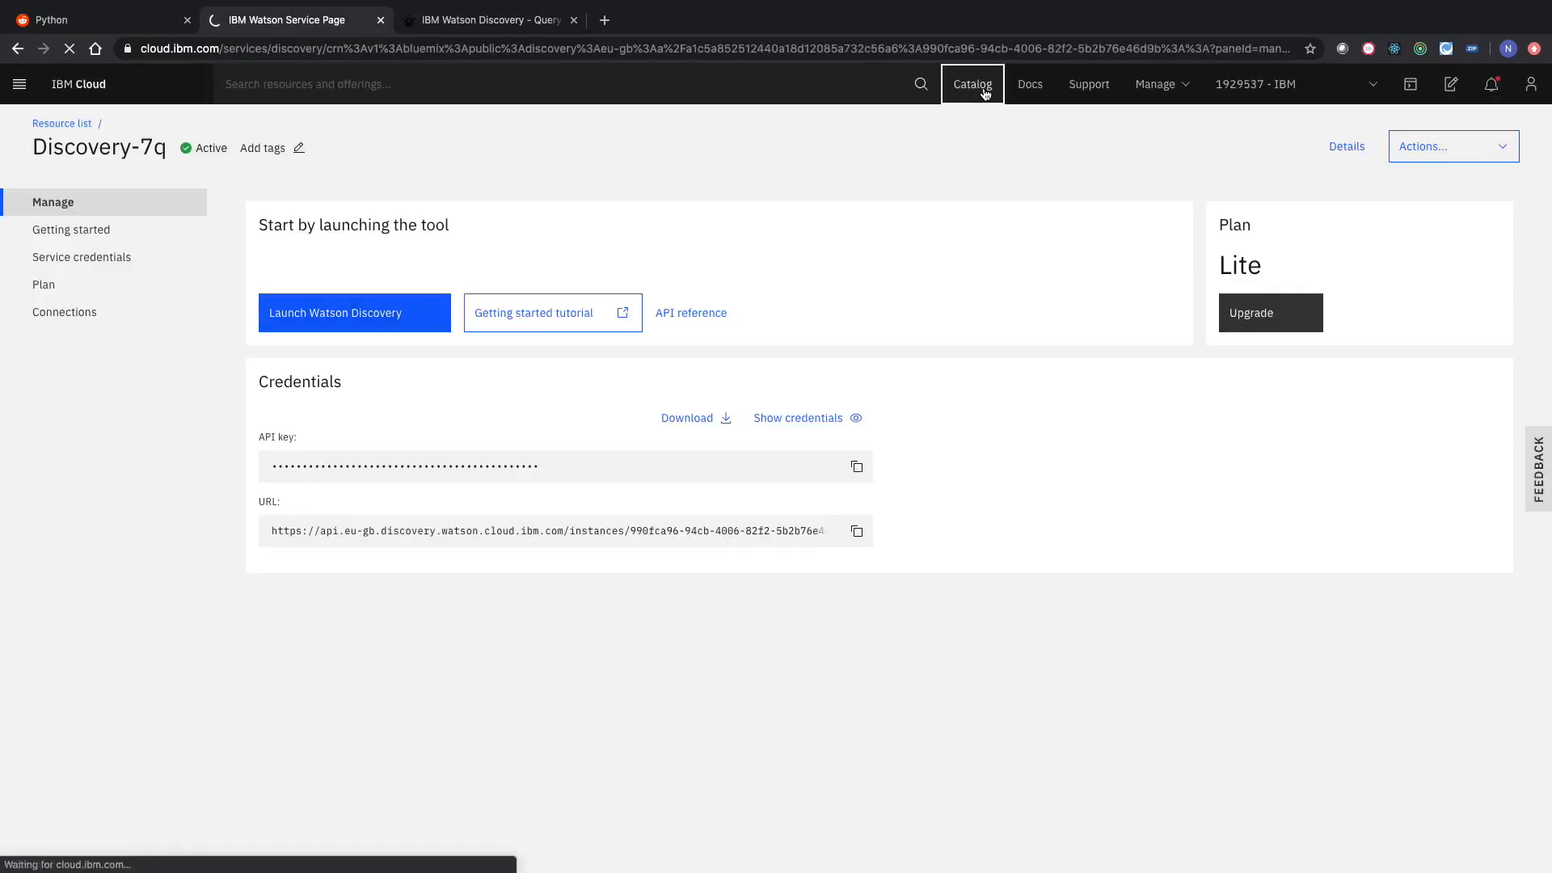
left_click(971, 84)
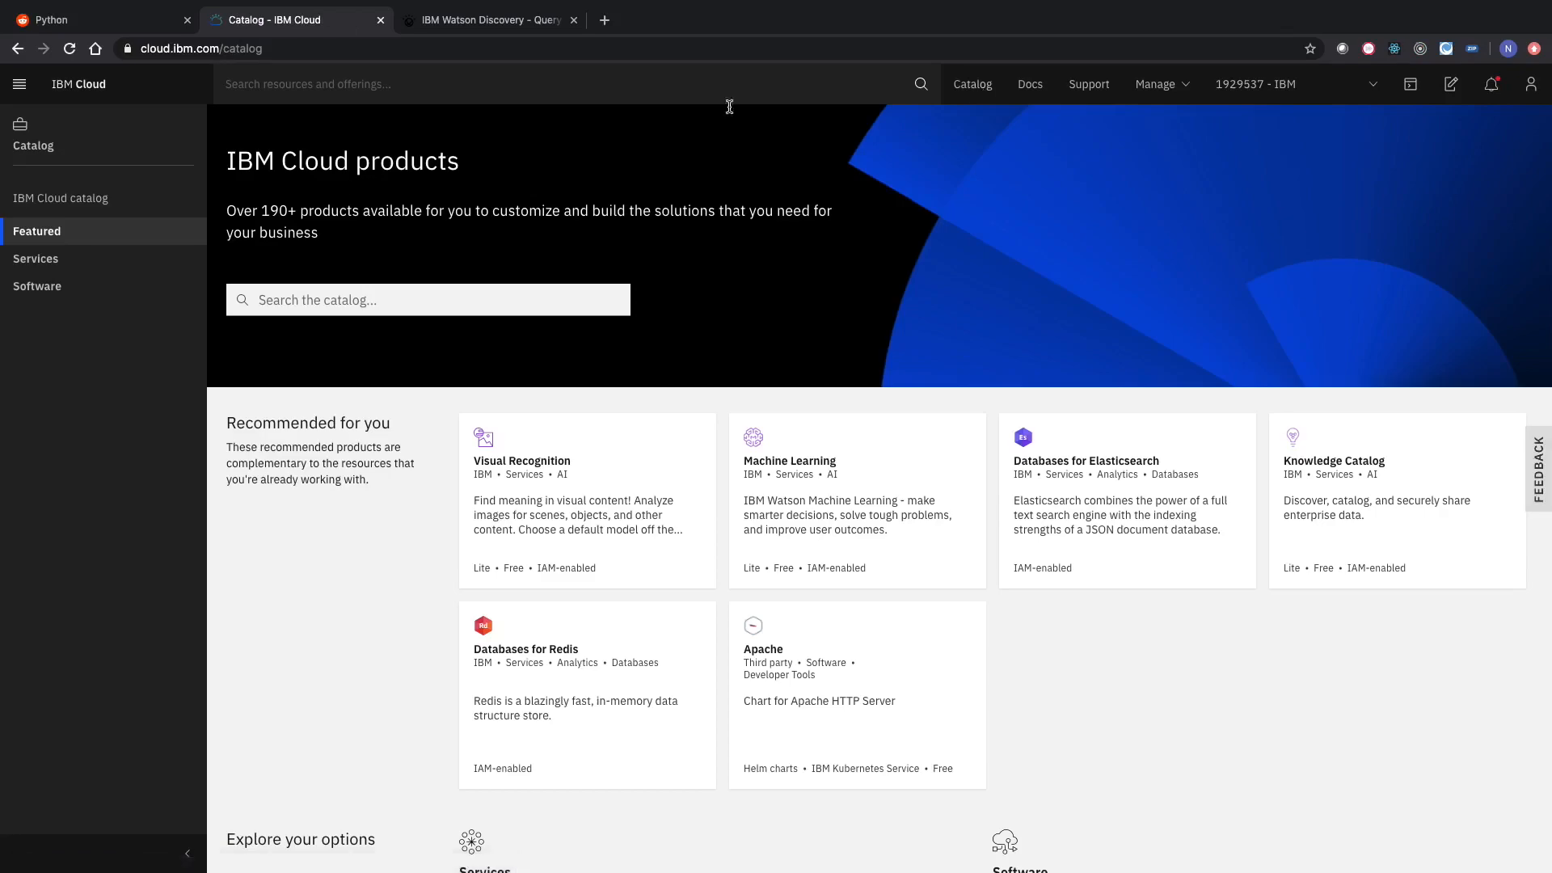
left_click(36, 259)
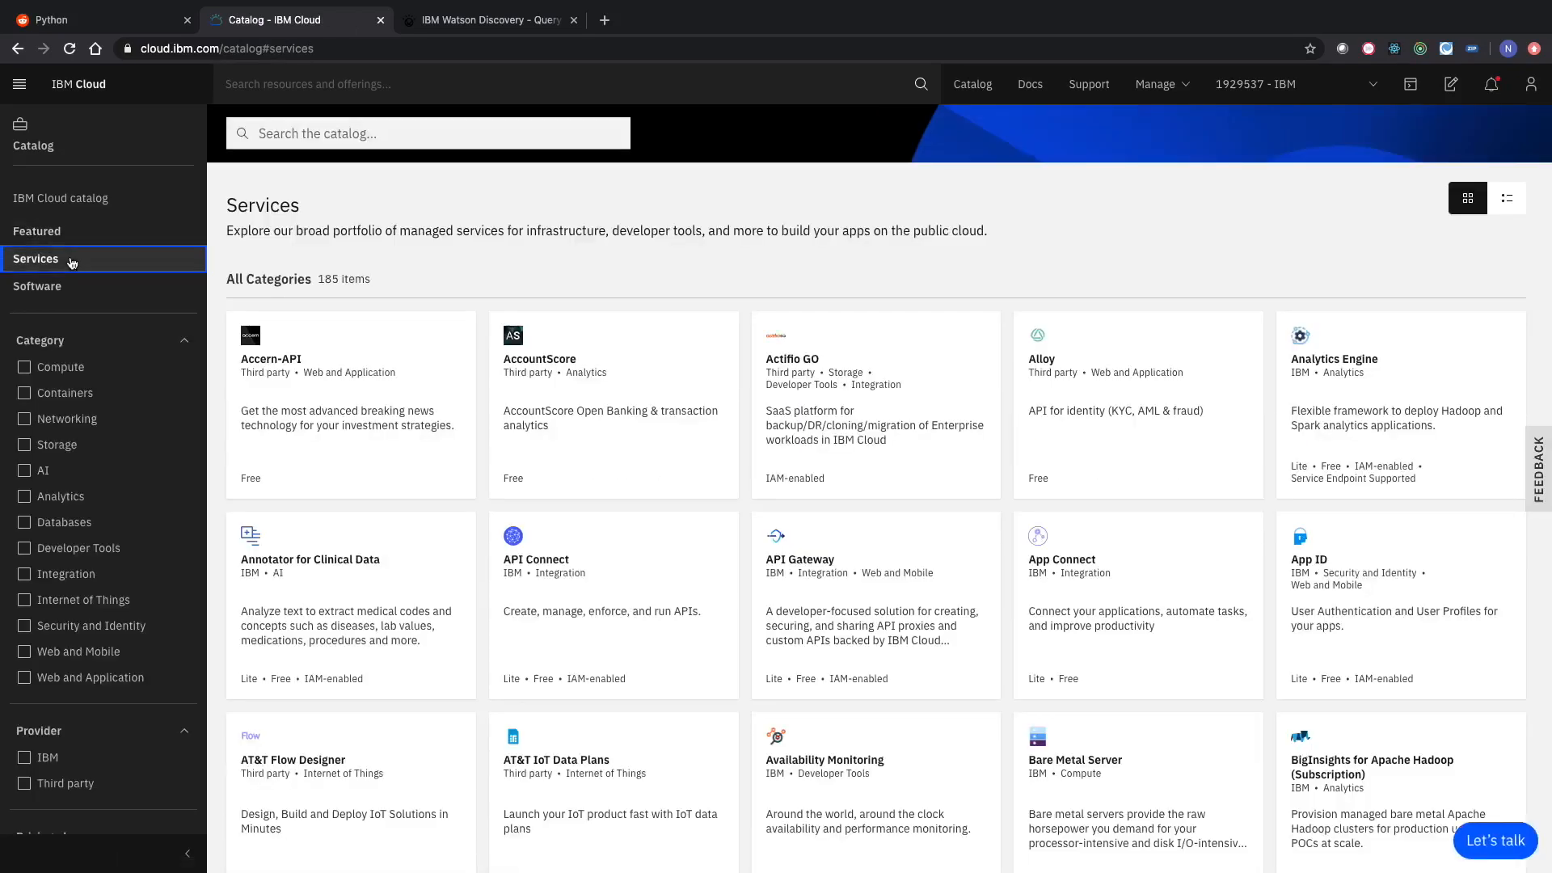
mouse_move(44, 471)
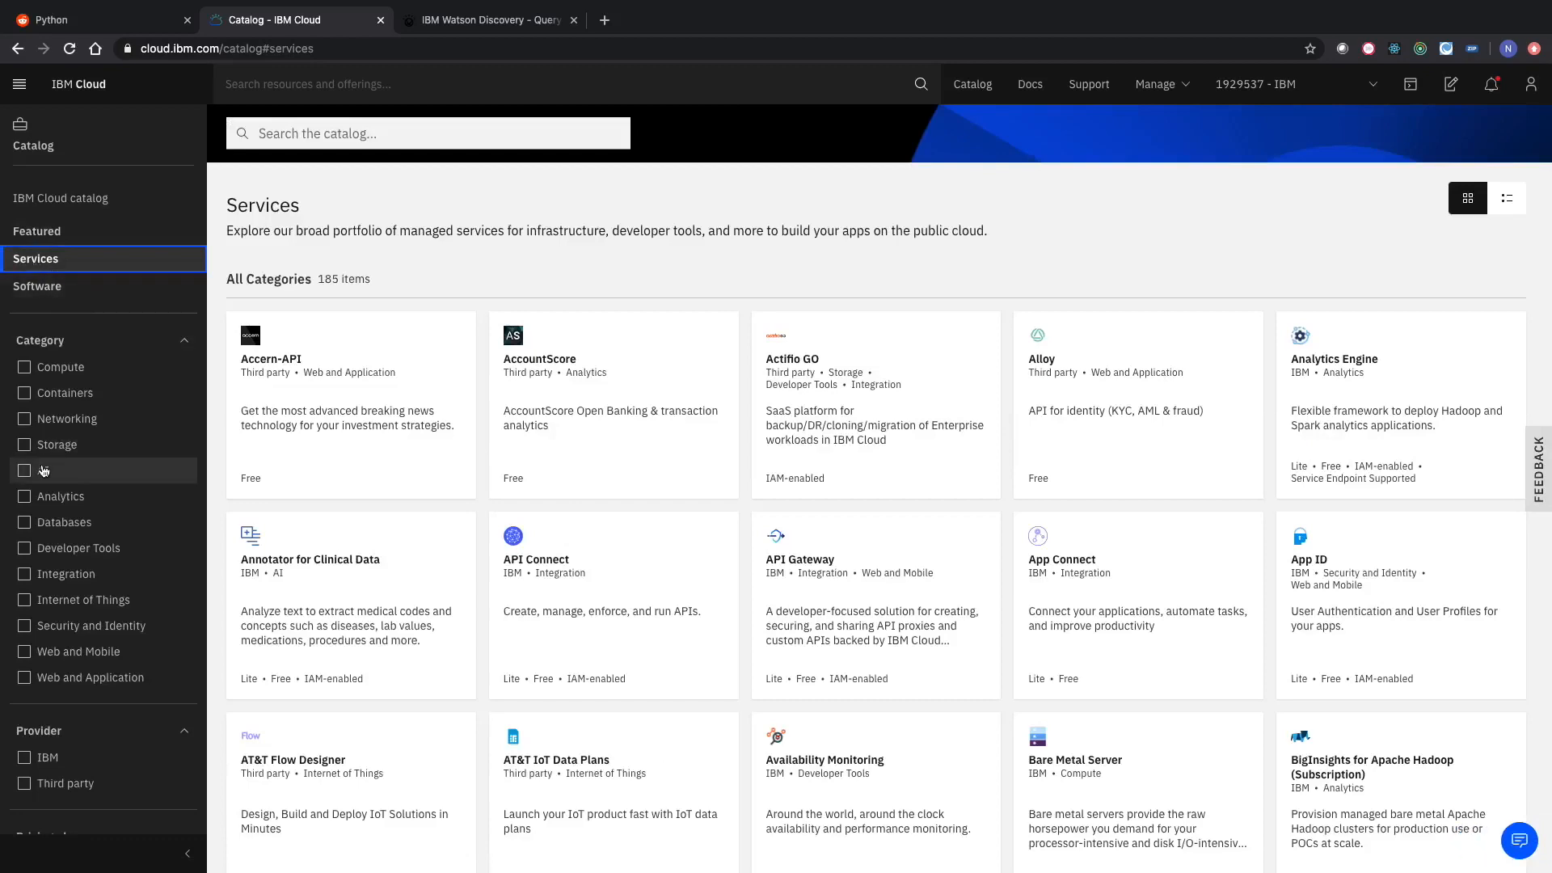
left_click(23, 471)
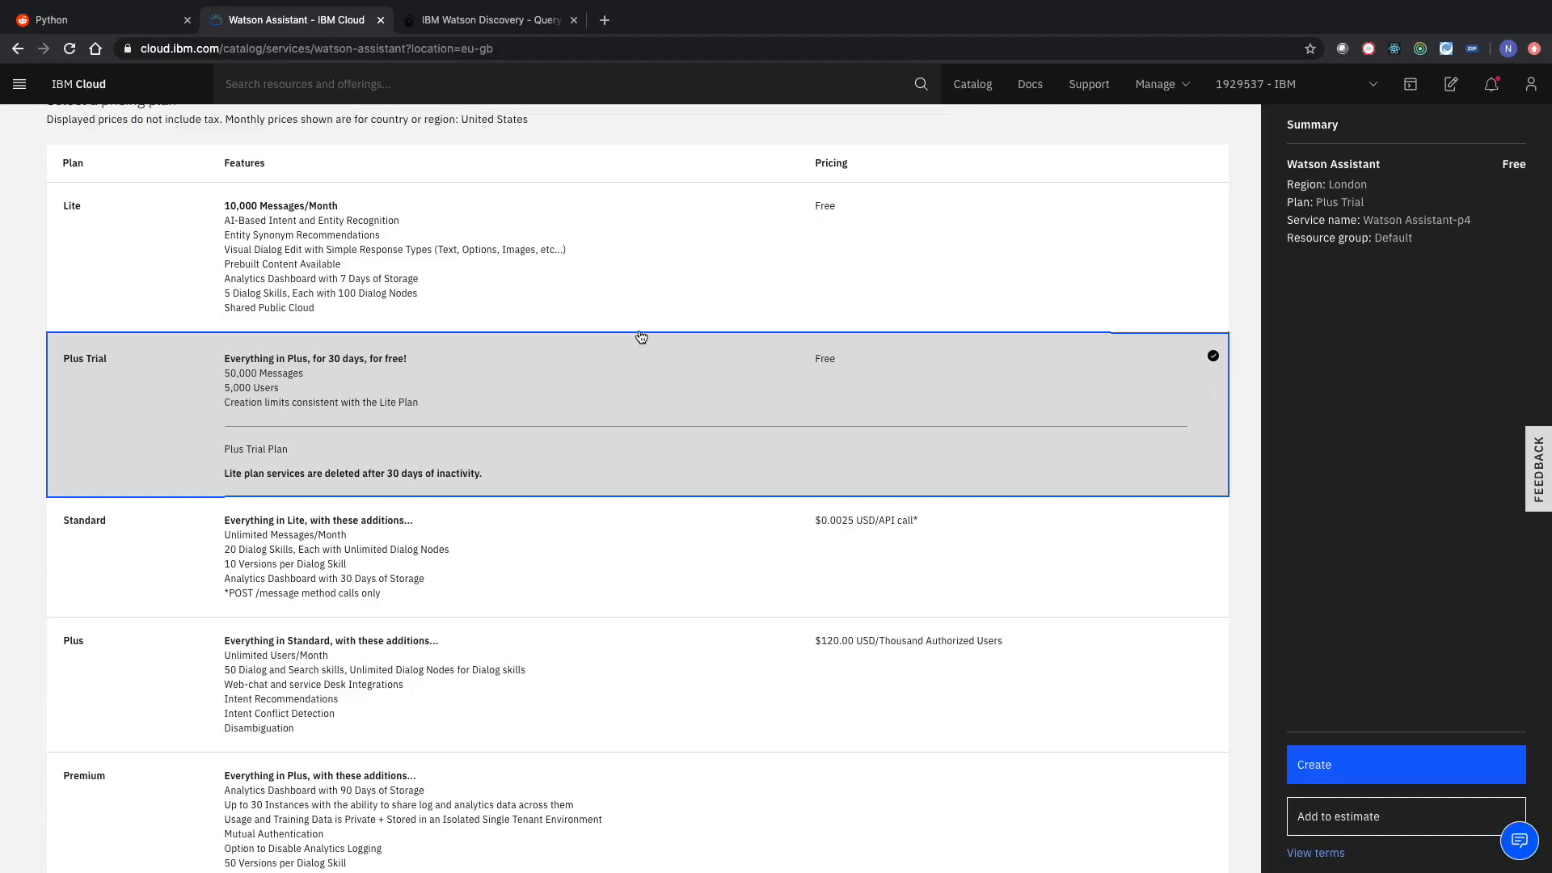
mouse_move(92, 407)
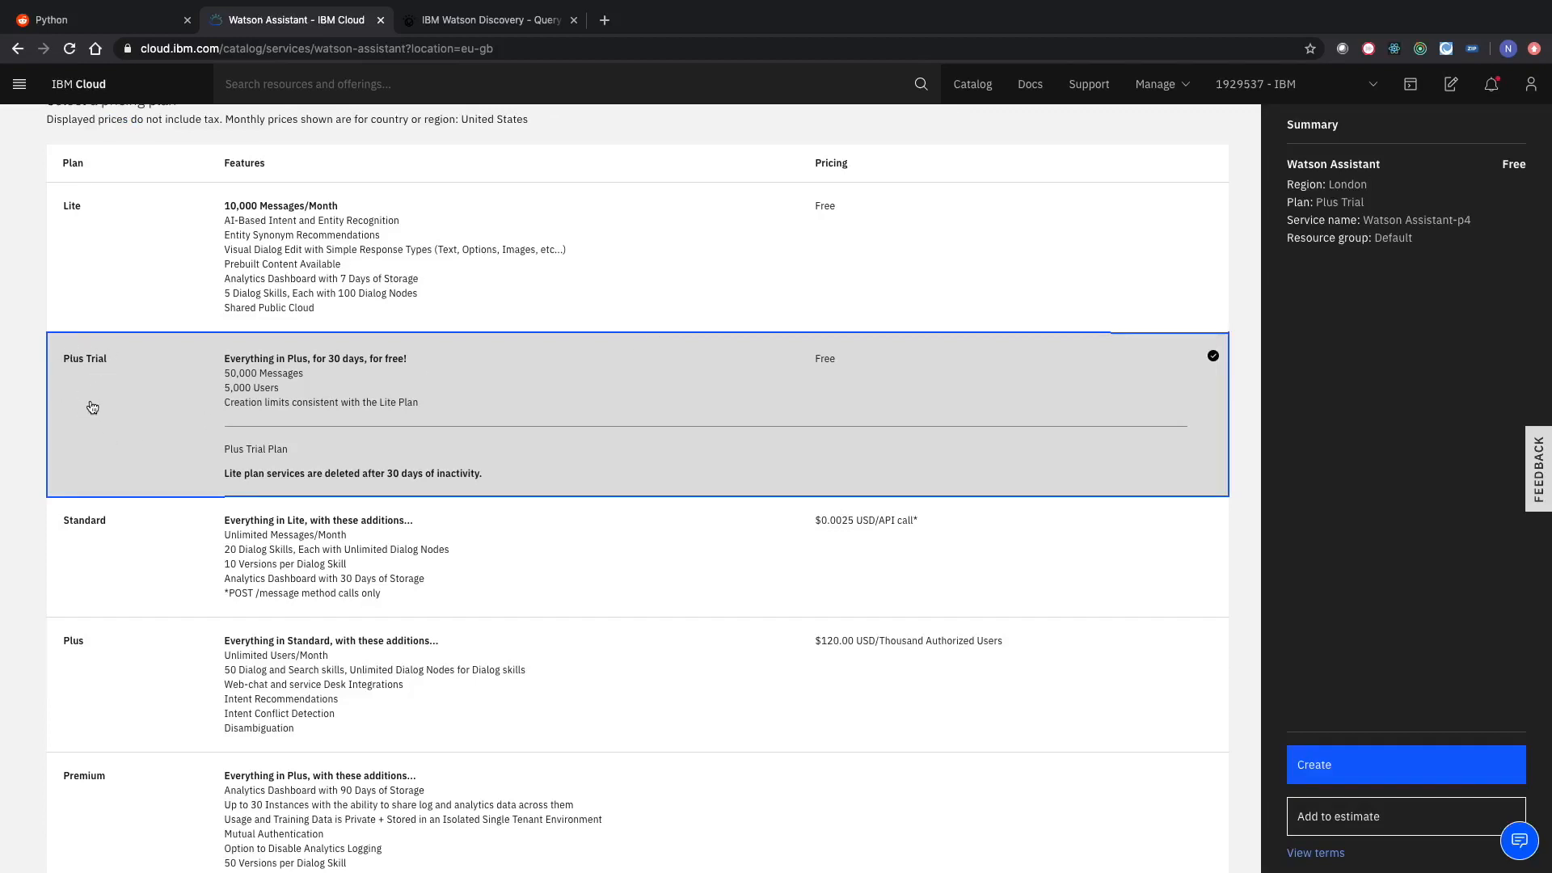
mouse_move(66, 661)
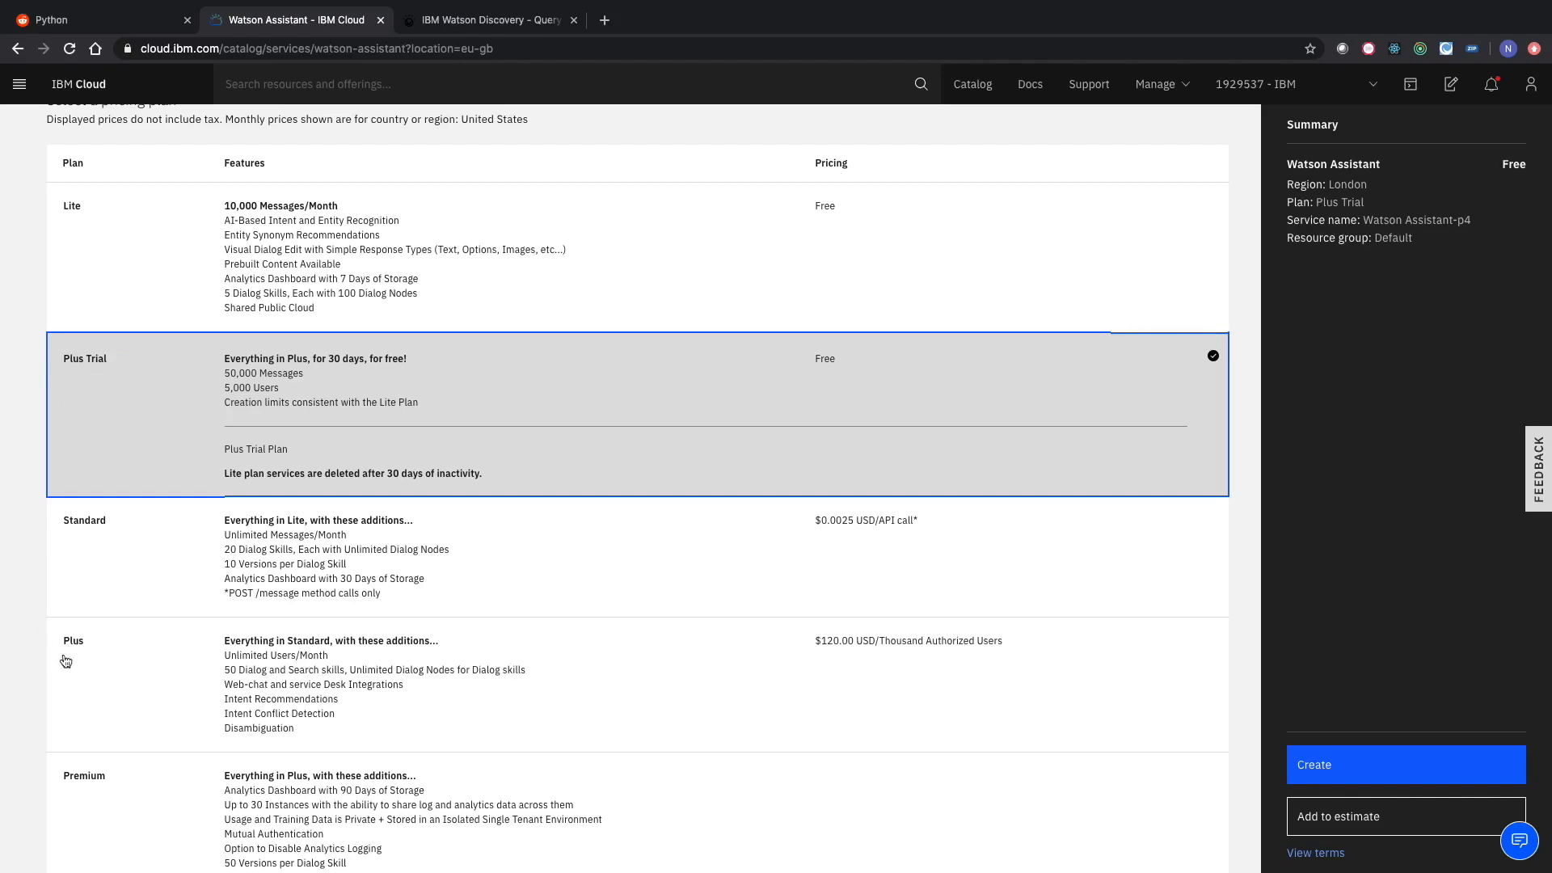
mouse_move(534, 367)
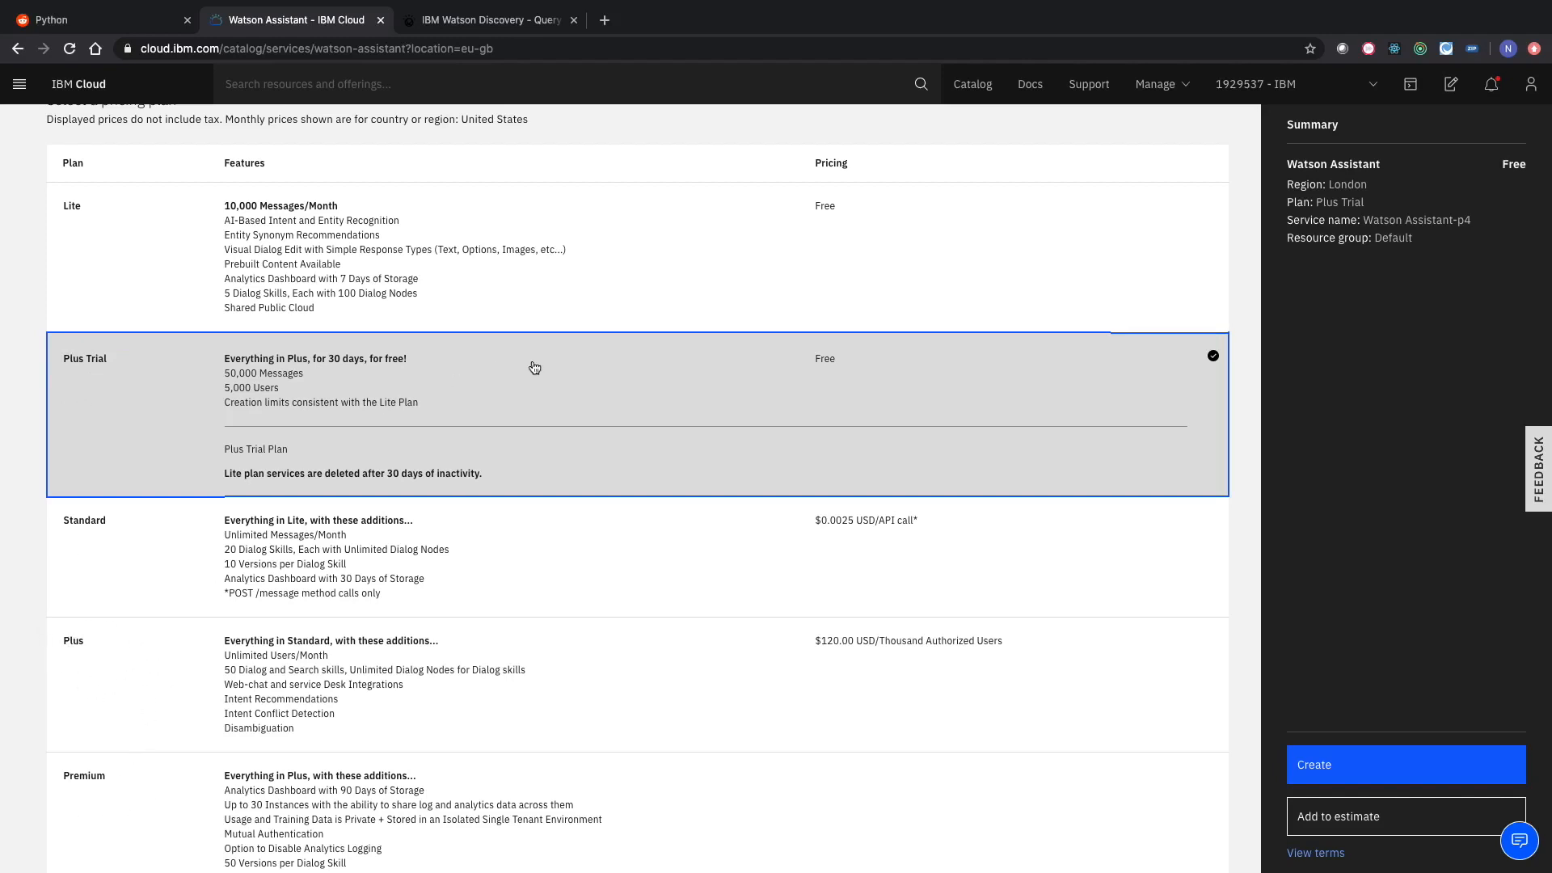
mouse_move(230, 394)
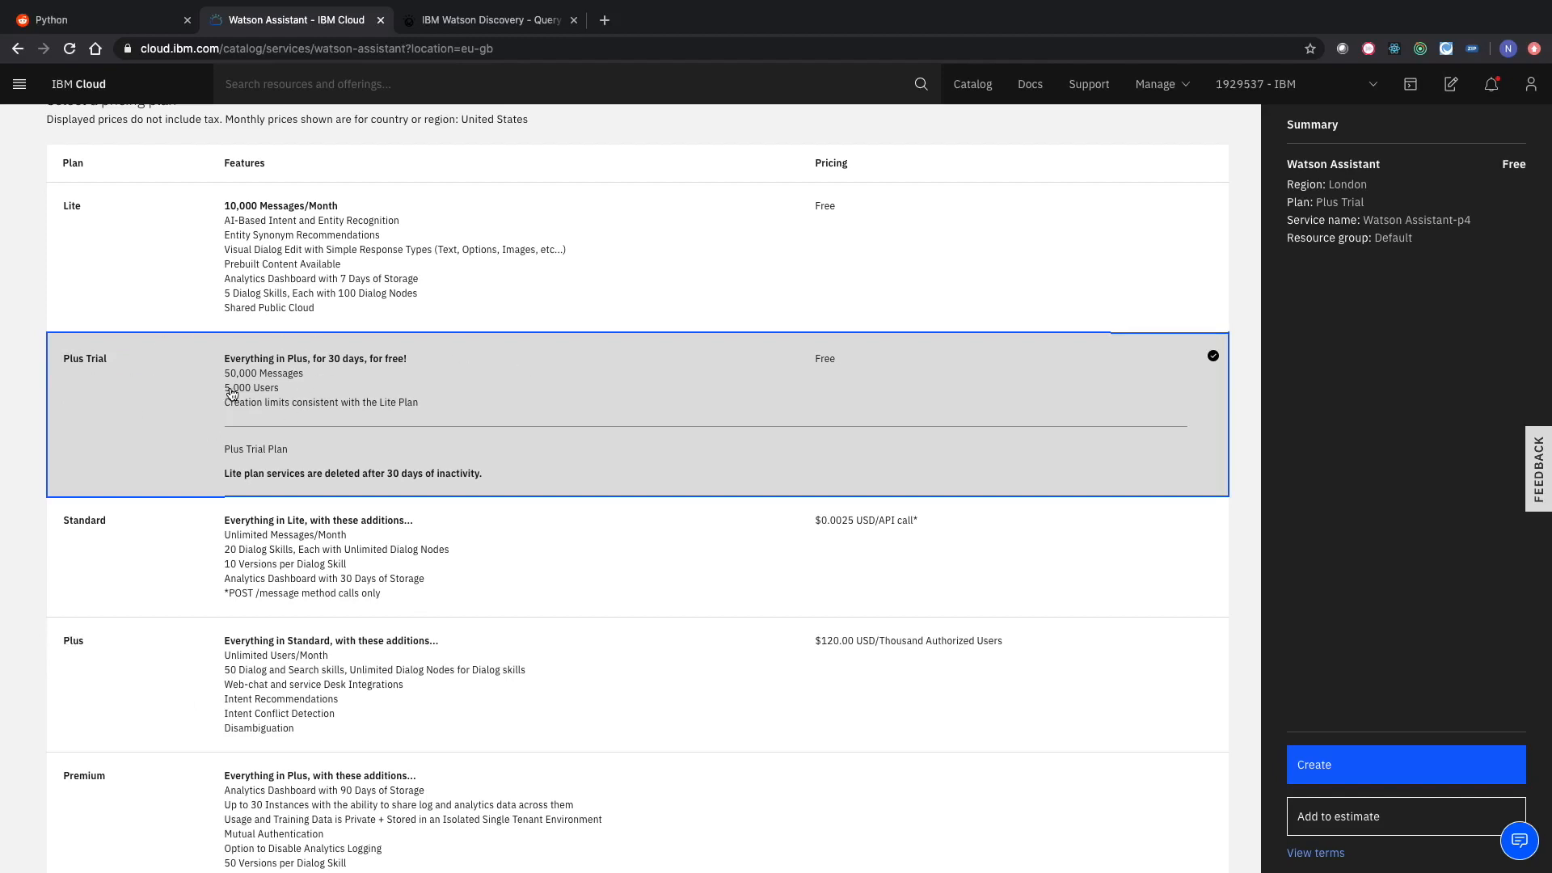
mouse_move(1363, 768)
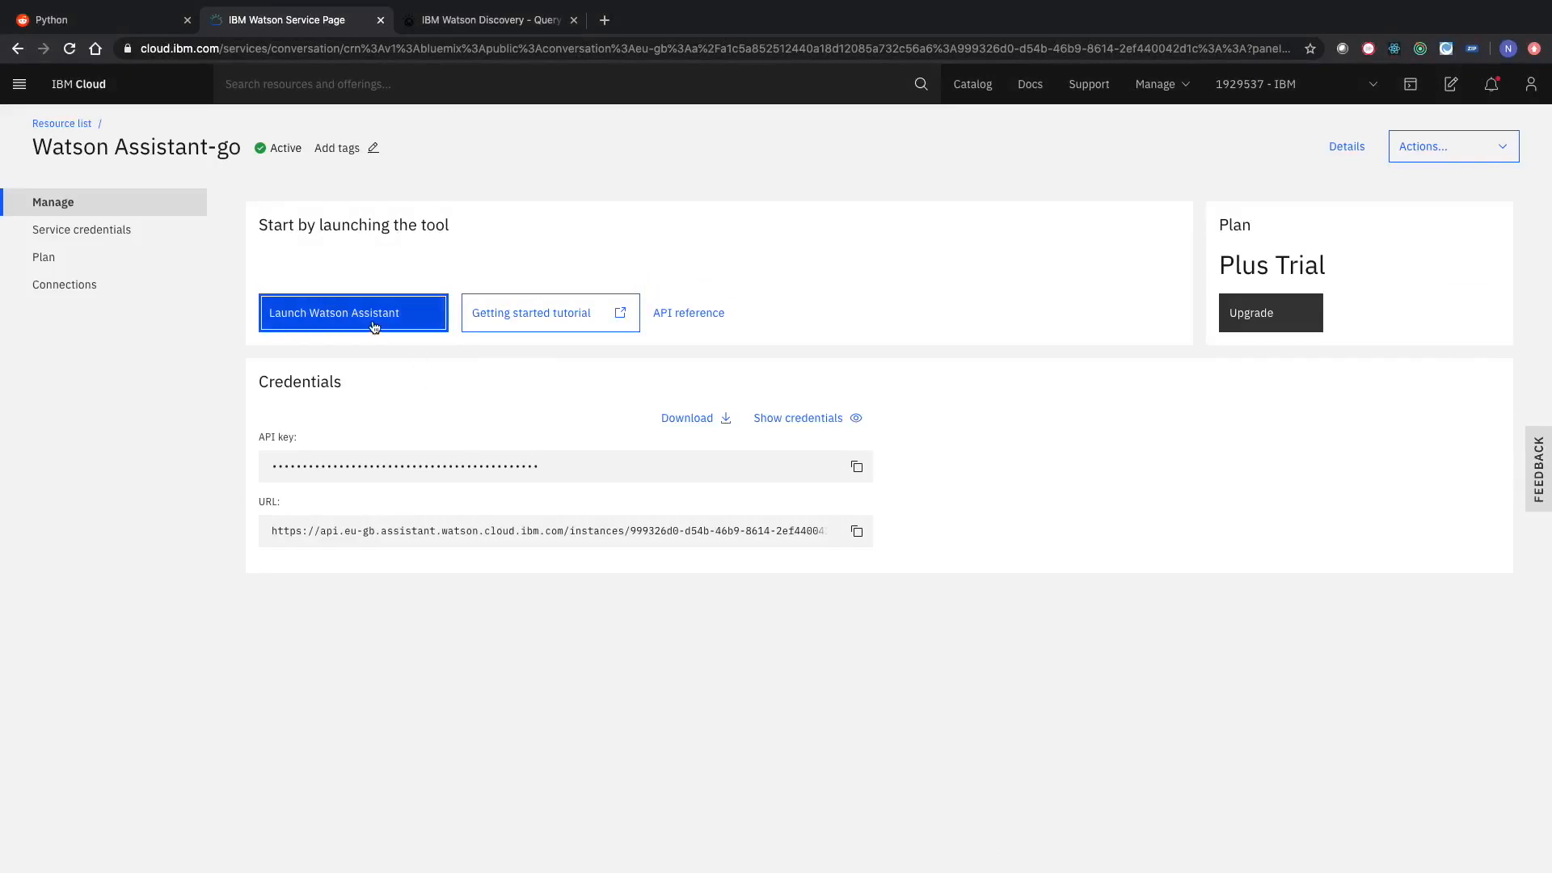
Launch the newly created Plus Trial Watson Assistant service's workspace.
left_click(353, 312)
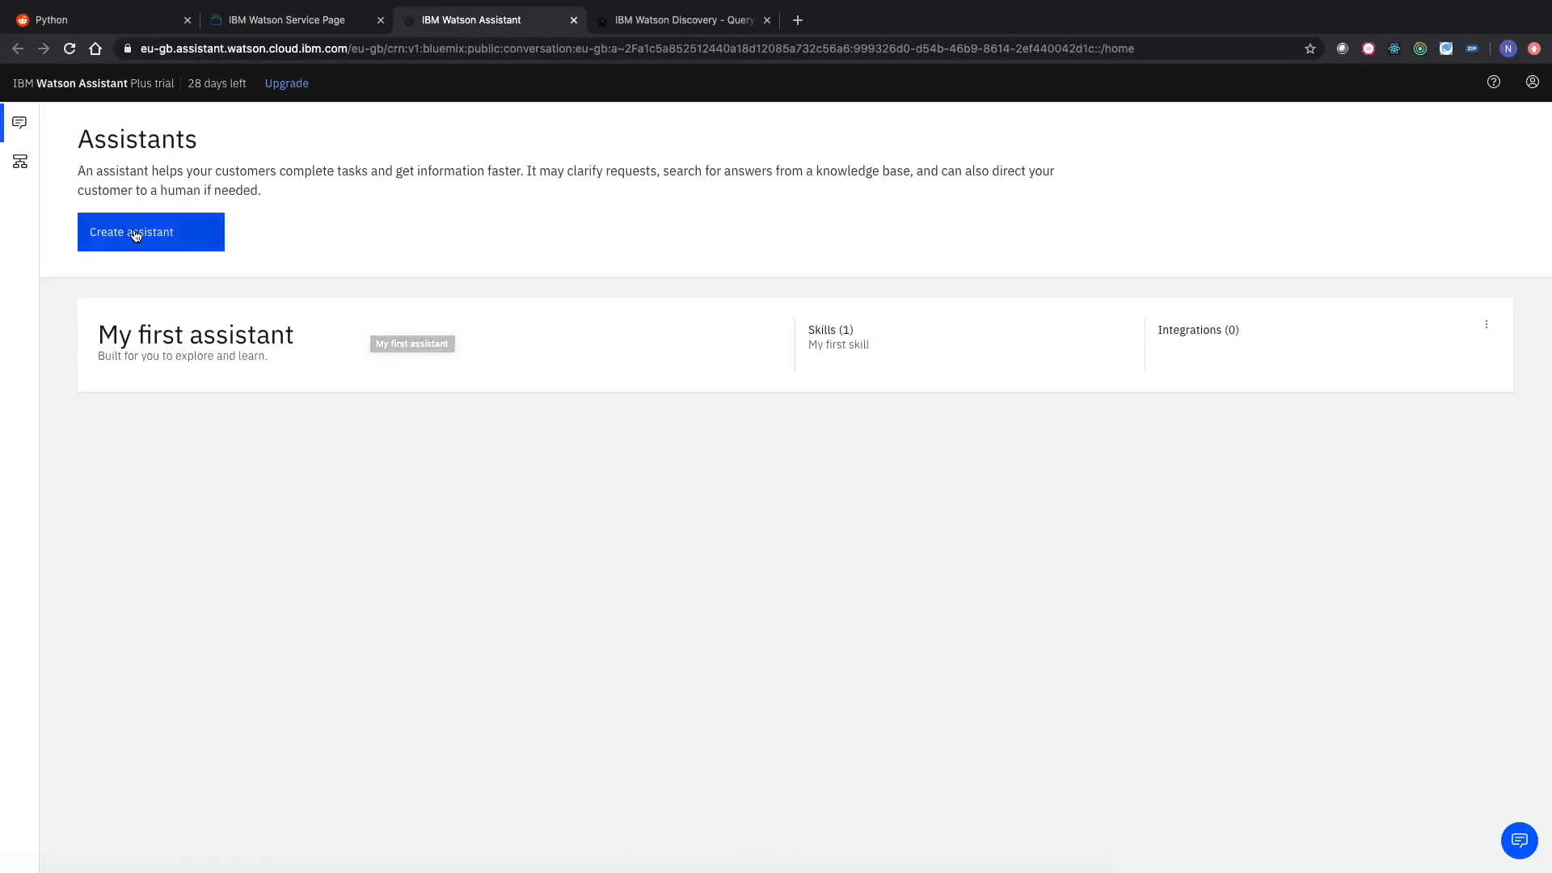
Create a new assistant named 'Reddit Keyword Research'.
left_click(131, 232)
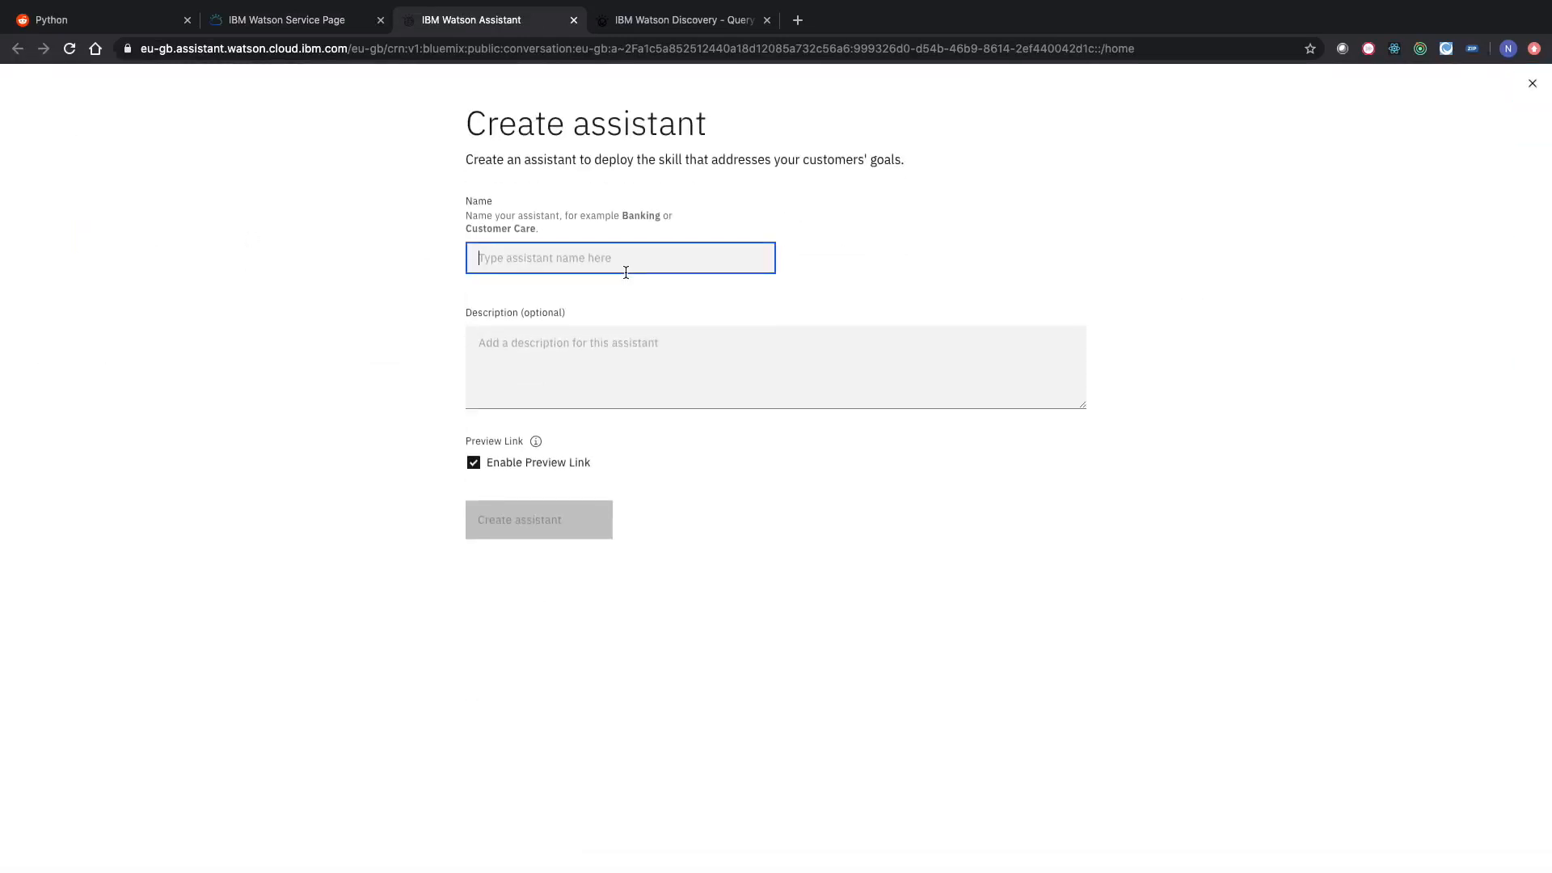
type("R")
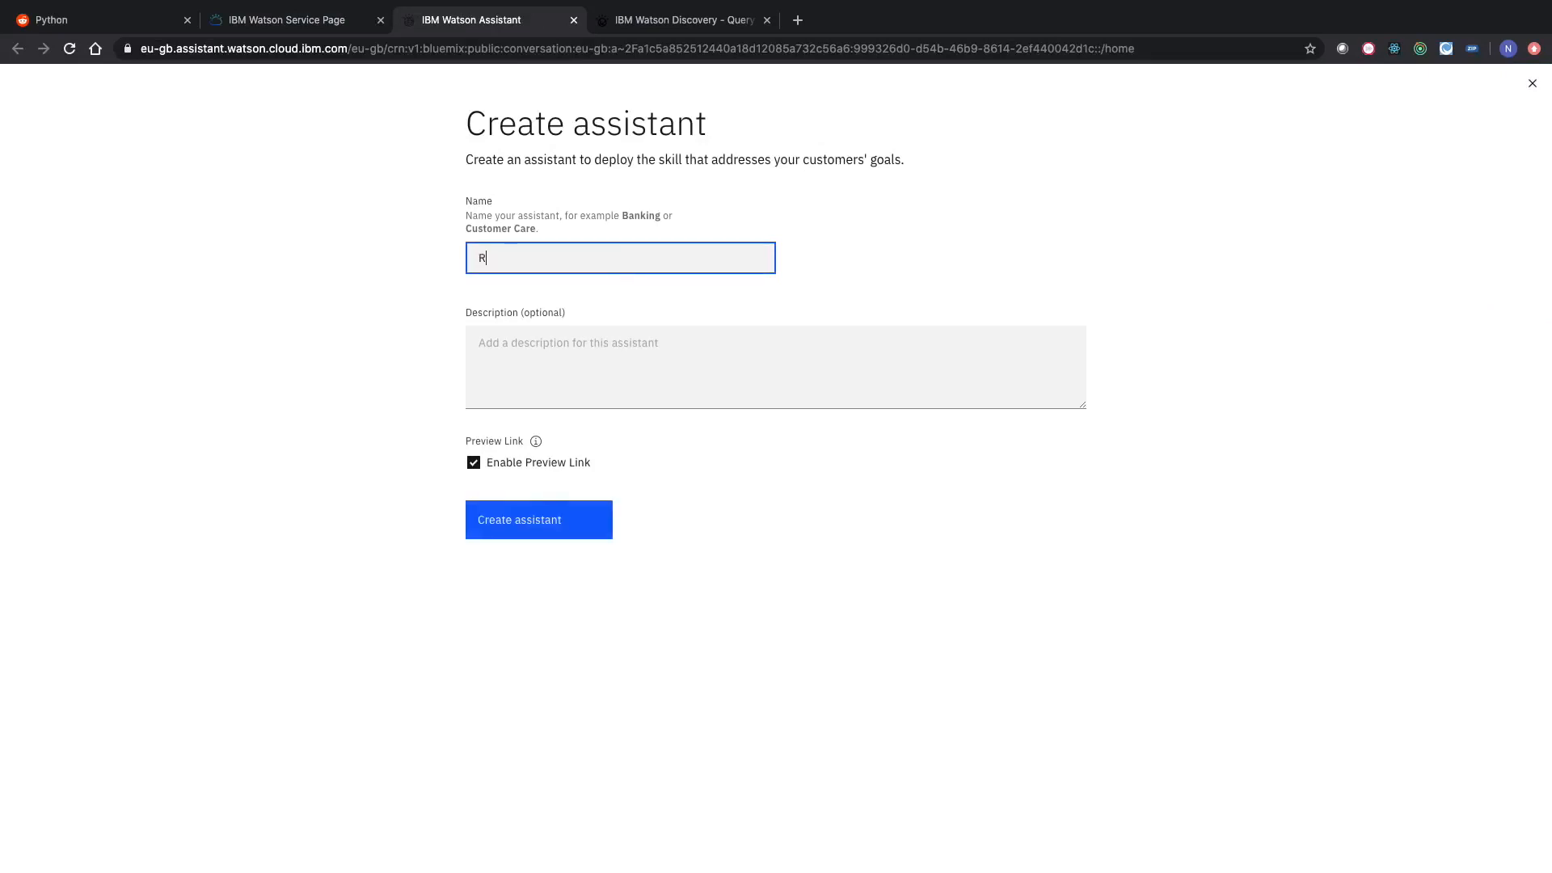
type("eddit Keyword Resea")
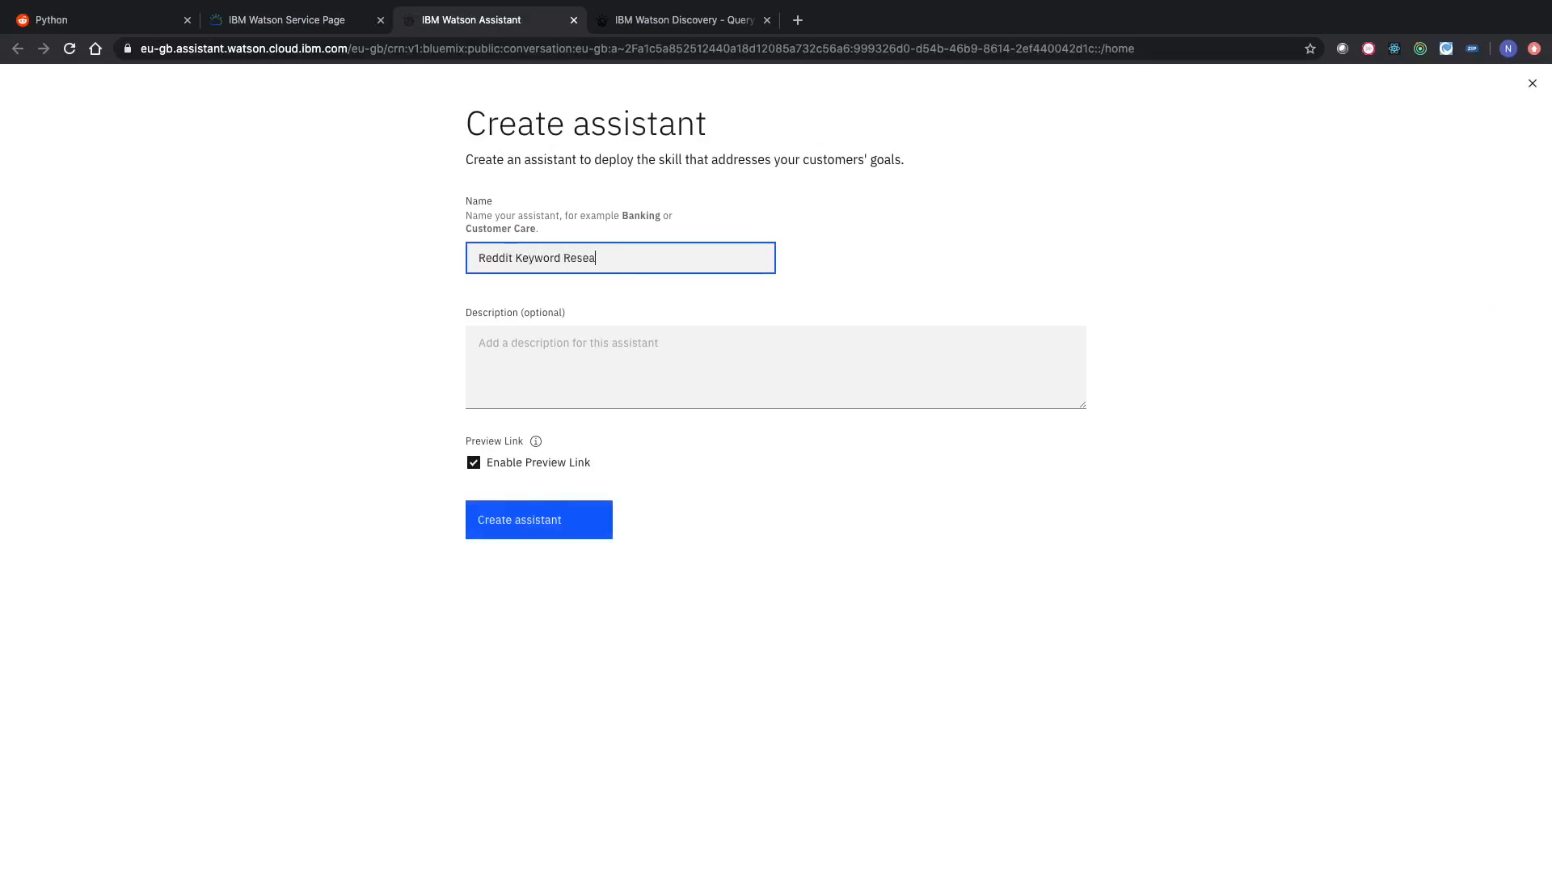
left_click(539, 520)
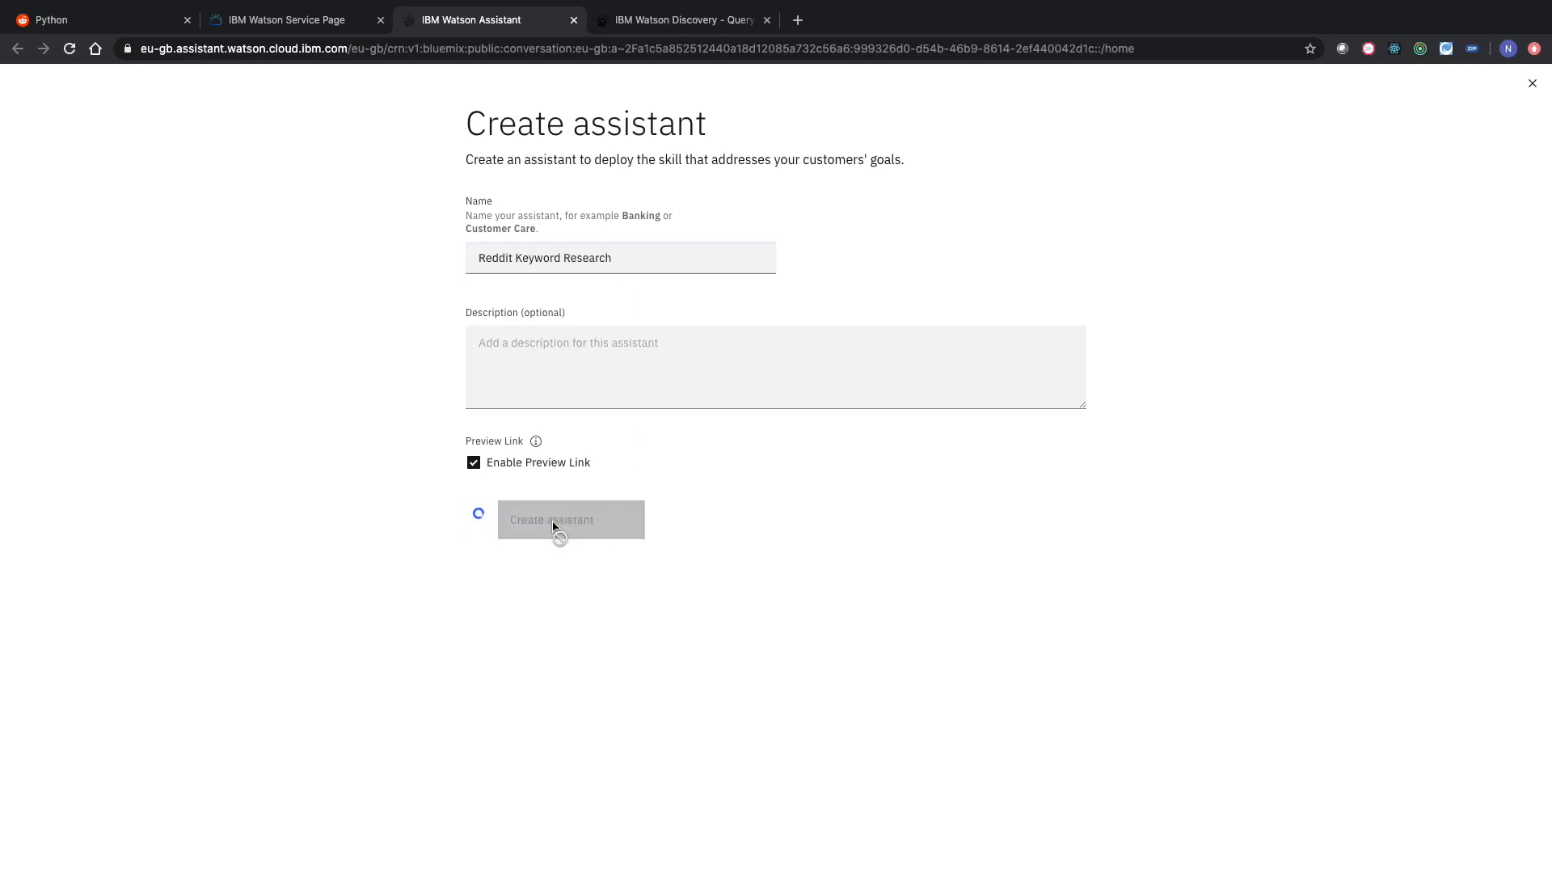
left_click(569, 519)
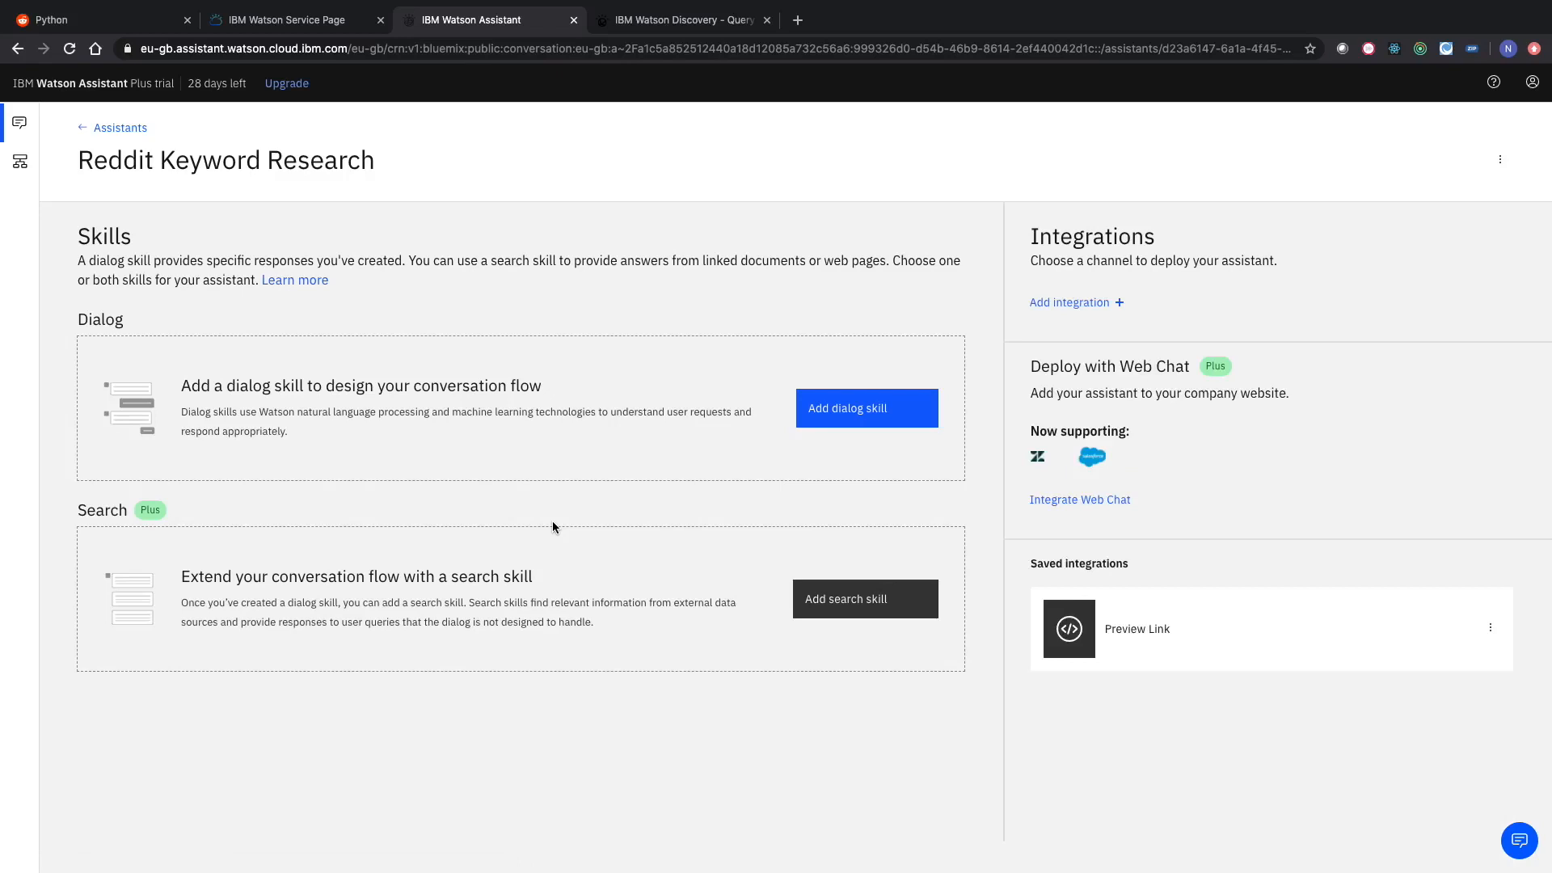
mouse_move(542, 591)
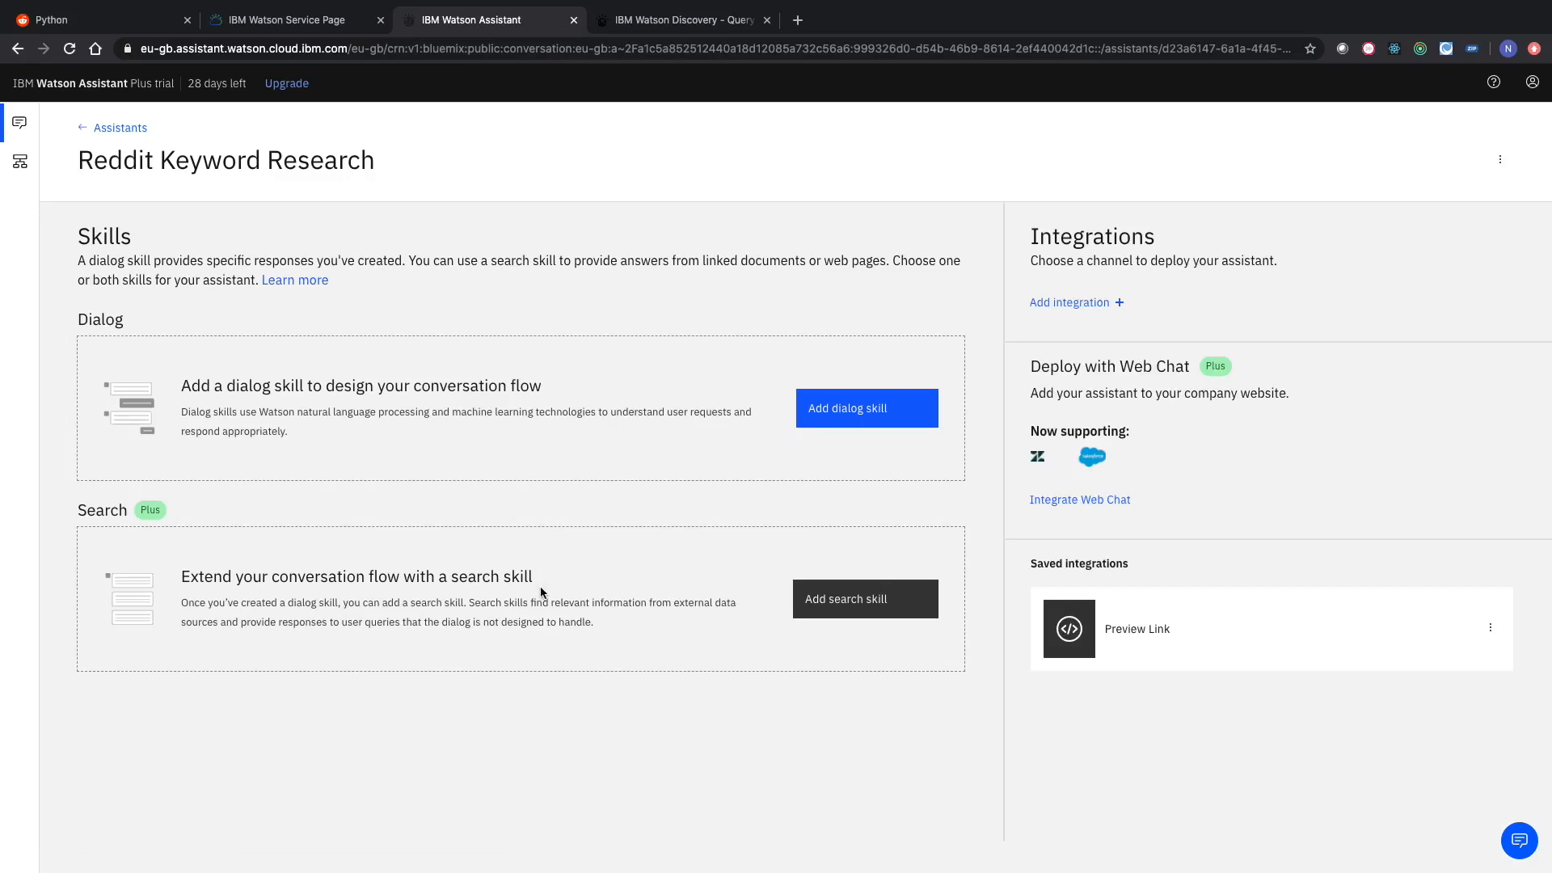
mouse_move(925, 621)
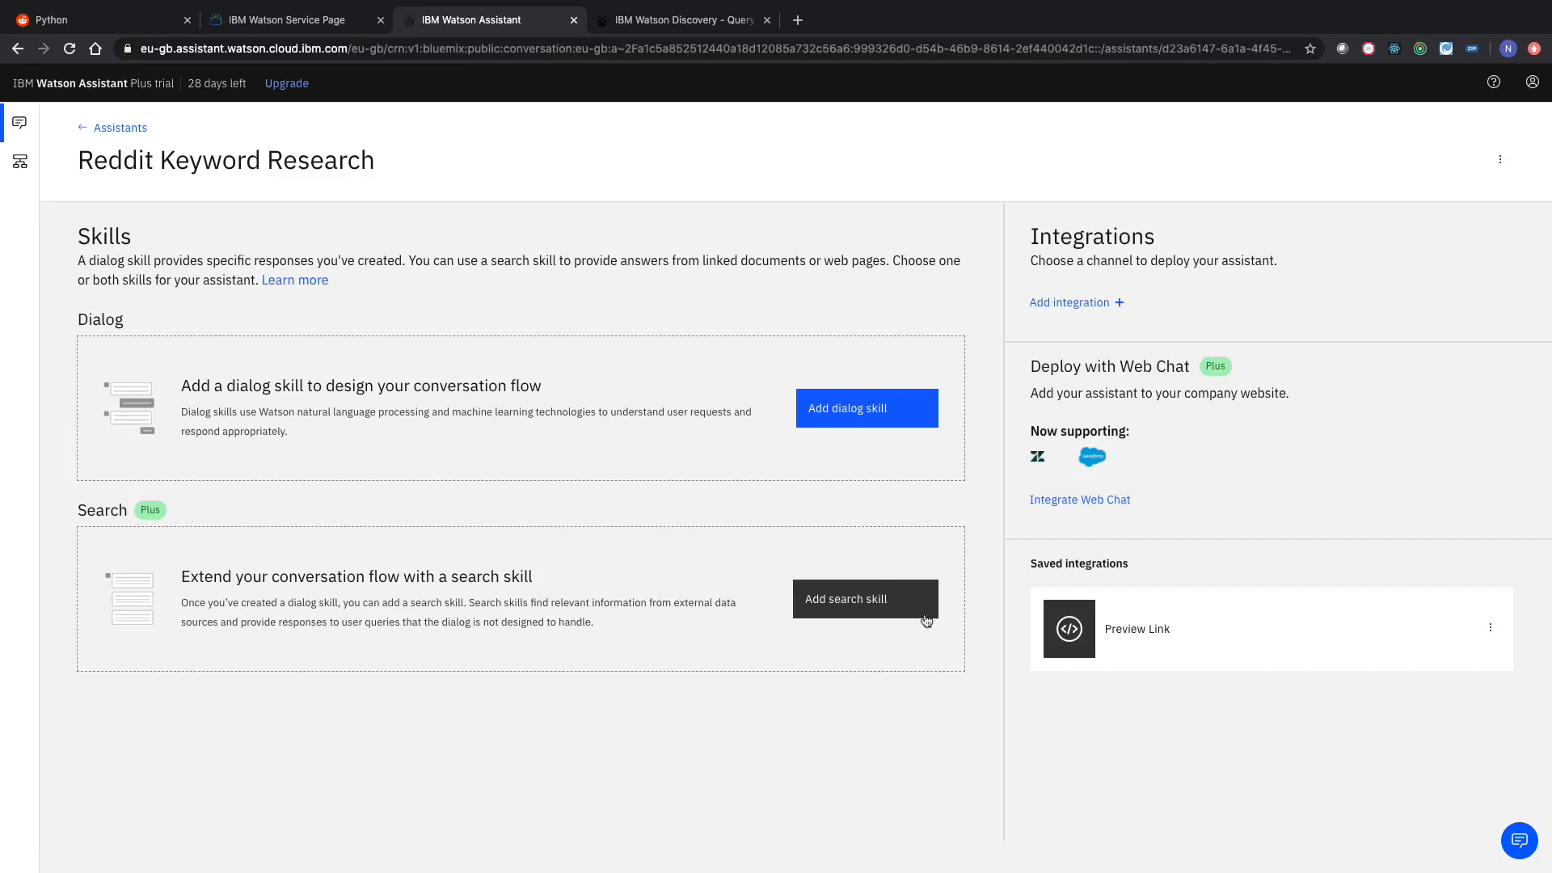
mouse_move(842, 604)
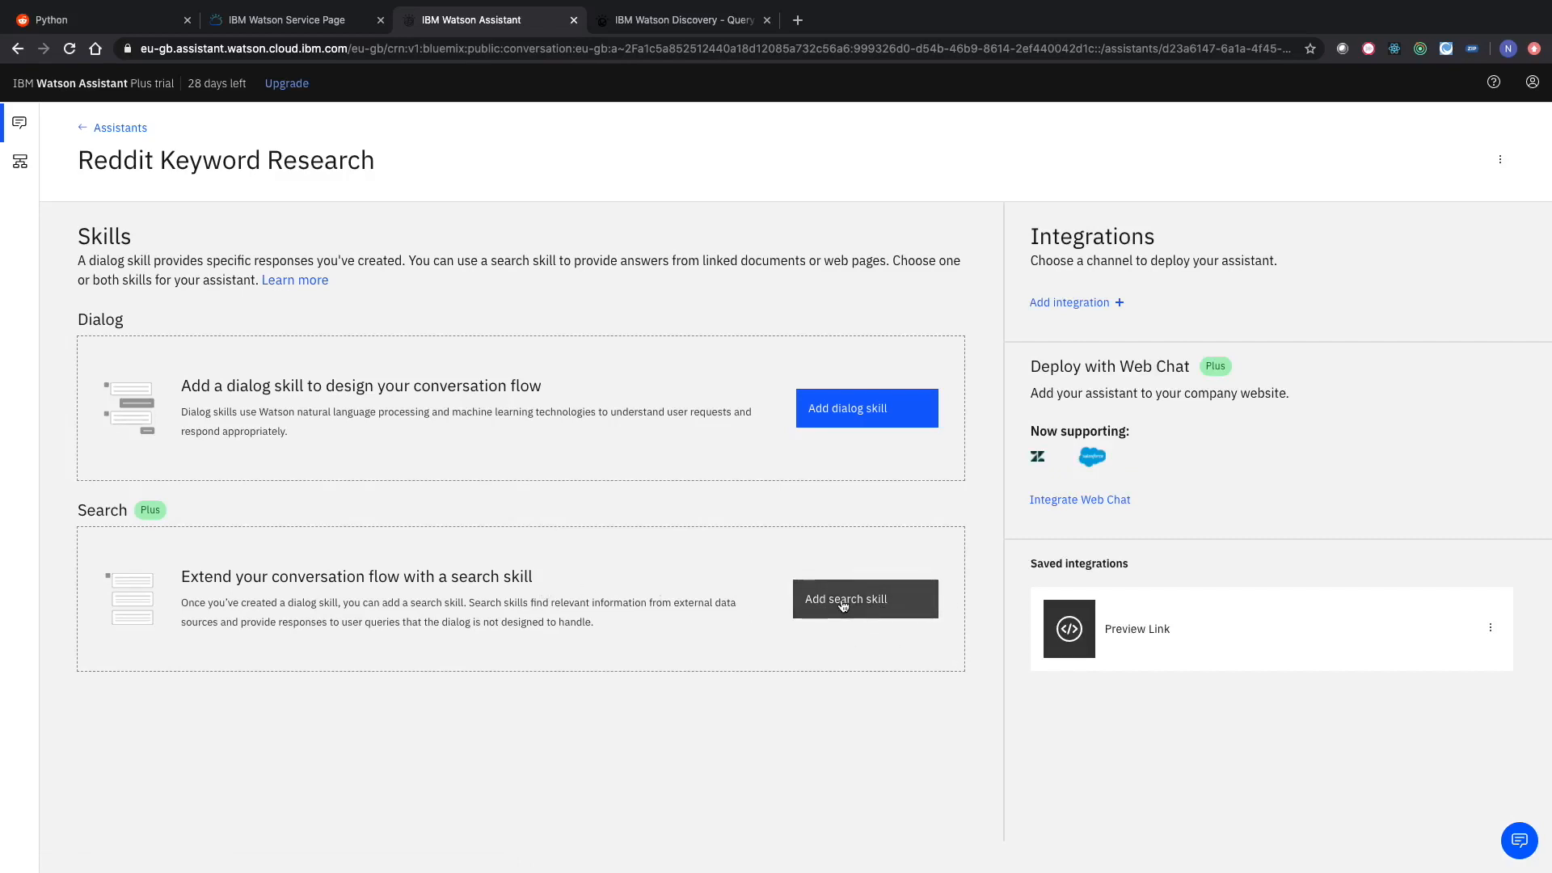
Create a new search skill named 'Reddit Python Search' and continue to Discovery setup.
left_click(864, 598)
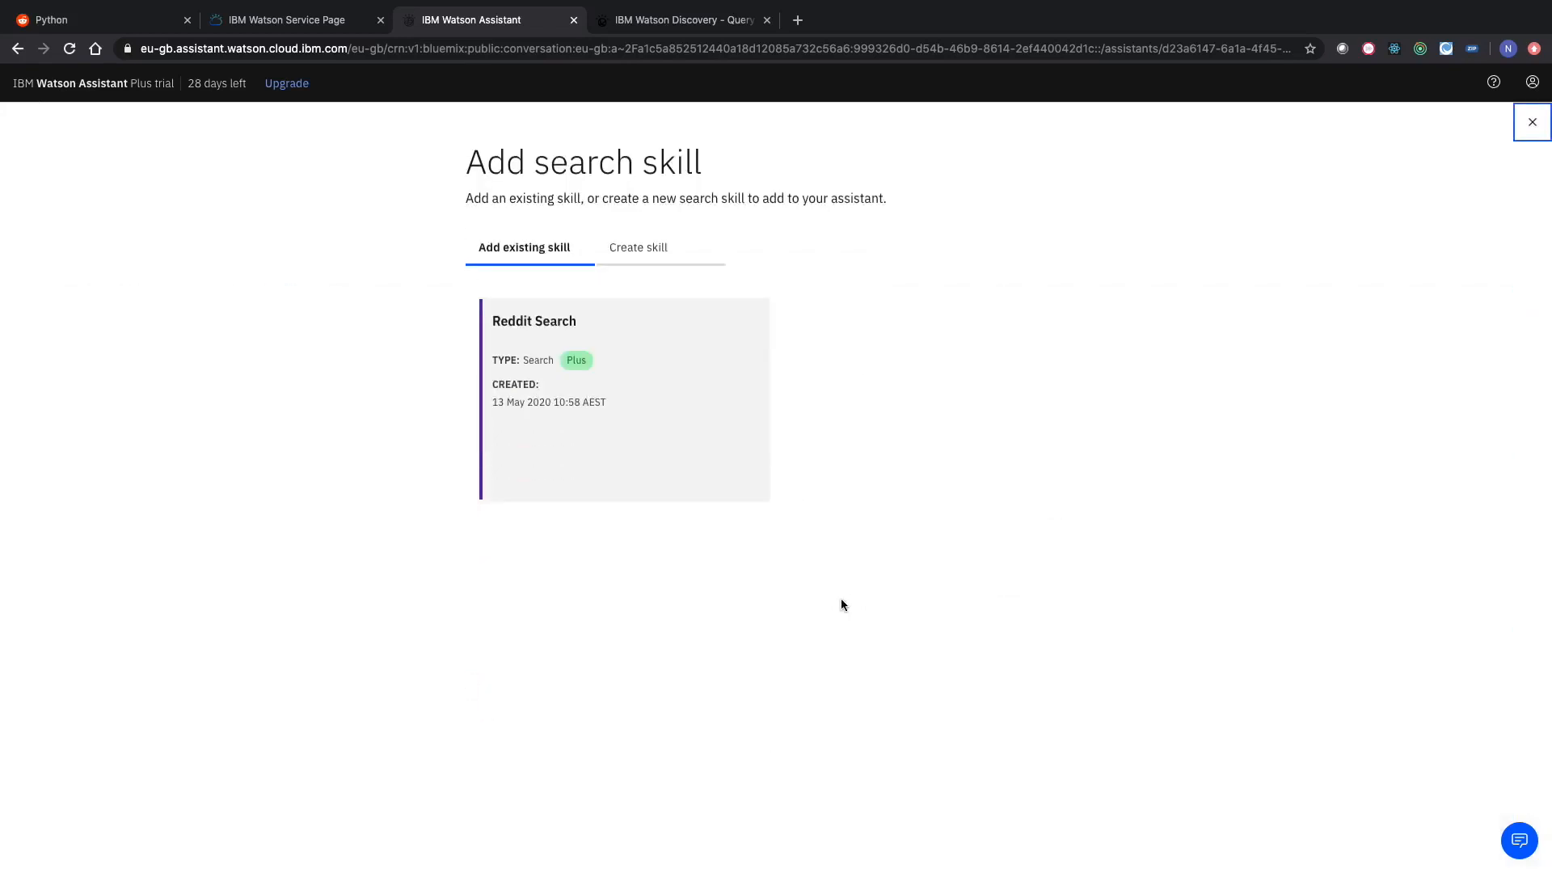
left_click(639, 247)
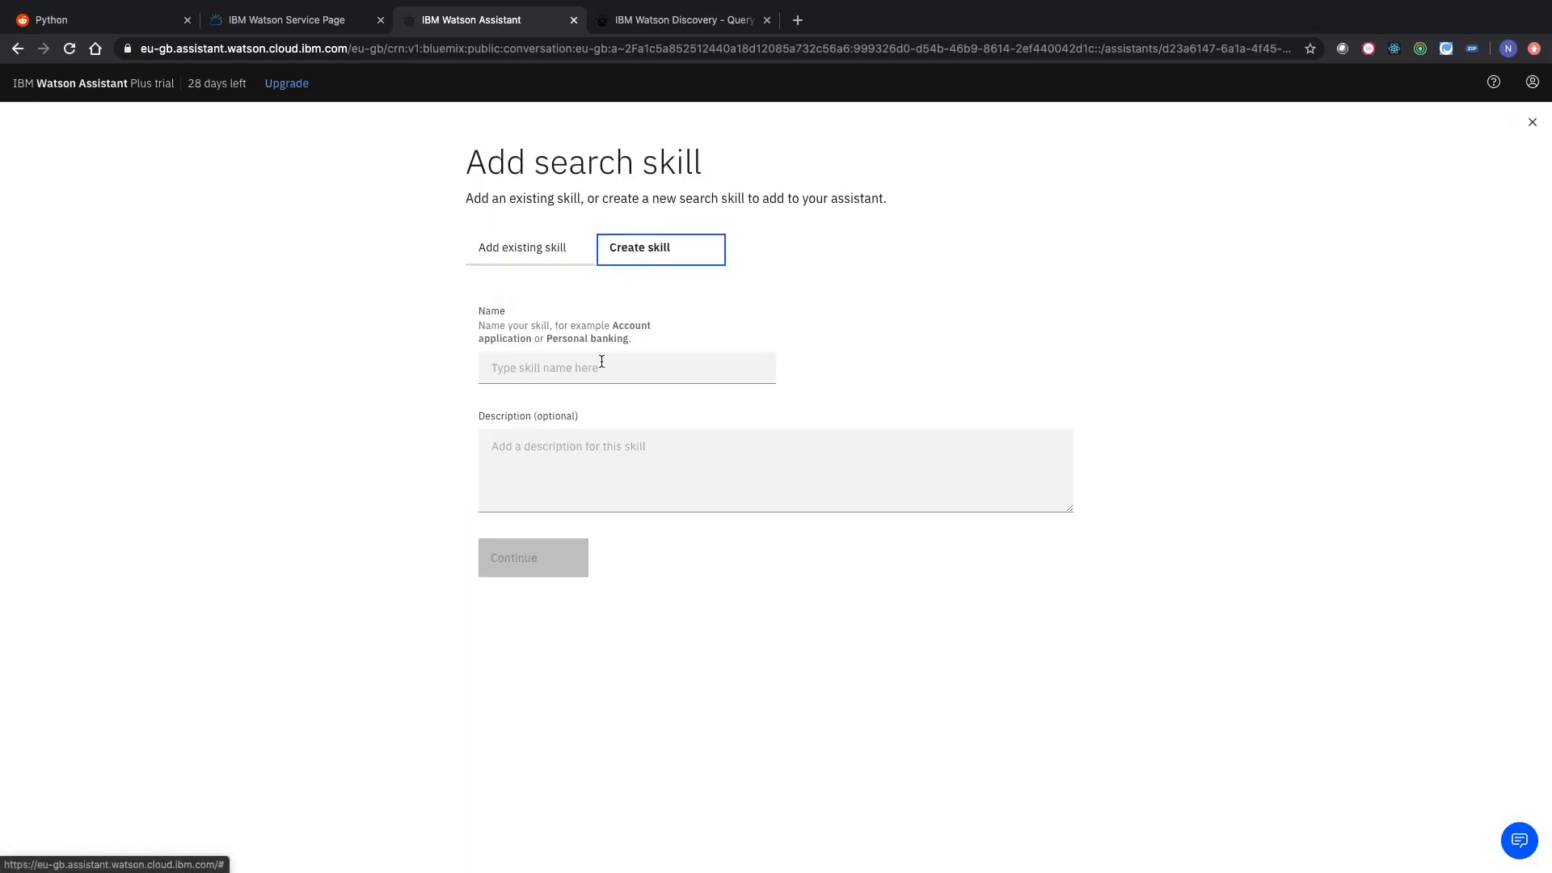
type("Reddit")
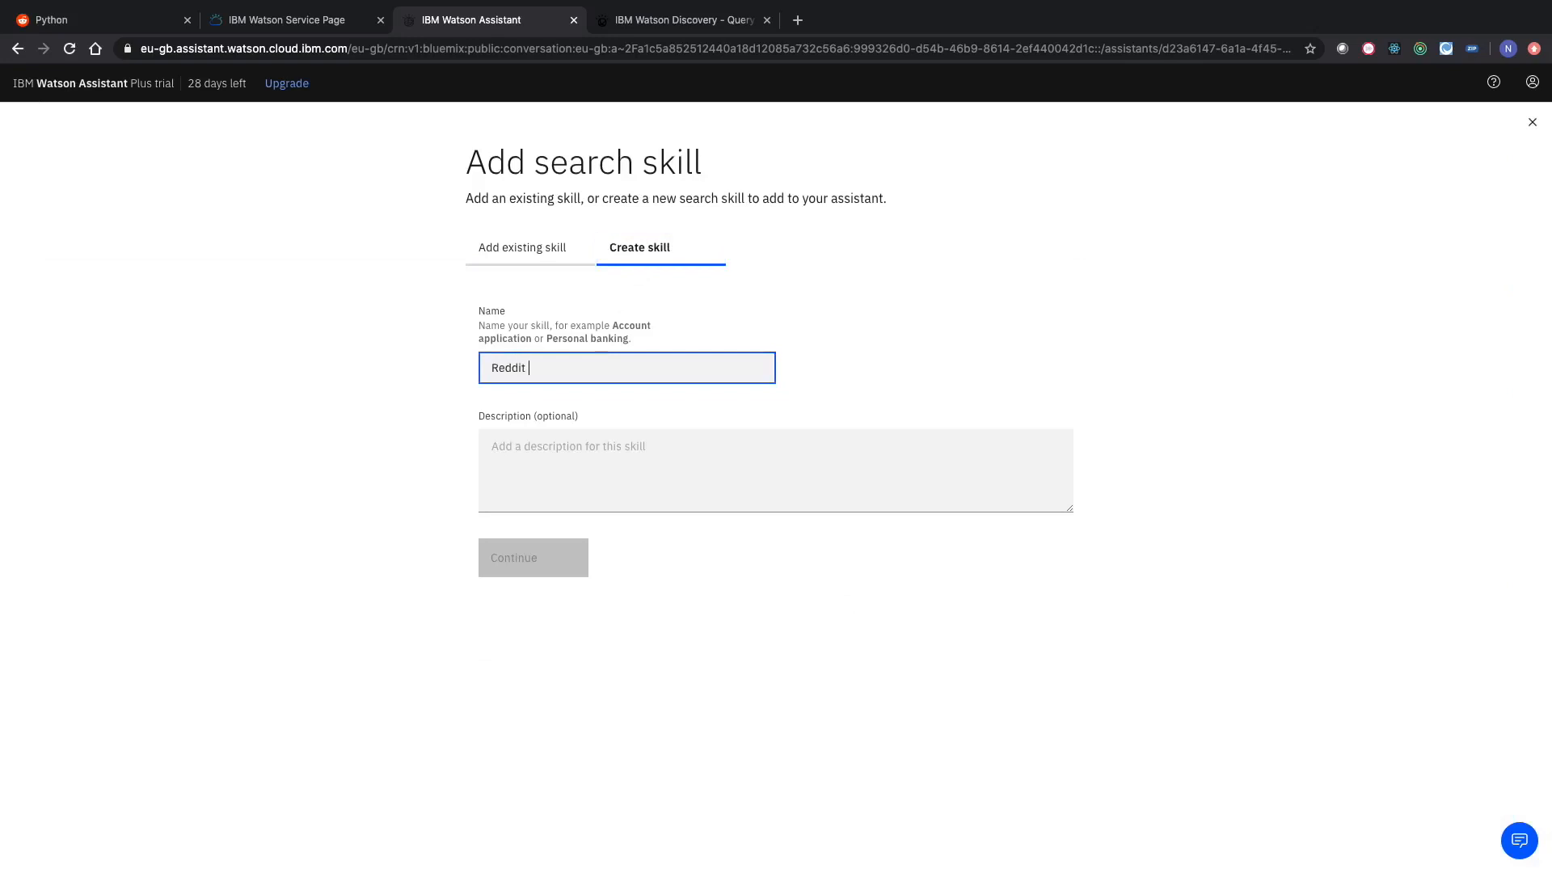
type("Search")
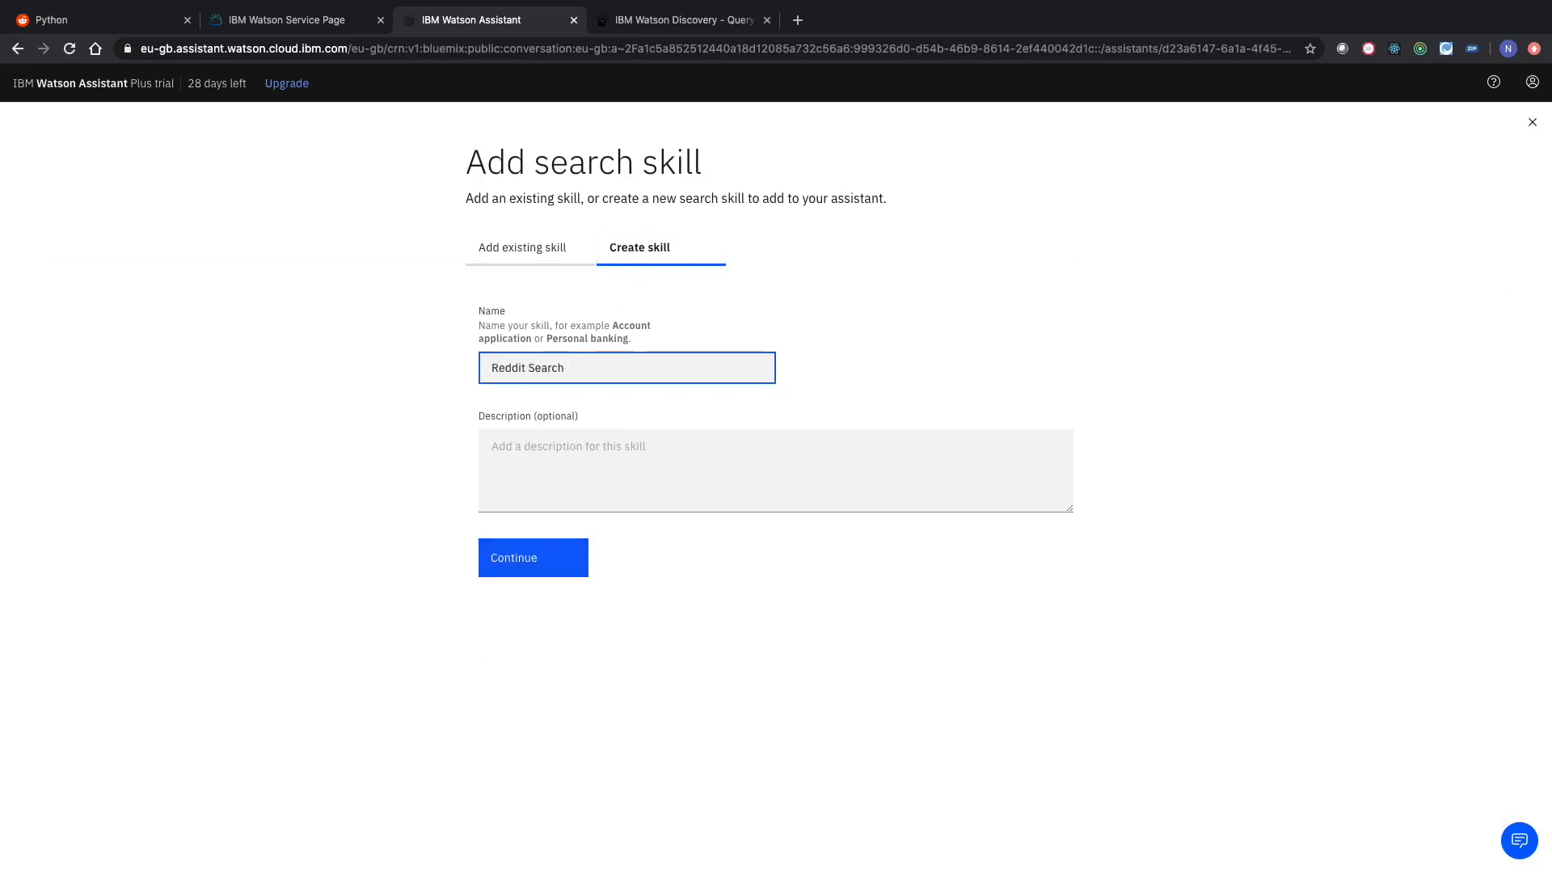
type("Pyt")
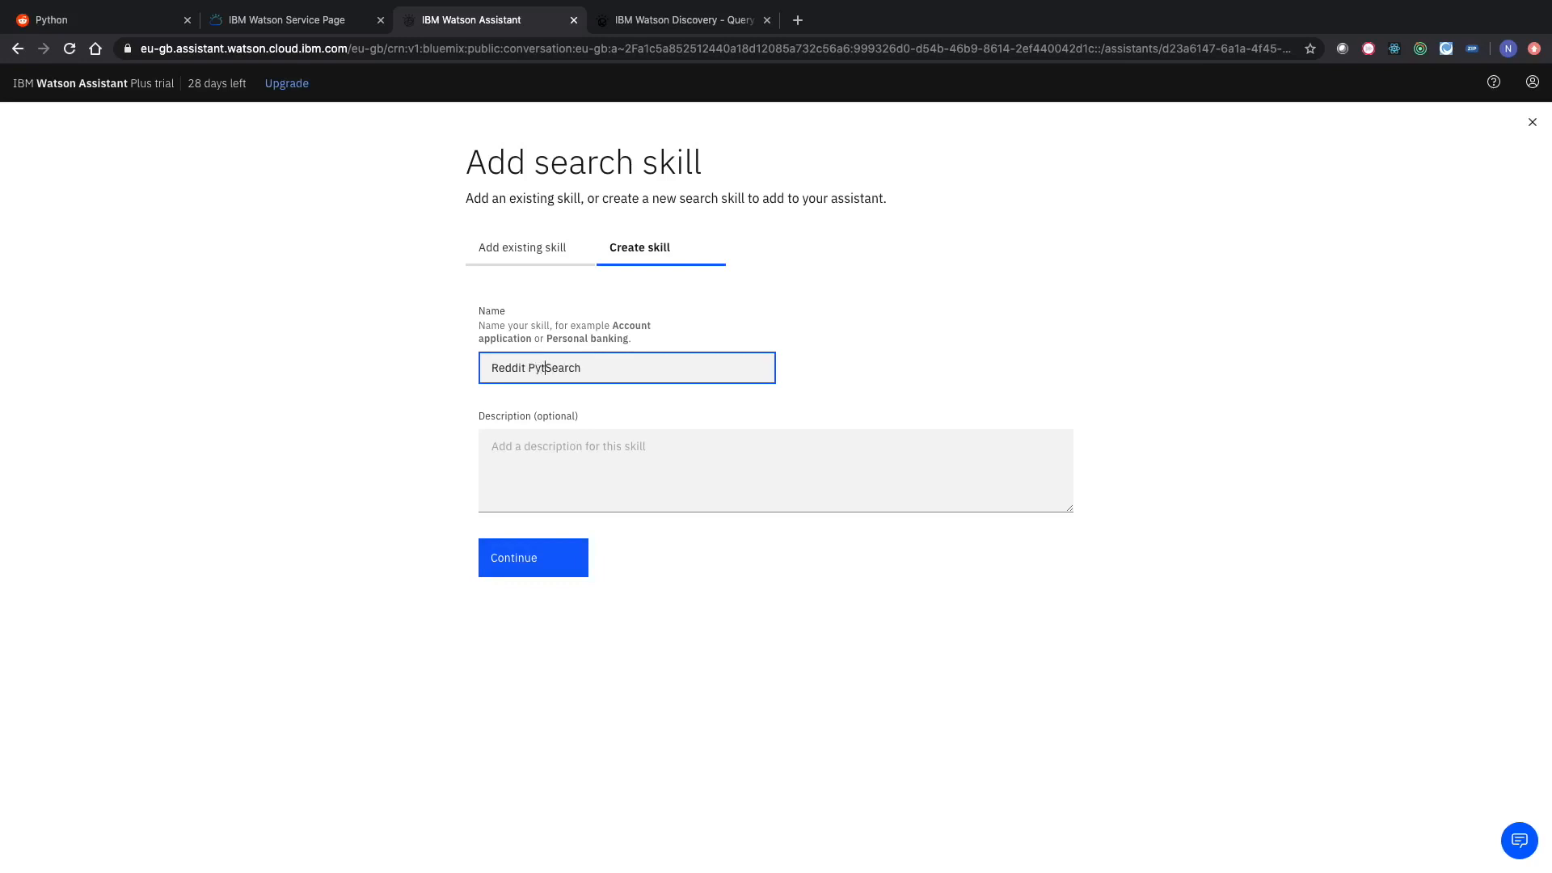
left_click(533, 557)
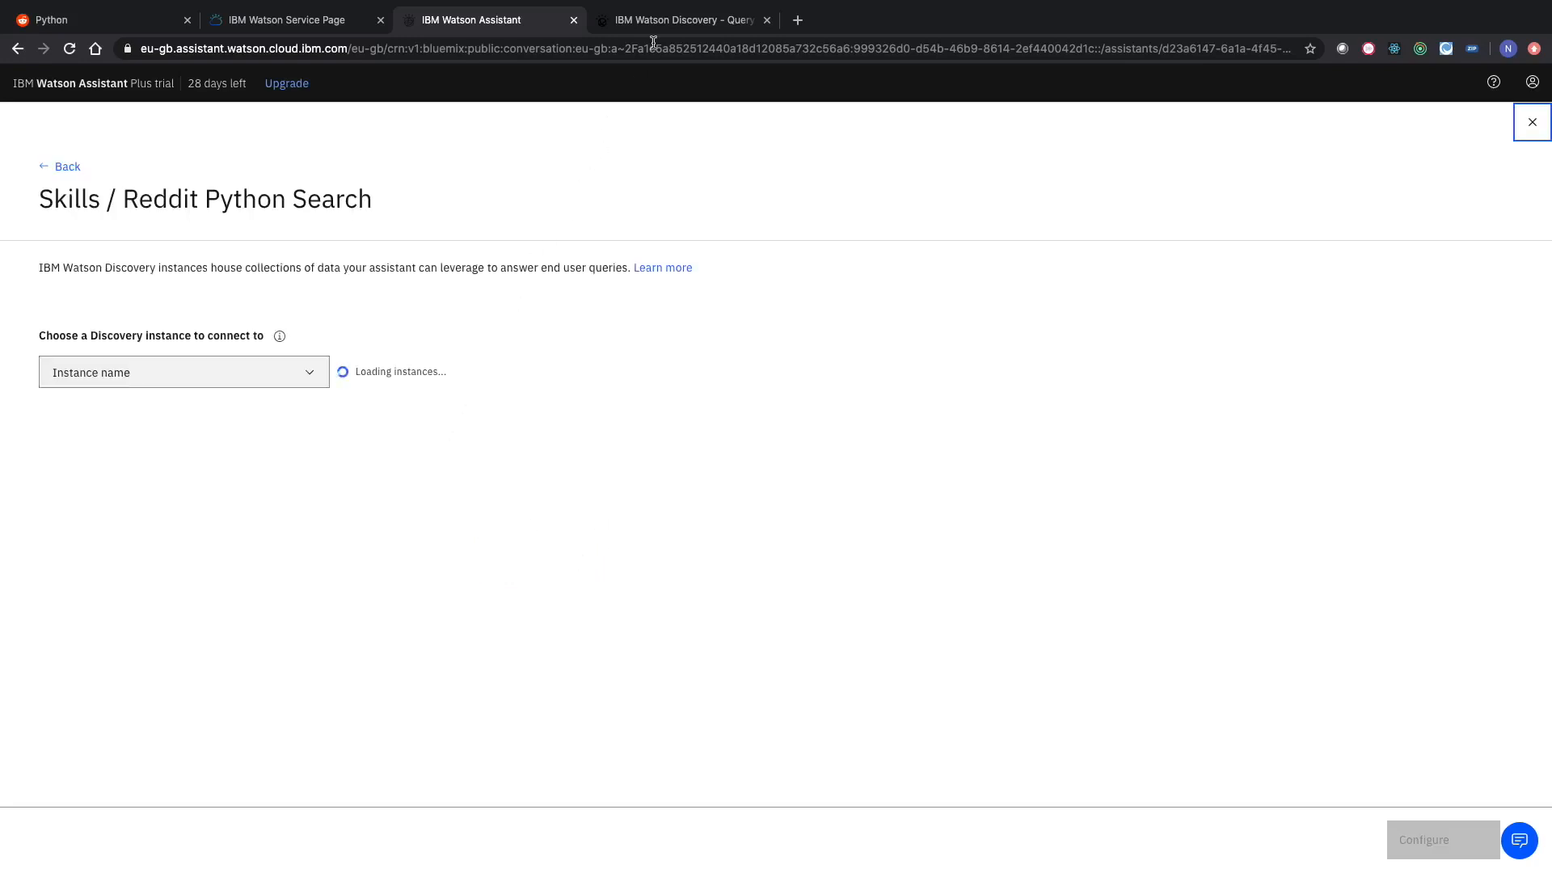
Link the skill to Discovery-7q and its 'Discovery Web Crawl - Reddit - Python' collection.
left_click(681, 19)
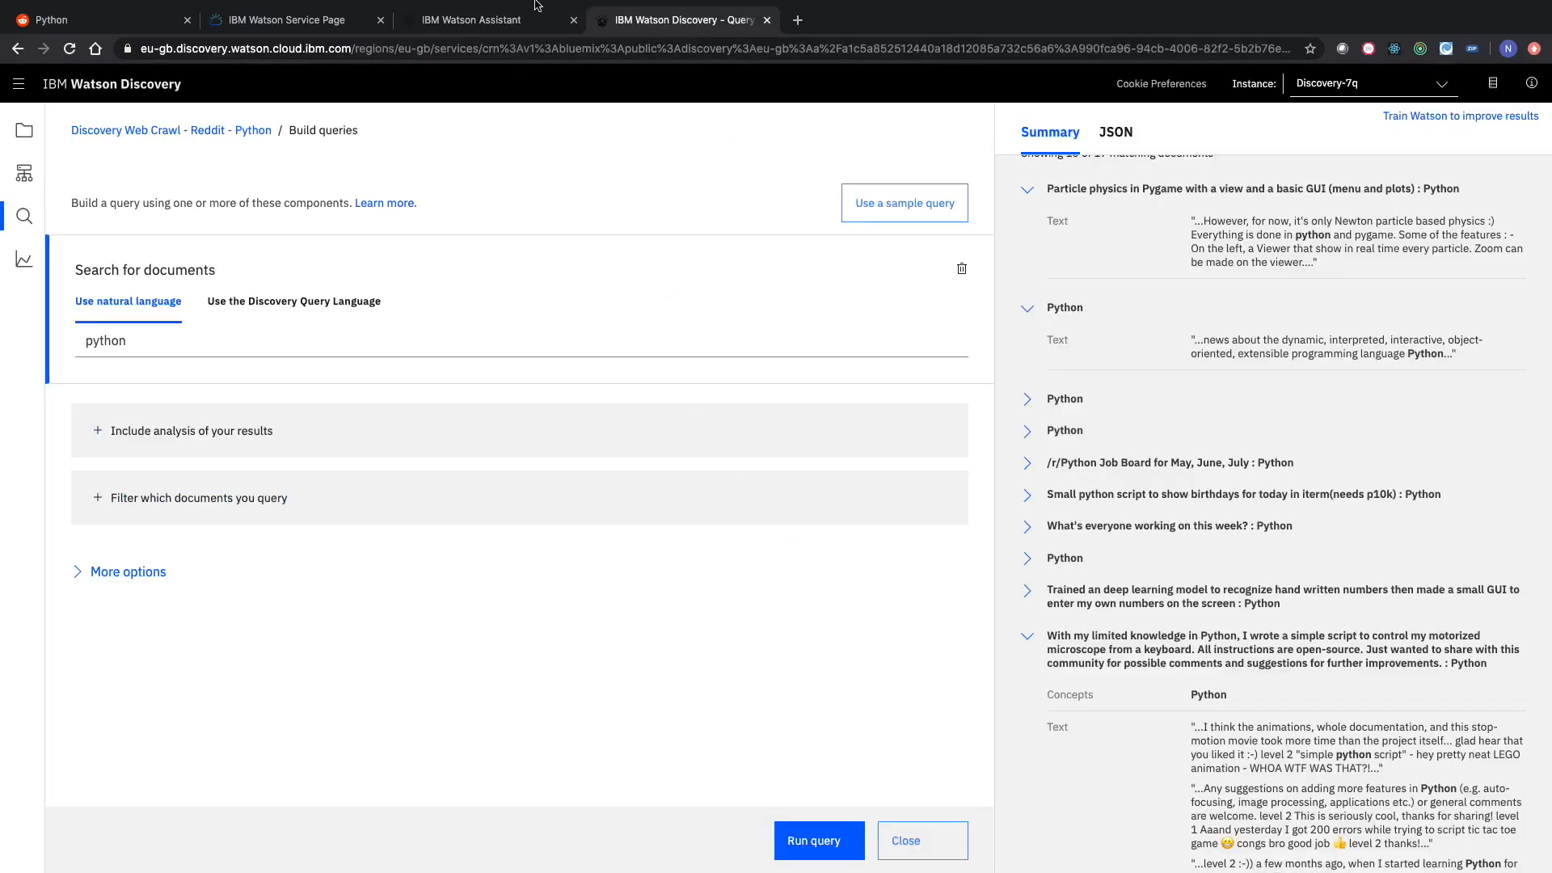
left_click(472, 20)
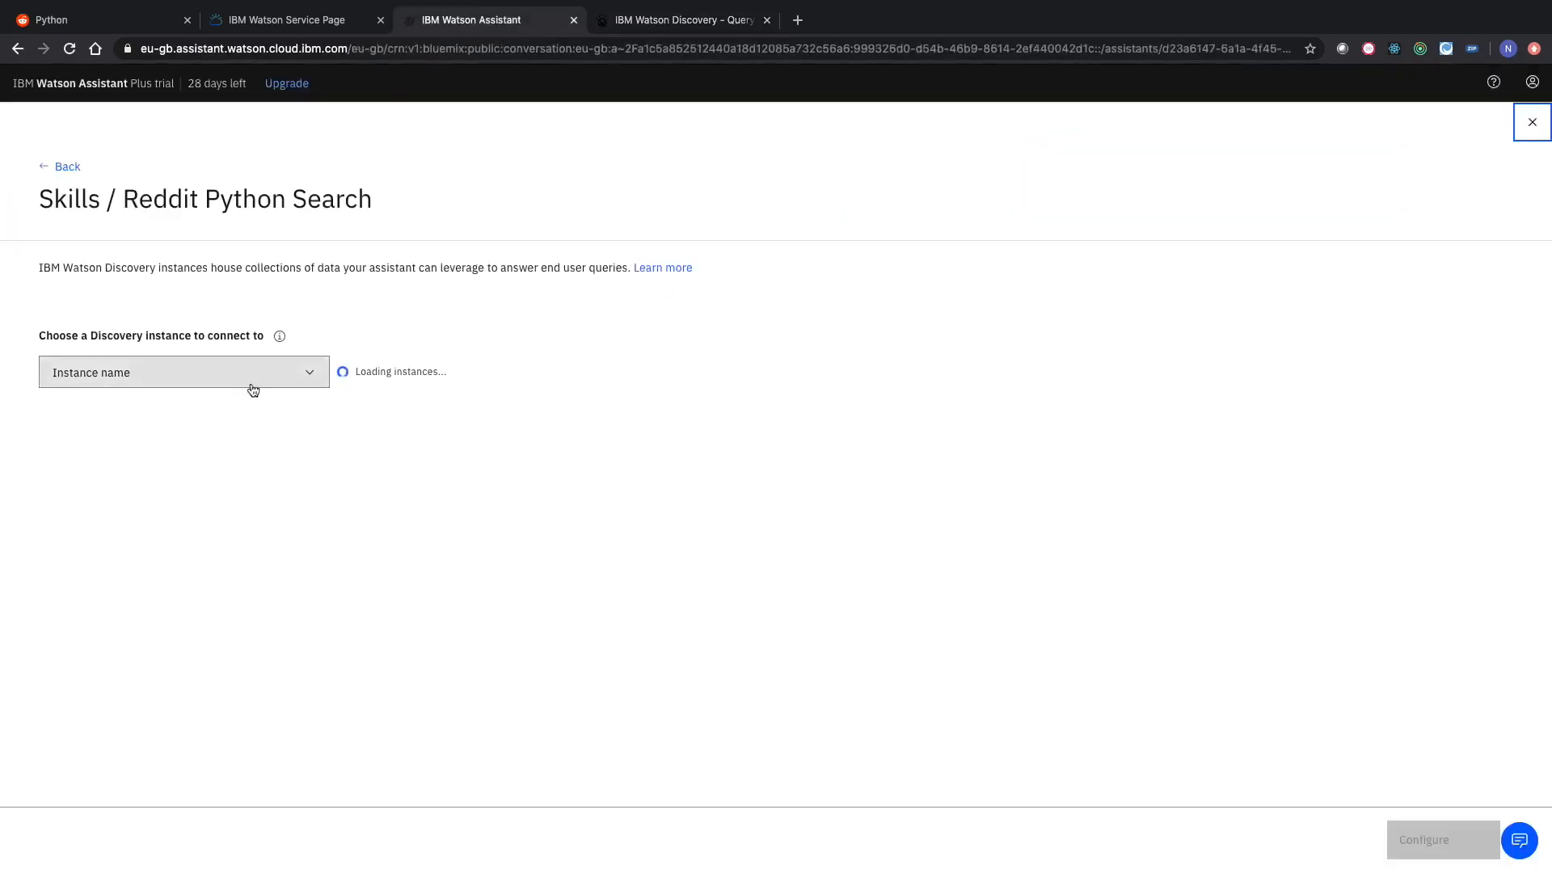
left_click(183, 372)
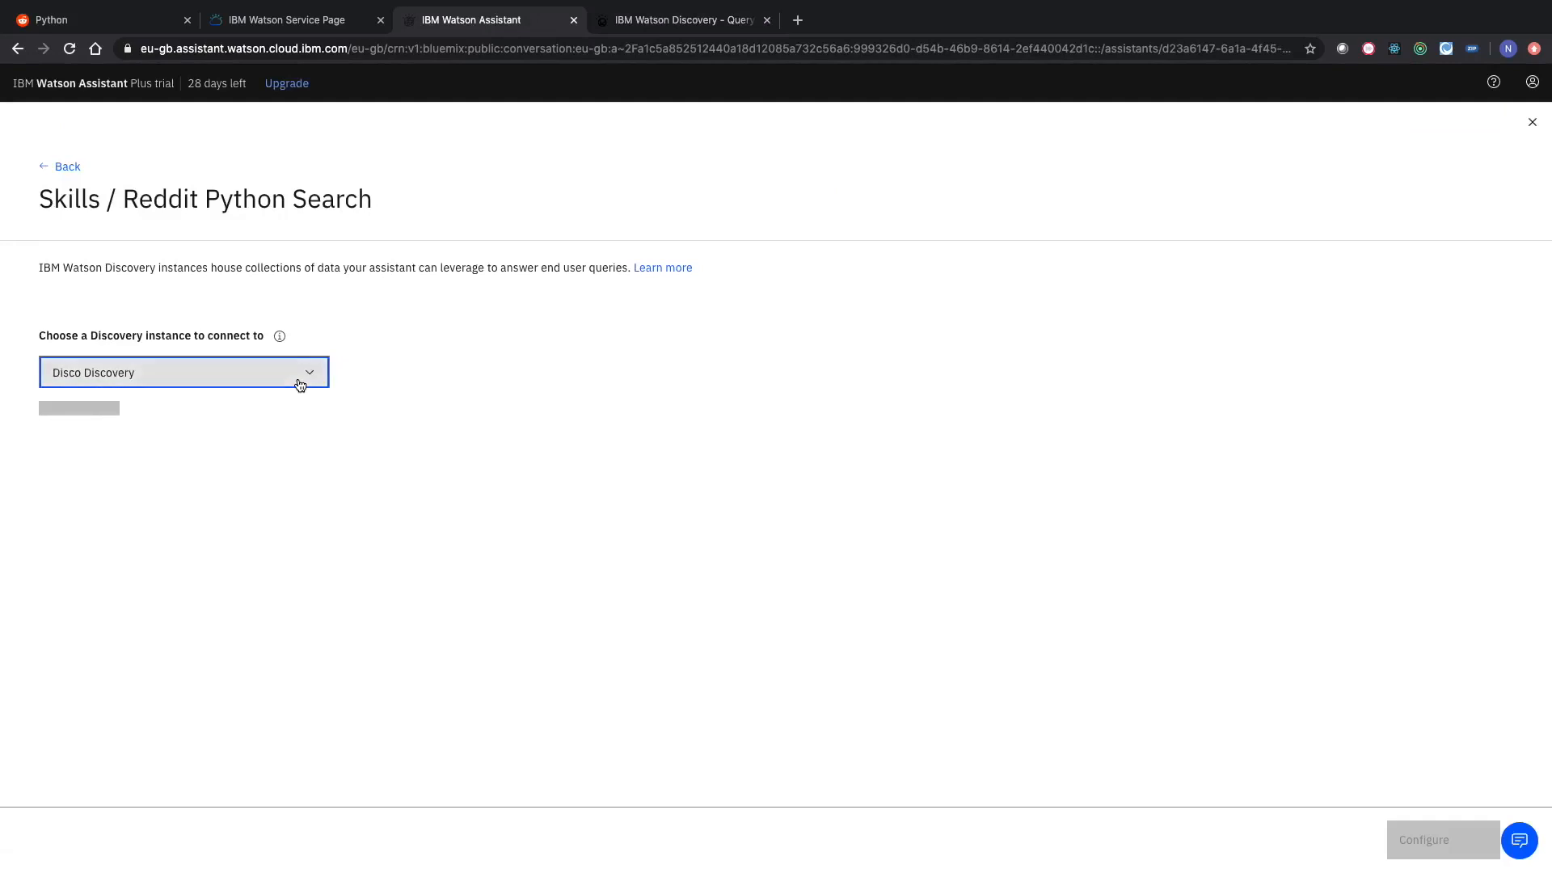
left_click(184, 372)
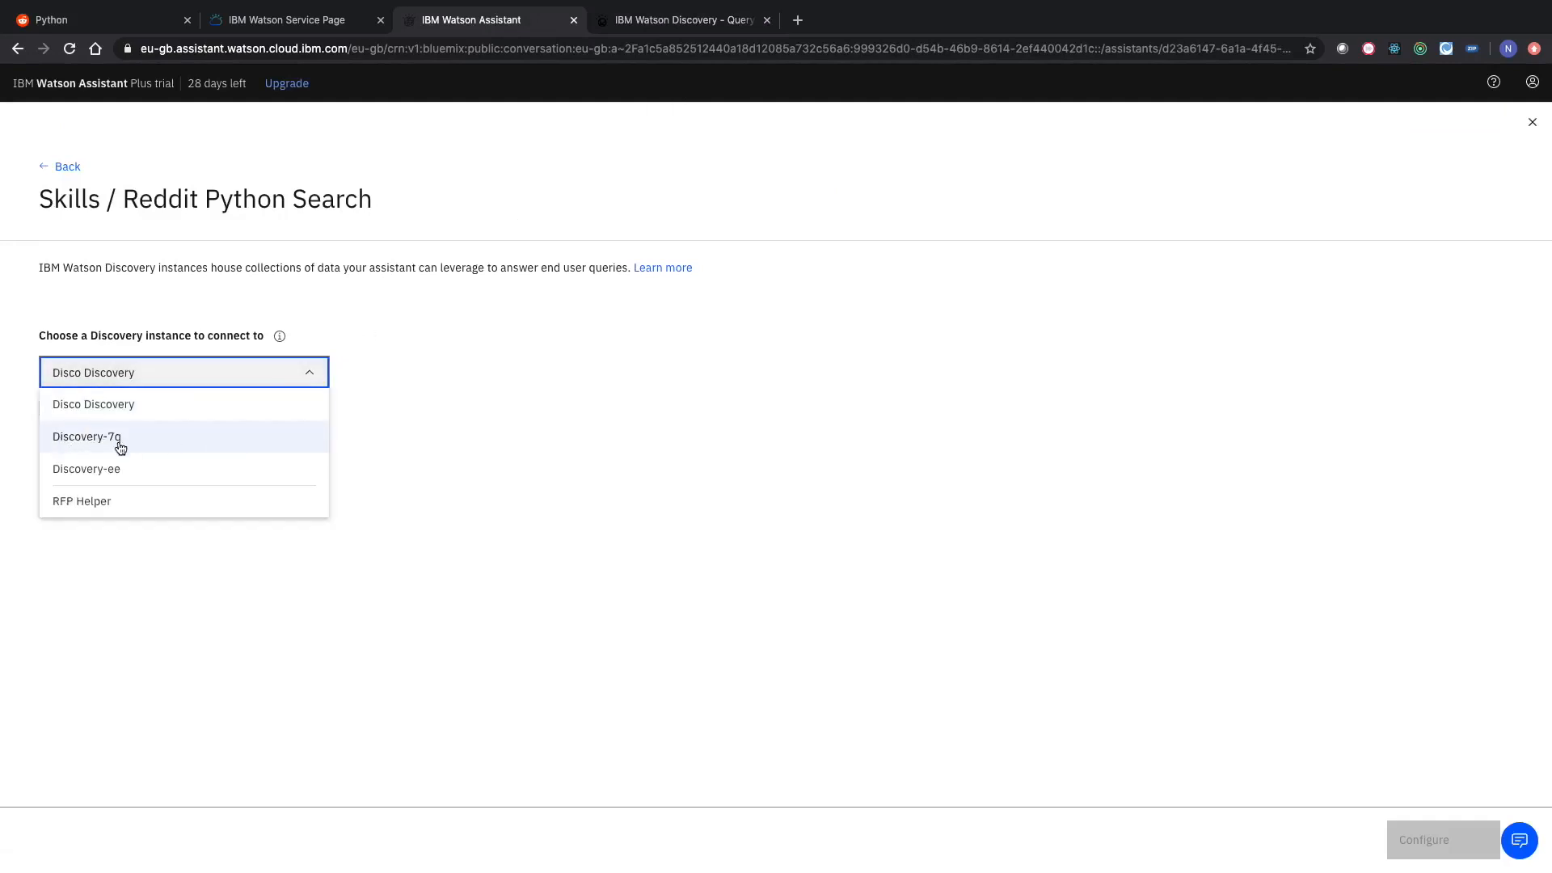
left_click(116, 436)
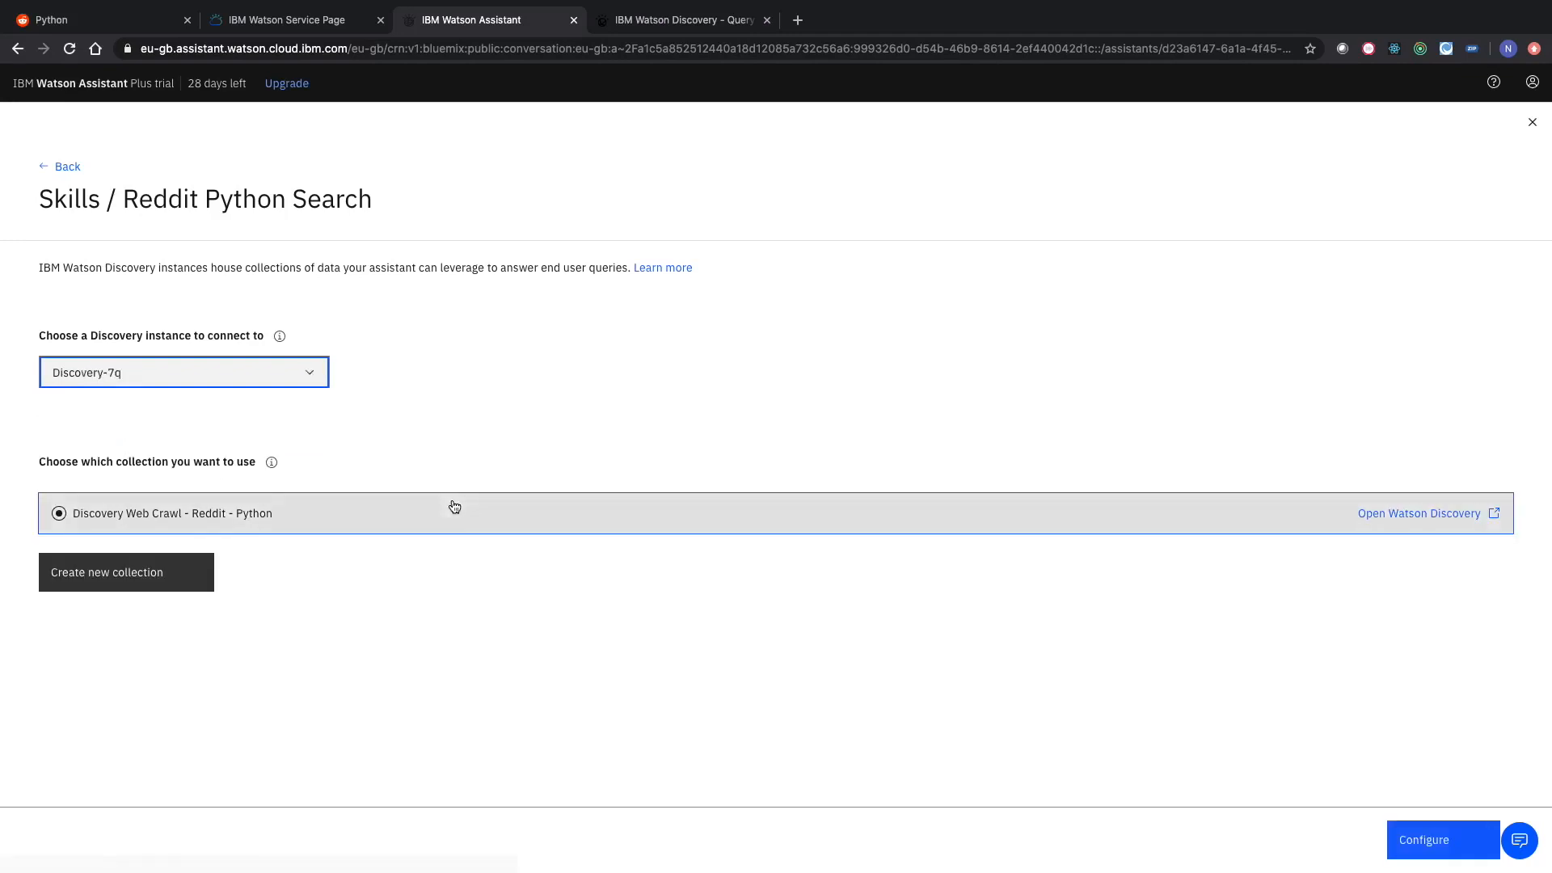
mouse_move(79, 482)
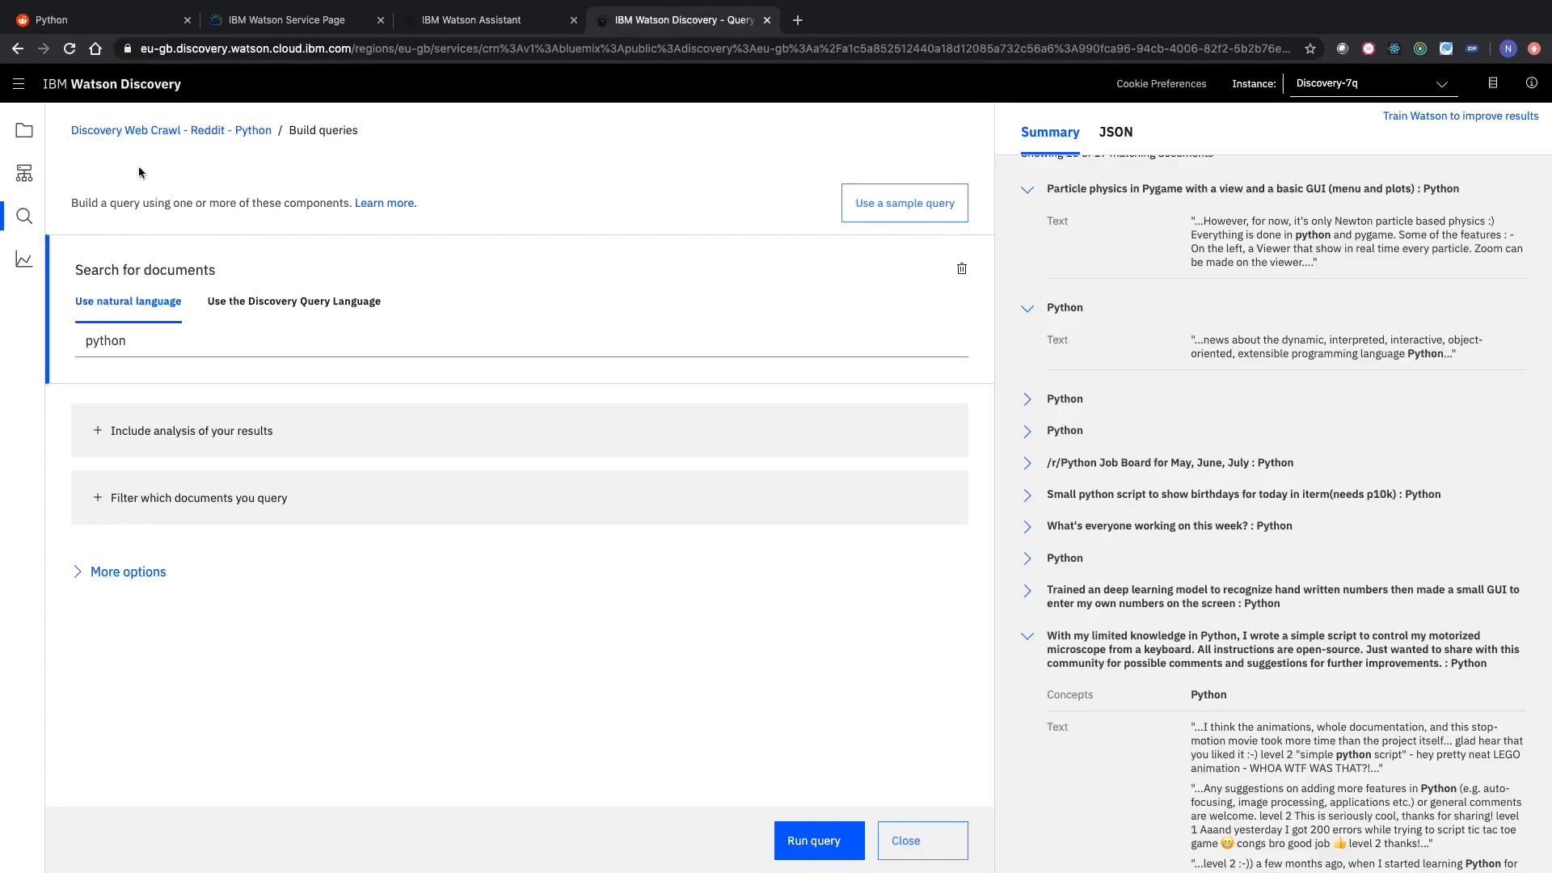
left_click(485, 19)
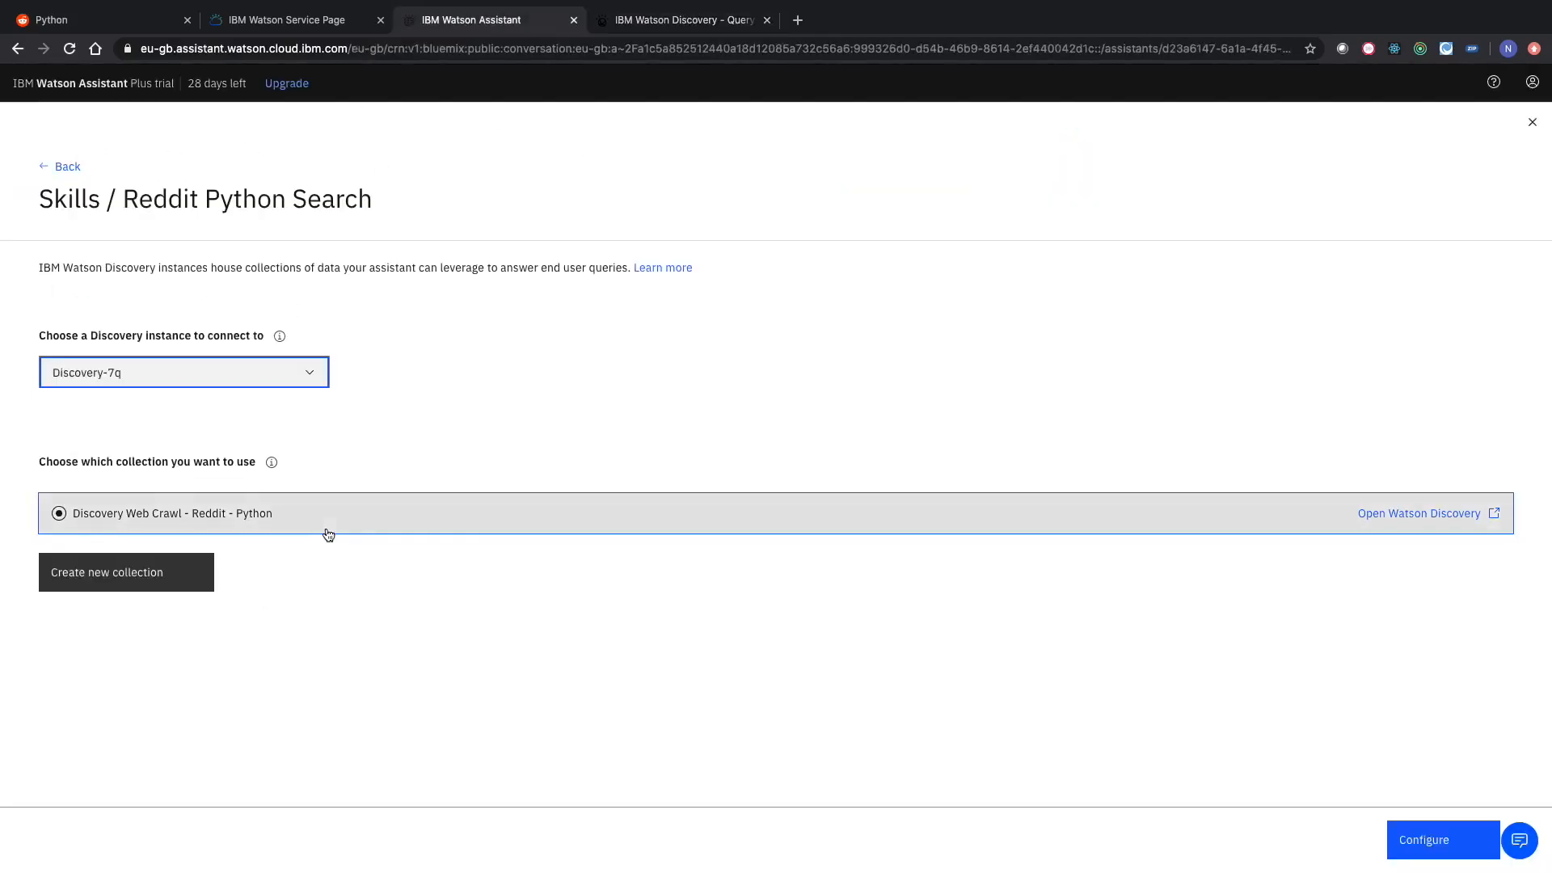
mouse_move(1343, 766)
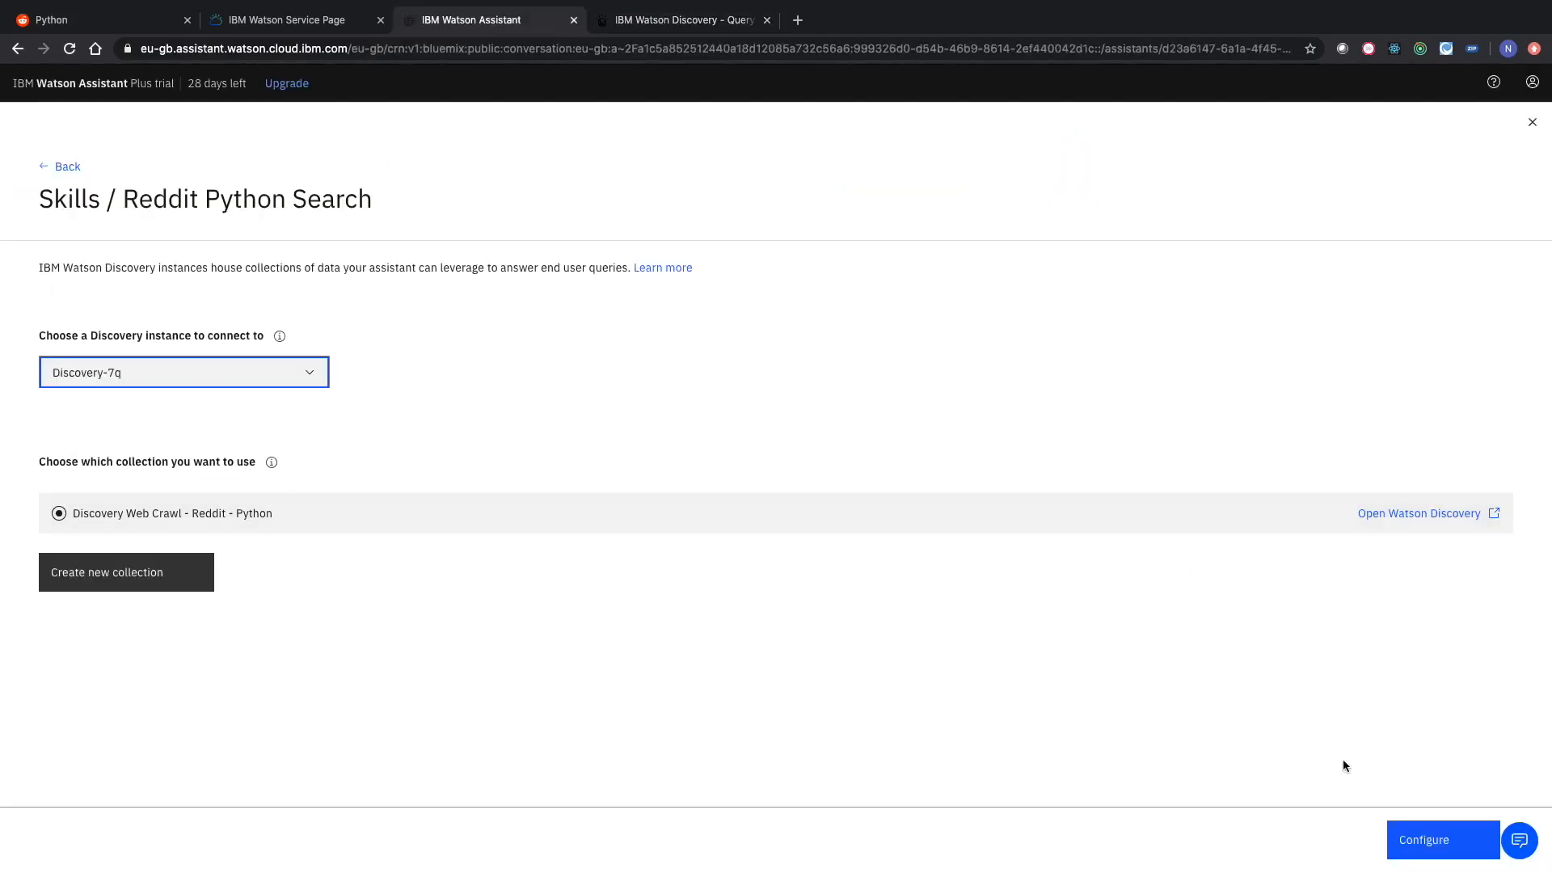
Map card title to extracted_metadata.title and body to text, then create the skill.
left_click(1440, 839)
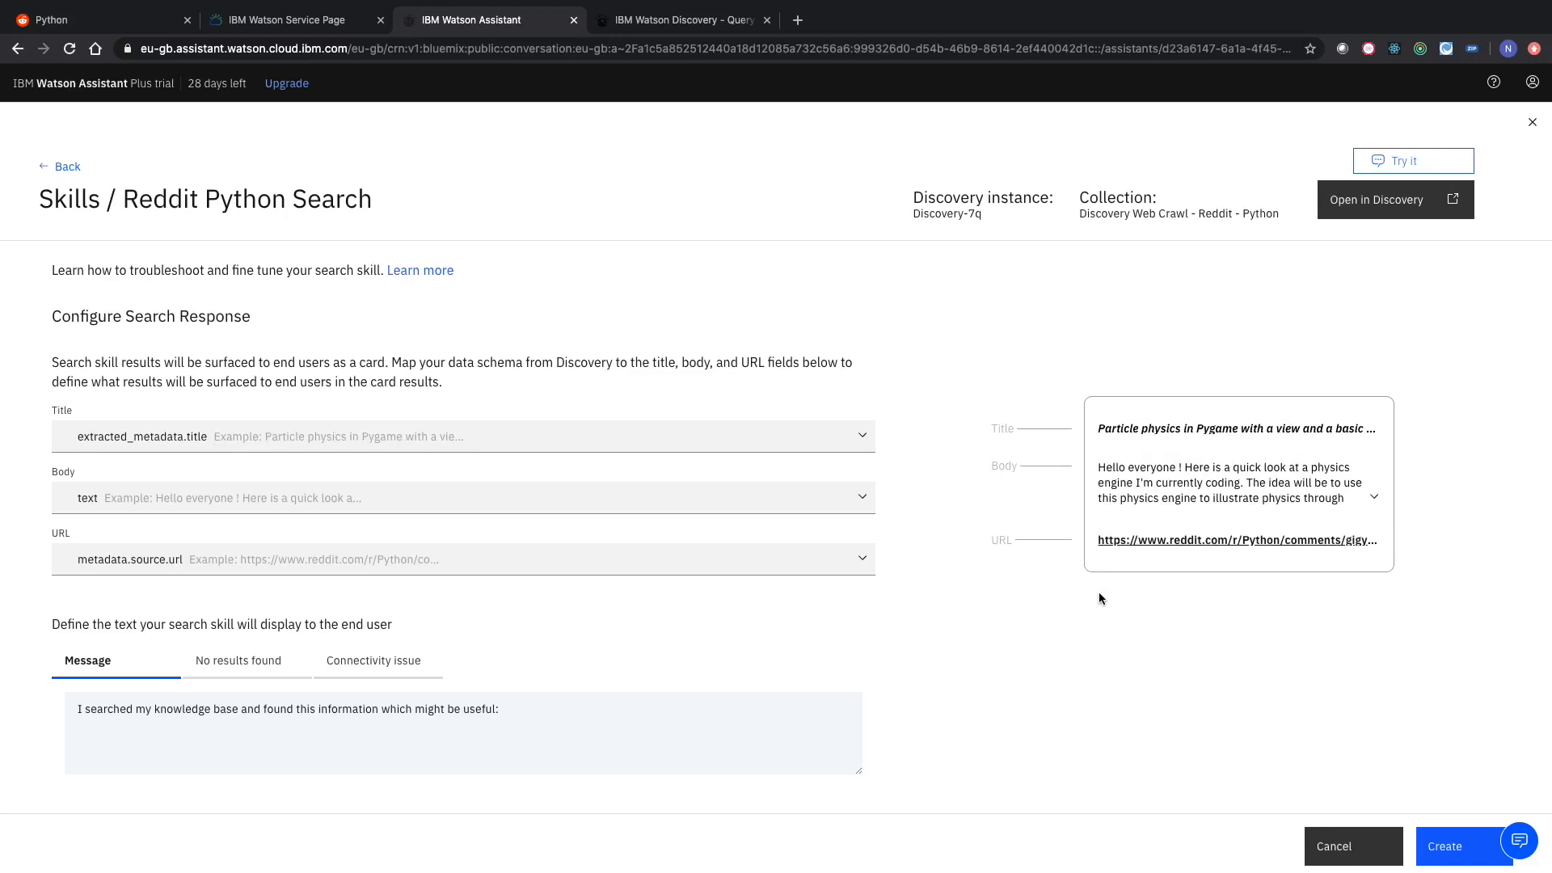
mouse_move(1230, 445)
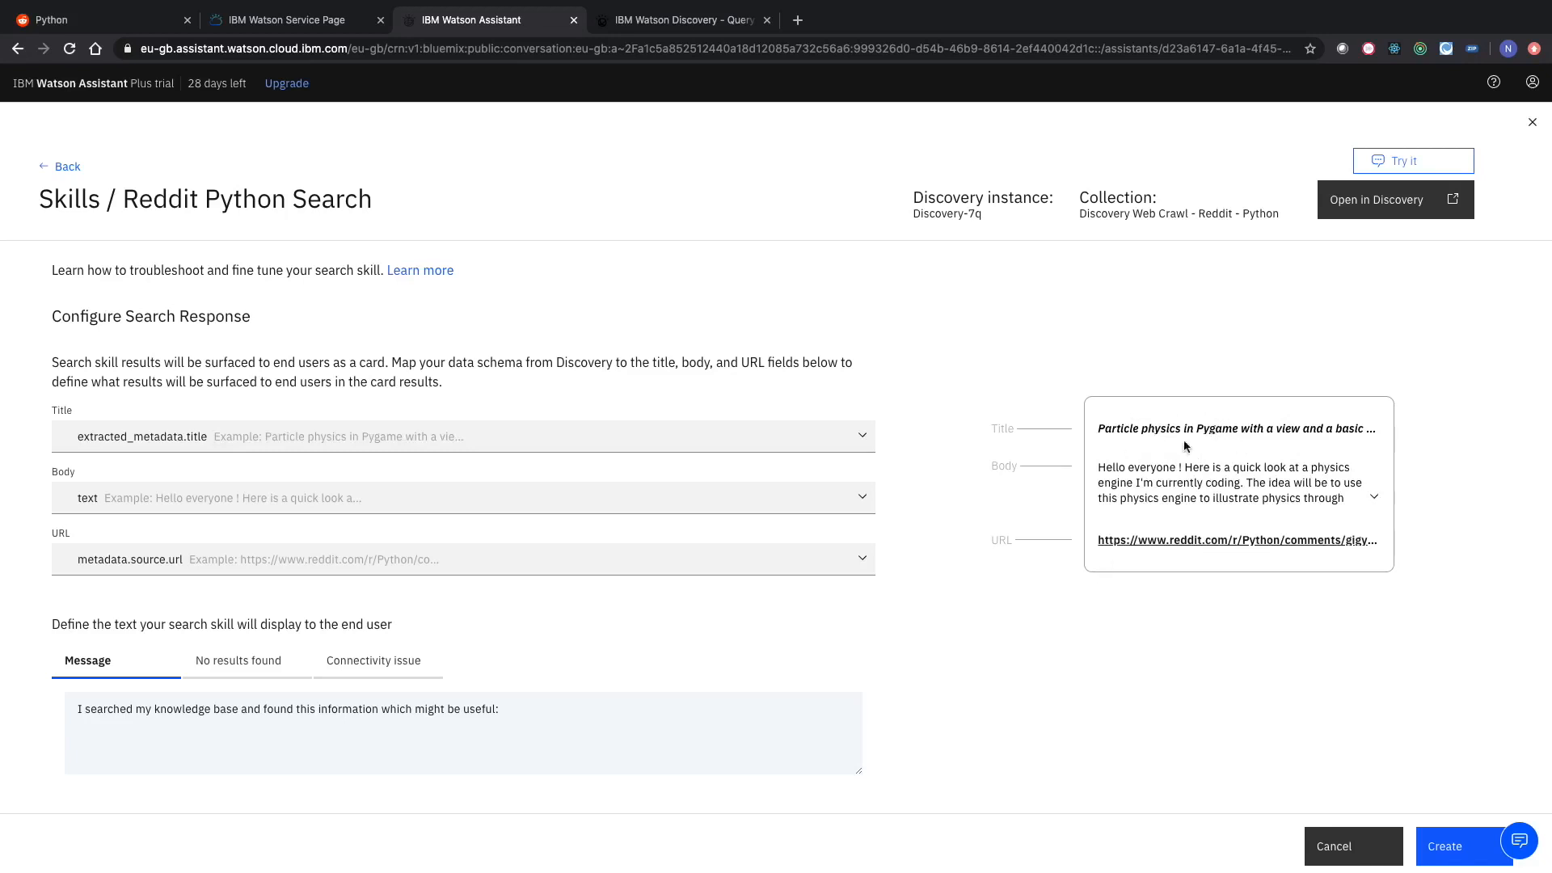
left_click(462, 436)
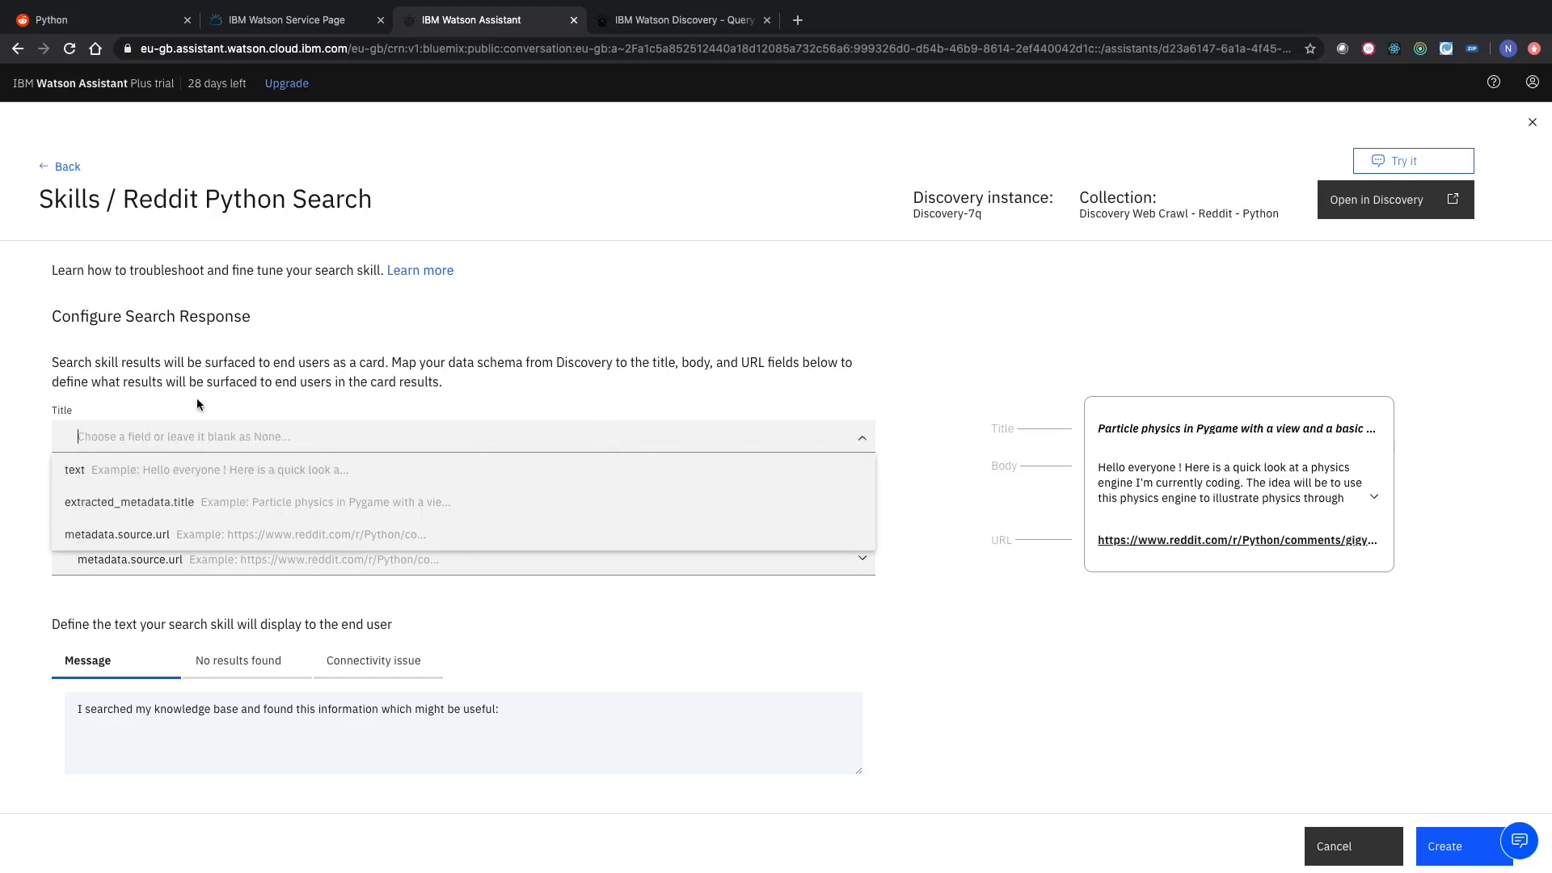
left_click(129, 502)
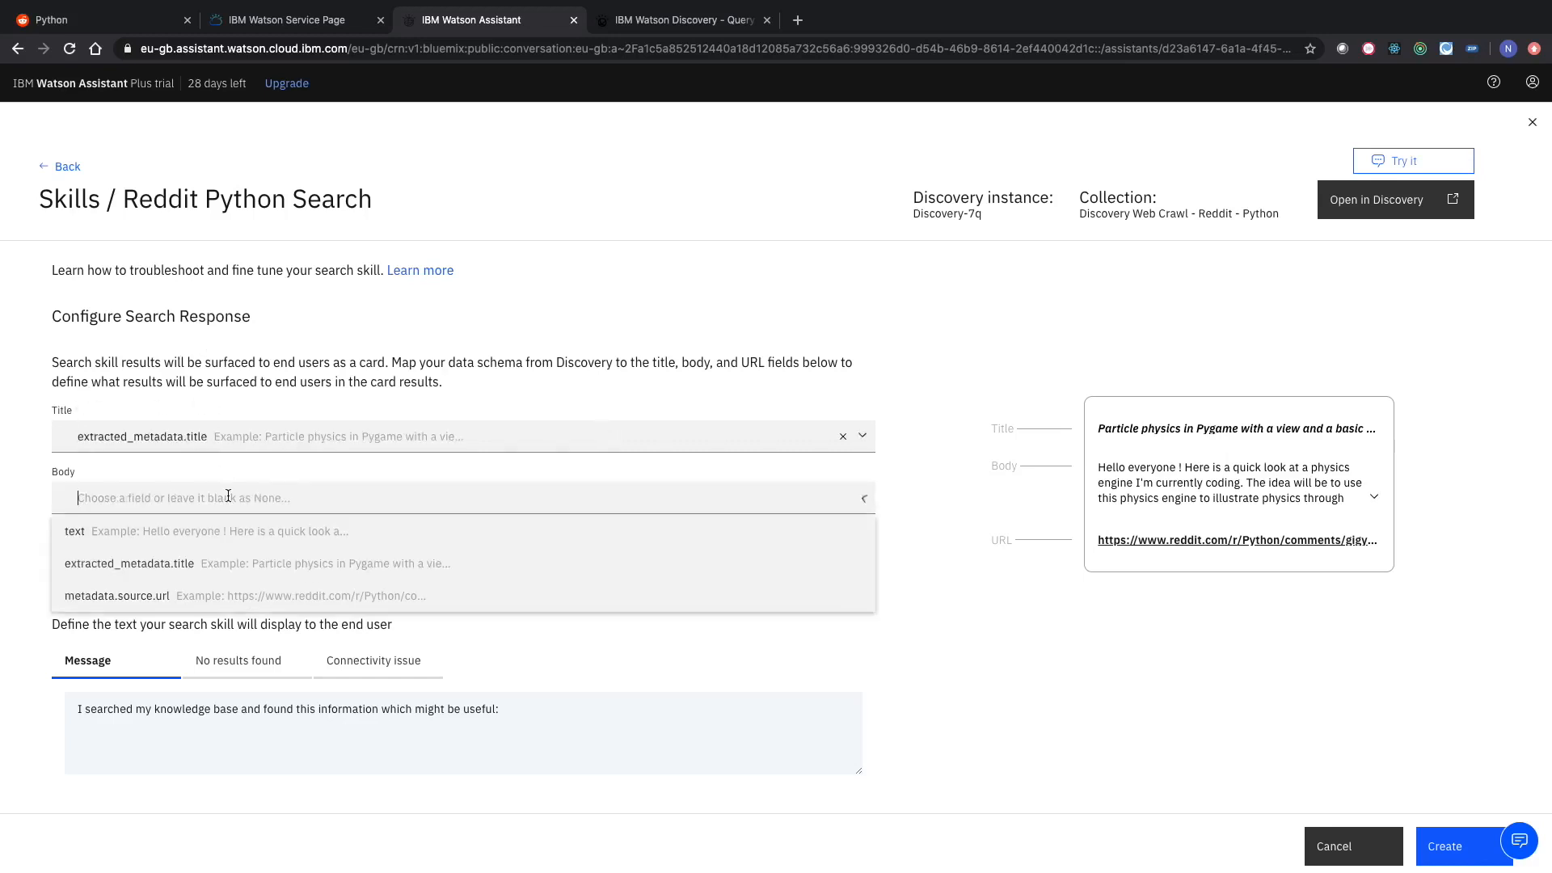
left_click(74, 531)
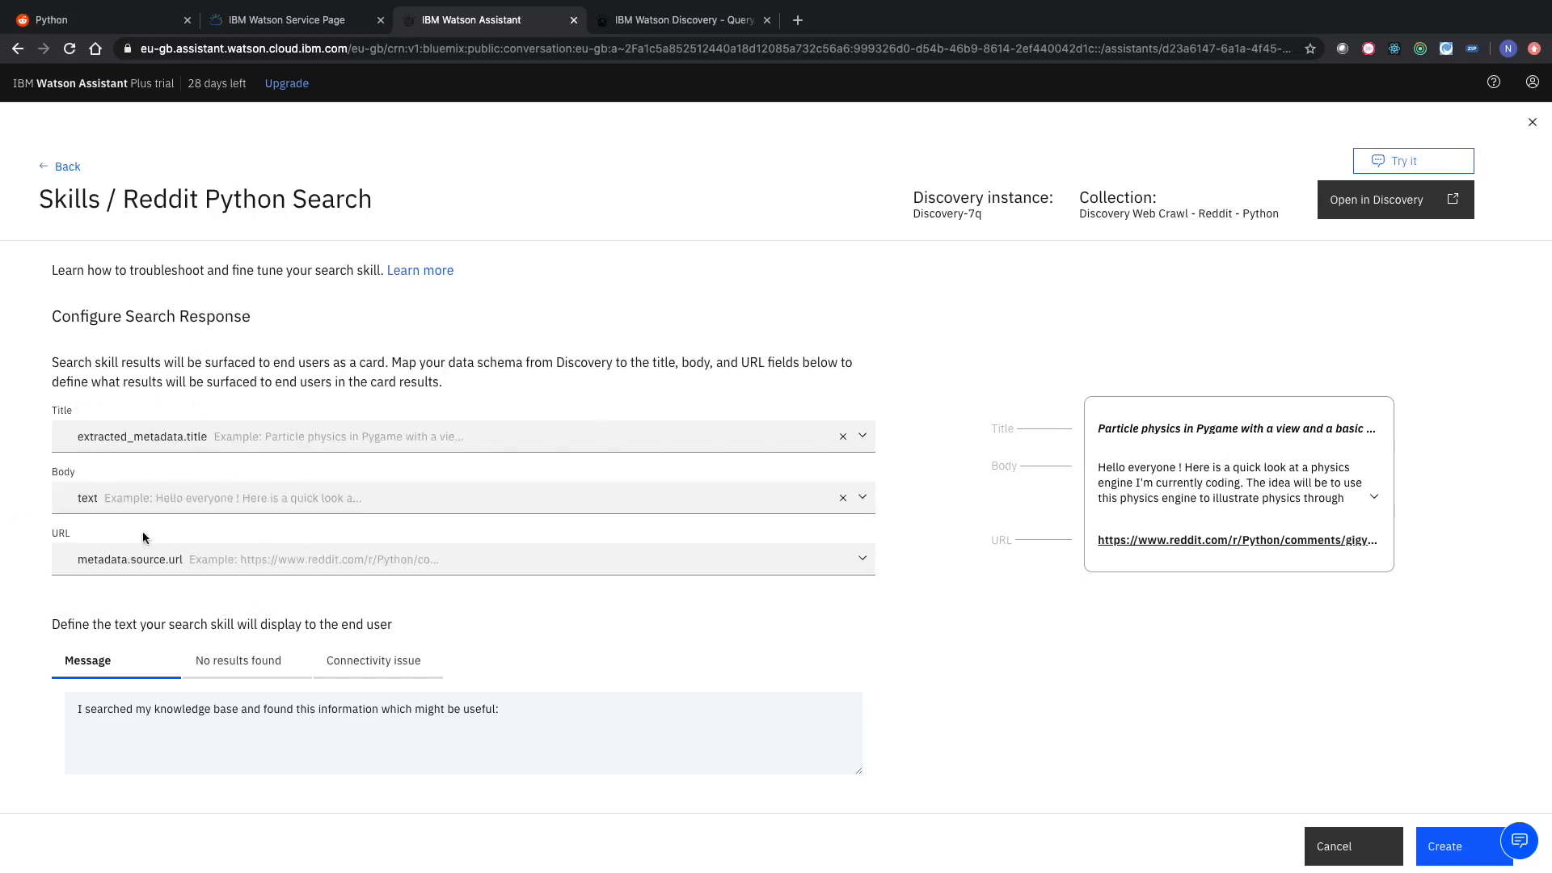
mouse_move(1239, 539)
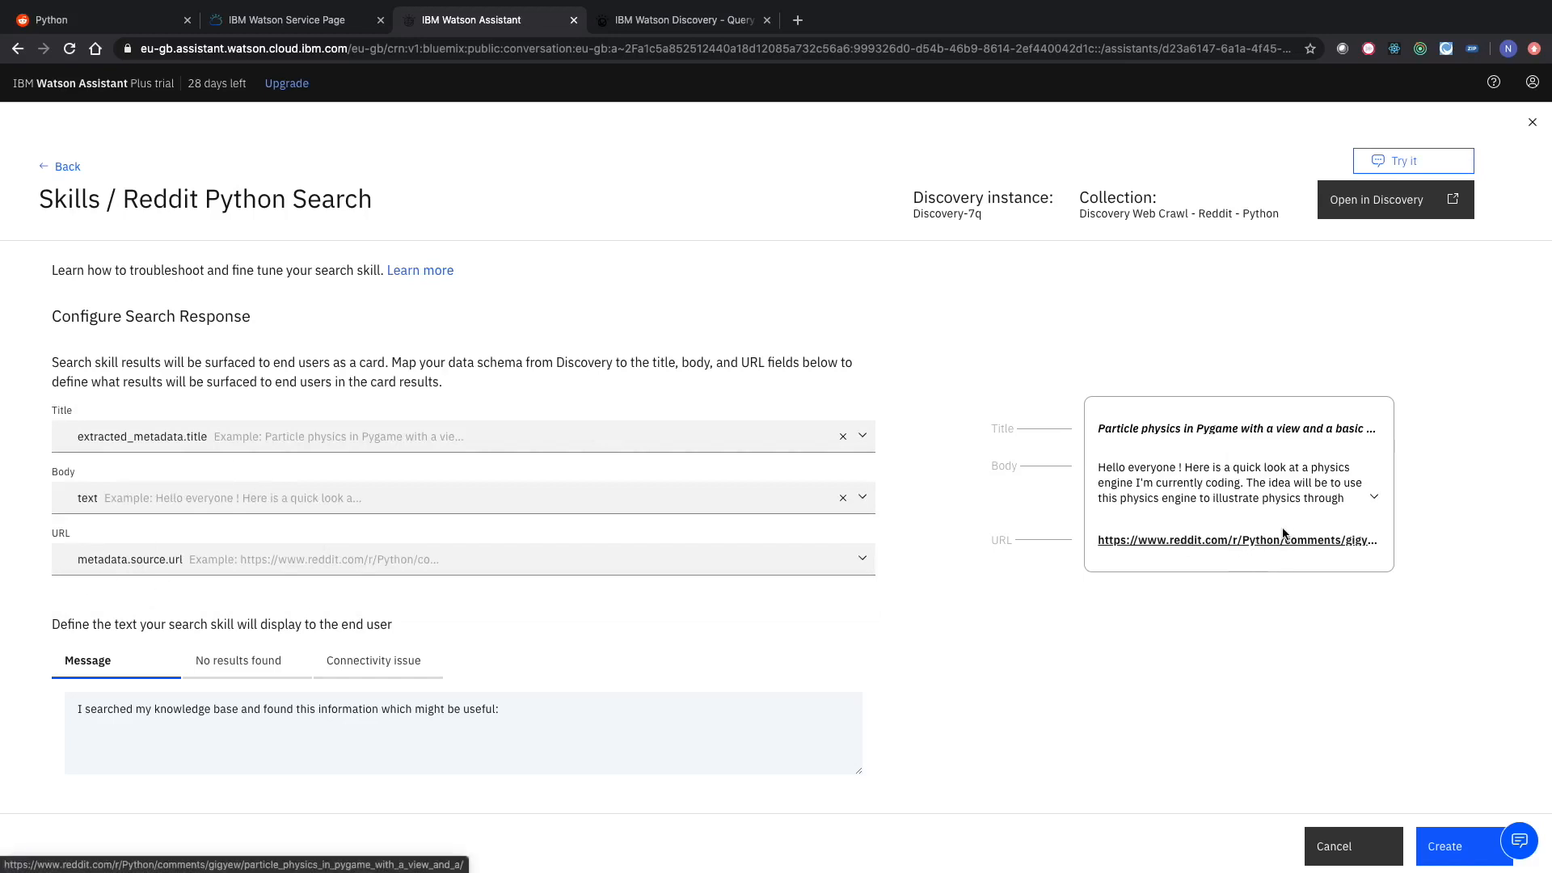
mouse_move(1301, 656)
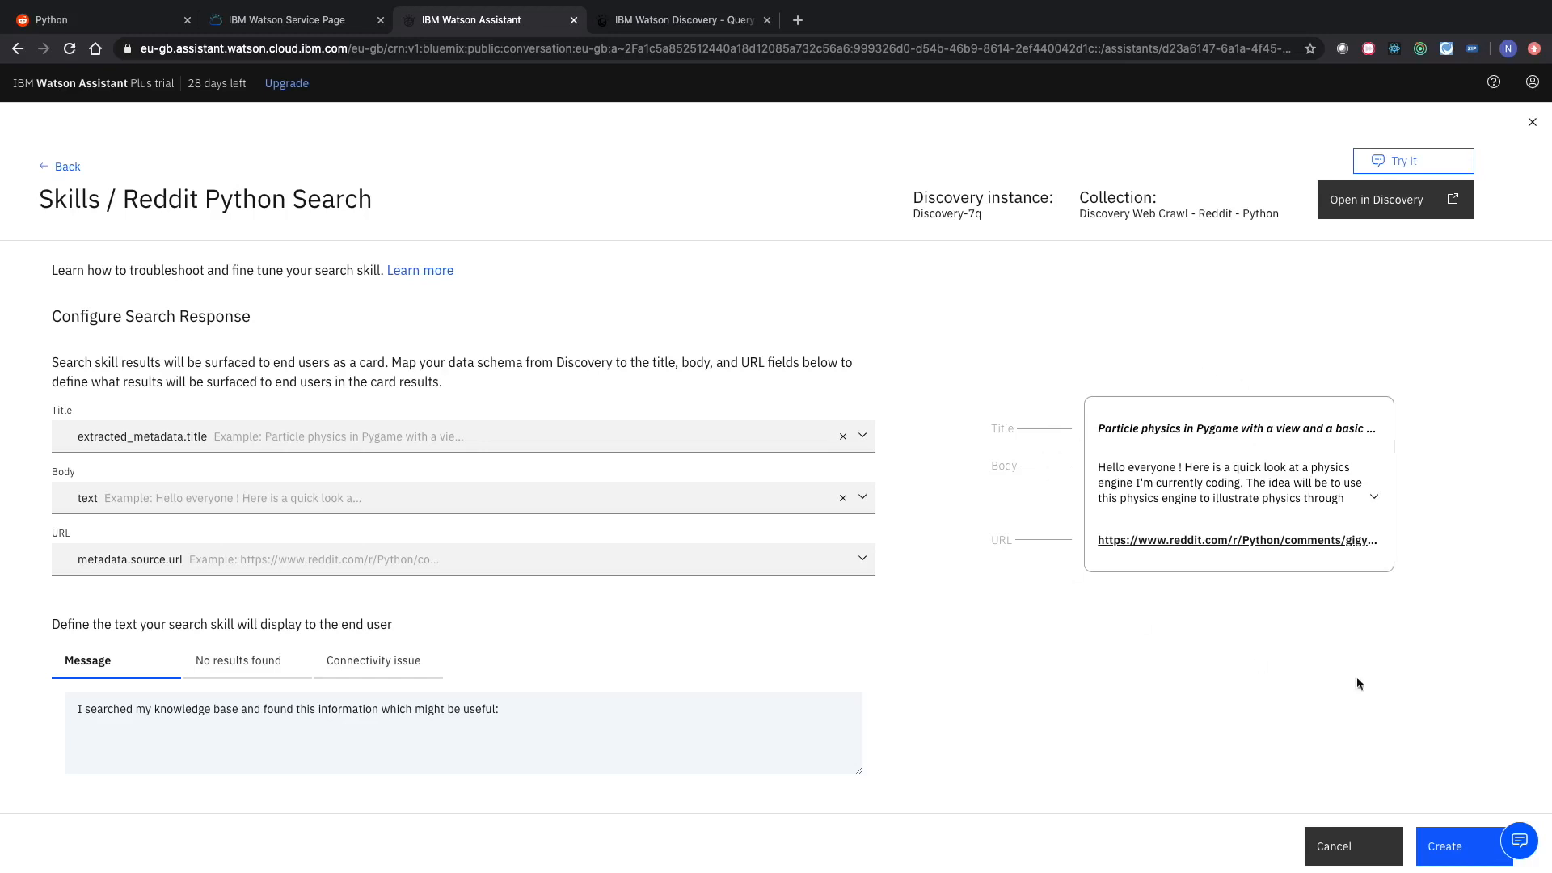
mouse_move(1325, 398)
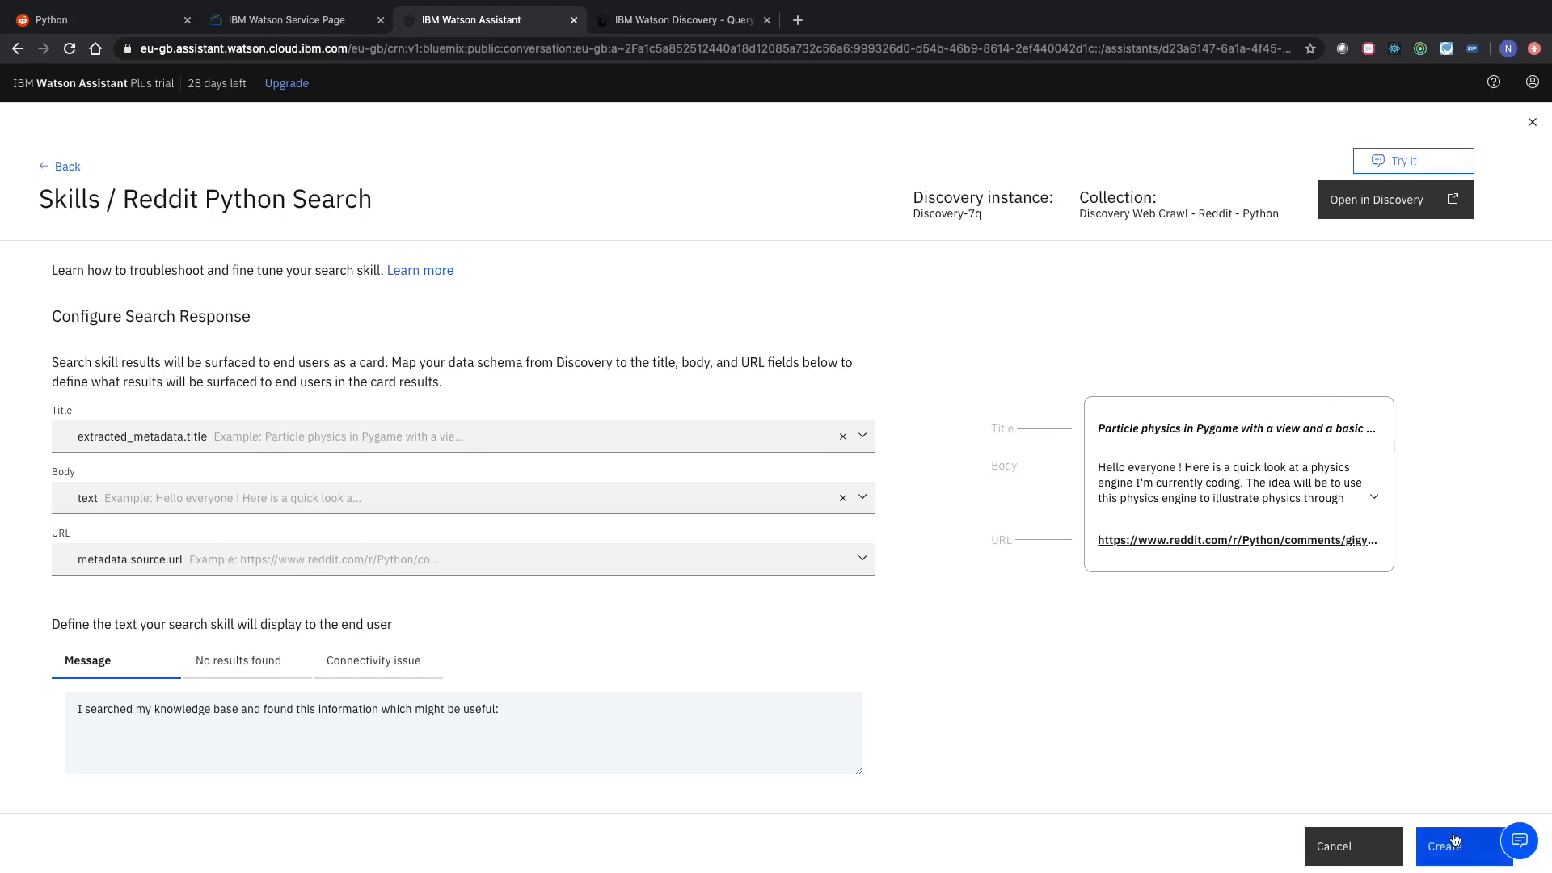
left_click(1454, 847)
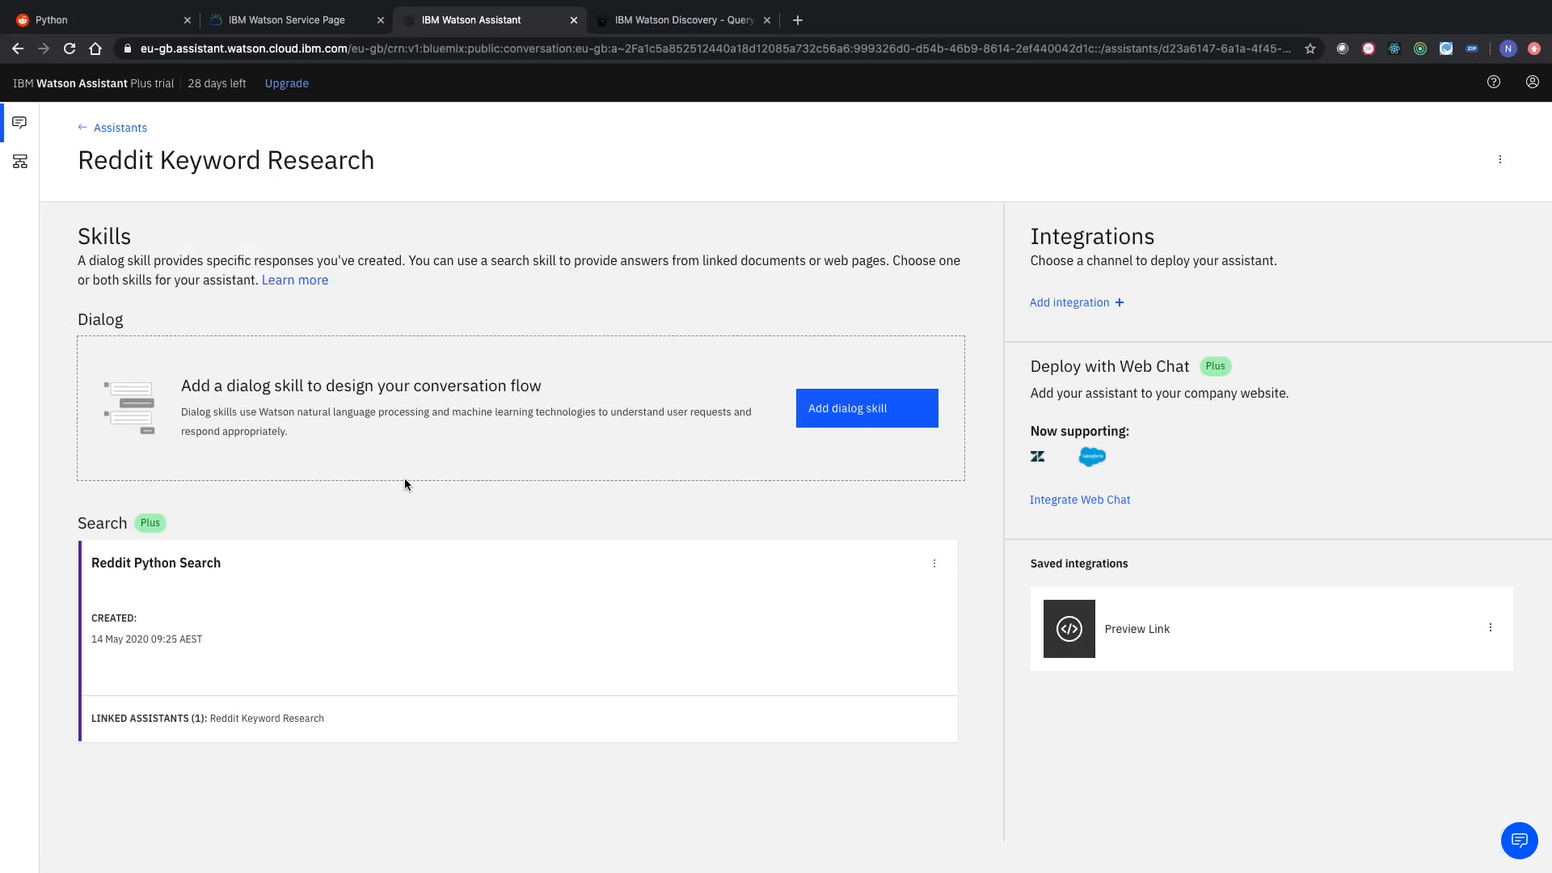
mouse_move(433, 582)
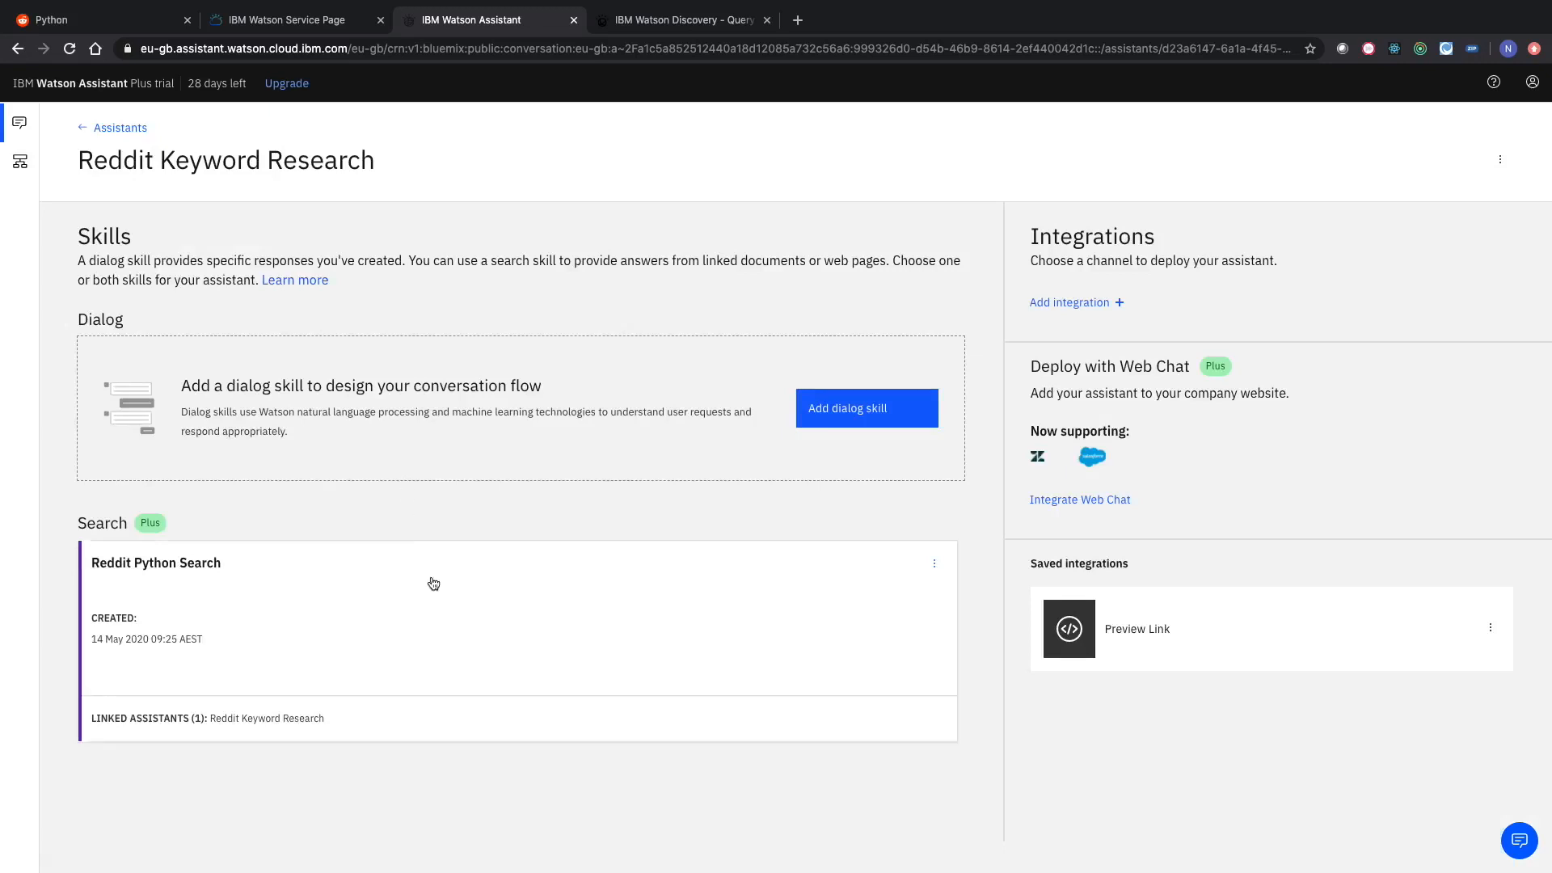
Open the Reddit Python Search skill and its Try it preview panel.
left_click(156, 563)
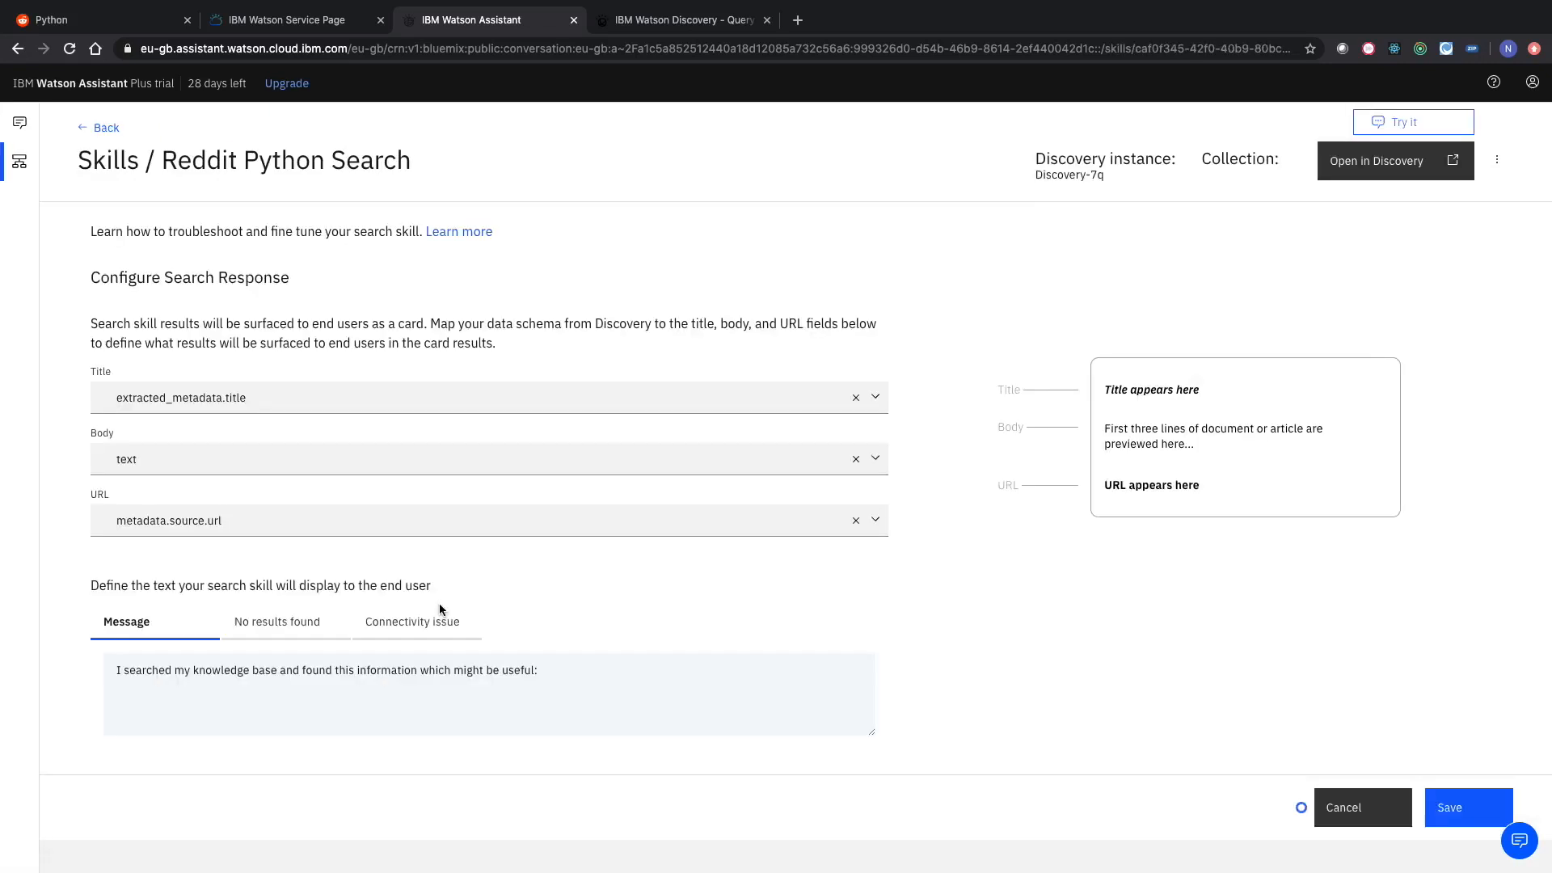
left_click(1402, 122)
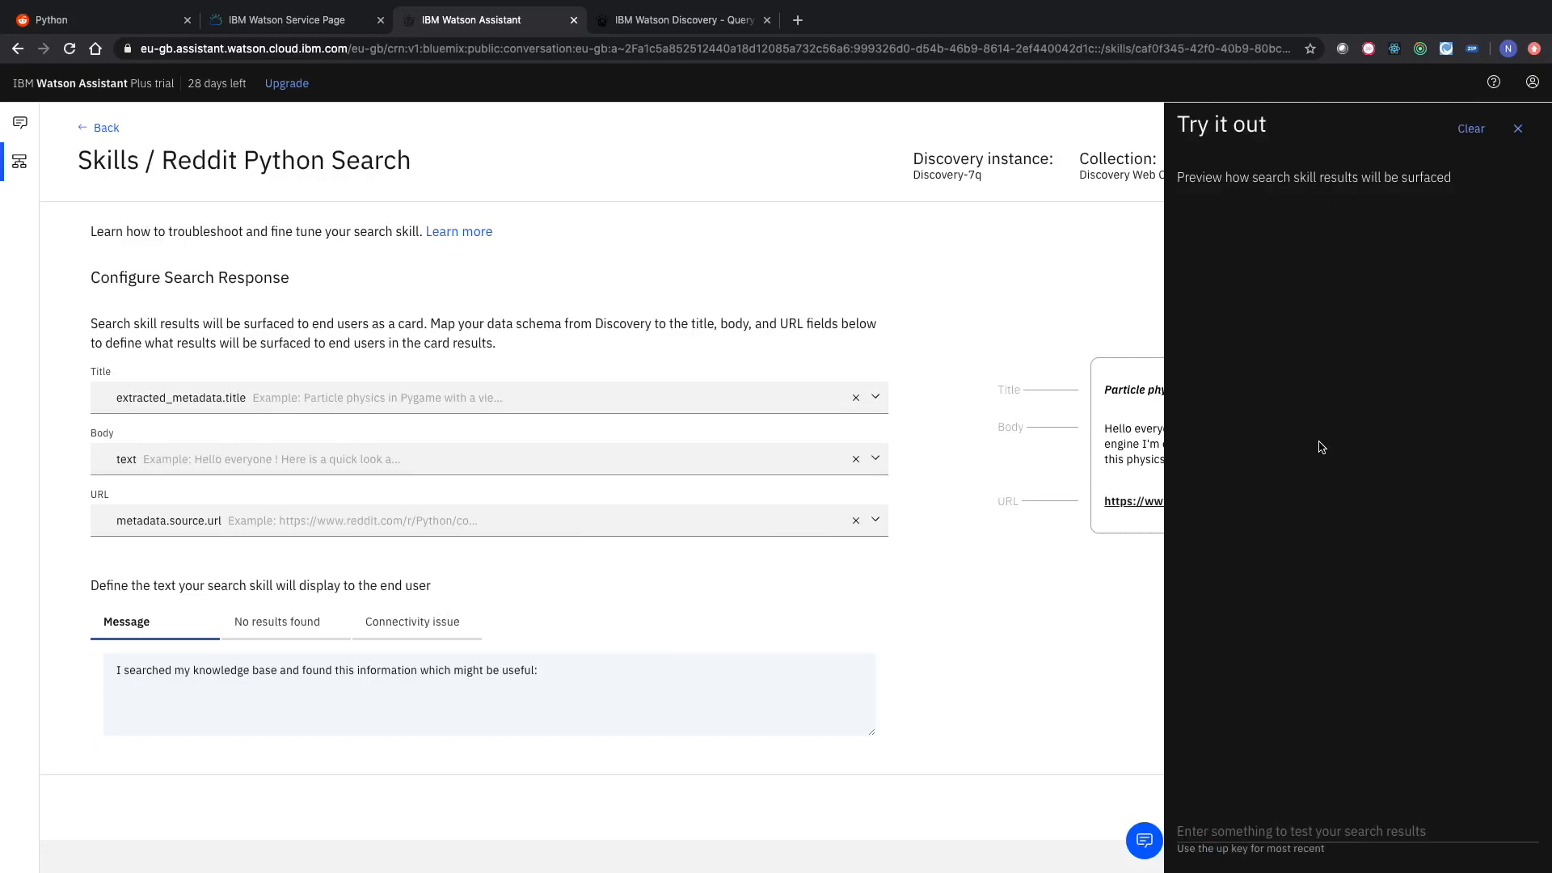
Search 'python' in Try it out, scroll the Reddit result cards, then try another query.
type("py")
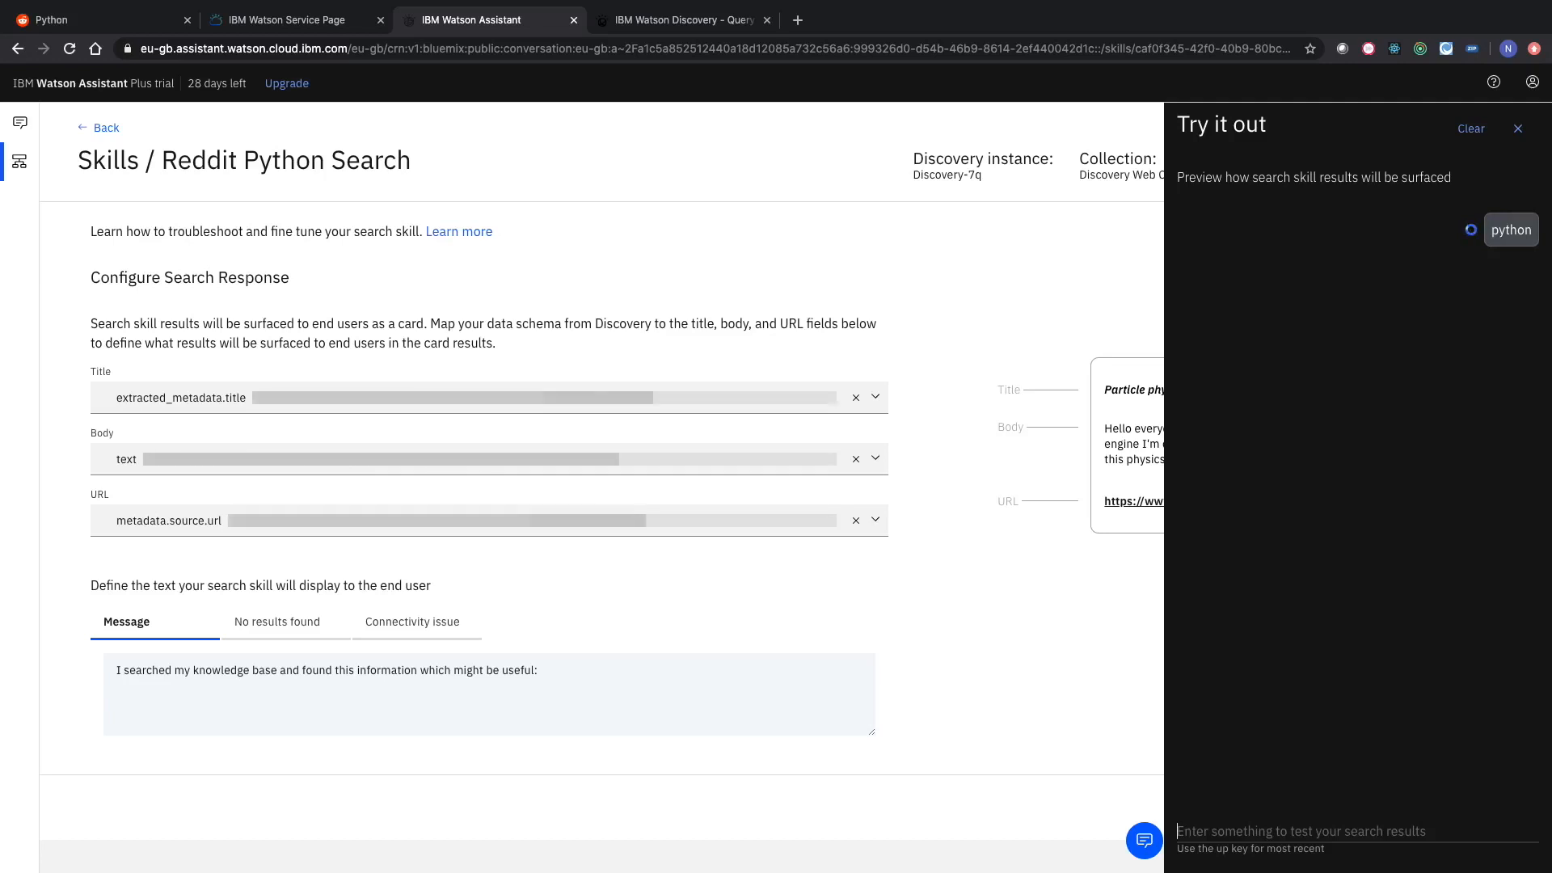
left_click(1510, 230)
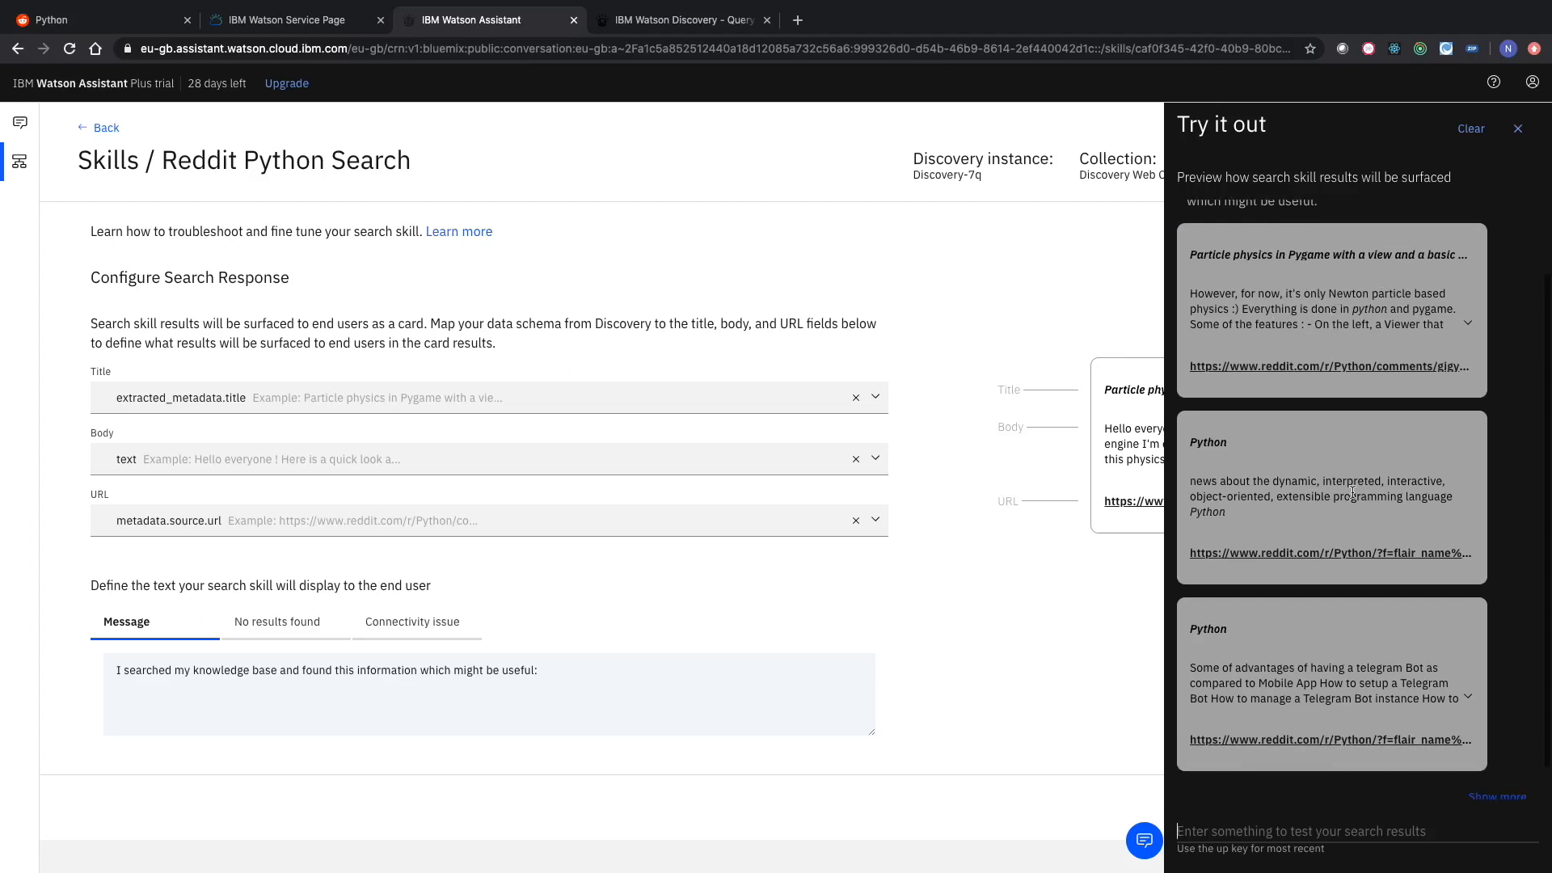
scroll("down", 3)
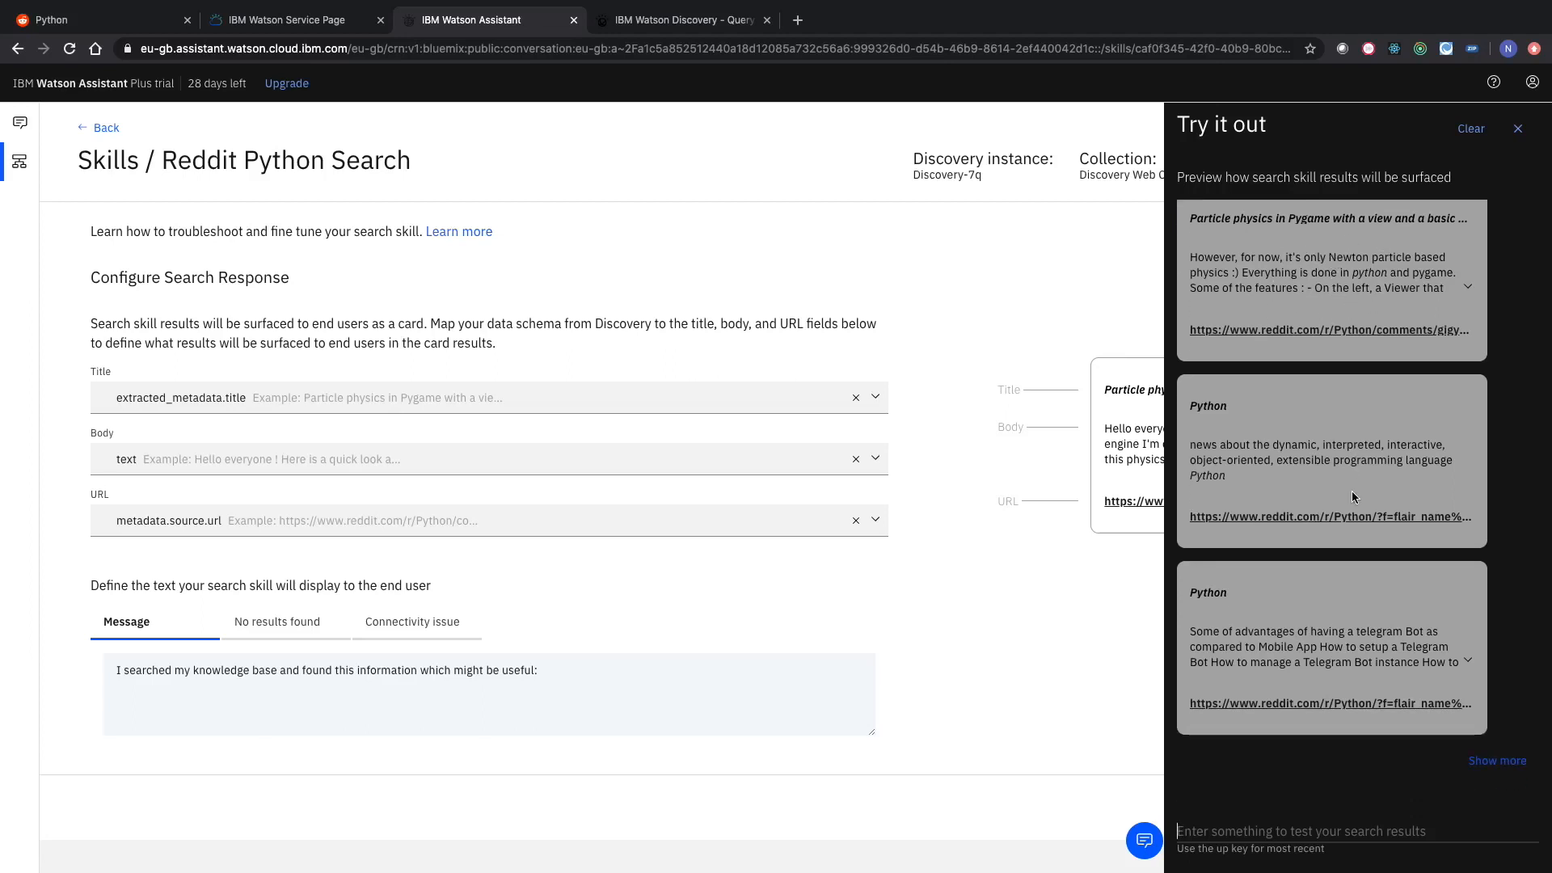
type("ma")
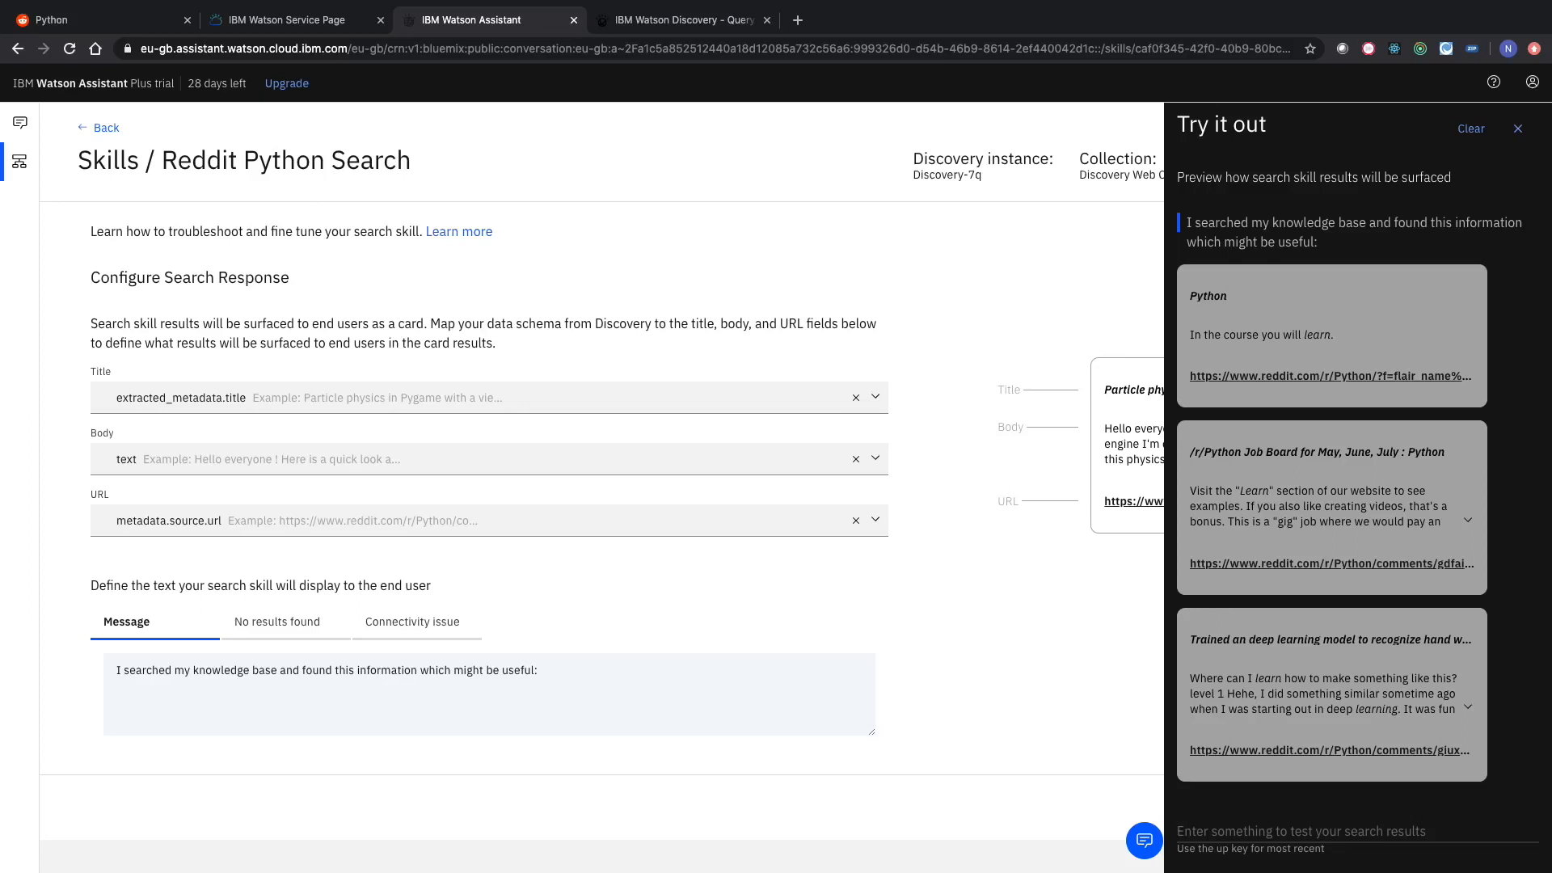
mouse_move(1372, 341)
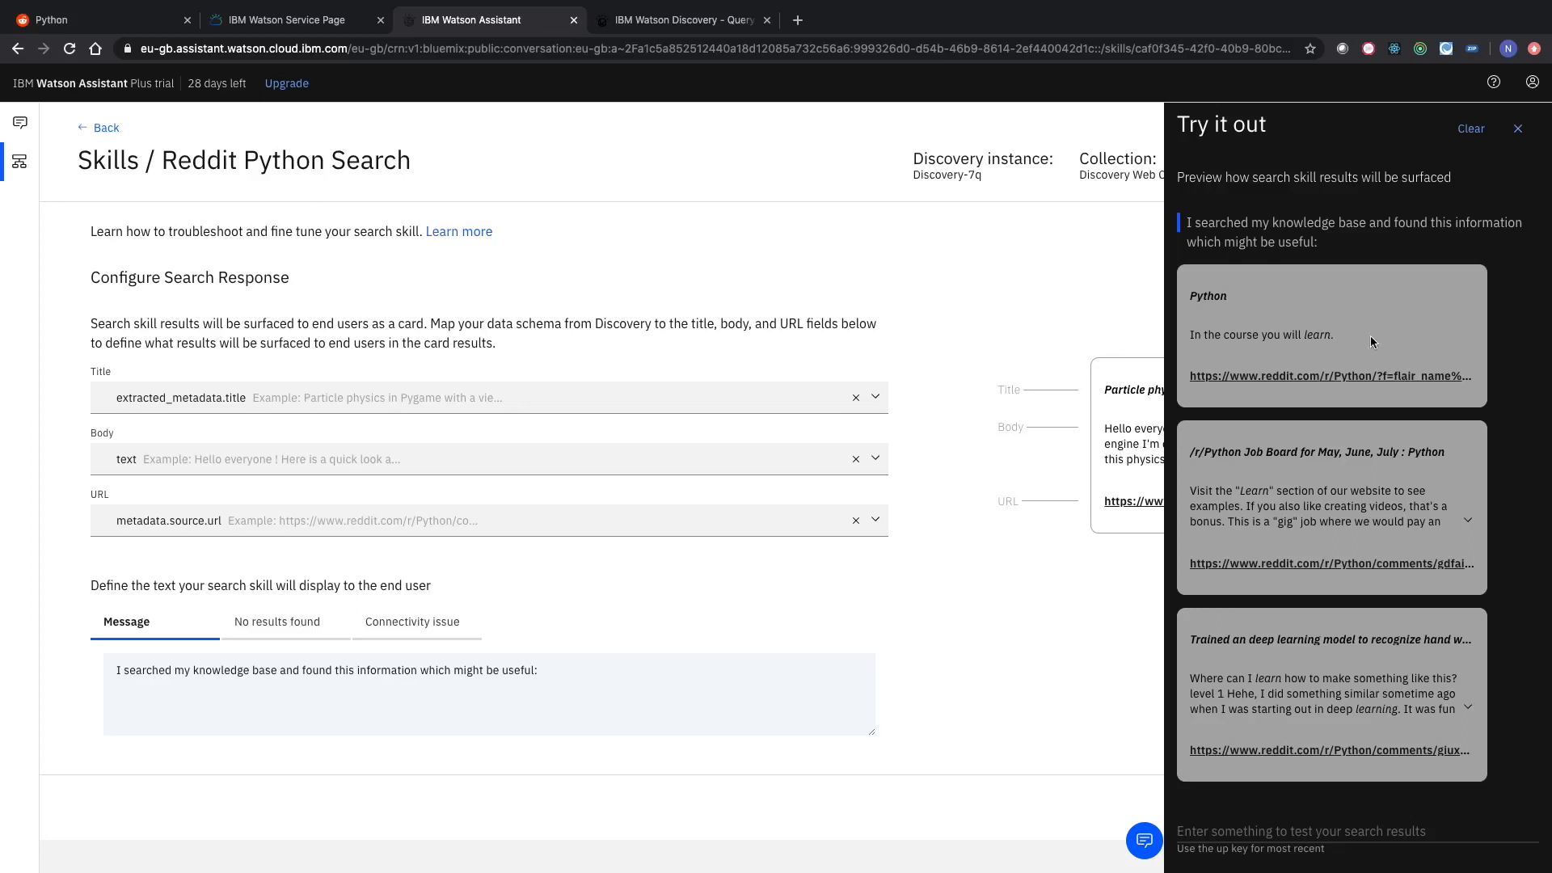
mouse_move(1465, 560)
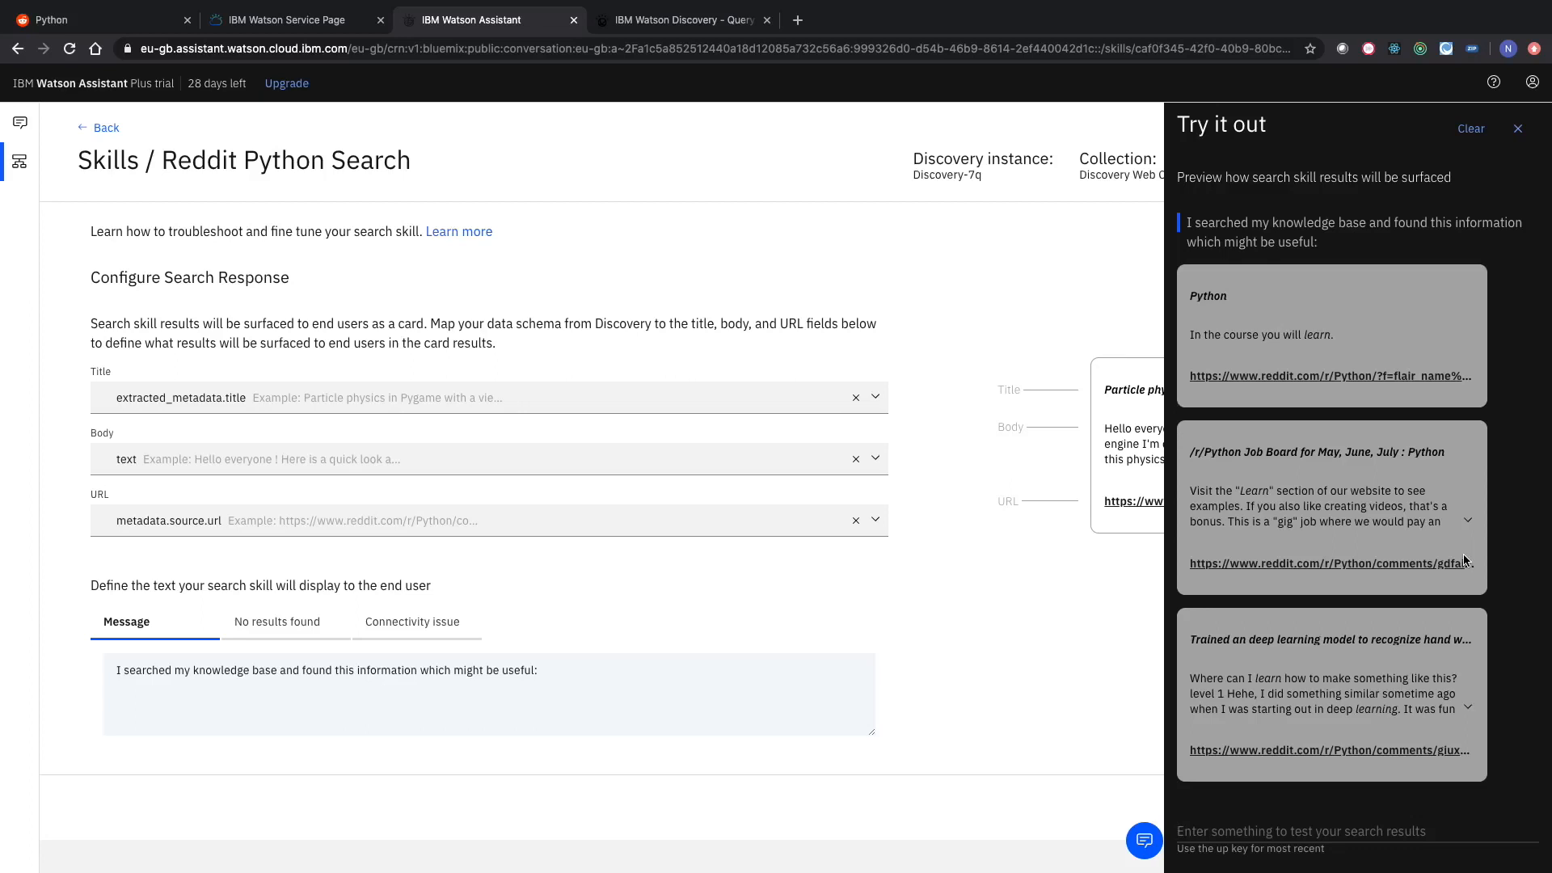